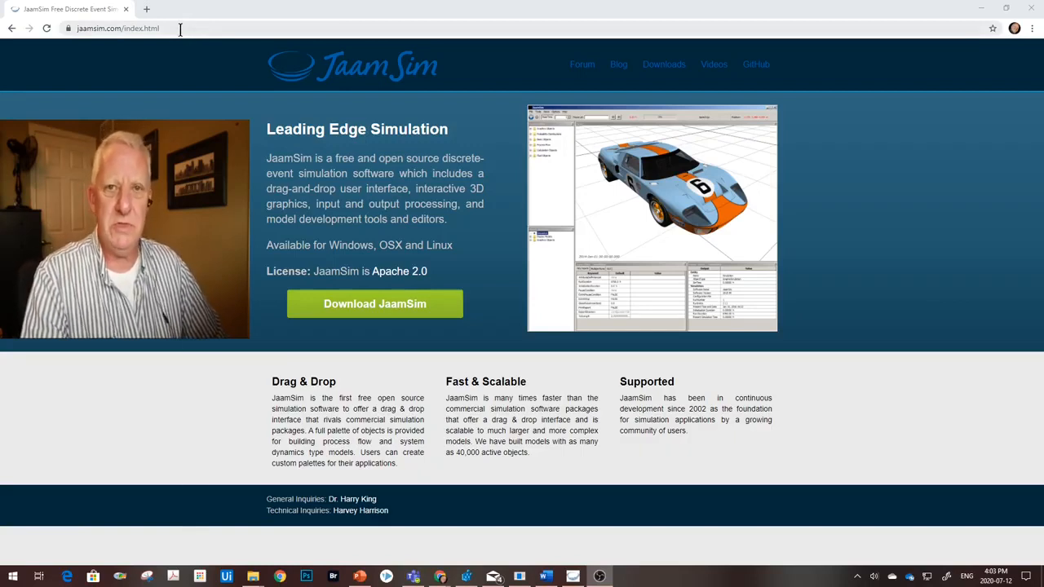
{"action": "mouse_move", "coordinate": [183, 61]}
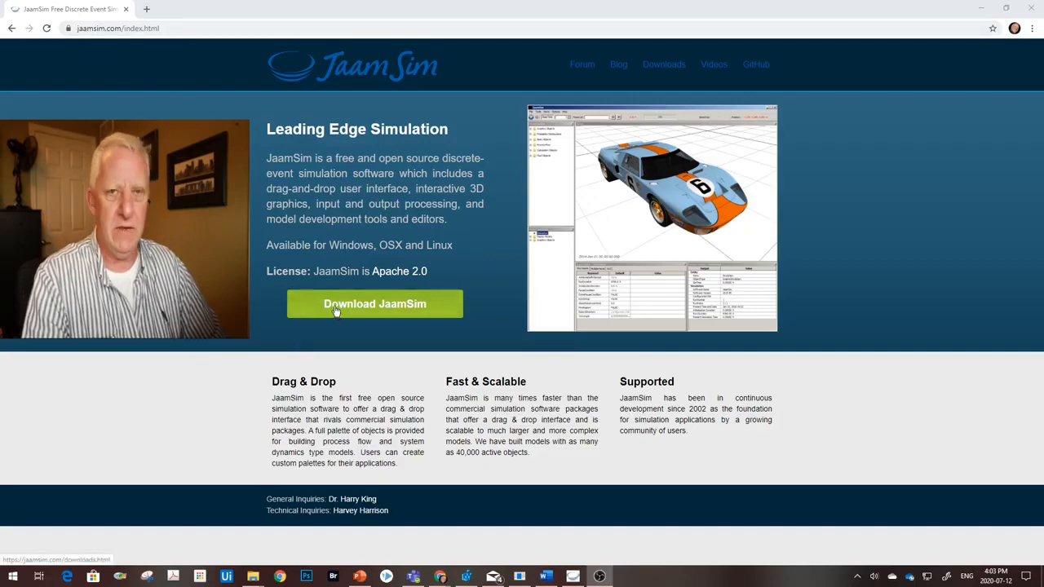
Download the JaamSim 2020-09 Windows 32-bit executable from the downloads page
{"action": "left_click", "coordinate": [375, 304]}
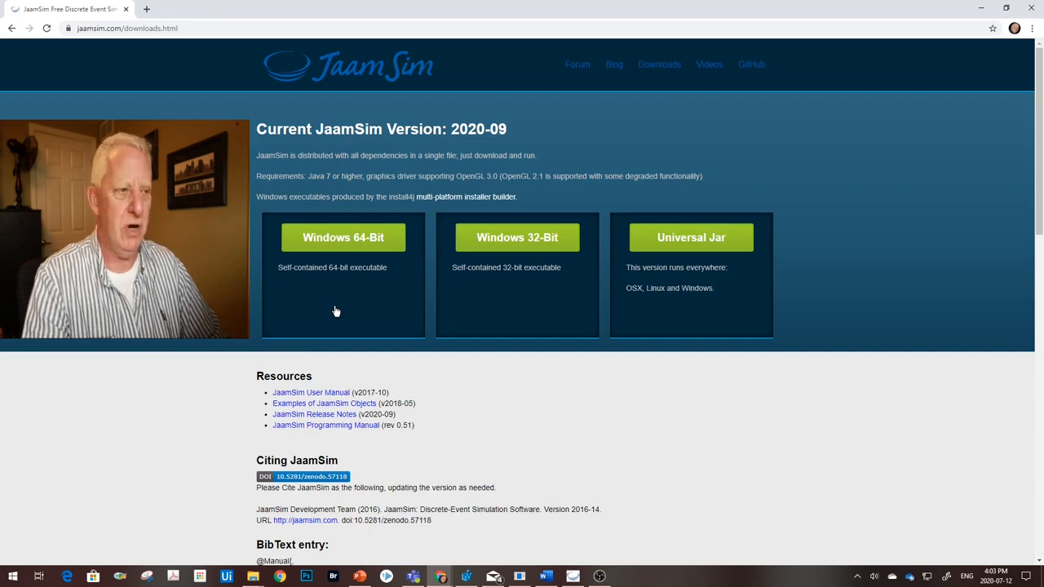
{"action": "mouse_move", "coordinate": [394, 242]}
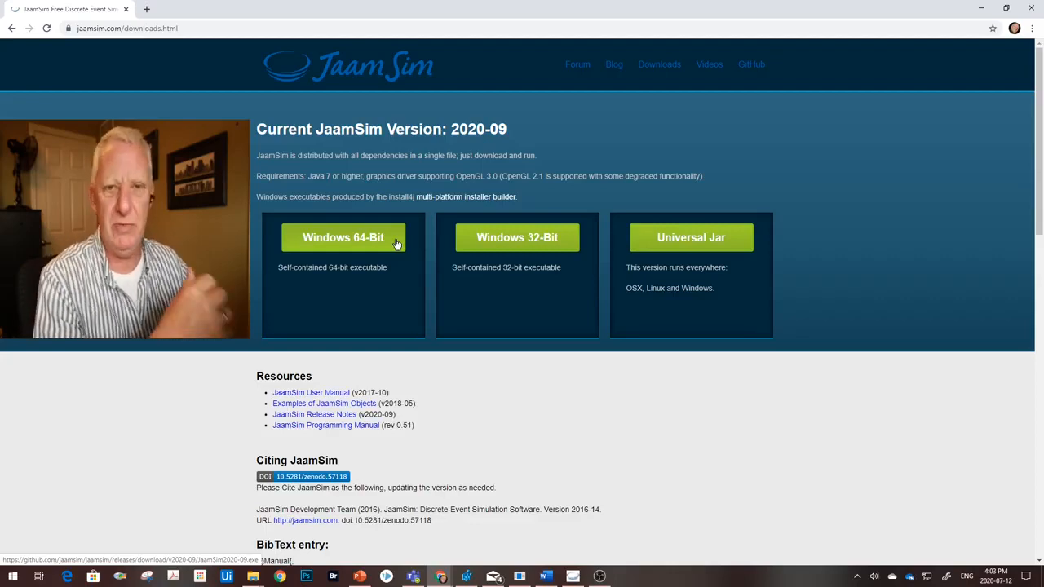
{"action": "mouse_move", "coordinate": [498, 248]}
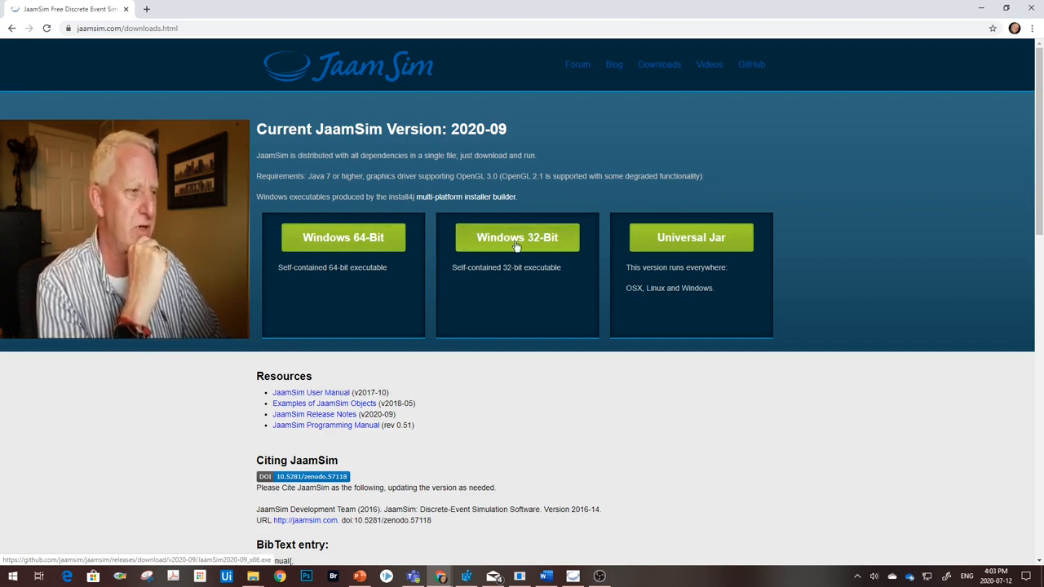
{"action": "mouse_move", "coordinate": [686, 242]}
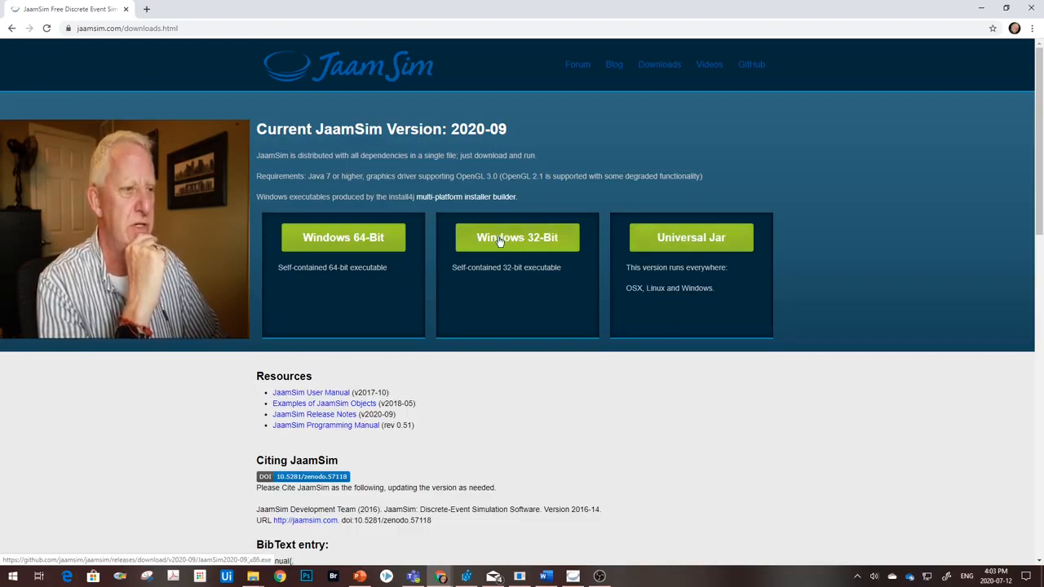
{"action": "left_click", "coordinate": [517, 238]}
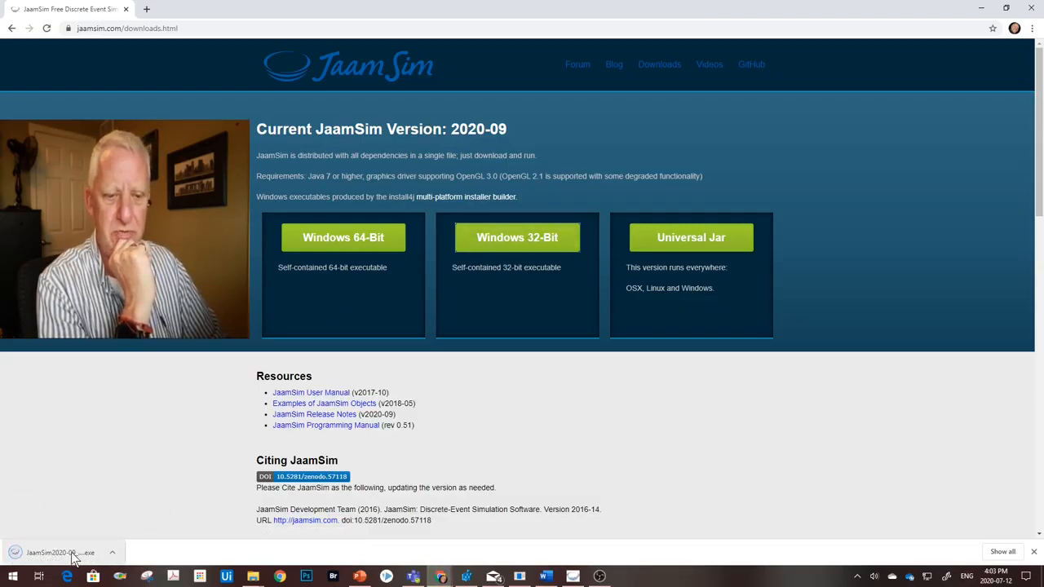
Launch the downloaded JaamSim executable and drag the Input Editor down beside the Output Viewer
{"action": "left_click", "coordinate": [72, 550]}
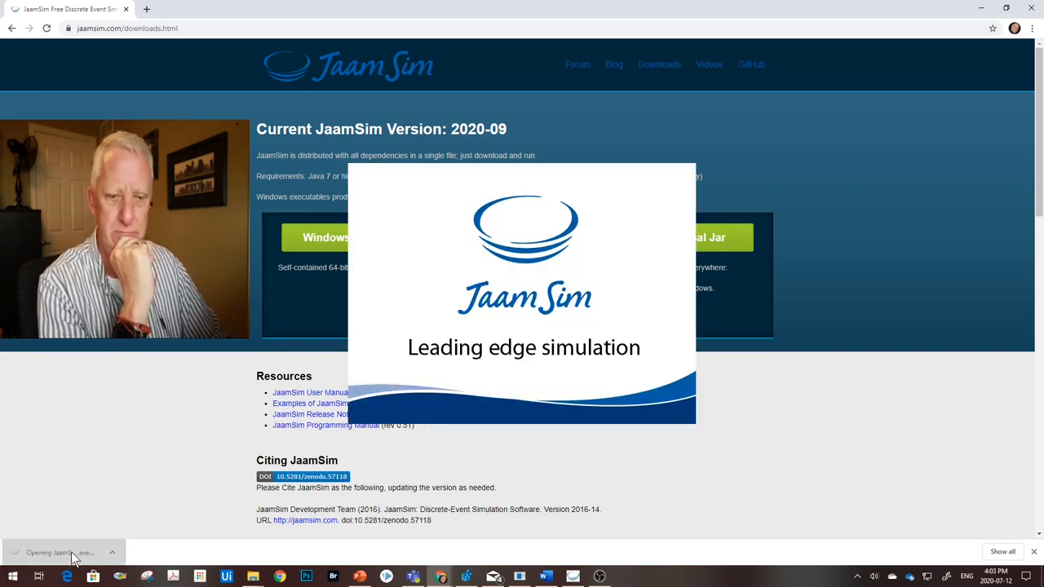
{"action": "left_click", "coordinate": [57, 551]}
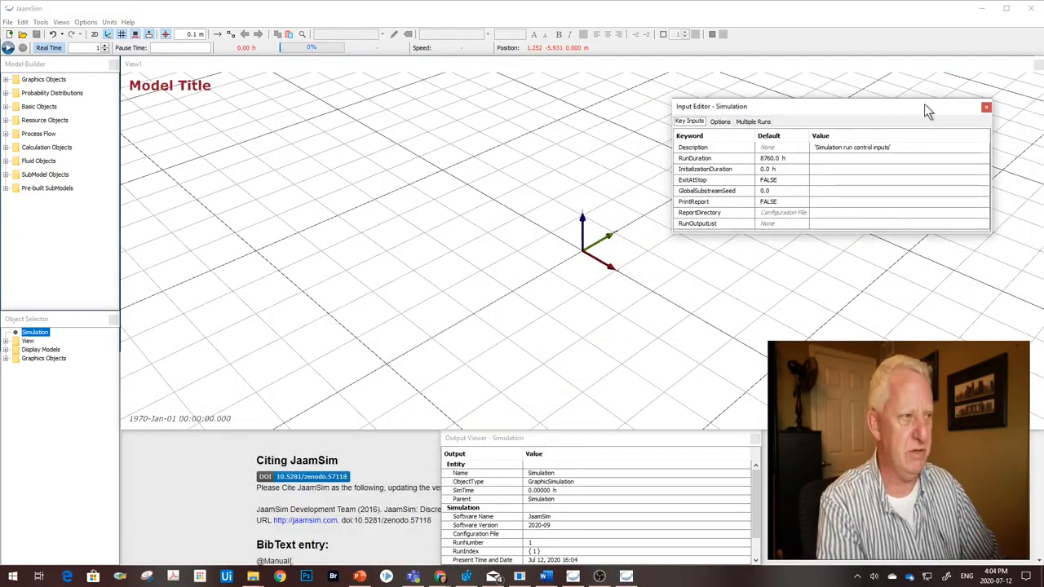
{"action": "left_click_drag", "start_coordinate": [815, 106], "coordinate": [278, 440]}
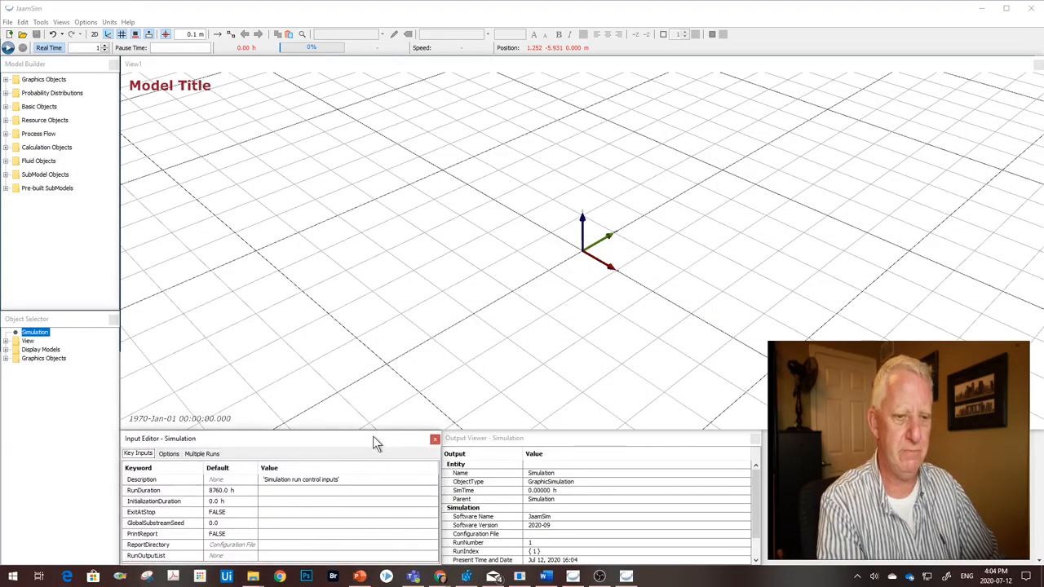
{"action": "mouse_move", "coordinate": [610, 324]}
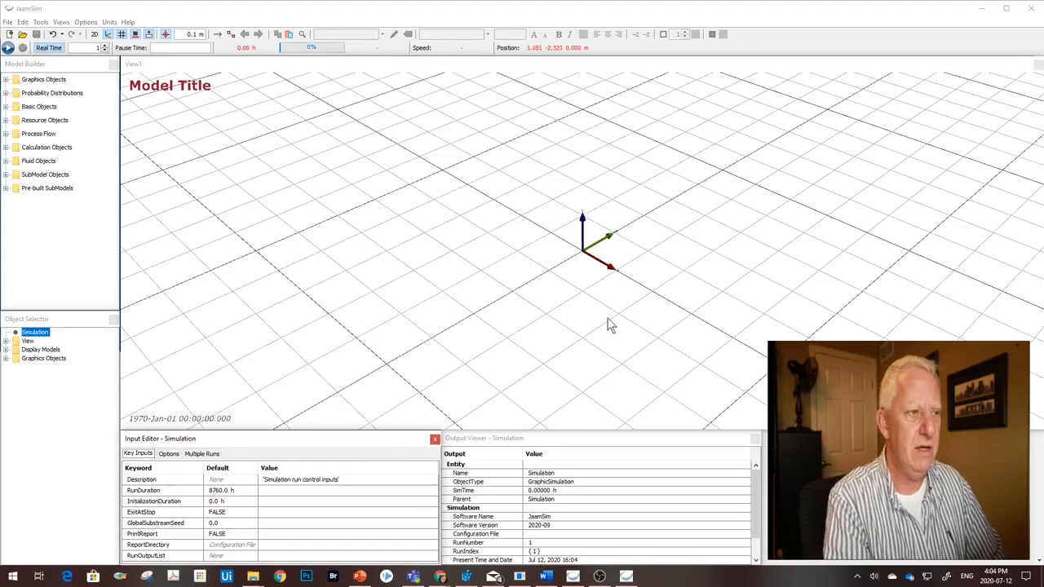
{"action": "mouse_move", "coordinate": [570, 163]}
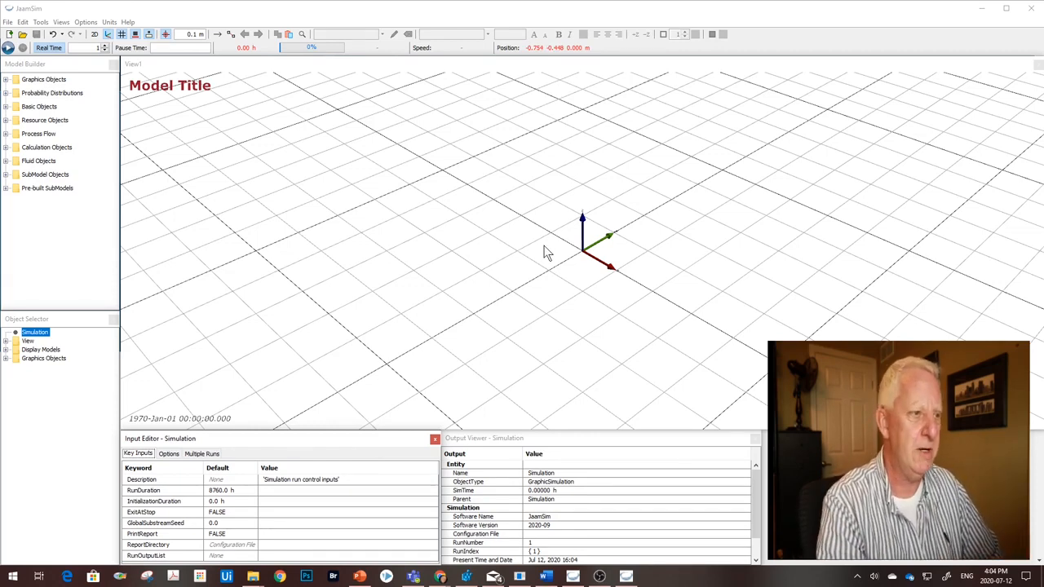
{"action": "mouse_move", "coordinate": [579, 267]}
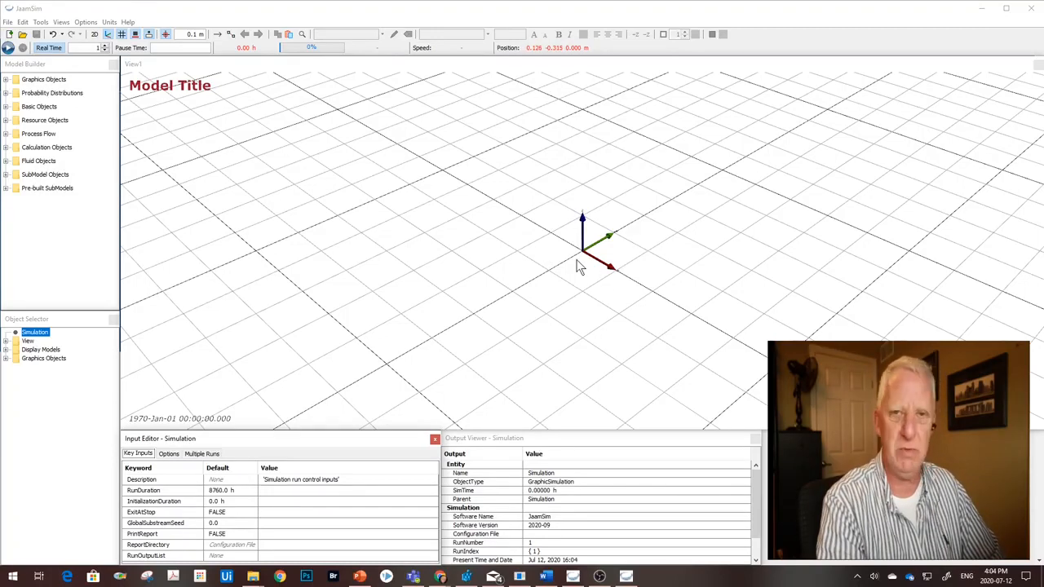
{"action": "mouse_move", "coordinate": [401, 202]}
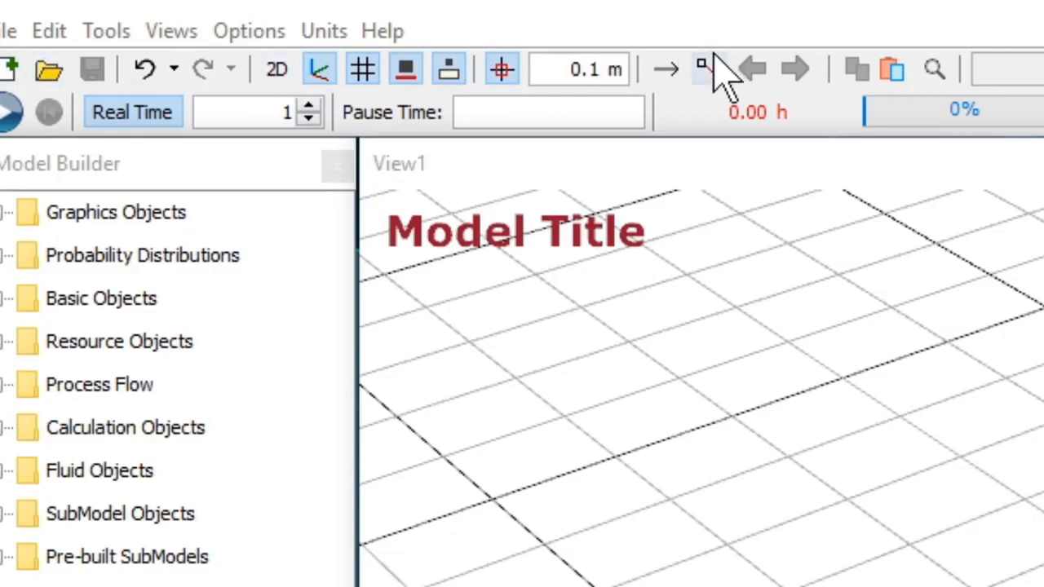
{"action": "mouse_move", "coordinate": [10, 69]}
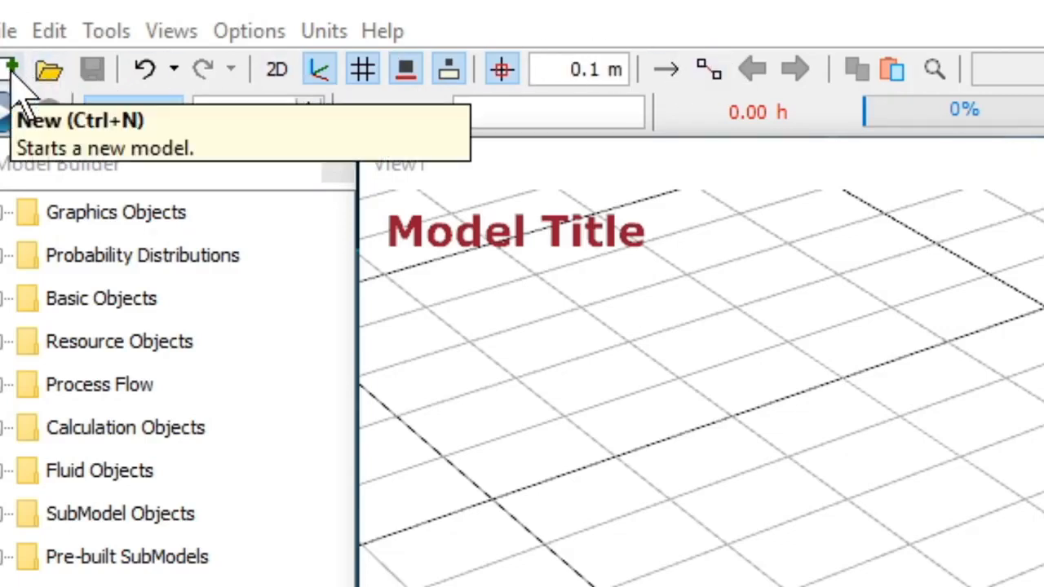
{"action": "mouse_move", "coordinate": [669, 69]}
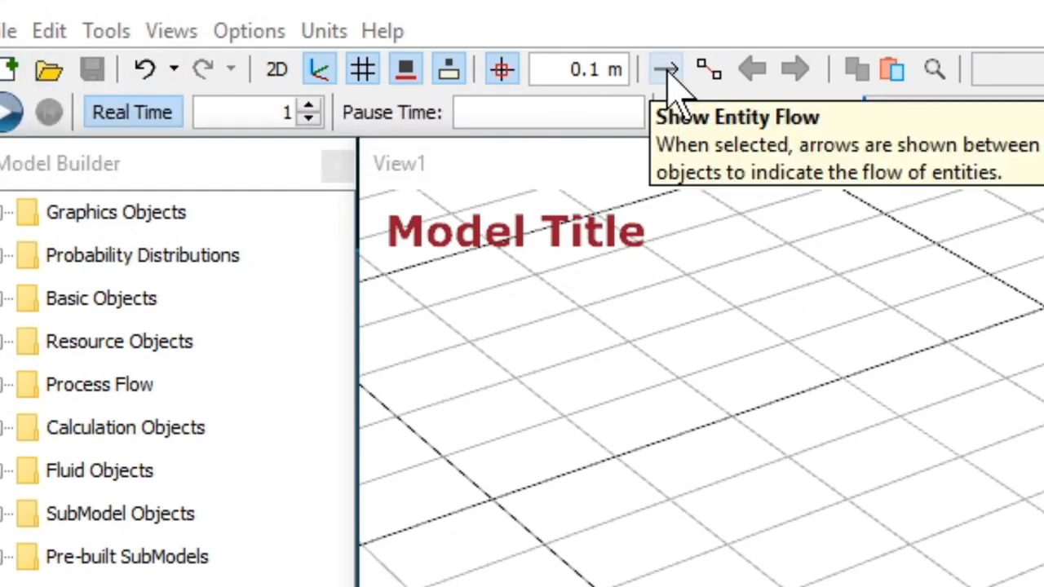
{"action": "mouse_move", "coordinate": [275, 68]}
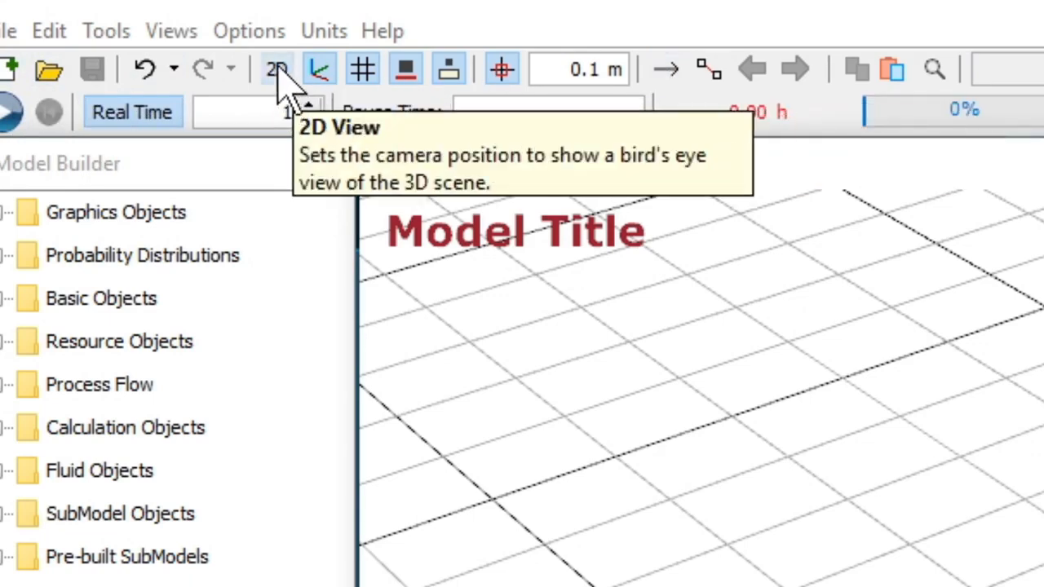
Switch View1 to the top-down 2D layout and leave Show Grid toggled off
{"action": "left_click", "coordinate": [275, 69]}
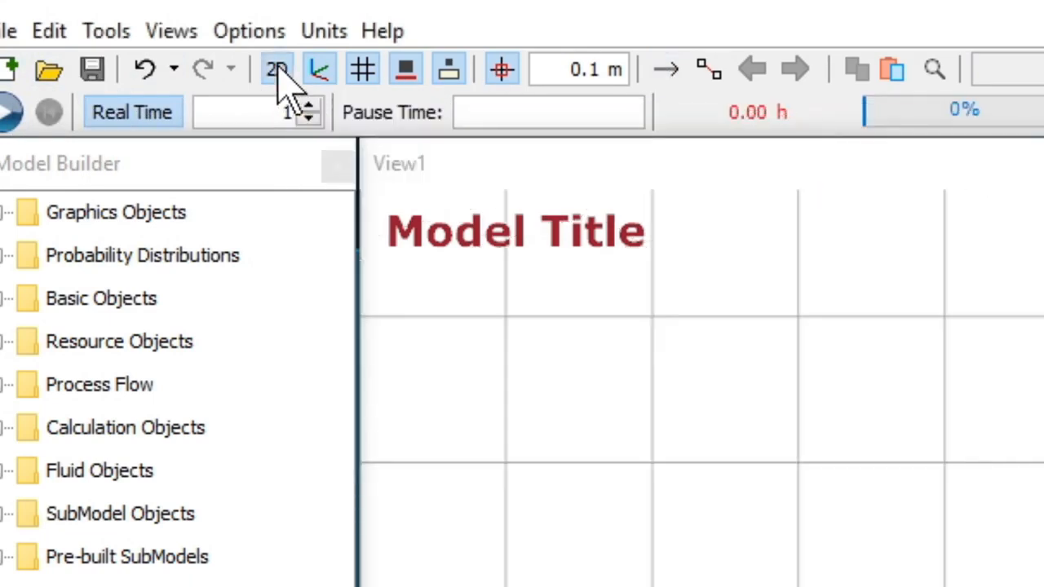
{"action": "mouse_move", "coordinate": [320, 68]}
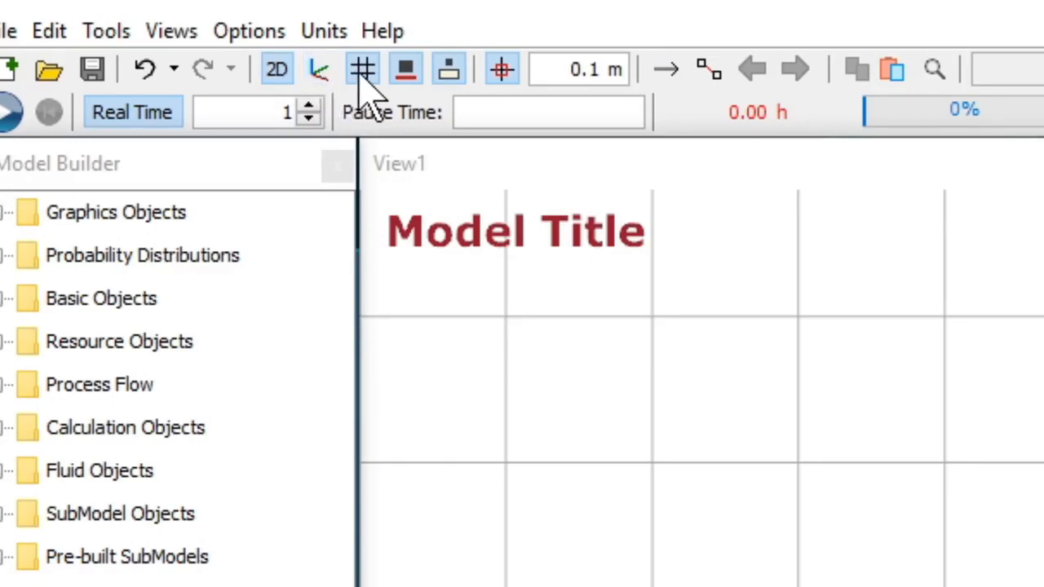
{"action": "left_click", "coordinate": [359, 68]}
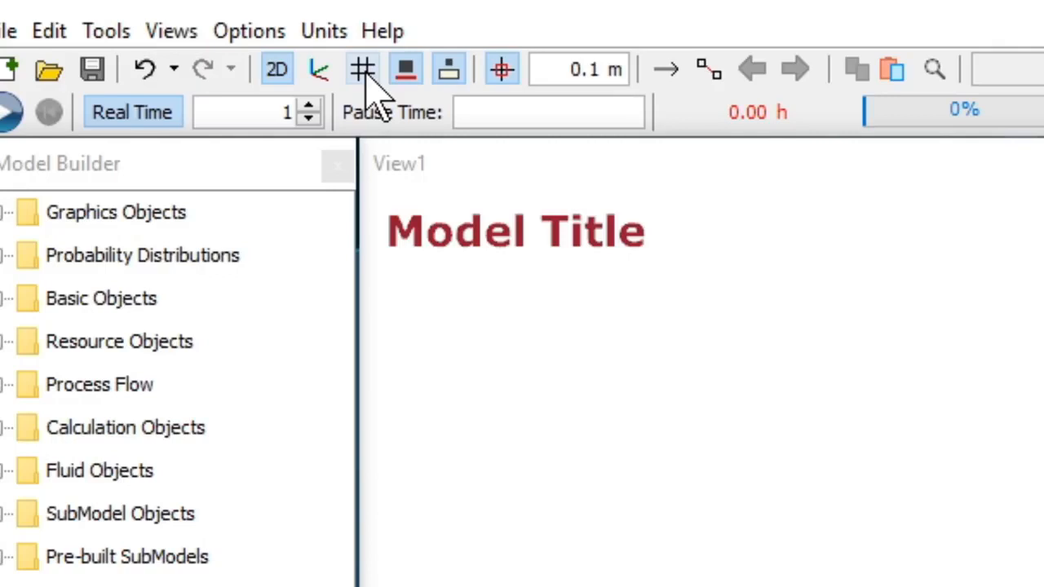
{"action": "left_click", "coordinate": [360, 68]}
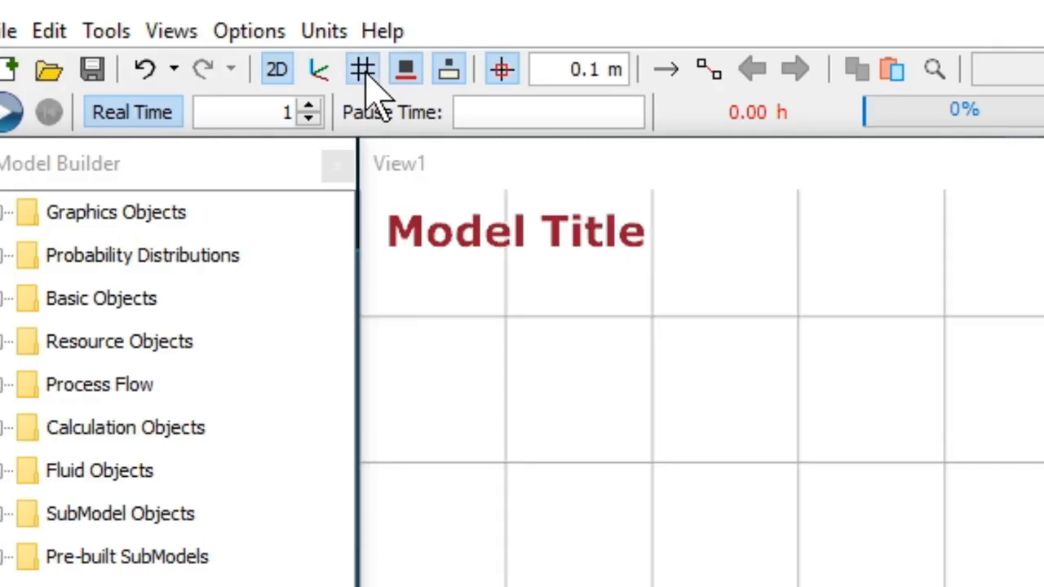
{"action": "left_click", "coordinate": [355, 69]}
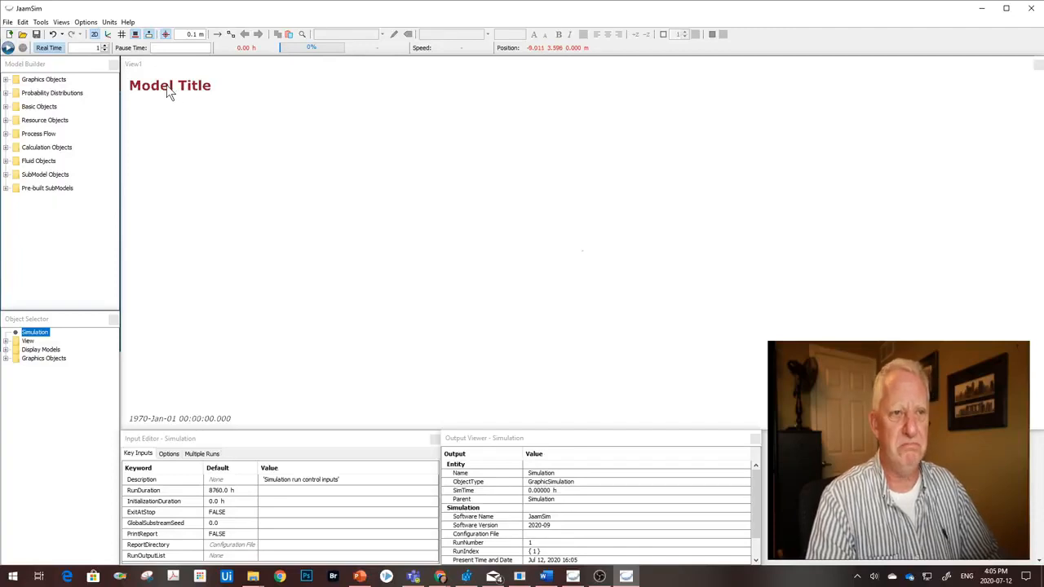
Edit the Model Title overlay to read 'Professor Nelson Jaamsim Tutorial'
{"action": "left_click", "coordinate": [167, 90]}
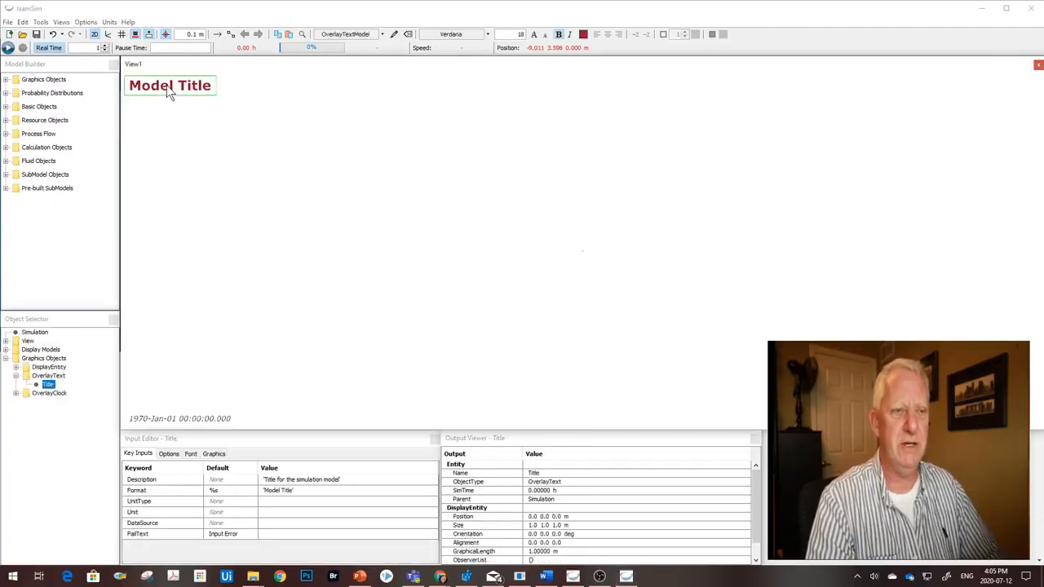
{"action": "double_click", "coordinate": [150, 85]}
{"action": "type", "text": "Professor"}
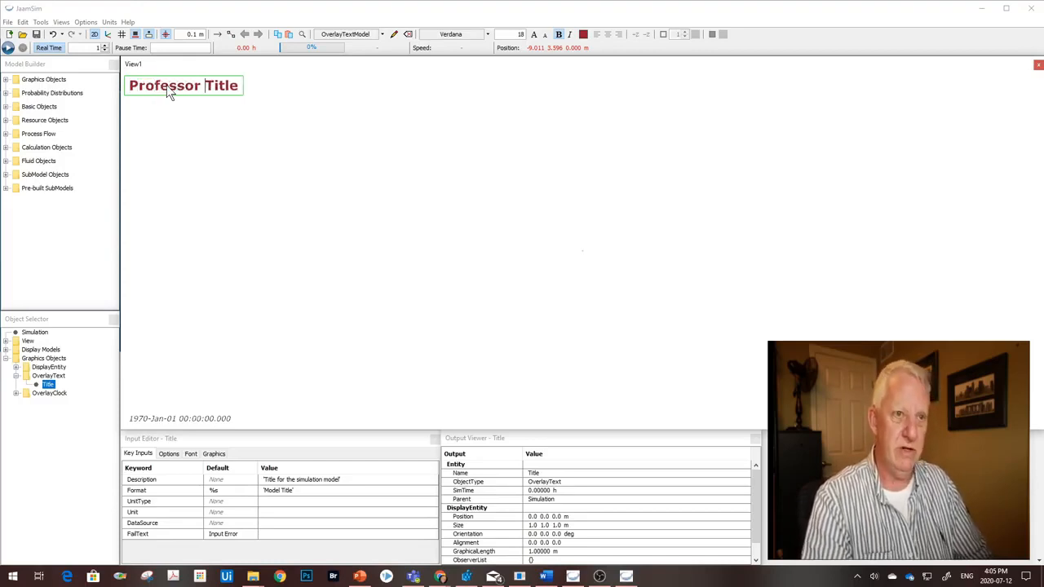
{"action": "type", "text": "Nelso"}
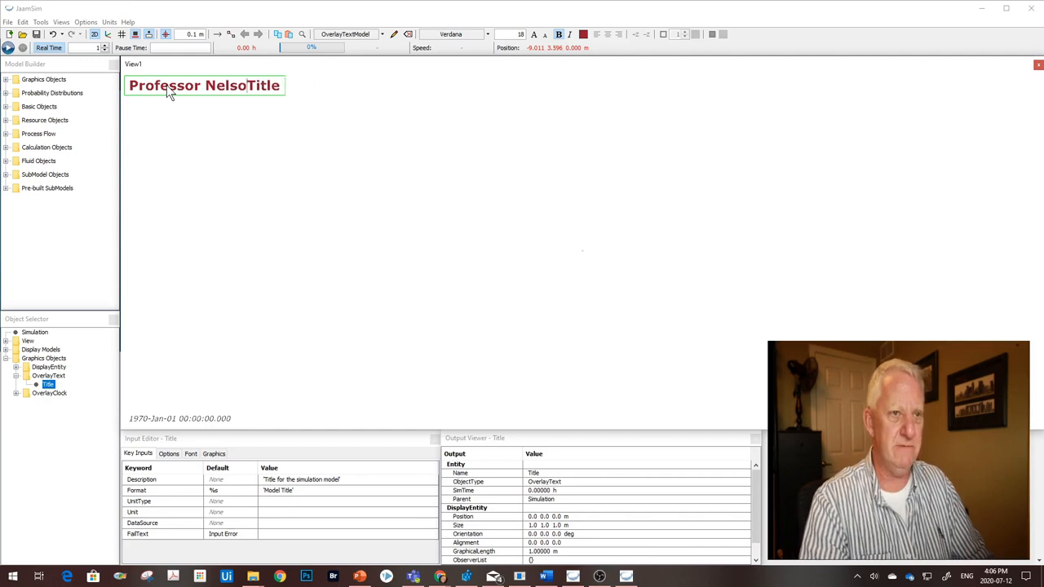
{"action": "type", "text": "sJa"}
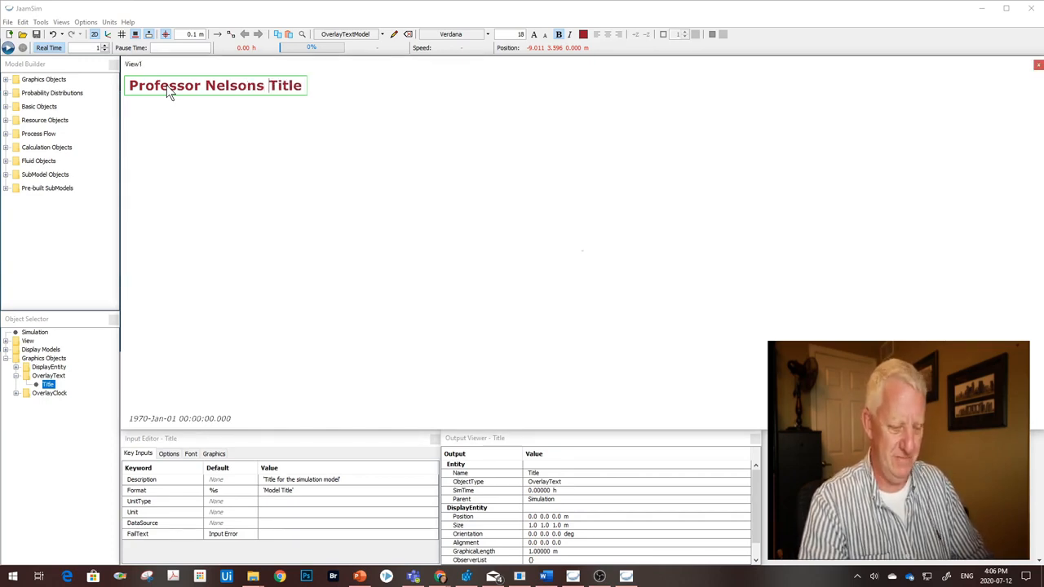
{"action": "type", "text": "Jaamsim De"}
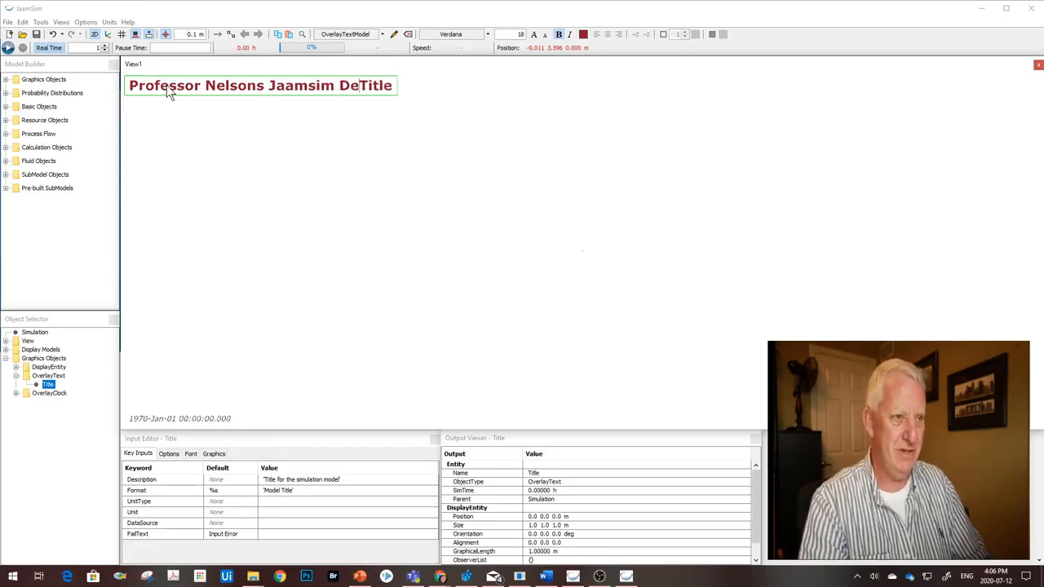
{"action": "type", "text": "Tutoria"}
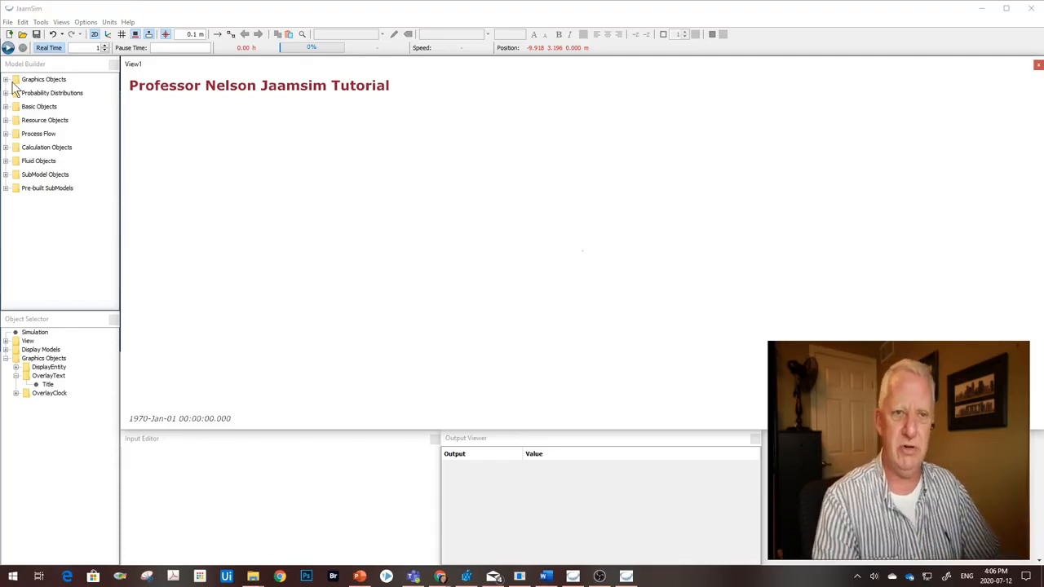
From the Process Flow category, place Queue1 in View1 below EntityGenerator1
{"action": "left_click", "coordinate": [9, 78]}
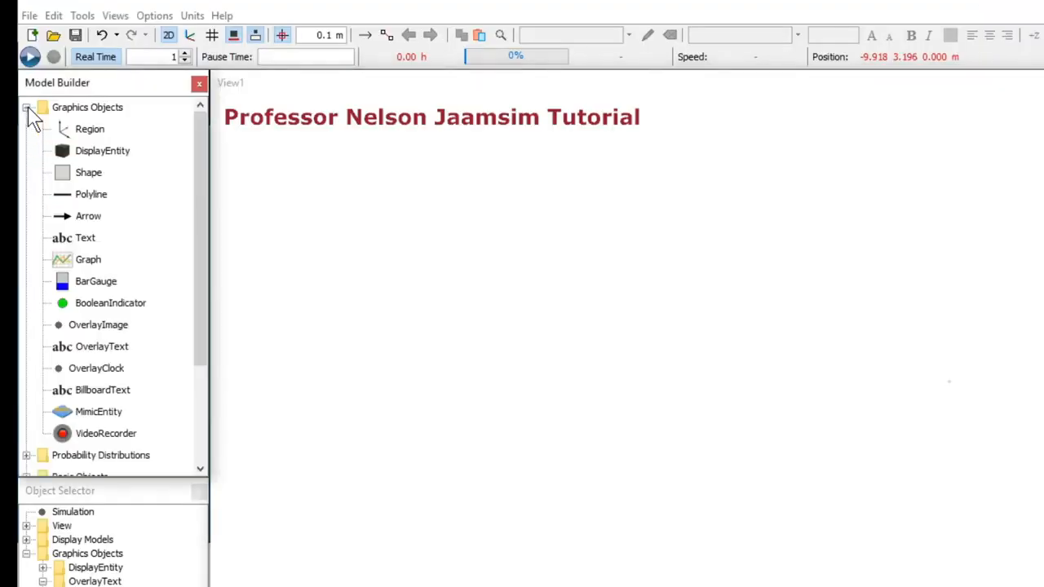
{"action": "left_click", "coordinate": [26, 107]}
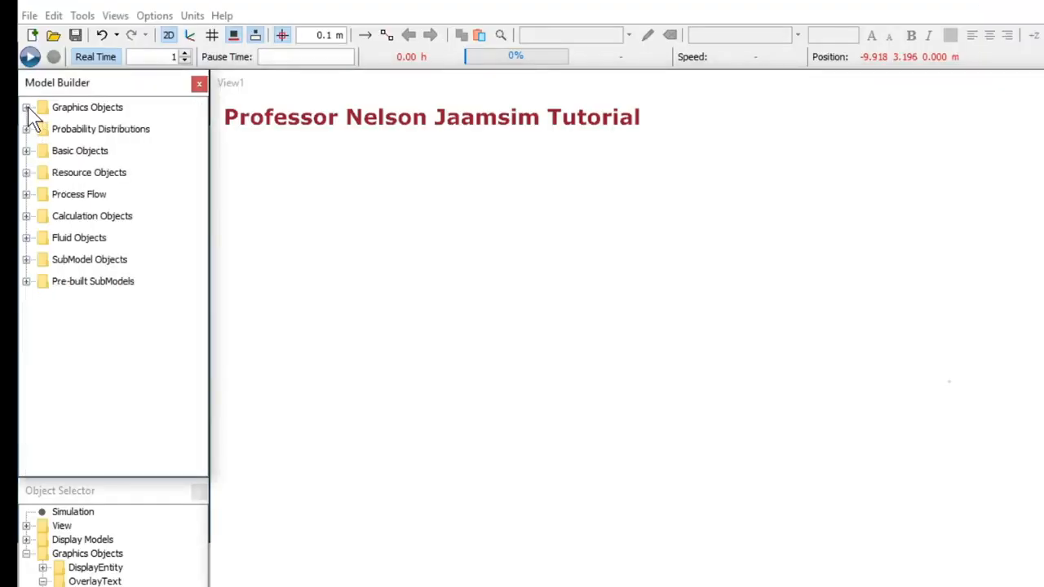
{"action": "mouse_move", "coordinate": [31, 194]}
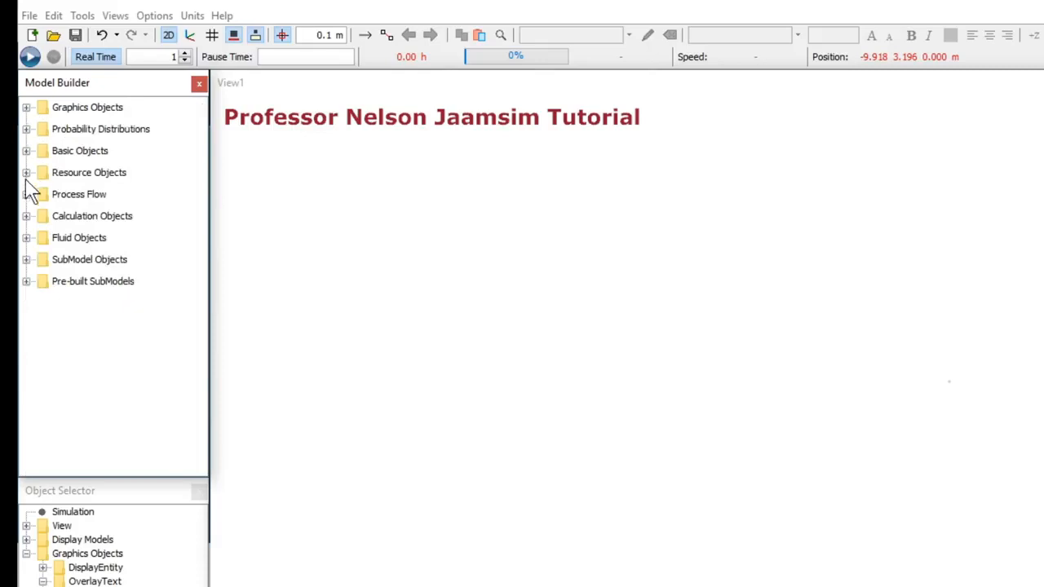
{"action": "left_click", "coordinate": [26, 194]}
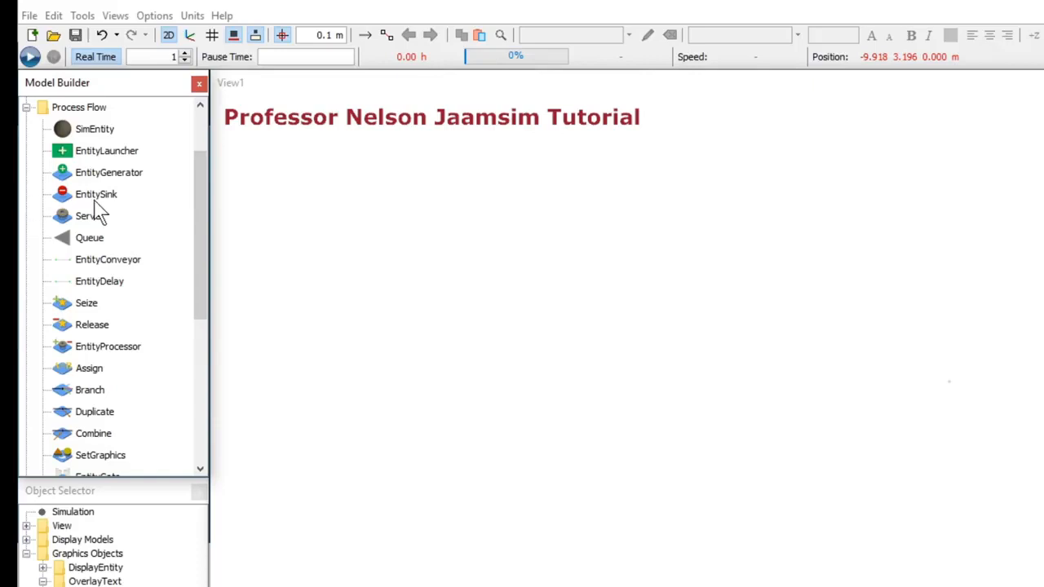
{"action": "mouse_move", "coordinate": [96, 186]}
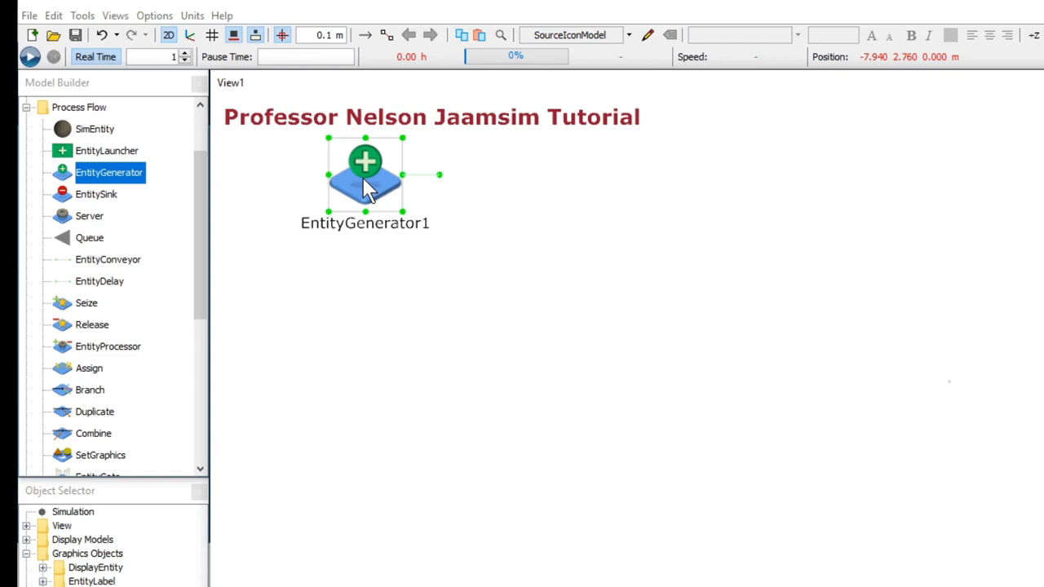
{"action": "left_click", "coordinate": [89, 238]}
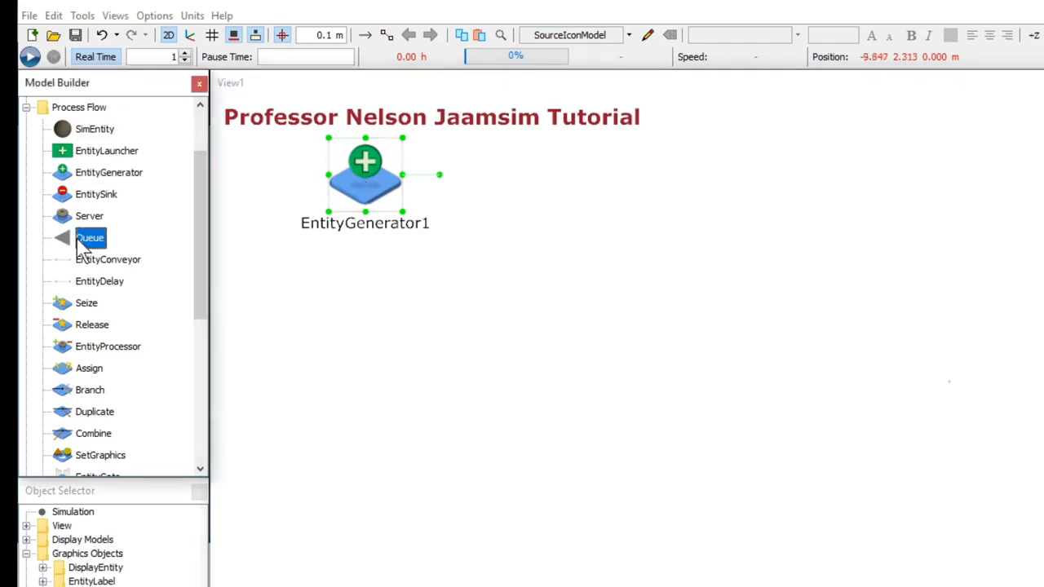
{"action": "left_click_drag", "start_coordinate": [90, 238], "coordinate": [378, 492]}
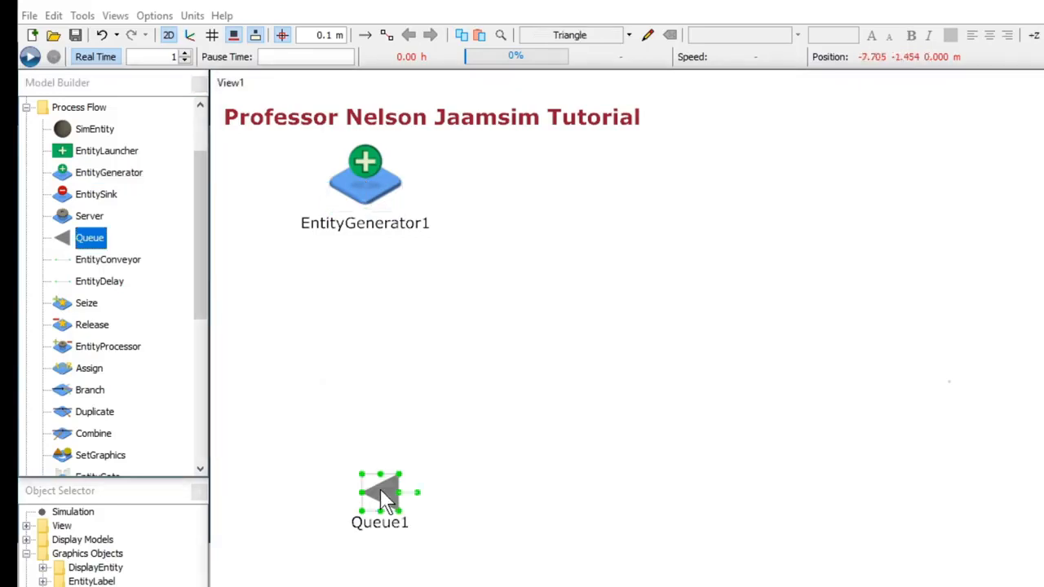
{"action": "mouse_move", "coordinate": [498, 516]}
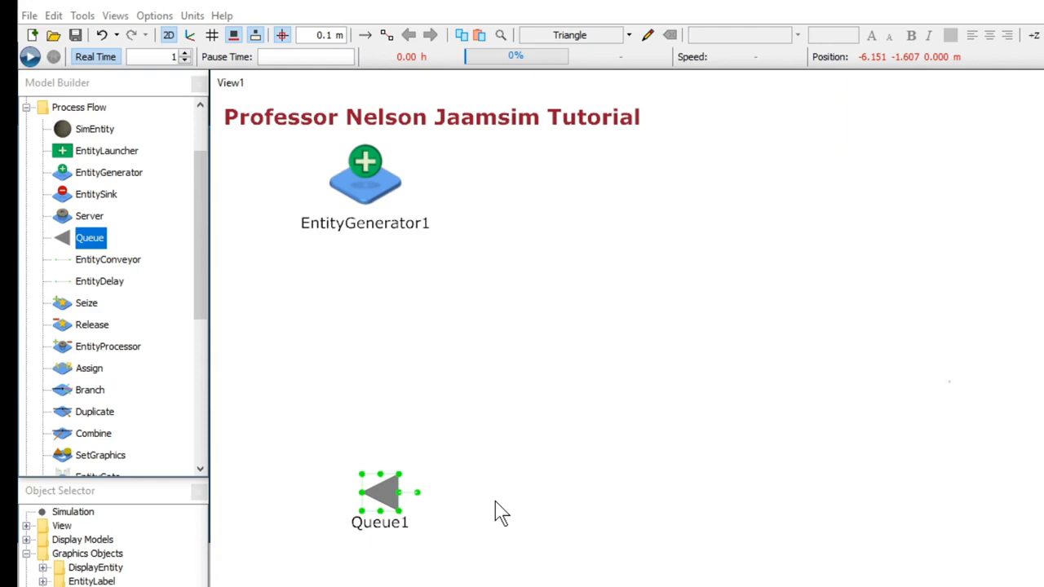
{"action": "mouse_move", "coordinate": [338, 430]}
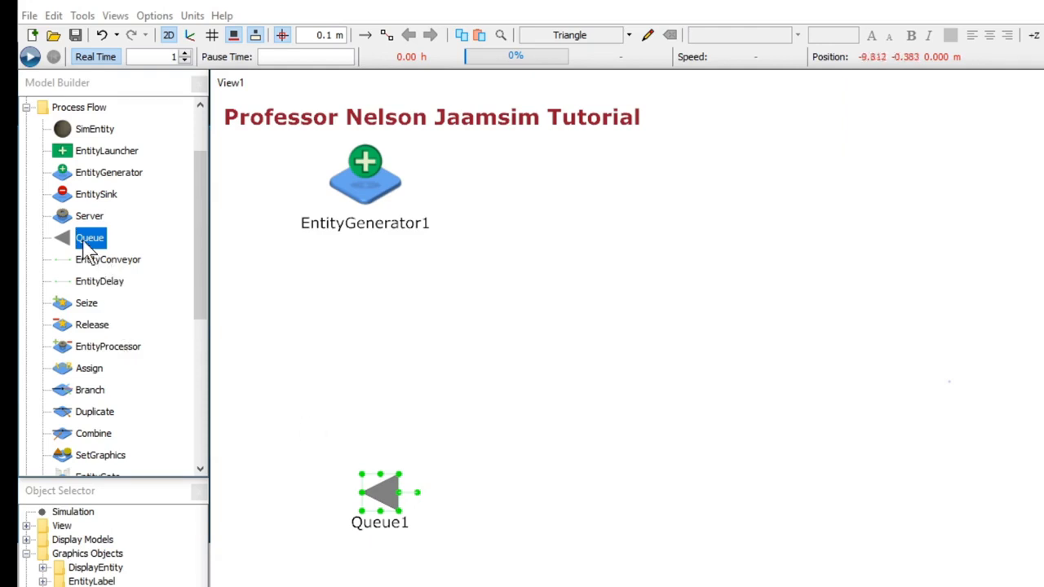
Add Server1, EntityConveyor1, Queue2 and Server2 in a row to the right of Queue1
{"action": "left_click", "coordinate": [89, 215]}
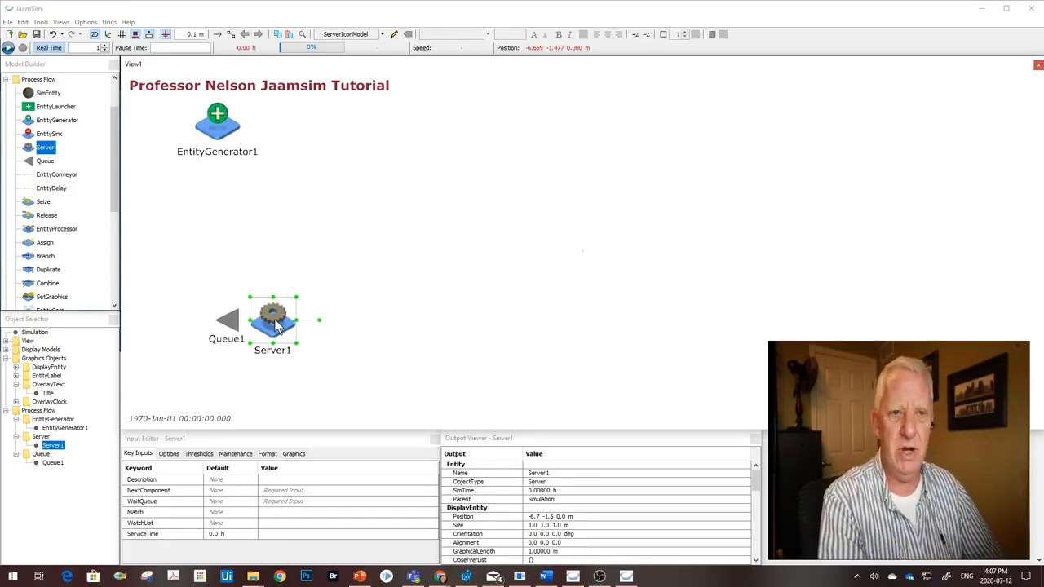
{"action": "left_click", "coordinate": [55, 175]}
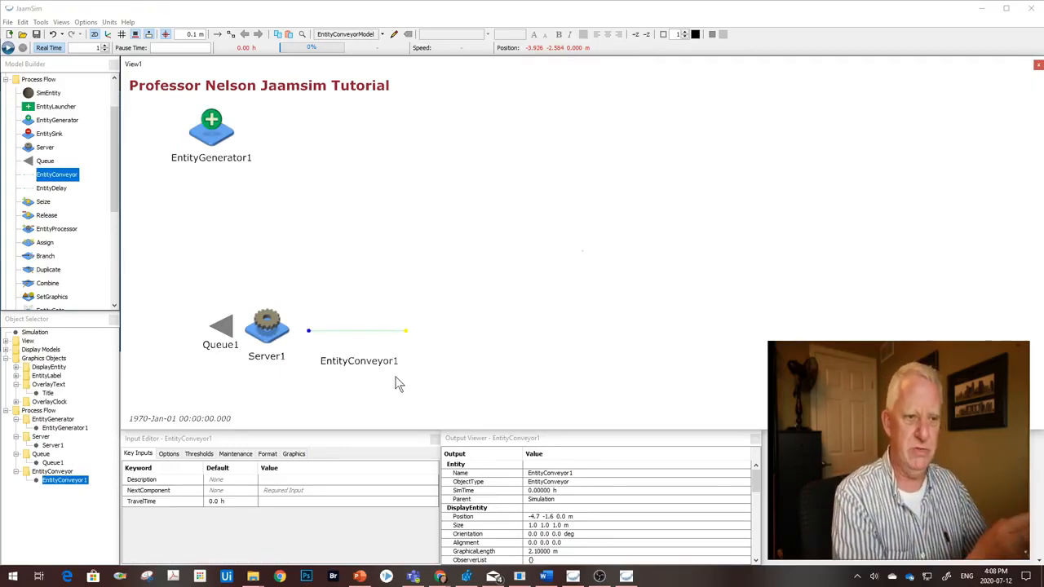
{"action": "mouse_move", "coordinate": [171, 224]}
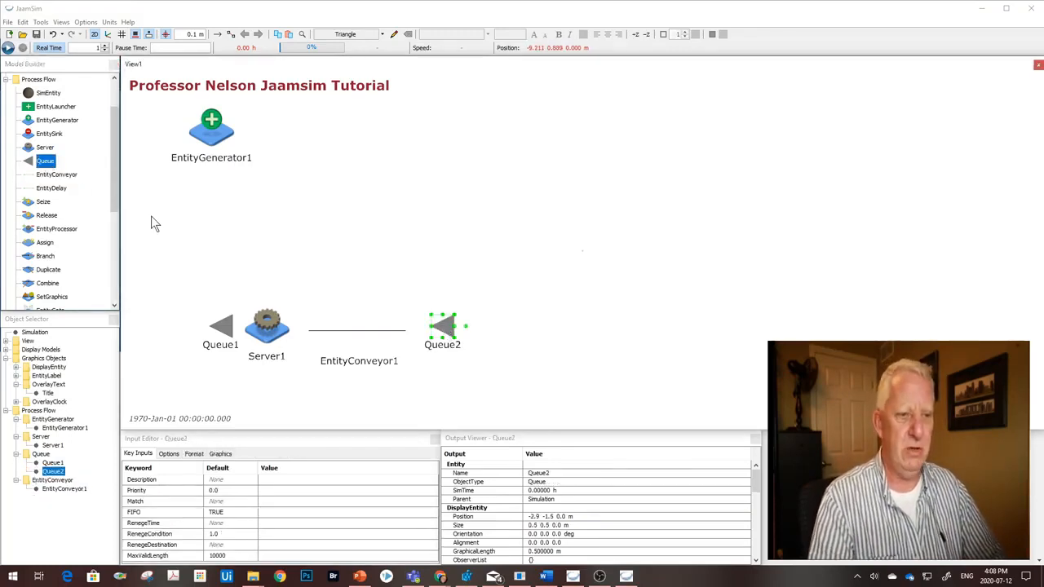
{"action": "left_click", "coordinate": [46, 146]}
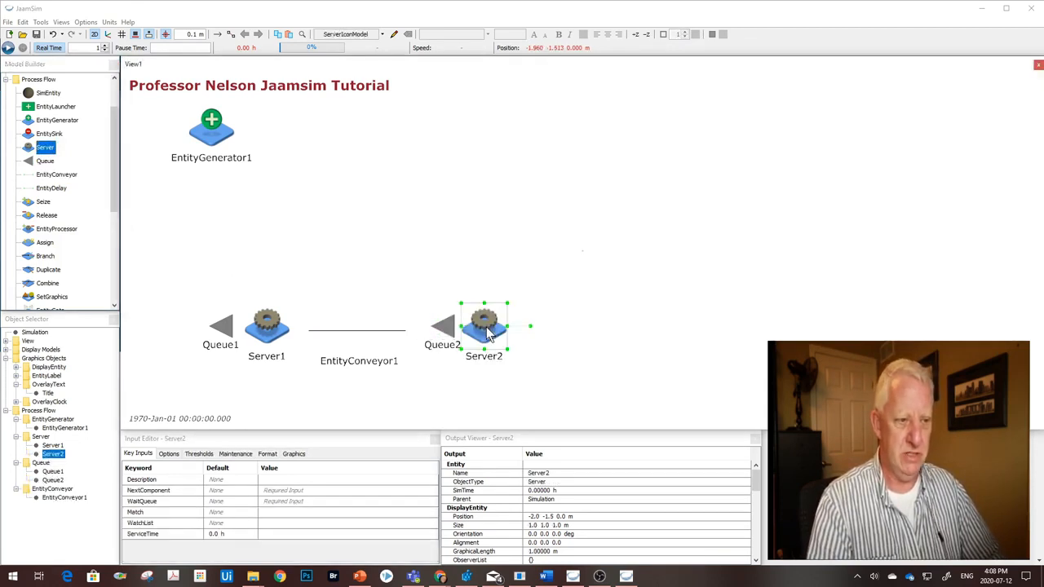
{"action": "left_click", "coordinate": [56, 175]}
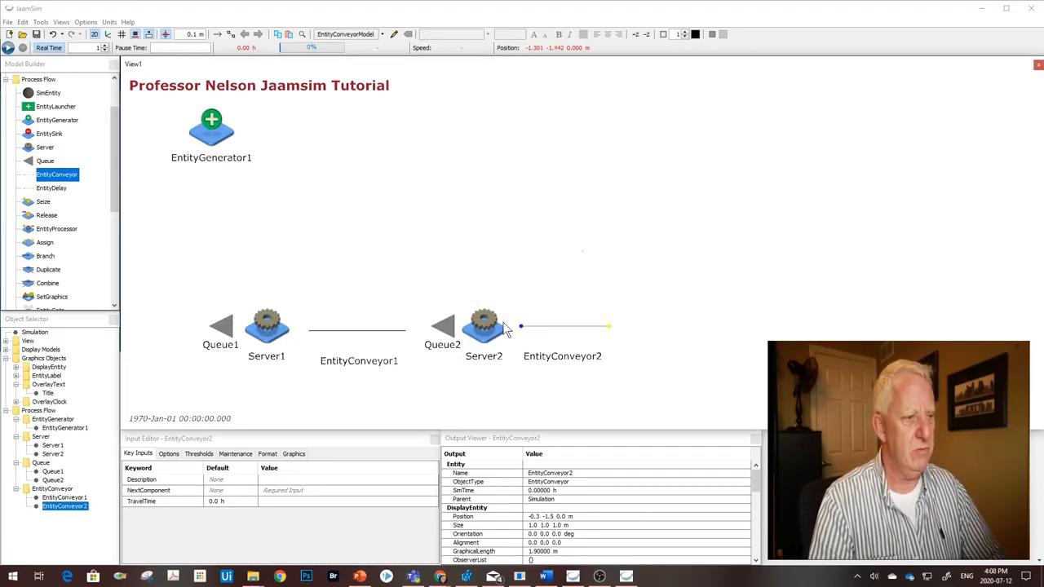
Add EntityConveyor2 after Server2 and select the server and conveyor for adjustment
{"action": "left_click", "coordinate": [483, 326]}
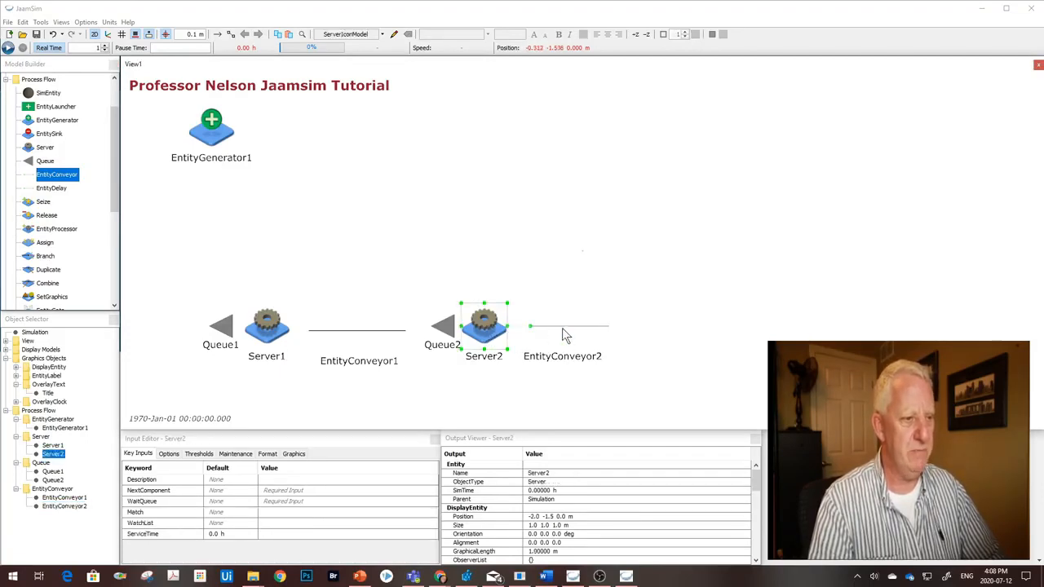
{"action": "left_click", "coordinate": [564, 326]}
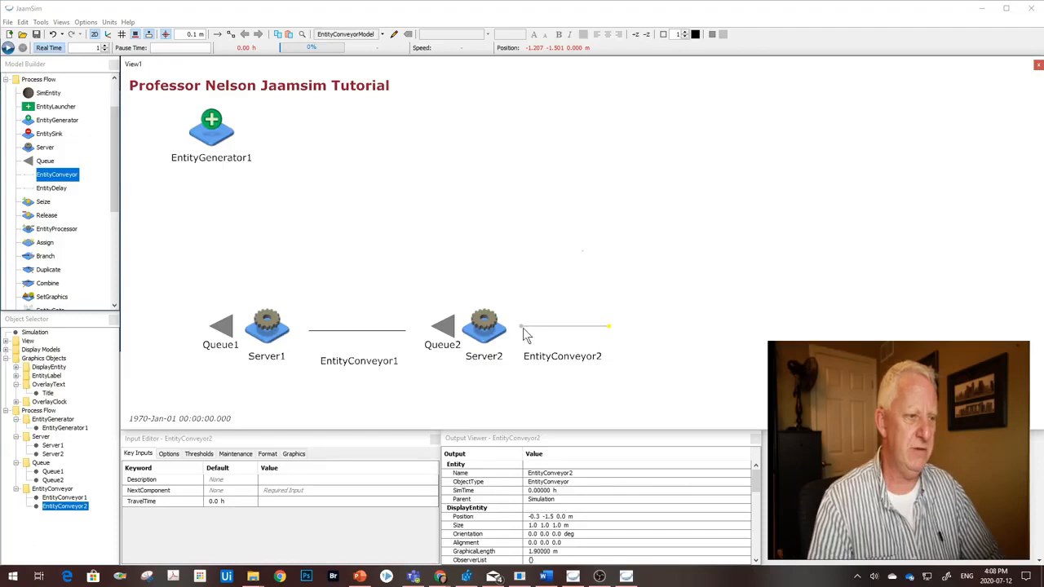
{"action": "left_click", "coordinate": [482, 326]}
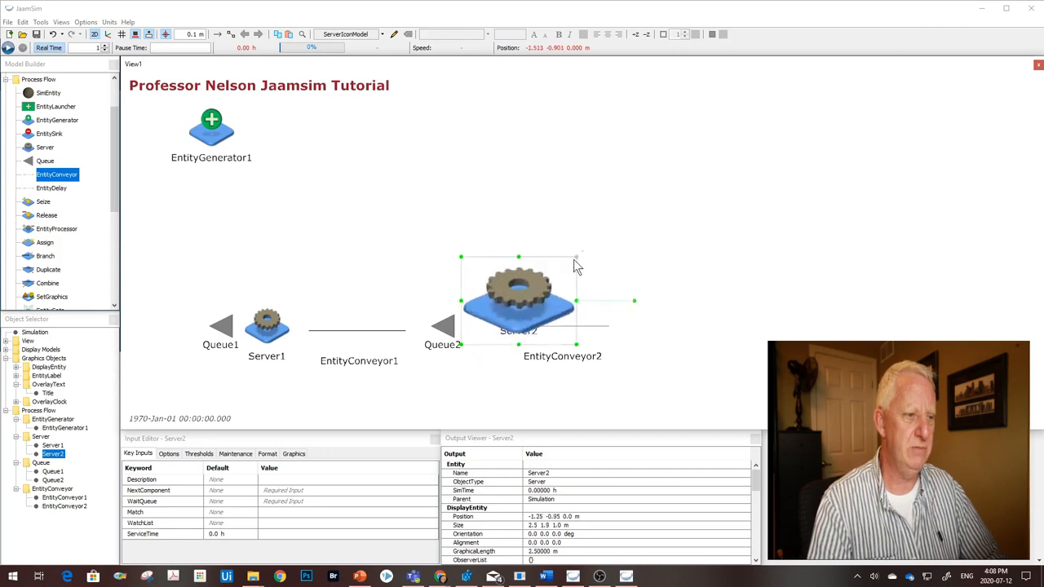
Shrink Server2 back to normal size and line it up with the chain
{"action": "left_click_drag", "start_coordinate": [519, 302], "coordinate": [487, 318]}
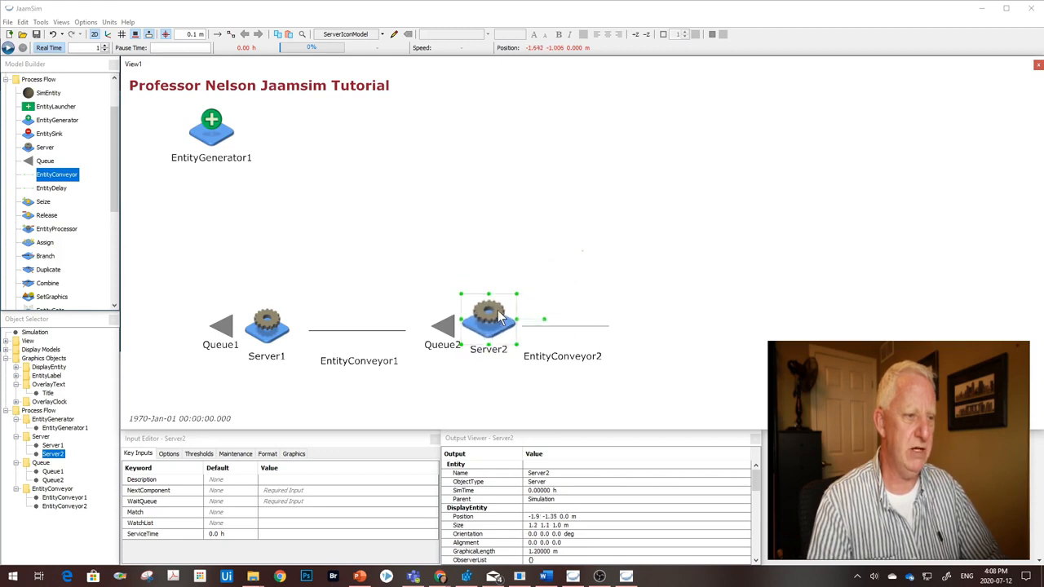
{"action": "left_click_drag", "start_coordinate": [488, 313], "coordinate": [488, 323]}
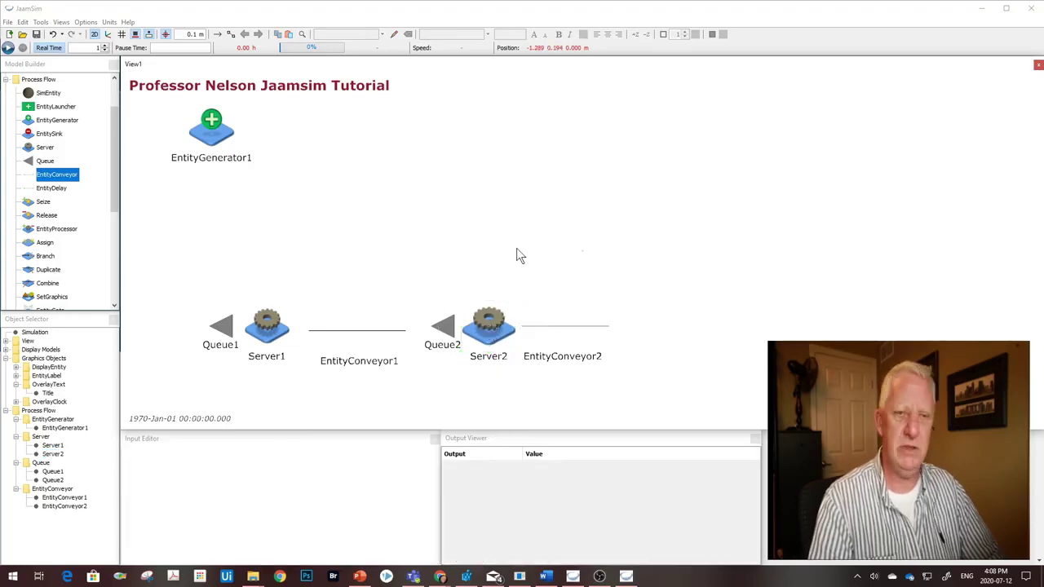
{"action": "mouse_move", "coordinate": [362, 205]}
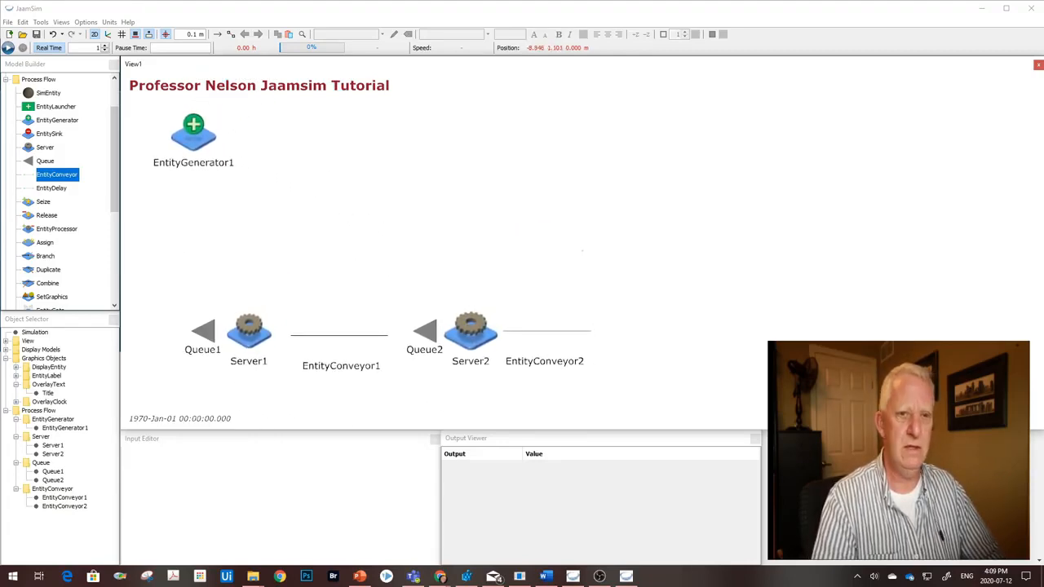
Add Queue3 and Server3 after EntityConveyor2 to continue the chain
{"action": "left_click", "coordinate": [48, 160]}
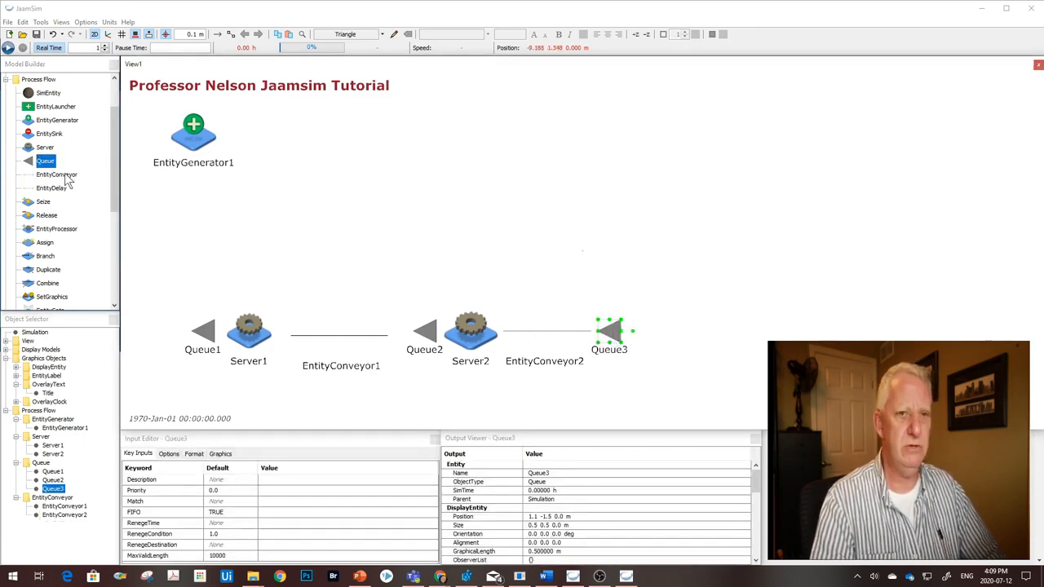
{"action": "left_click", "coordinate": [47, 146]}
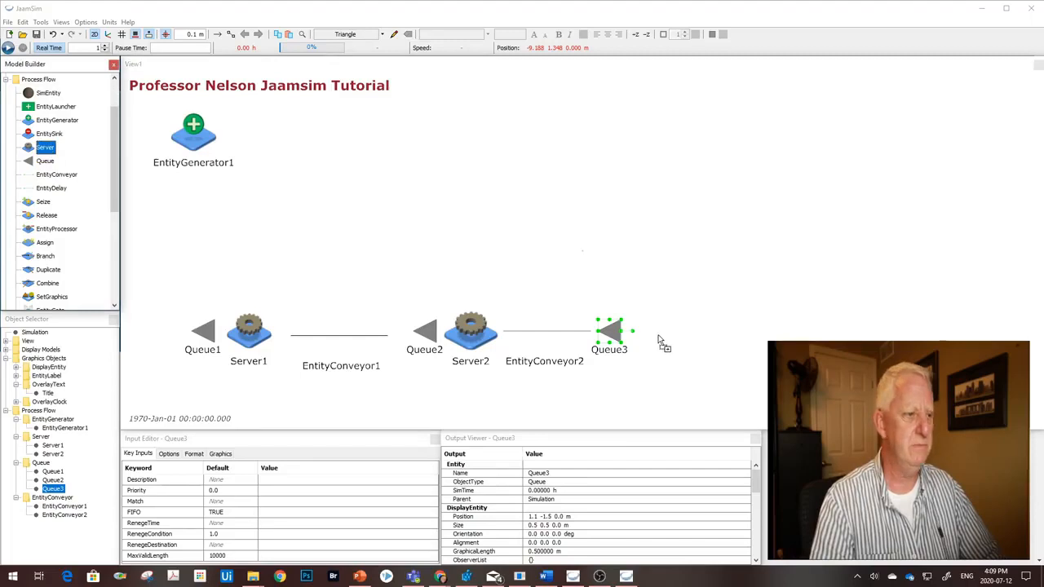
{"action": "left_click", "coordinate": [656, 333]}
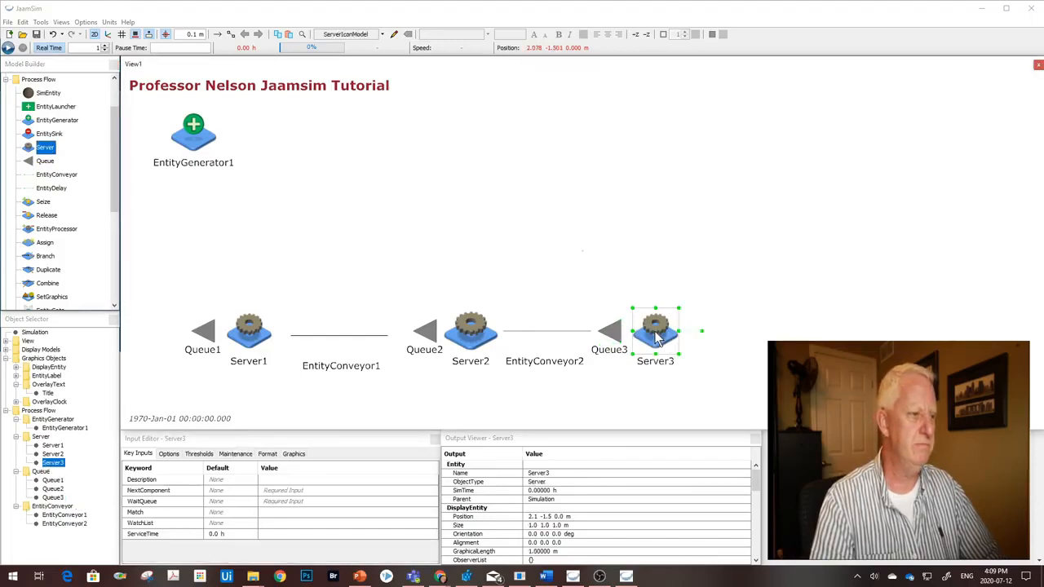
{"action": "mouse_move", "coordinate": [255, 206]}
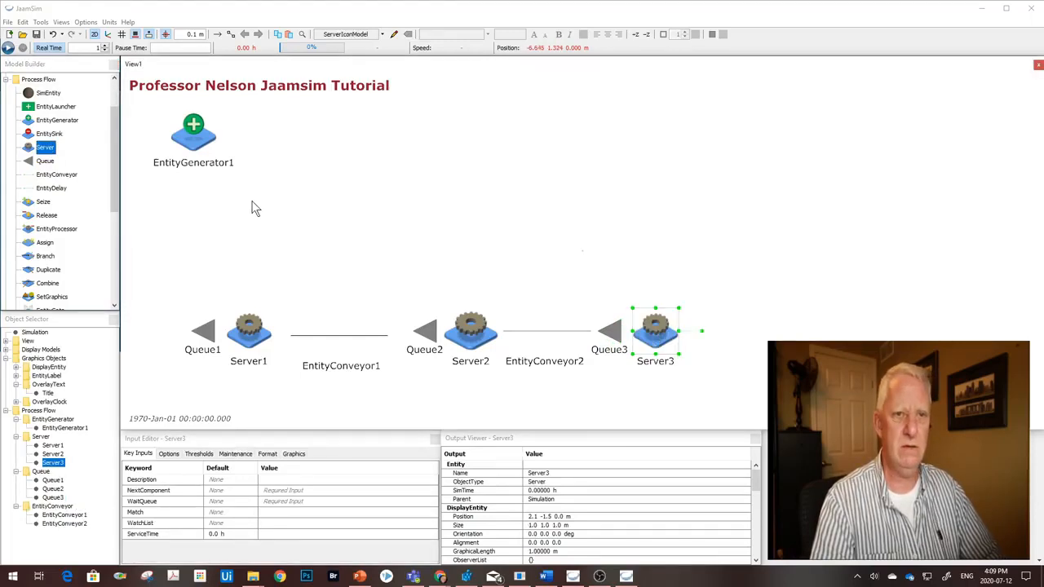
{"action": "mouse_move", "coordinate": [56, 172]}
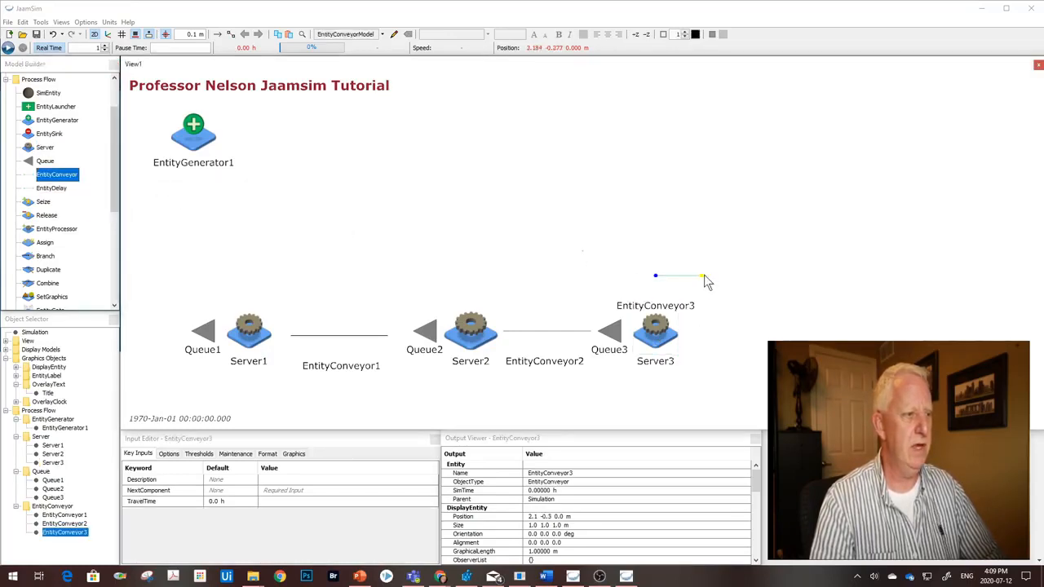
Drag EntityConveyor3's end point upward so it runs straight up from Server3
{"action": "left_click_drag", "start_coordinate": [705, 277], "coordinate": [660, 186]}
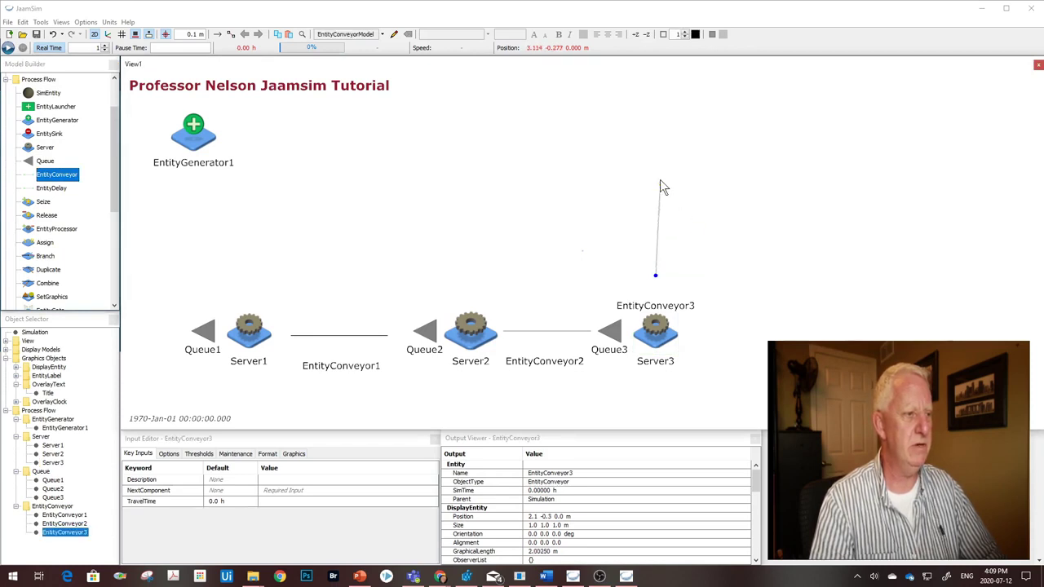
{"action": "mouse_move", "coordinate": [656, 189]}
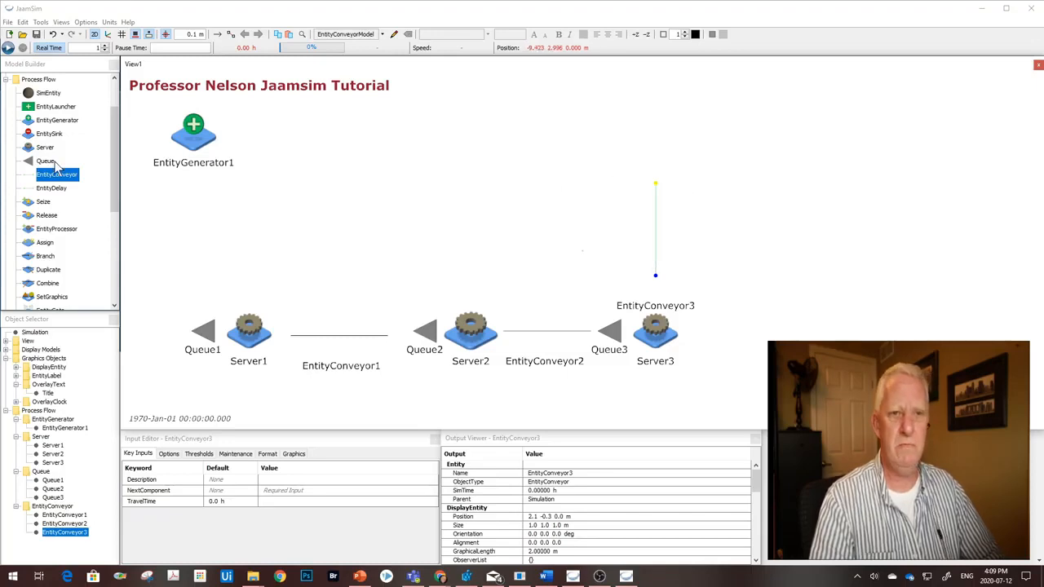
{"action": "mouse_move", "coordinate": [47, 161]}
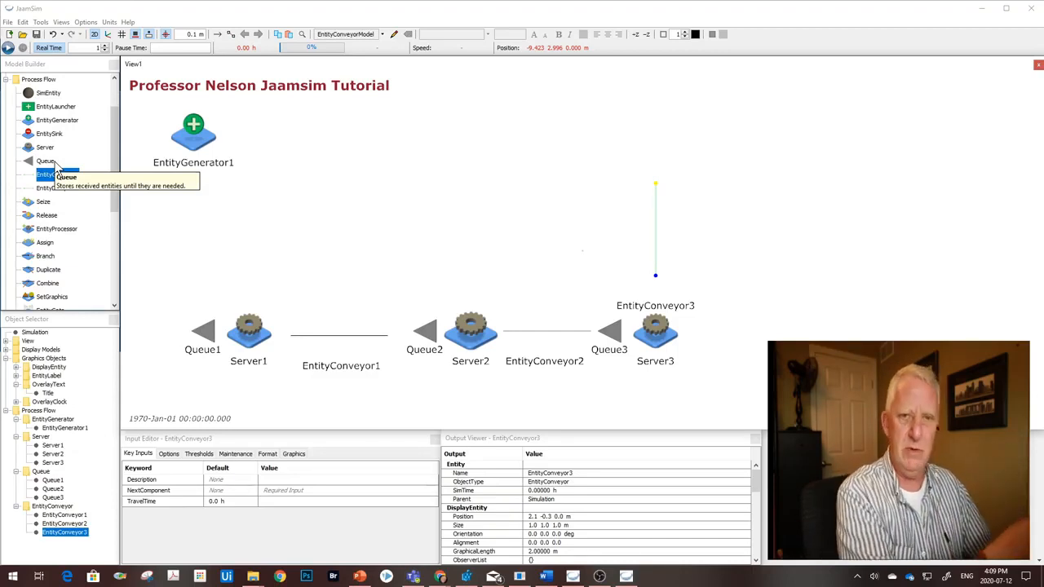
{"action": "mouse_move", "coordinate": [613, 372]}
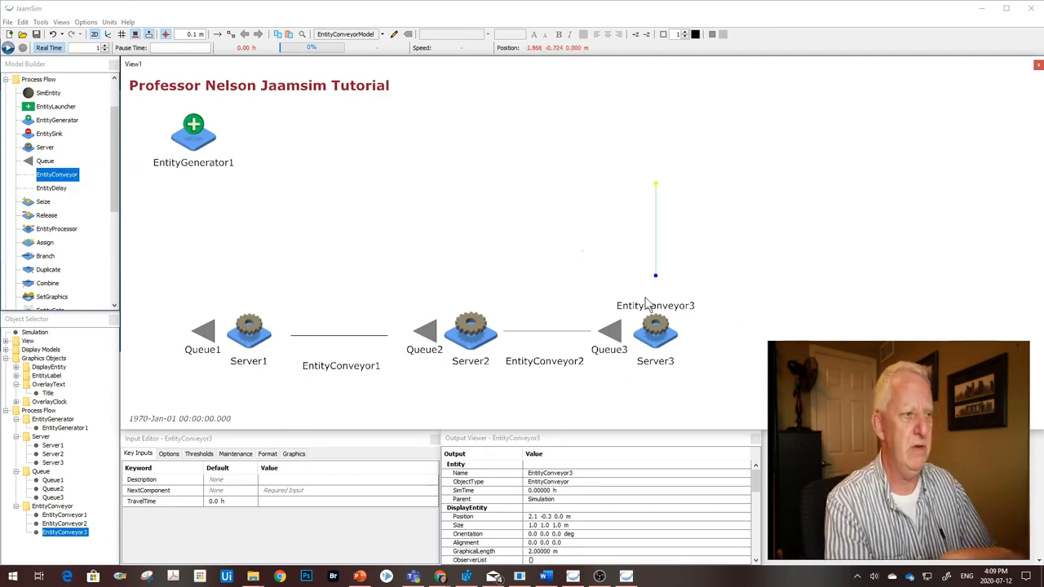
{"action": "mouse_move", "coordinate": [662, 173]}
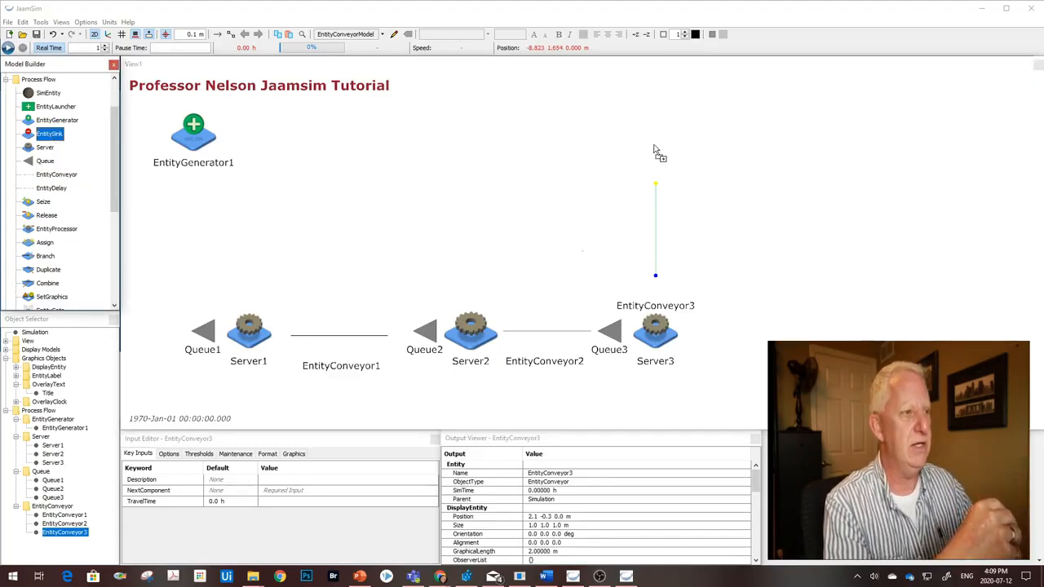
Place EntitySink1 atop EntityConveyor3 and begin renaming EntityGenerator1 to Supplier
{"action": "left_click", "coordinate": [656, 146]}
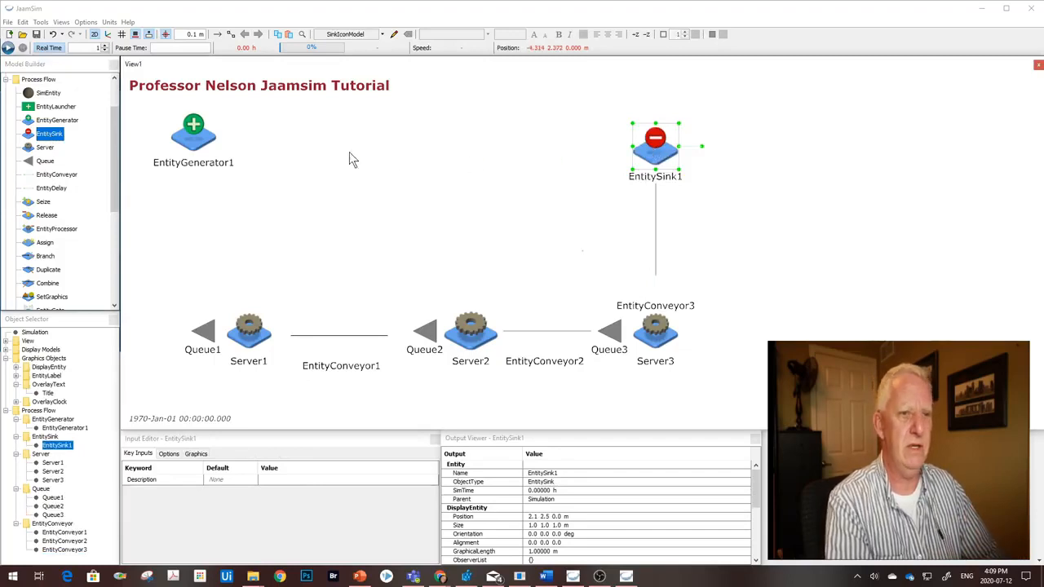
{"action": "mouse_move", "coordinate": [679, 156]}
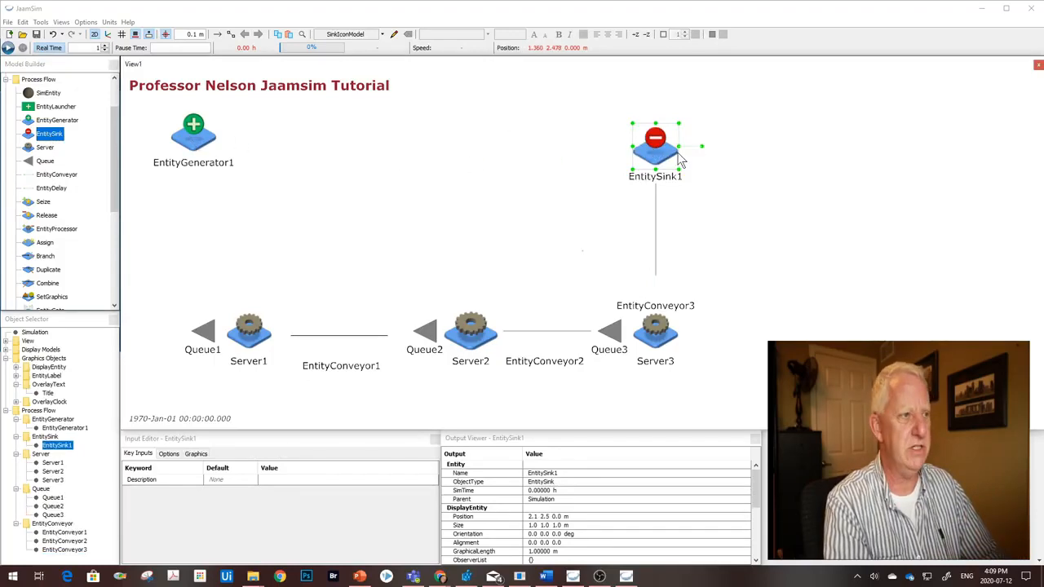
{"action": "mouse_move", "coordinate": [197, 149]}
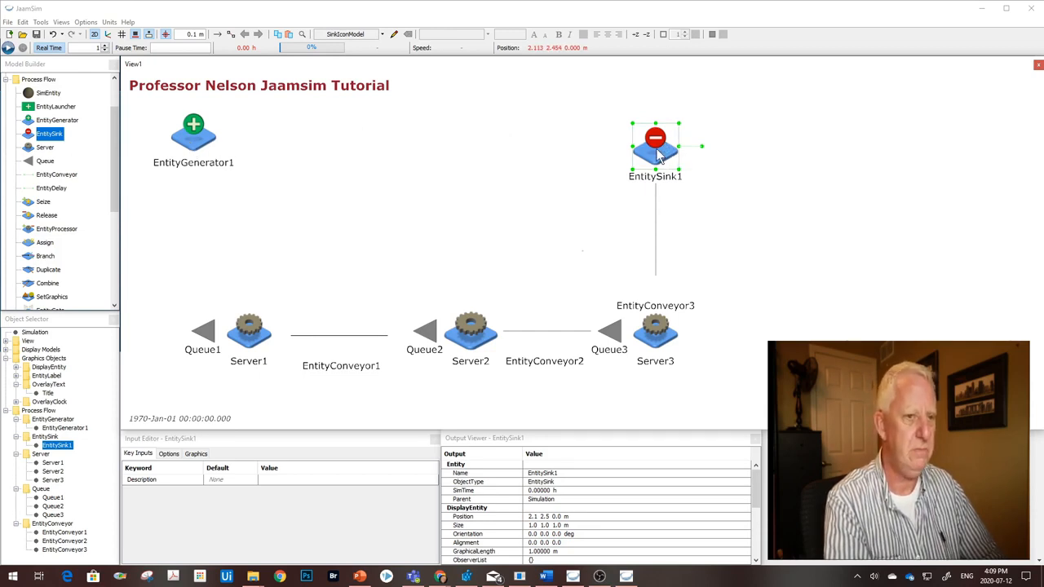
{"action": "mouse_move", "coordinate": [258, 185]}
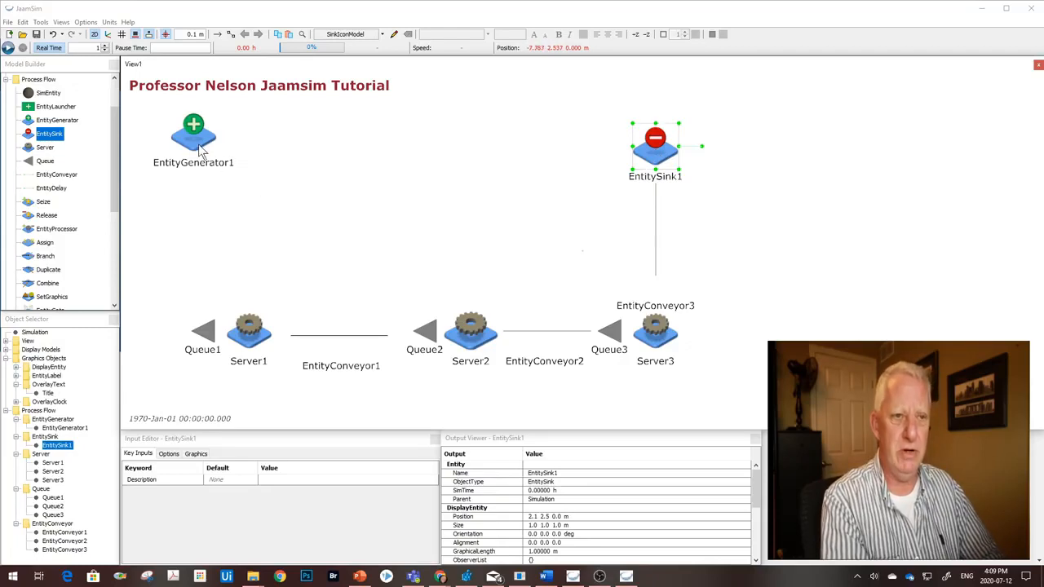
{"action": "left_click", "coordinate": [192, 134]}
{"action": "type", "text": "Supplier"}
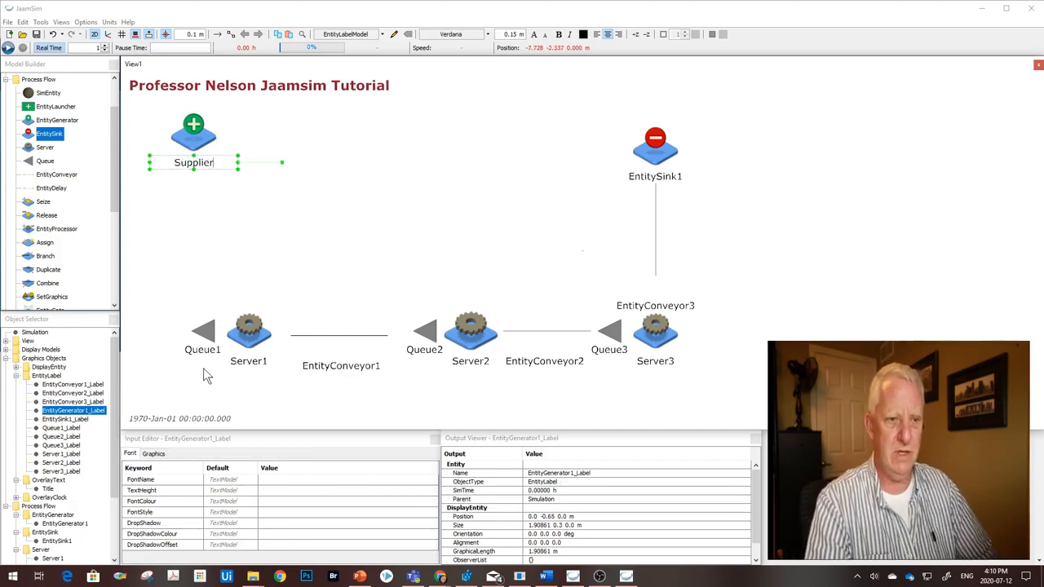
Rename the servers Process1, Process2 and Process3 and the sink Customer
{"action": "left_click", "coordinate": [248, 360]}
{"action": "type", "text": "Process1"}
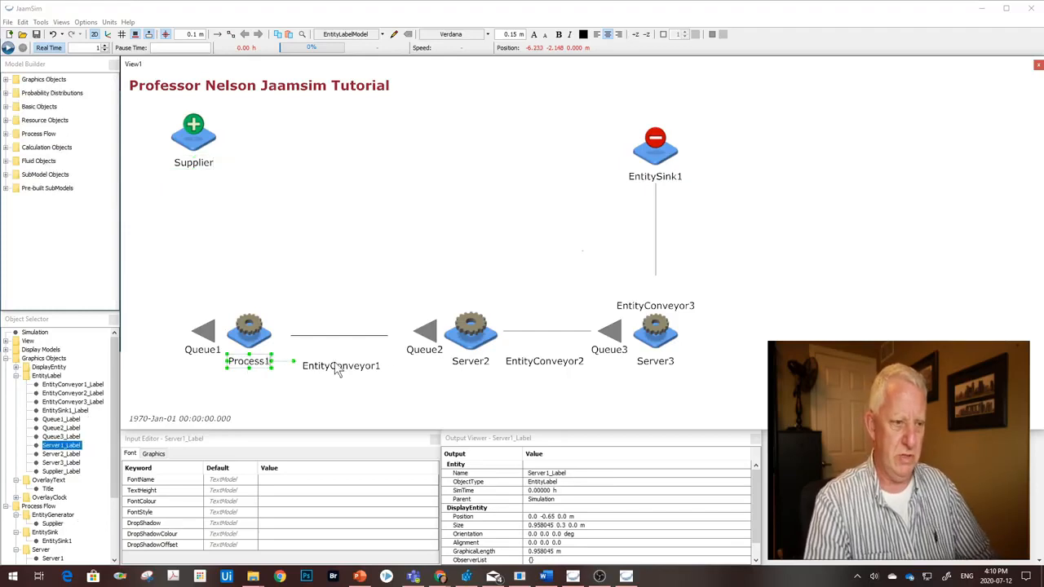
{"action": "left_click", "coordinate": [470, 362]}
{"action": "type", "text": "Proce"}
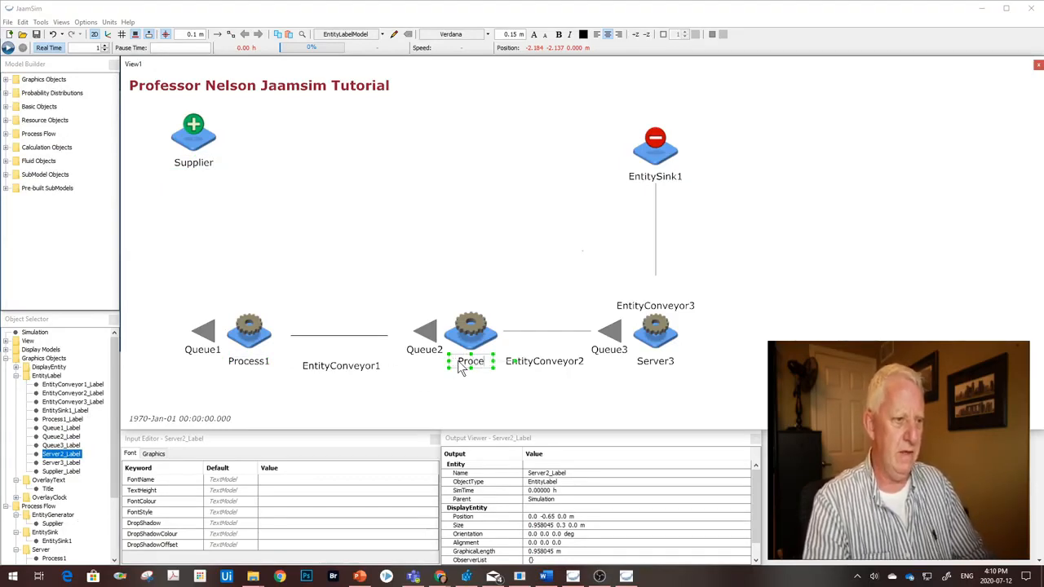
{"action": "mouse_move", "coordinate": [651, 372]}
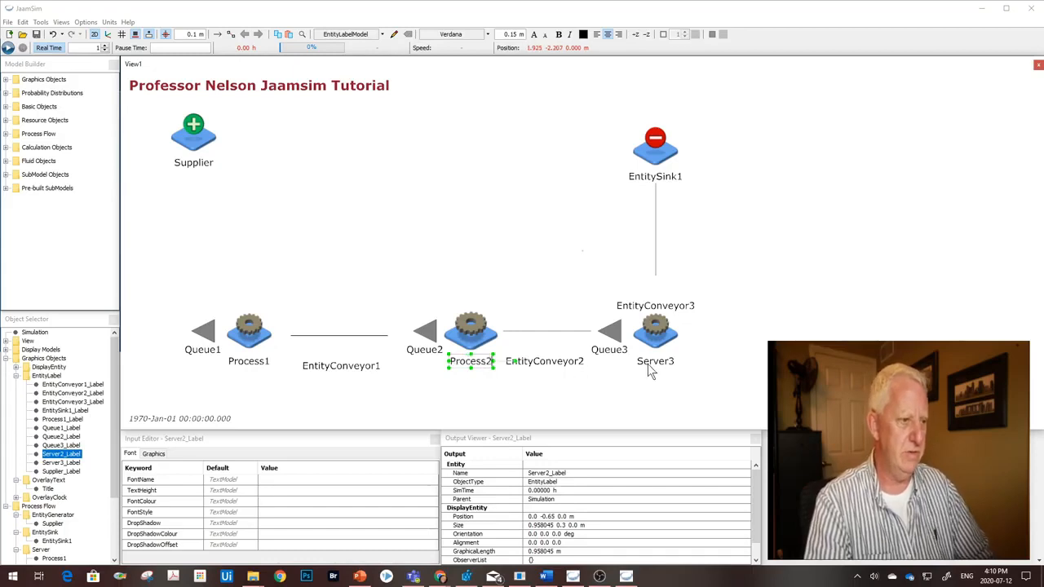
{"action": "left_click", "coordinate": [656, 361]}
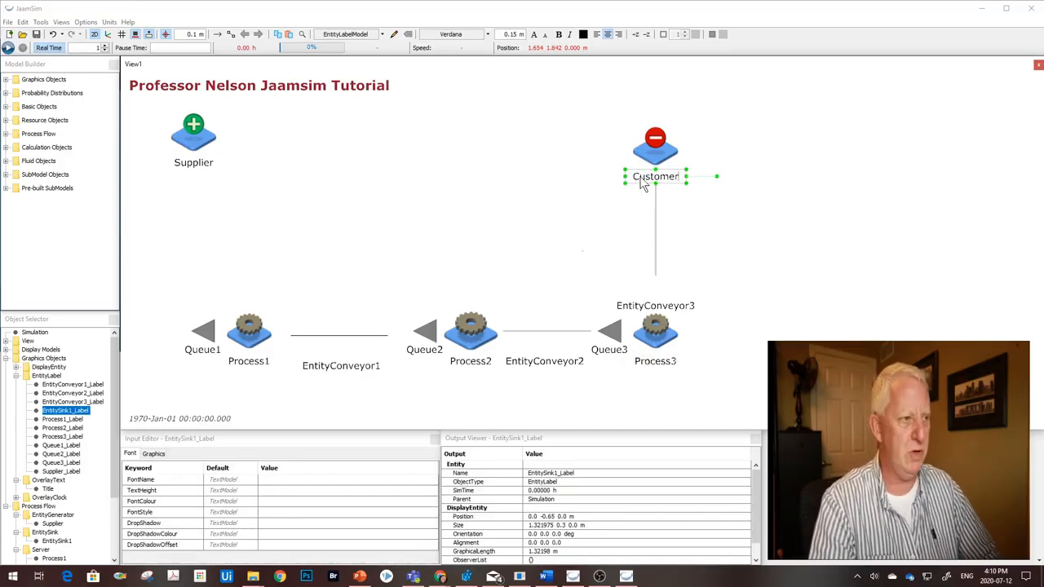
{"action": "left_click", "coordinate": [655, 176]}
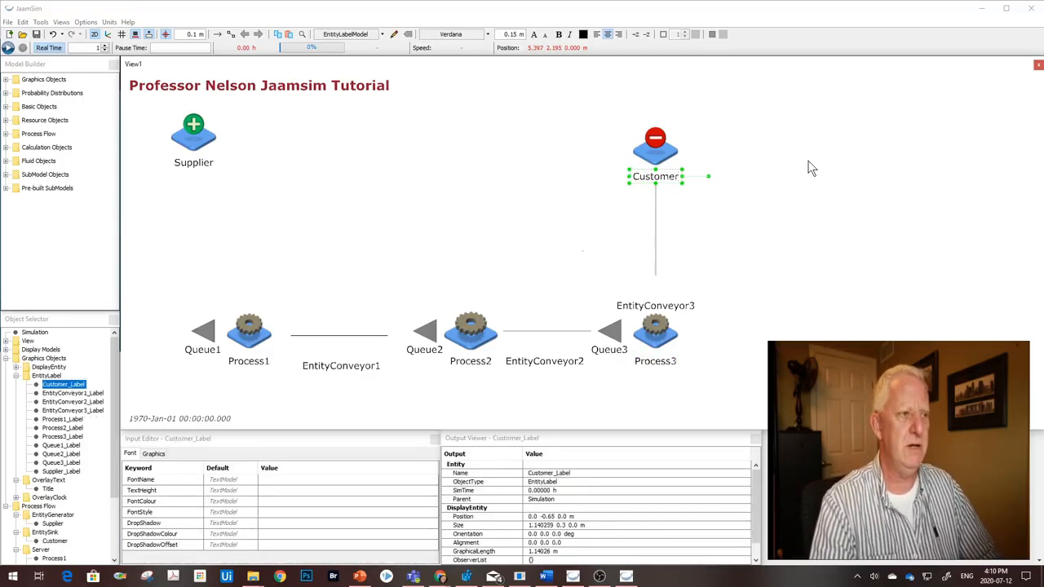
{"action": "mouse_move", "coordinate": [656, 160]}
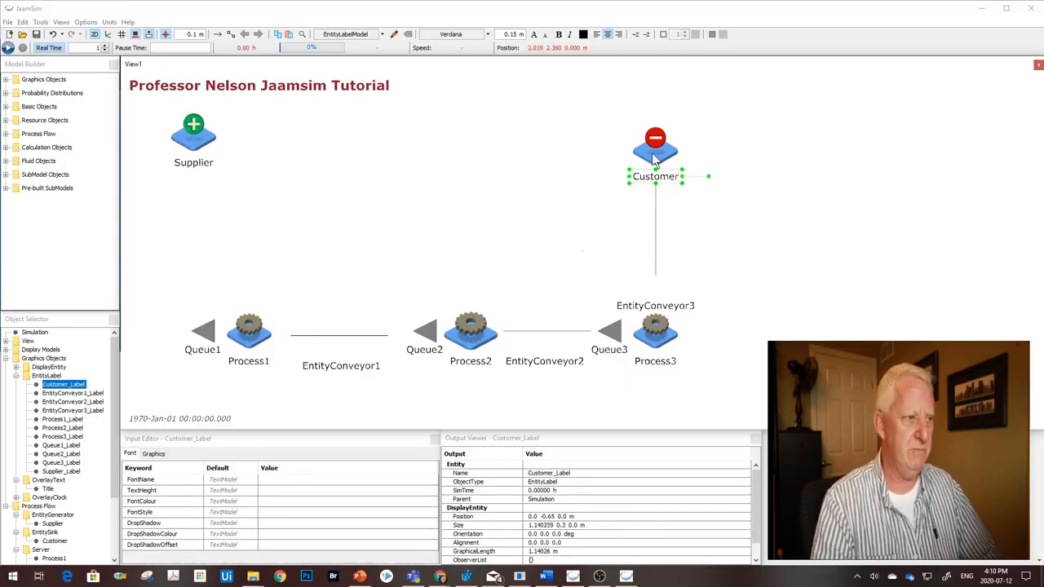
{"action": "left_click", "coordinate": [656, 146]}
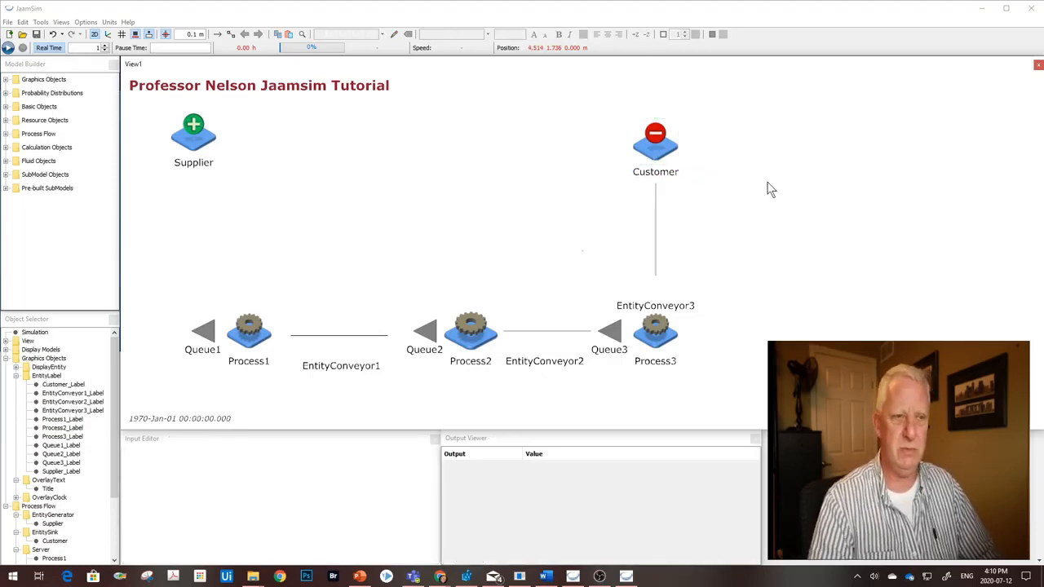
{"action": "mouse_move", "coordinate": [584, 259]}
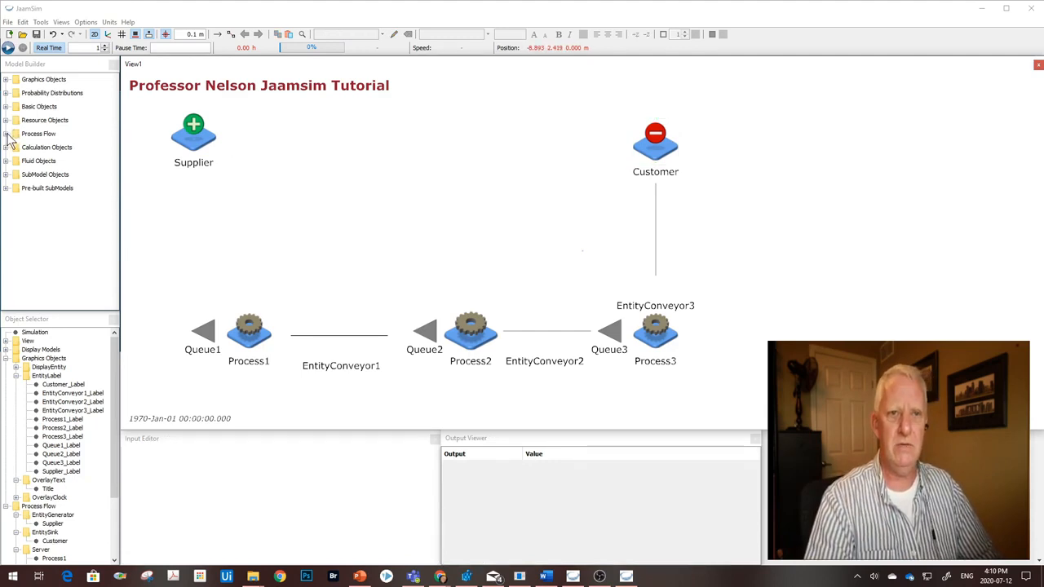
Add EntityConveyor4 from the Process Flow list running from Supplier down to Queue1
{"action": "left_click", "coordinate": [10, 134]}
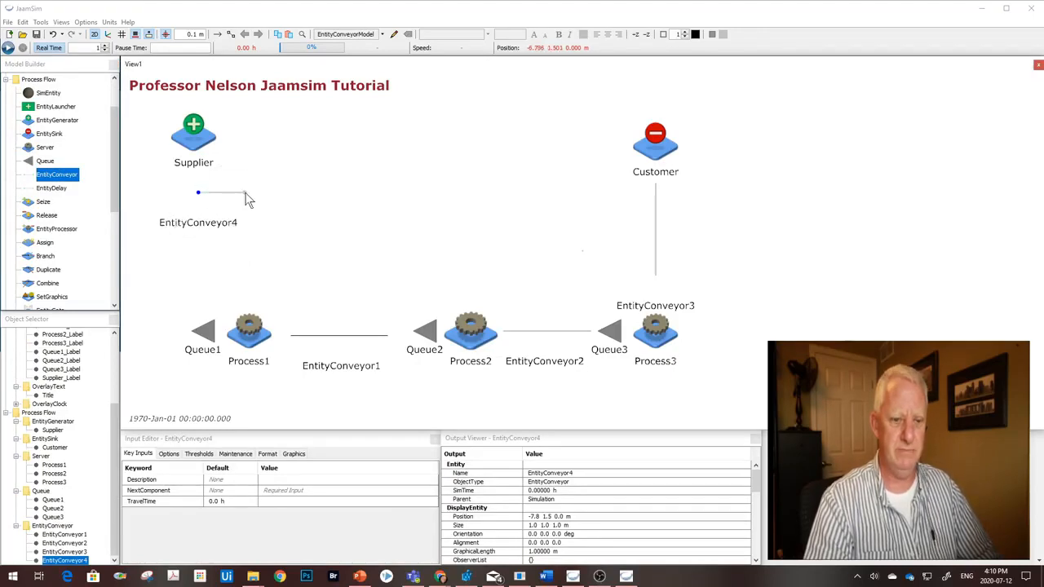
{"action": "left_click_drag", "start_coordinate": [236, 193], "coordinate": [199, 296]}
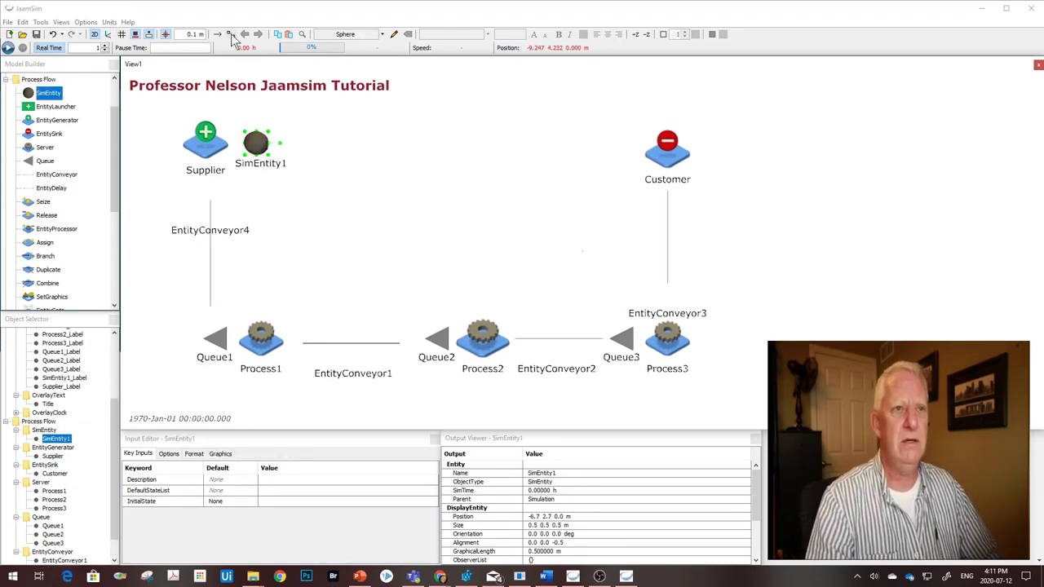
{"action": "mouse_move", "coordinate": [232, 37]}
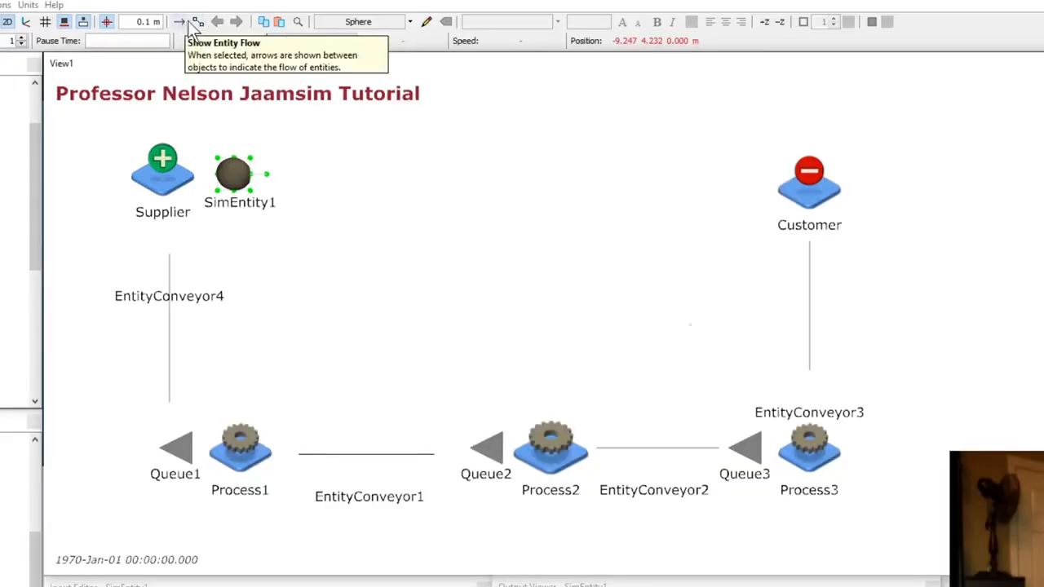
{"action": "mouse_move", "coordinate": [202, 26]}
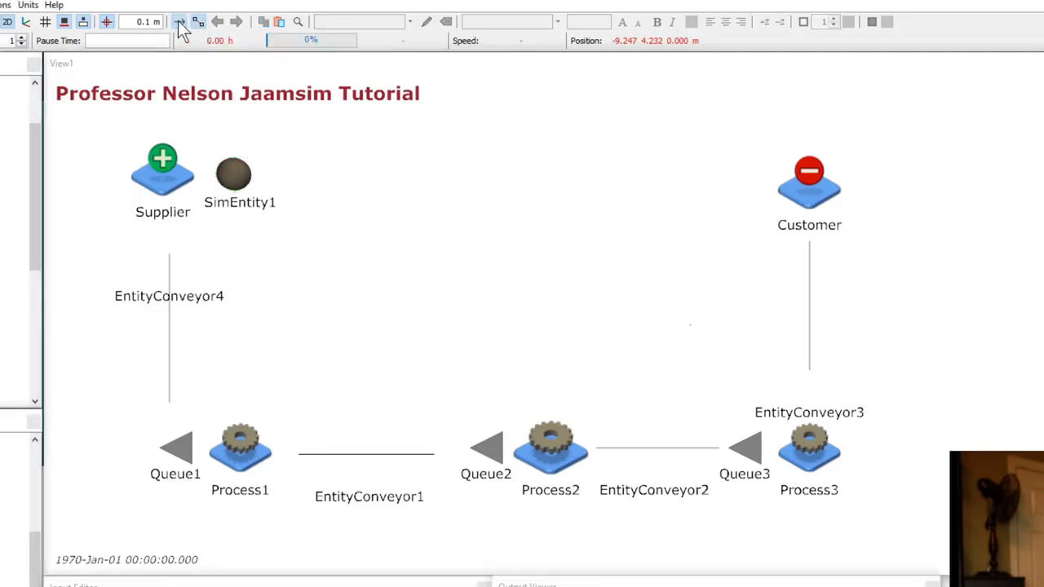
{"action": "mouse_move", "coordinate": [183, 23]}
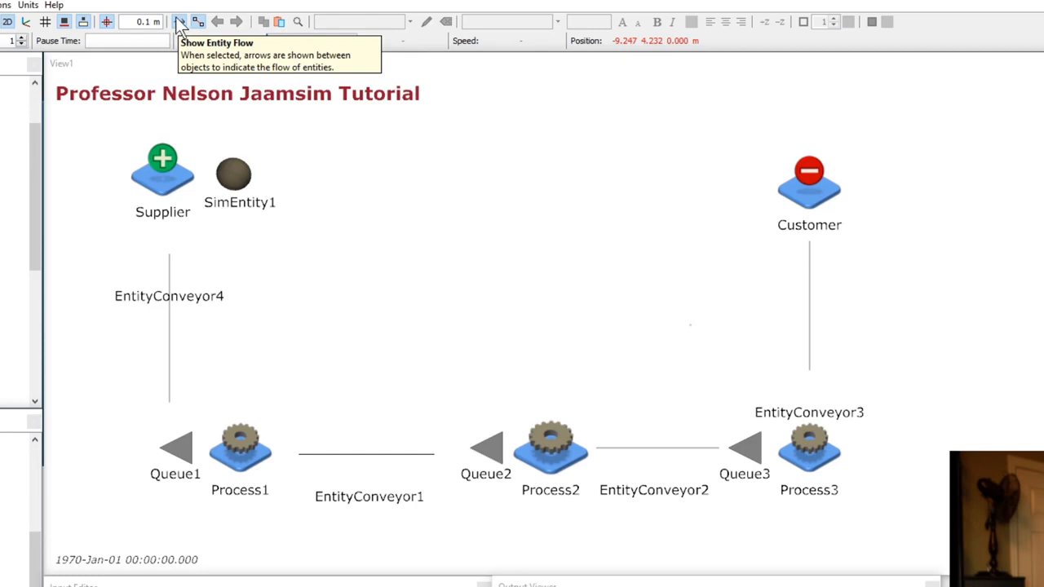
Switch on the Show Entity Flow toolbar toggle so flow arrows appear between objects
{"action": "left_click", "coordinate": [183, 20]}
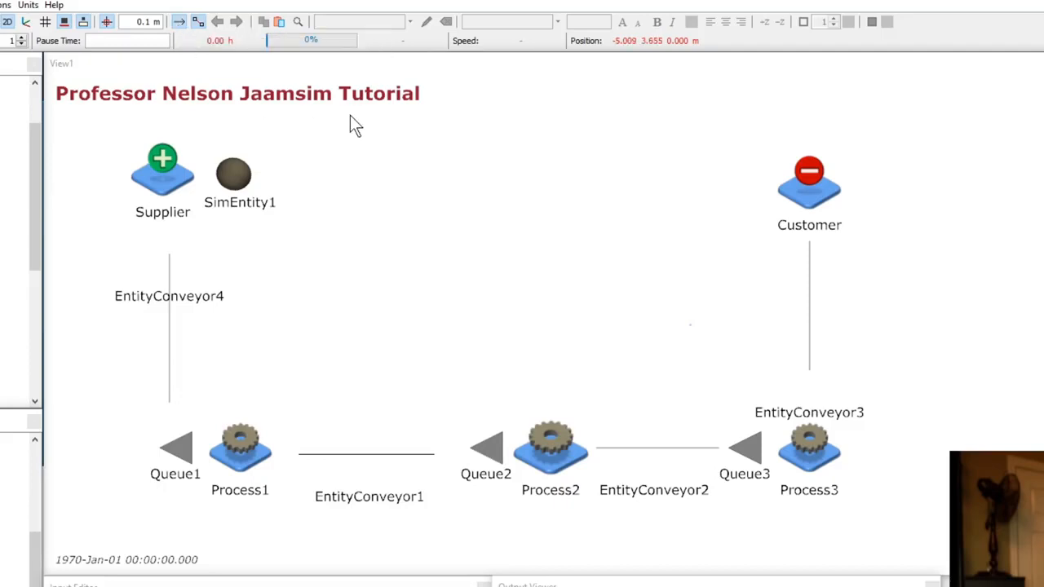
{"action": "mouse_move", "coordinate": [287, 193]}
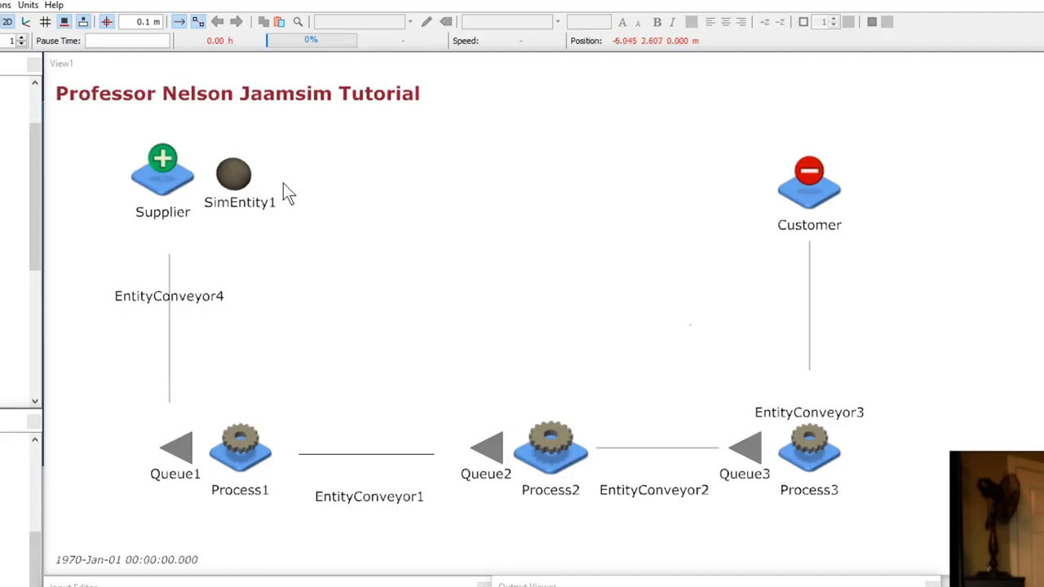
{"action": "mouse_move", "coordinate": [284, 186]}
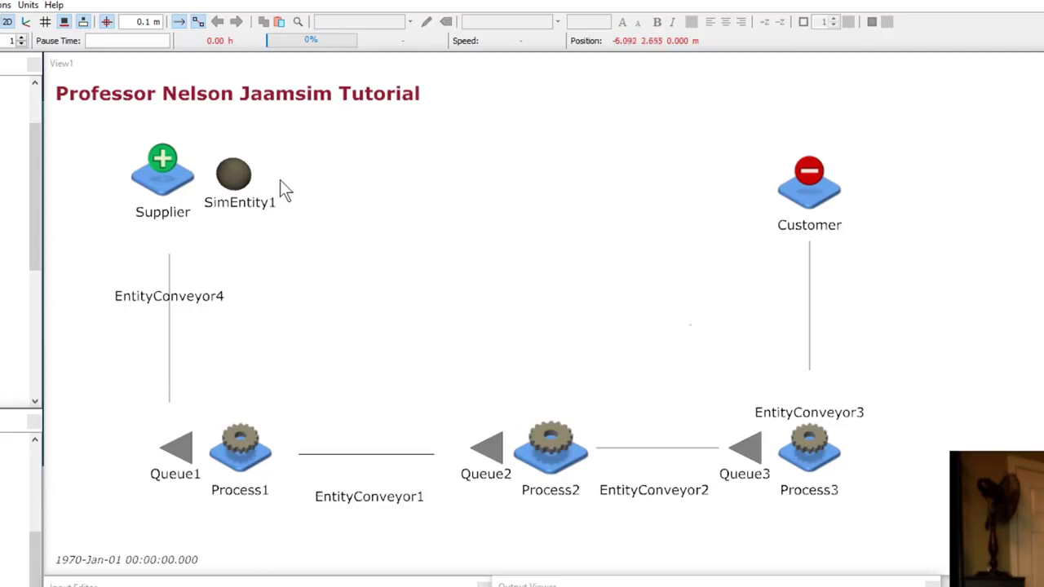
Reveal flow arrows for Supplier, EntityConveyor4, EntityConveyor1, EntityConveyor2, Process3 and Customer
{"action": "left_click", "coordinate": [235, 173]}
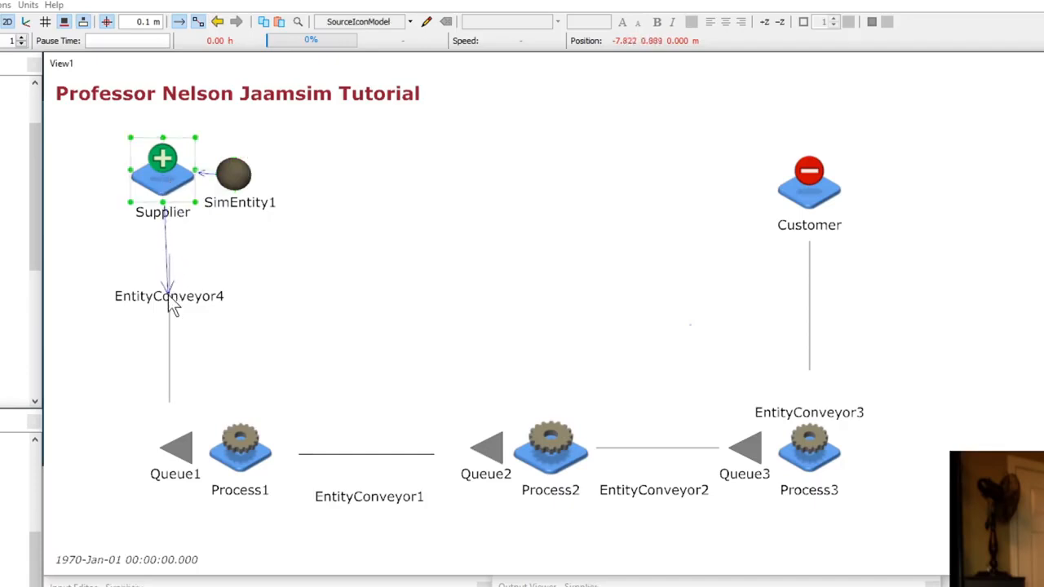
{"action": "left_click", "coordinate": [166, 302]}
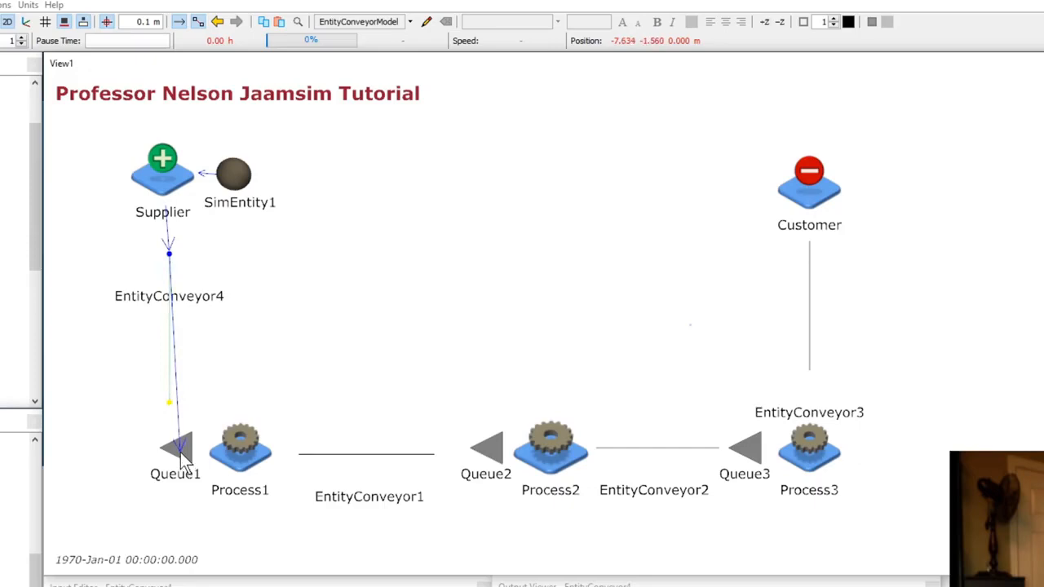
{"action": "left_click", "coordinate": [239, 460]}
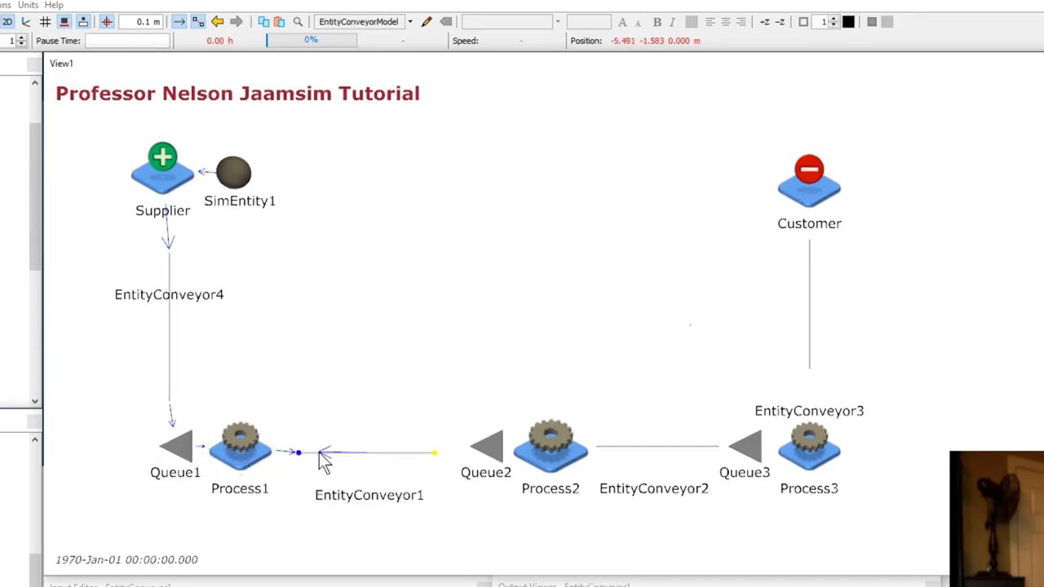
{"action": "left_click", "coordinate": [486, 449]}
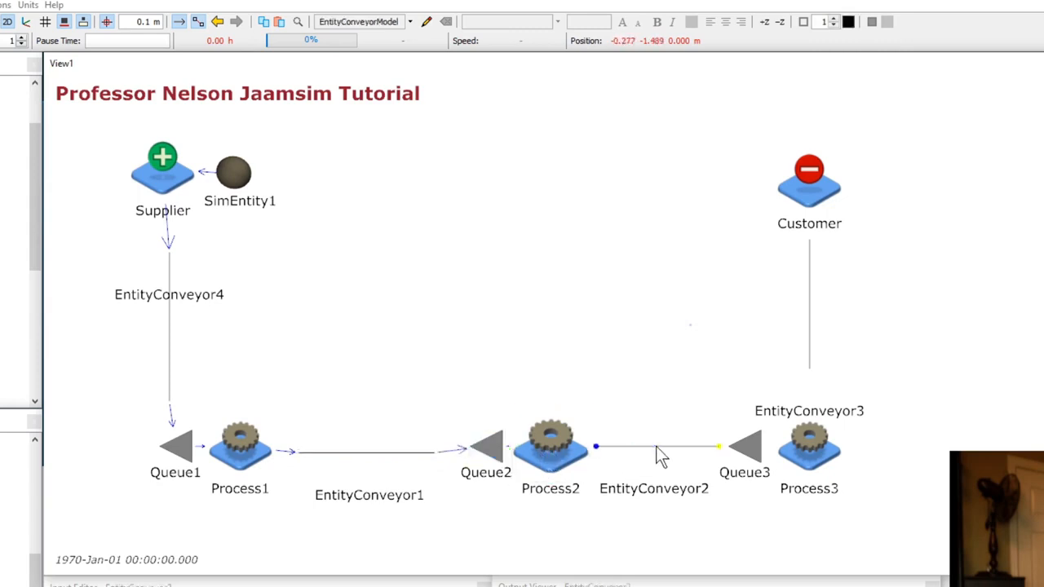
{"action": "left_click", "coordinate": [746, 447]}
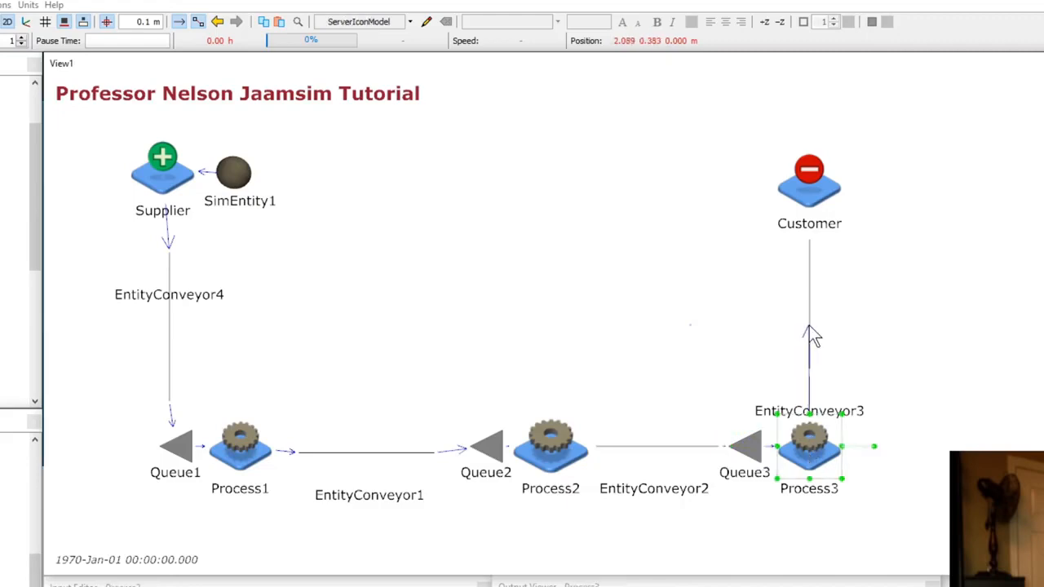
{"action": "left_click", "coordinate": [809, 187]}
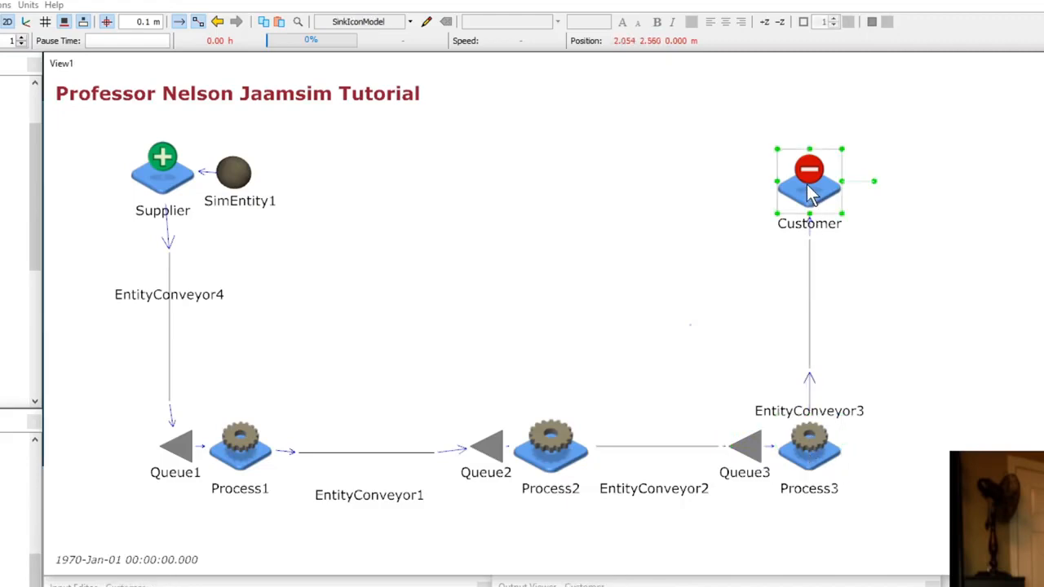
{"action": "mouse_move", "coordinate": [669, 189]}
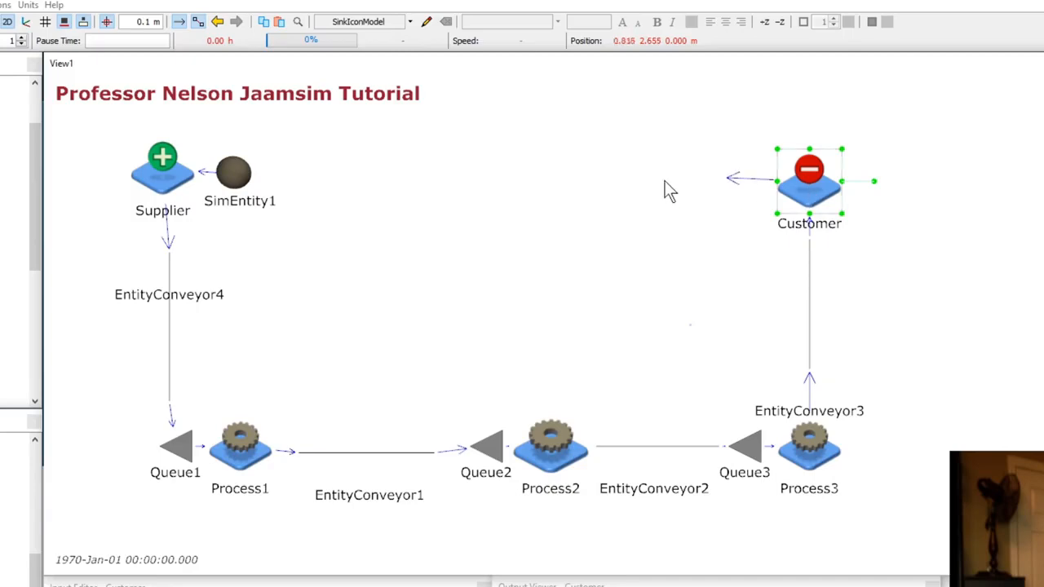
{"action": "left_click_drag", "start_coordinate": [731, 179], "coordinate": [443, 212]}
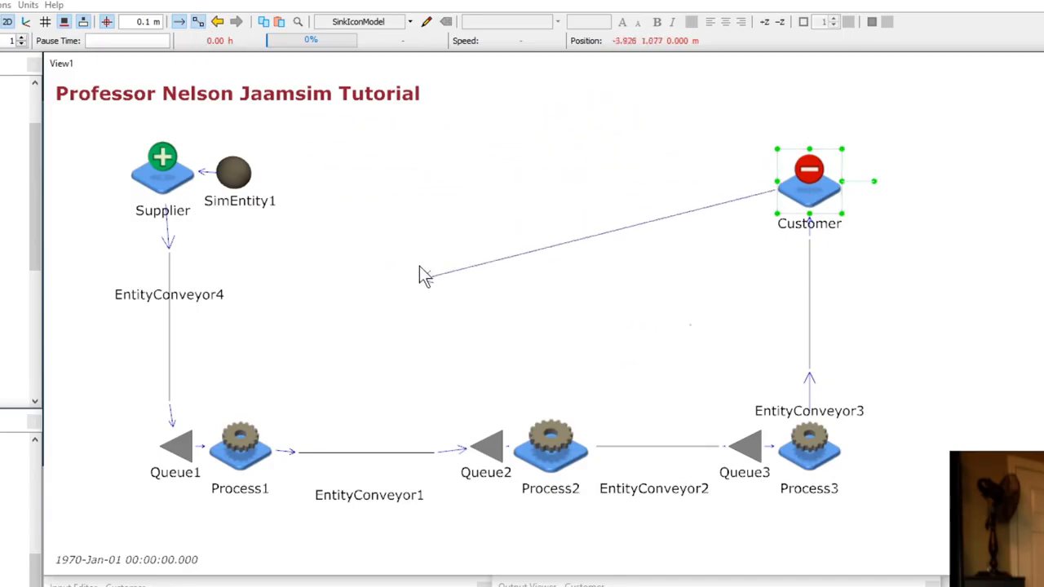
{"action": "mouse_move", "coordinate": [357, 269]}
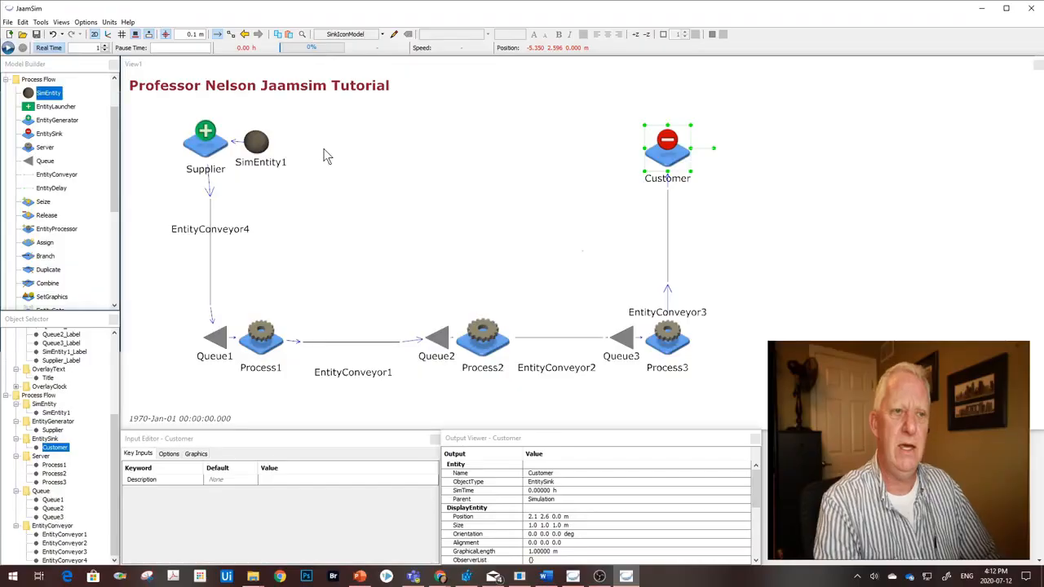
{"action": "mouse_move", "coordinate": [309, 158]}
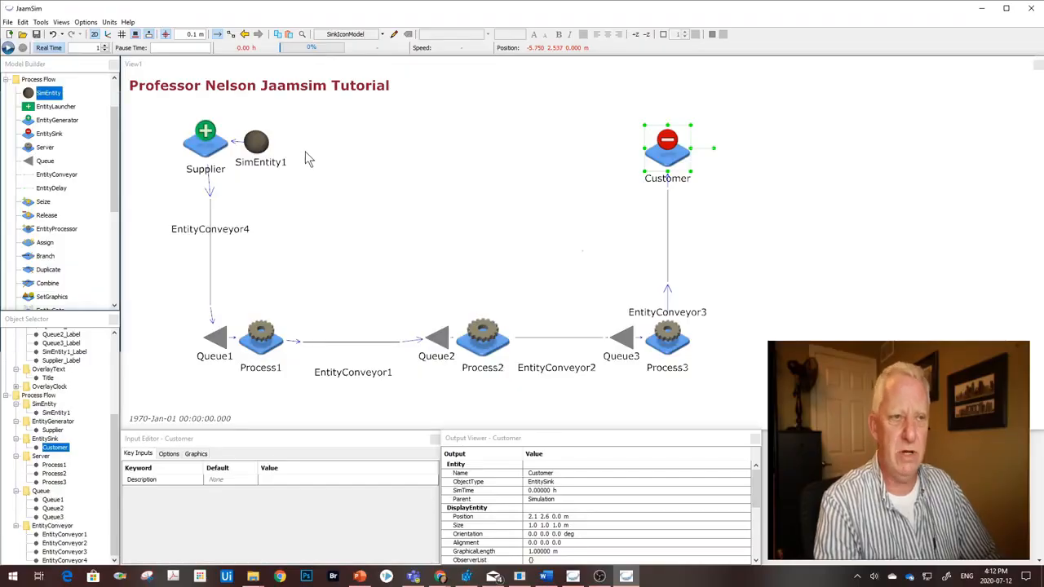
{"action": "mouse_move", "coordinate": [258, 147]}
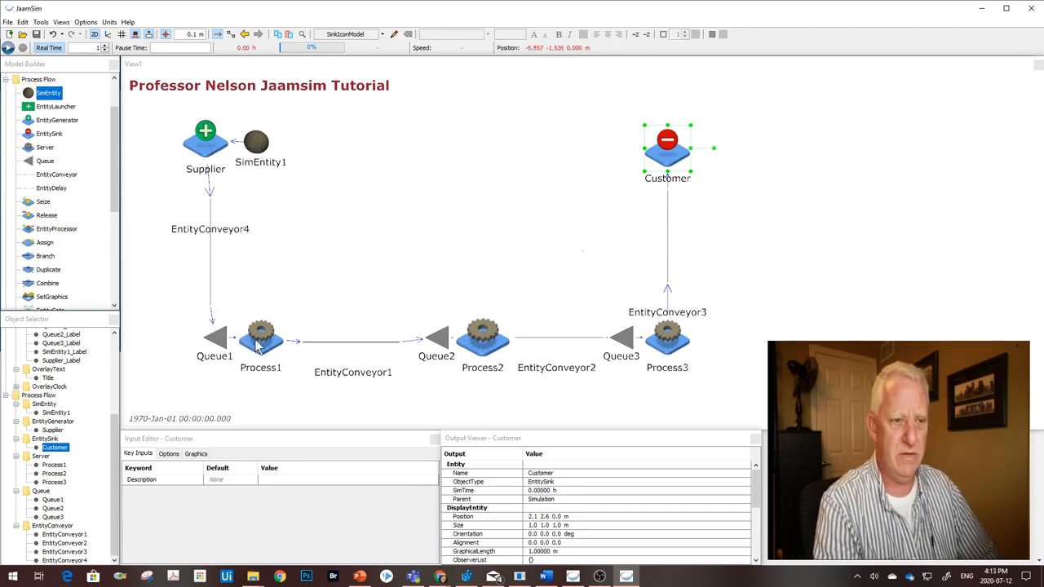
{"action": "mouse_move", "coordinate": [355, 348]}
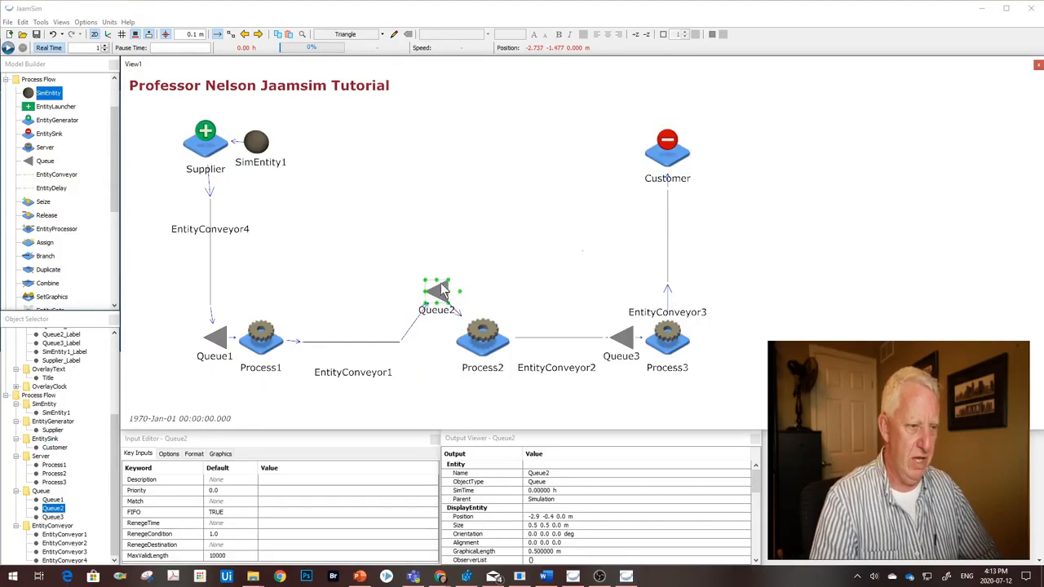
Nudge Queue2 and Process2 out of line and put them back in place
{"action": "left_click_drag", "start_coordinate": [441, 291], "coordinate": [421, 287]}
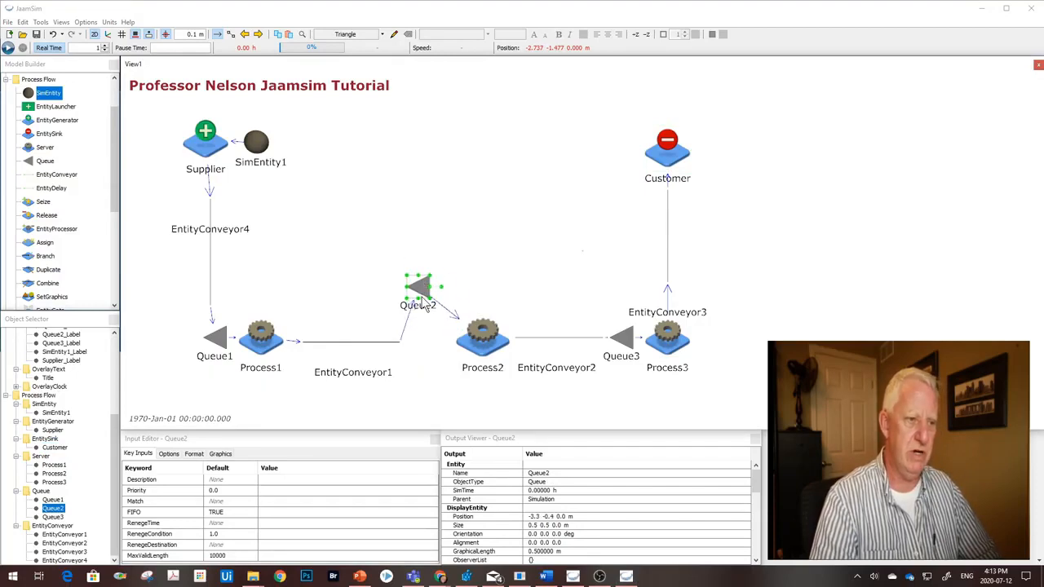
{"action": "left_click_drag", "start_coordinate": [418, 286], "coordinate": [430, 324]}
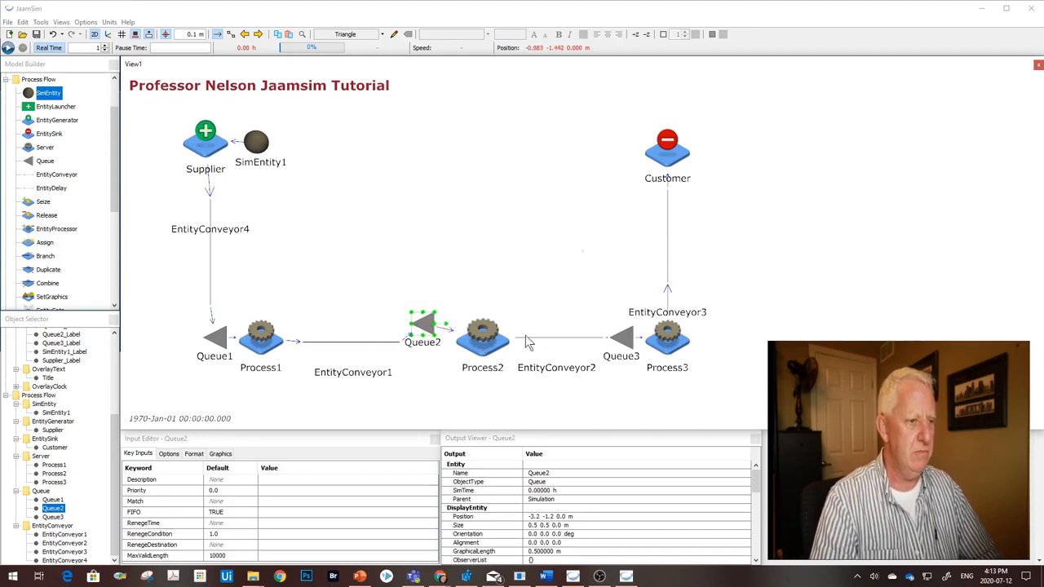
{"action": "left_click_drag", "start_coordinate": [482, 338], "coordinate": [493, 278]}
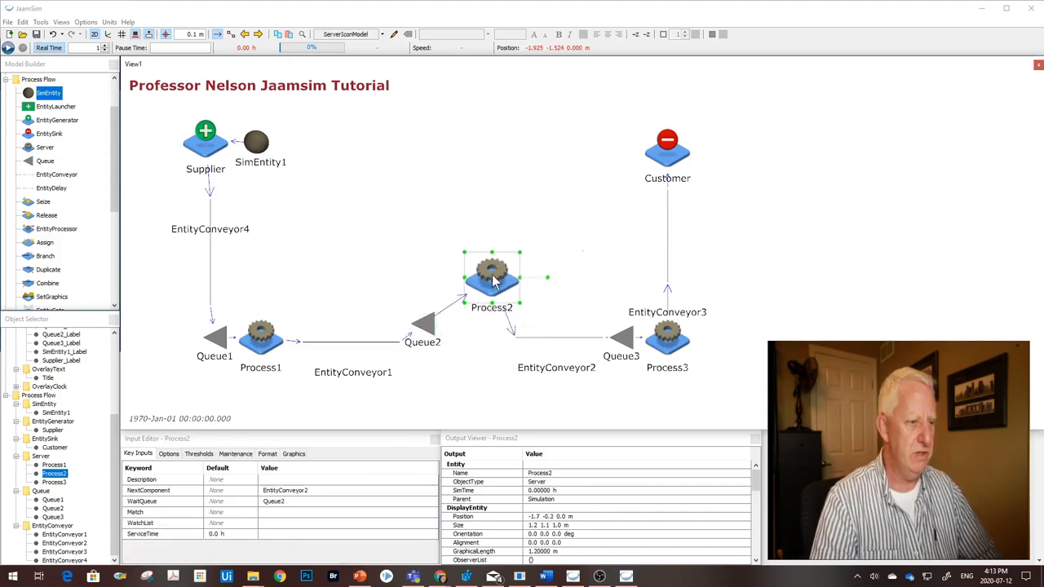
{"action": "left_click_drag", "start_coordinate": [491, 277], "coordinate": [476, 326]}
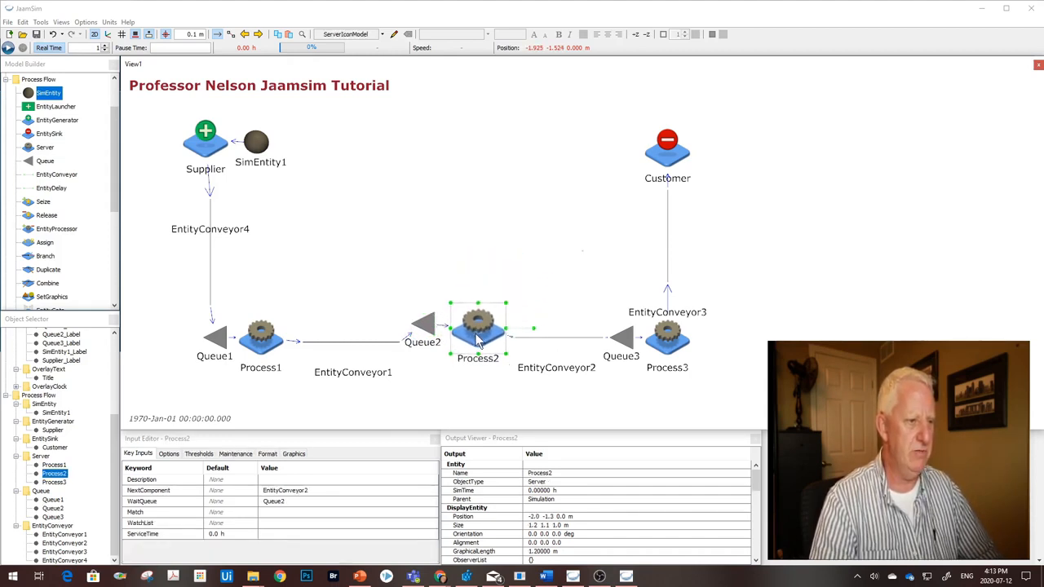
Review the settings of Queue3, the Customer sink and the Supplier generator in turn
{"action": "left_click", "coordinate": [619, 338]}
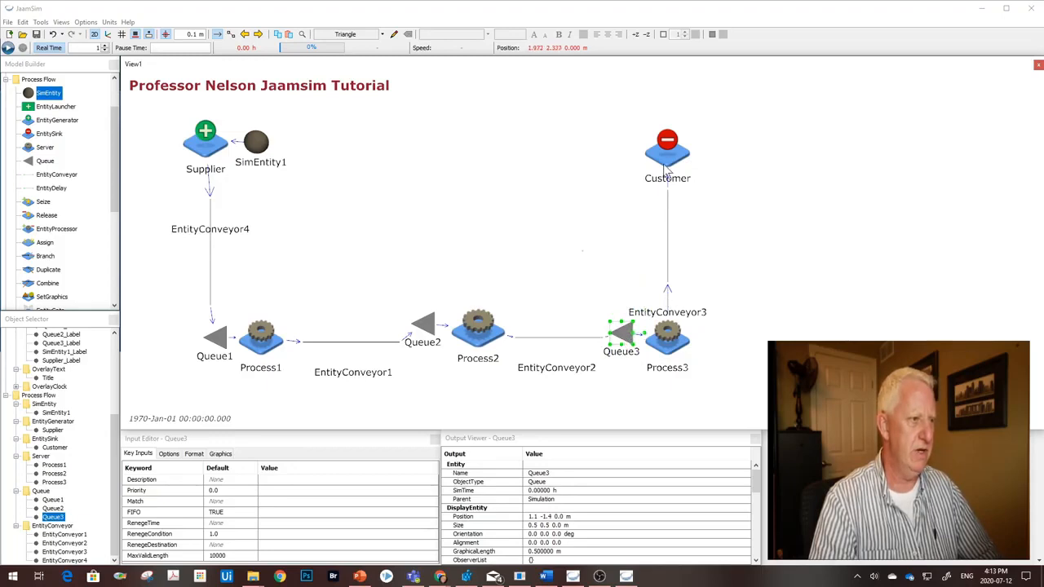
{"action": "mouse_move", "coordinate": [691, 157]}
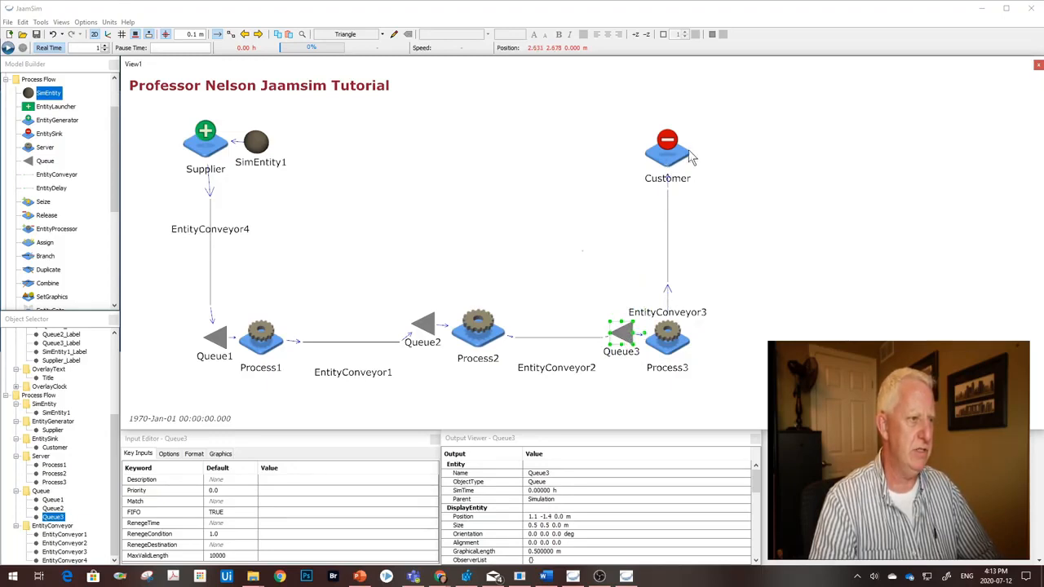
{"action": "left_click", "coordinate": [668, 147]}
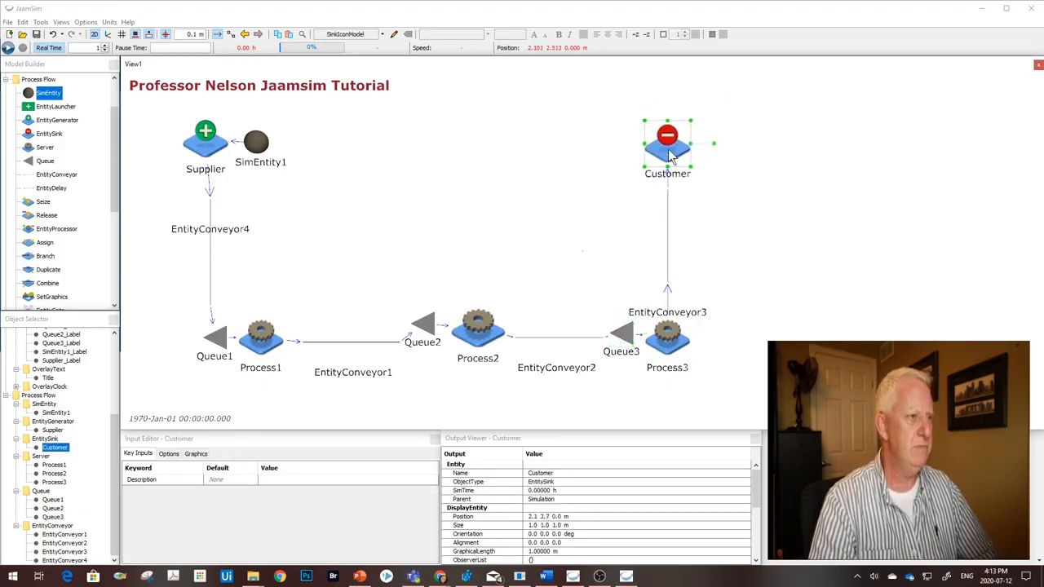
{"action": "left_click", "coordinate": [206, 134]}
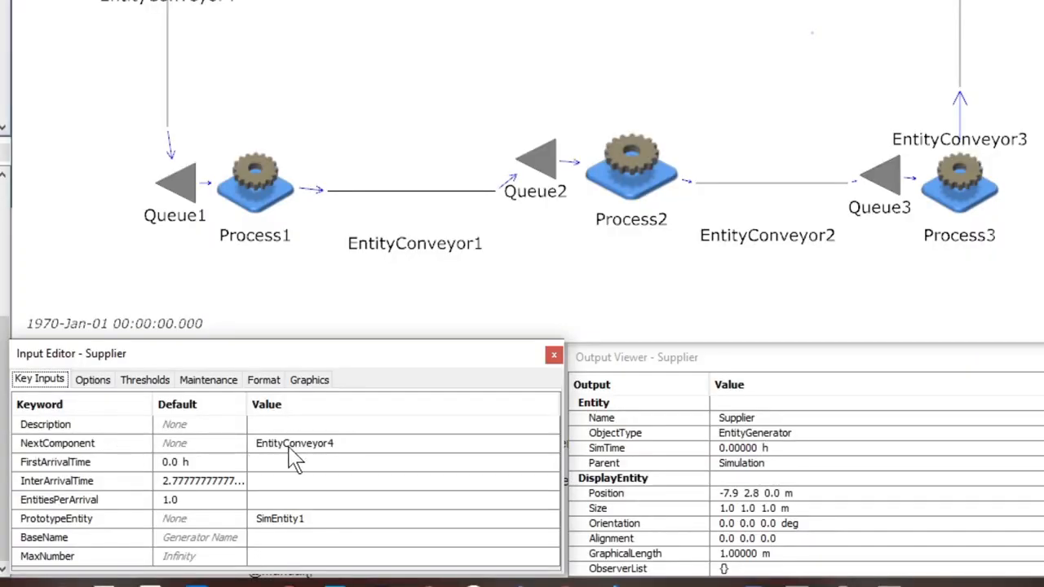
{"action": "mouse_move", "coordinate": [150, 143]}
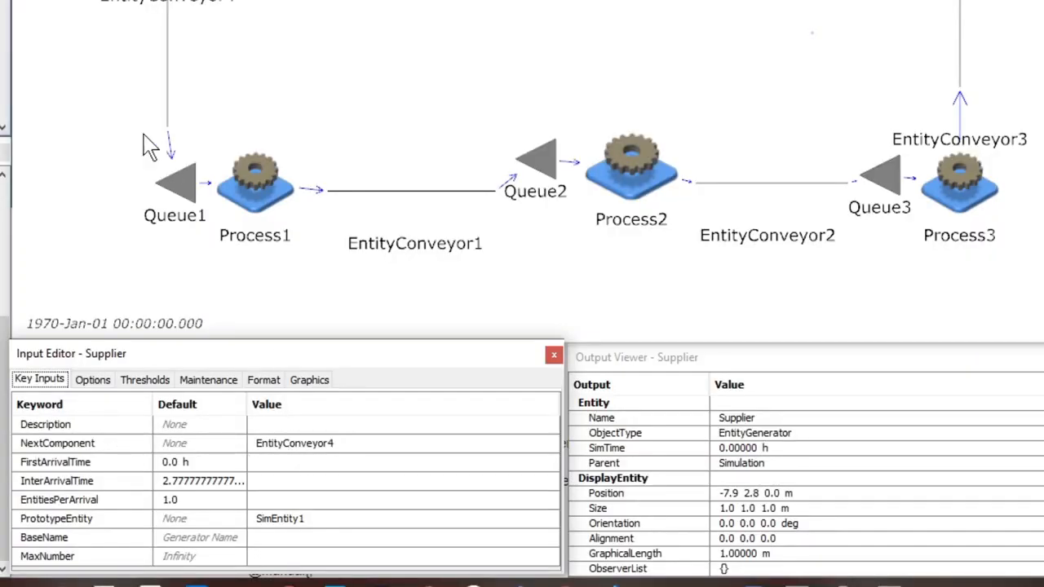
{"action": "mouse_move", "coordinate": [148, 58]}
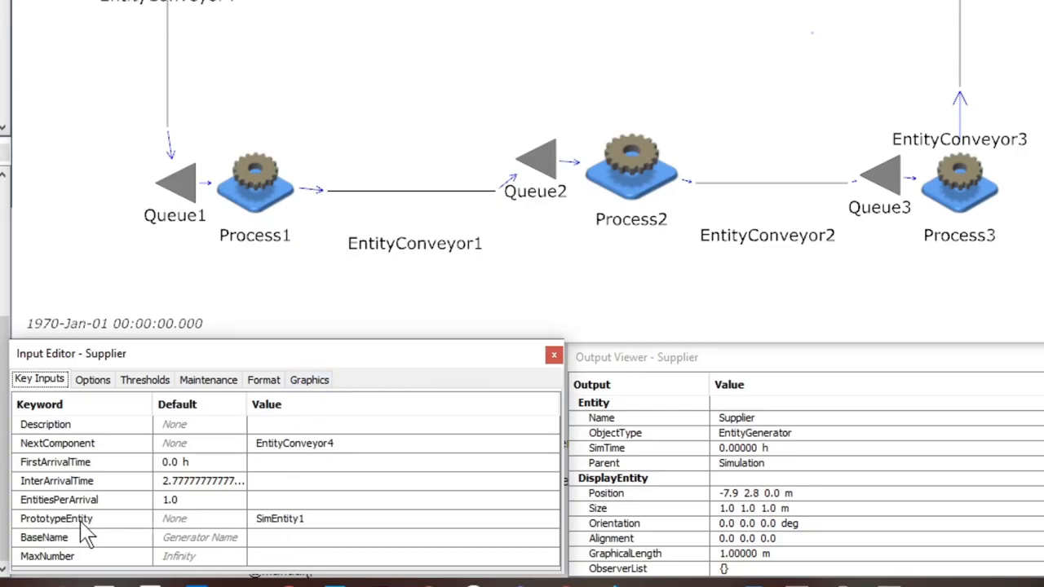
{"action": "mouse_move", "coordinate": [59, 519]}
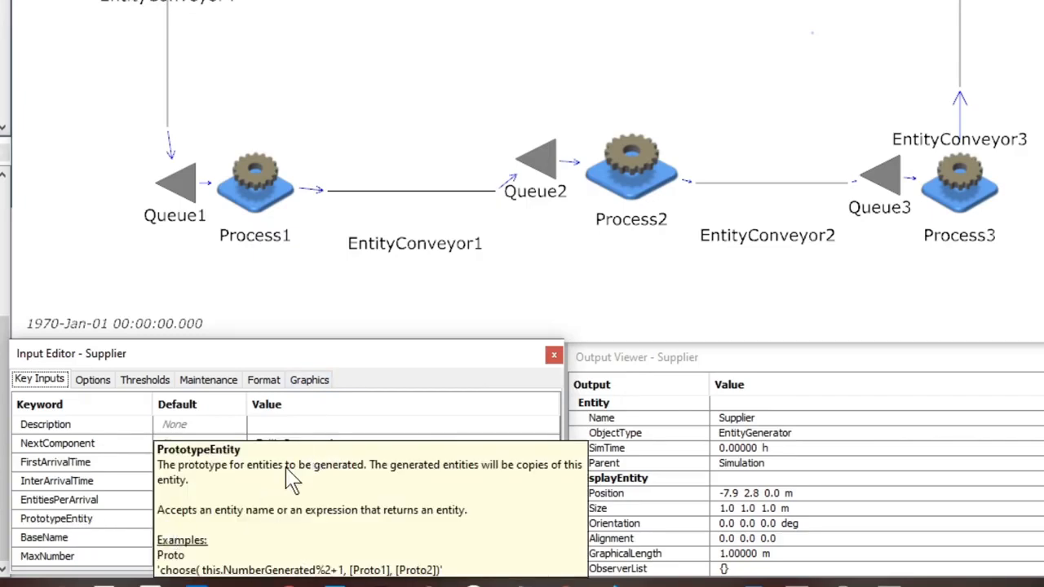
{"action": "mouse_move", "coordinate": [325, 482]}
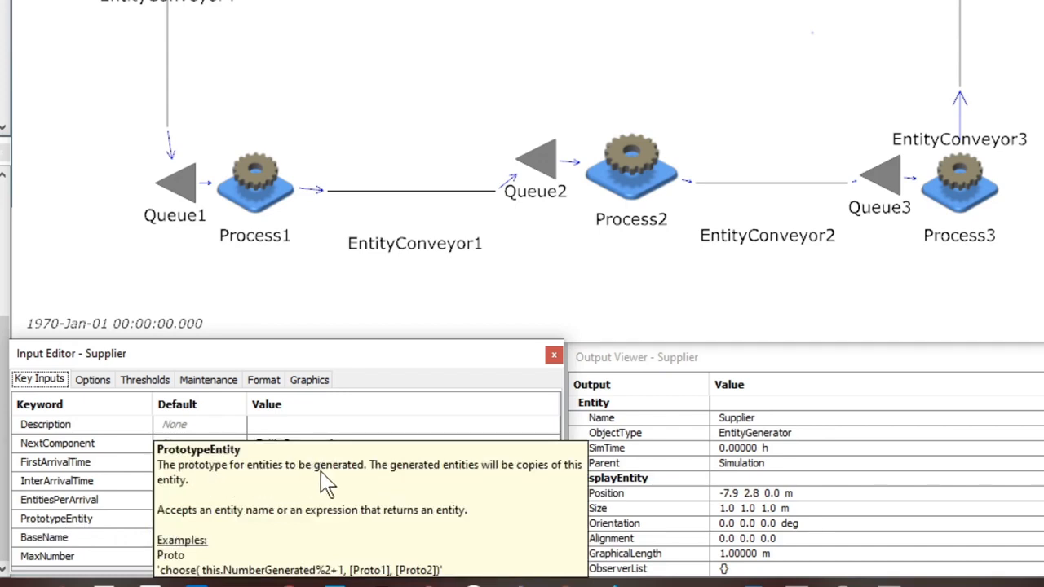
Inspect Supplier's PrototypeEntity SimEntity1, then Queue1, Process1, Process2 and Process3 NextComponent links
{"action": "left_click", "coordinate": [55, 518]}
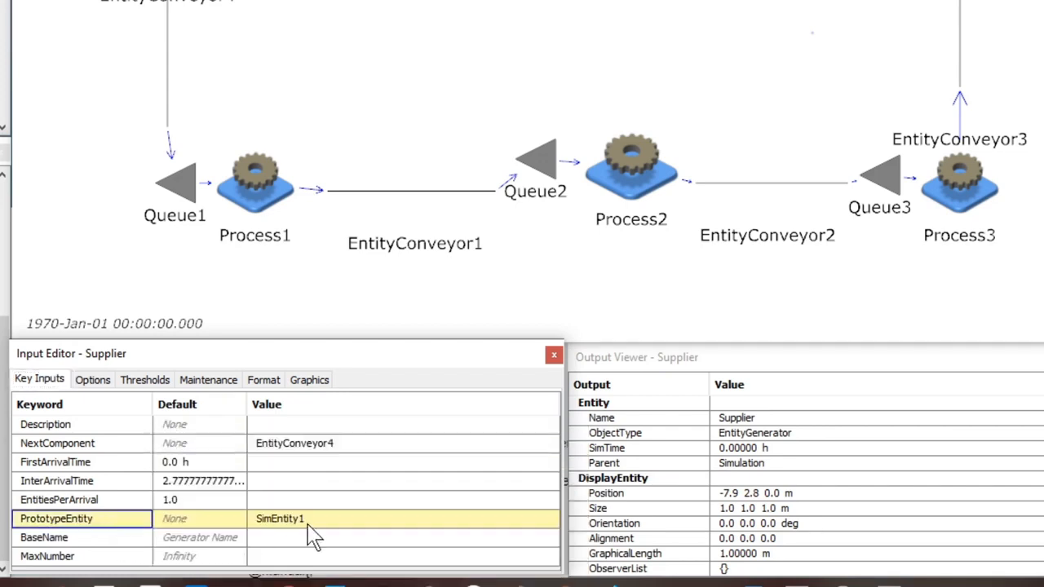
{"action": "mouse_move", "coordinate": [318, 536]}
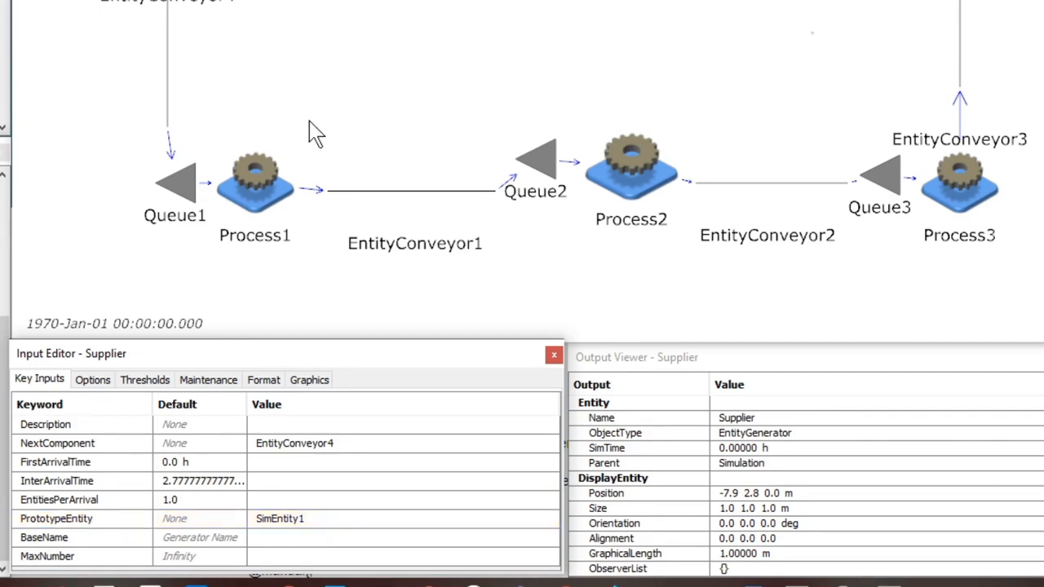
{"action": "left_click", "coordinate": [176, 183]}
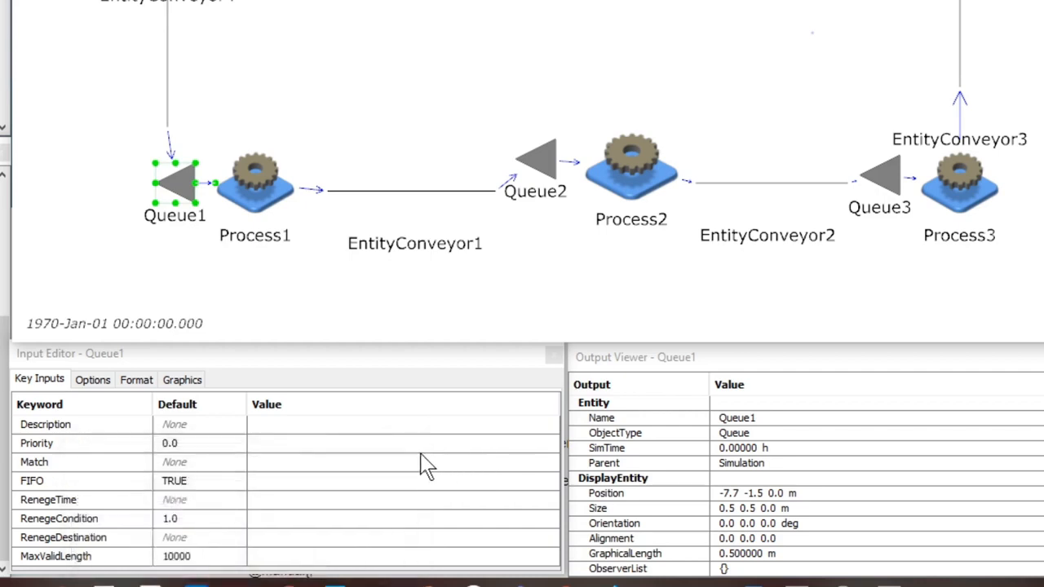
{"action": "left_click", "coordinate": [257, 184]}
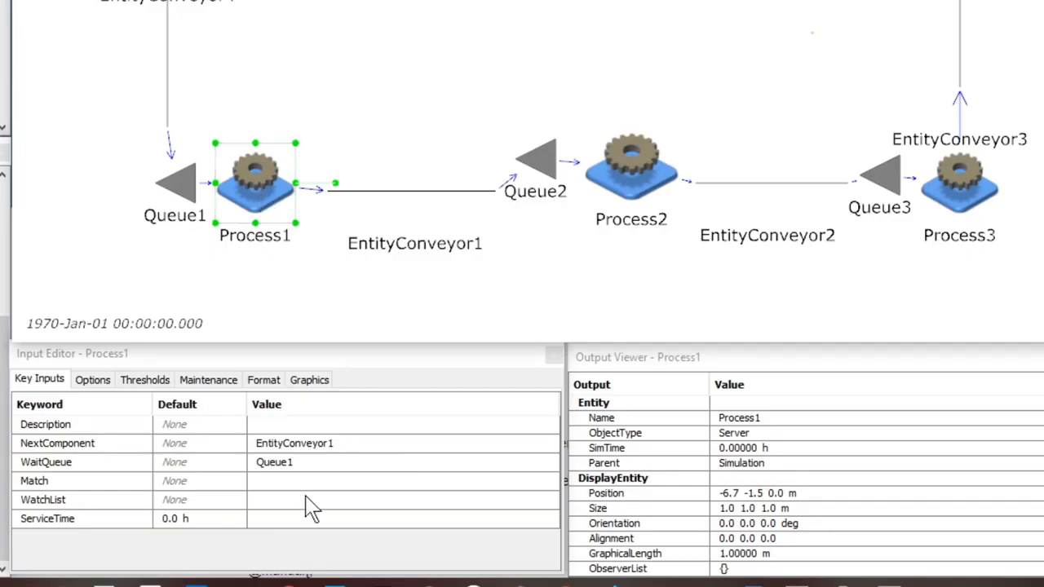
{"action": "mouse_move", "coordinate": [290, 460]}
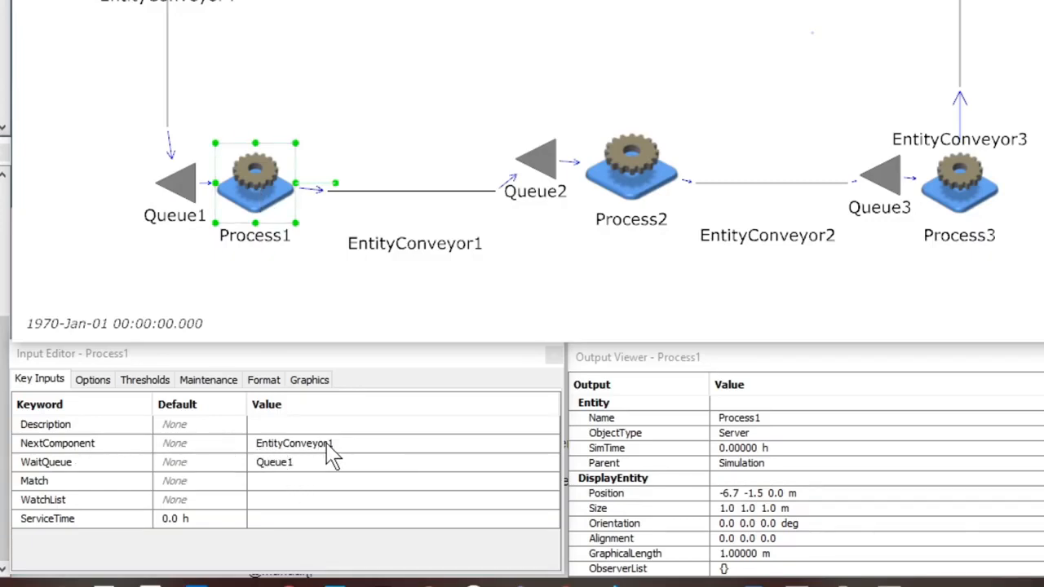
{"action": "mouse_move", "coordinate": [307, 479]}
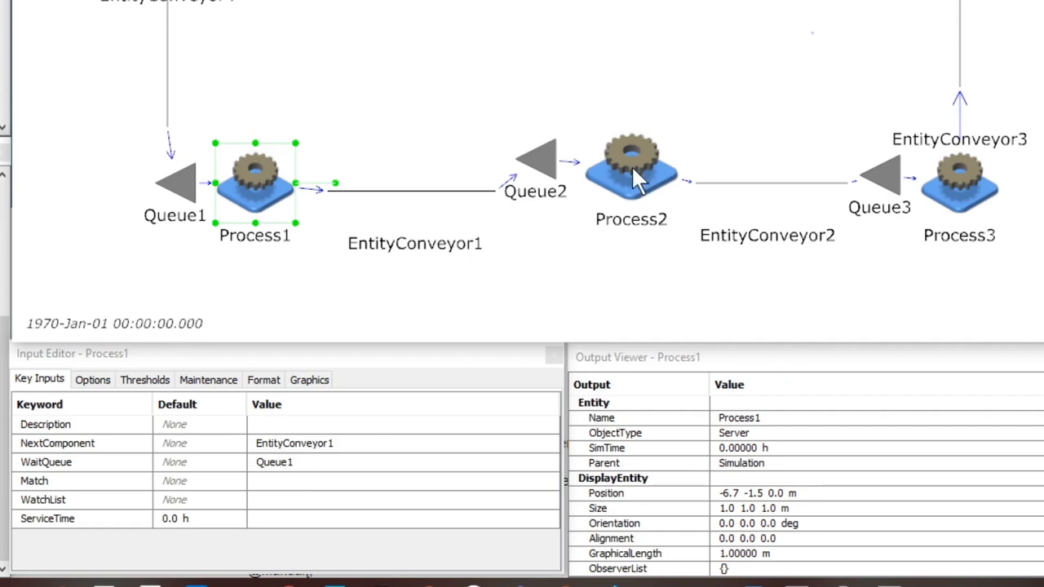
{"action": "left_click", "coordinate": [631, 164]}
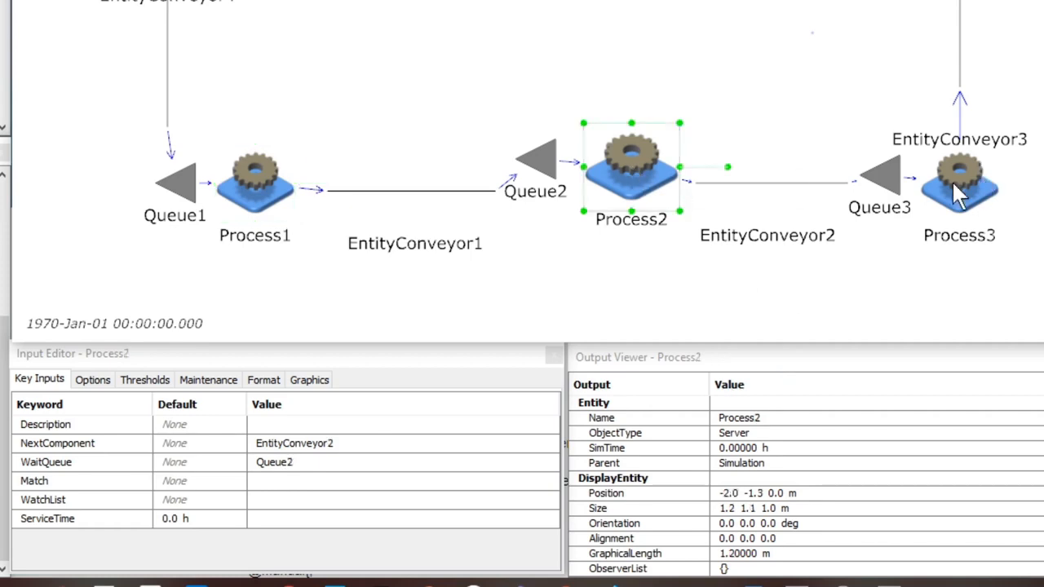
{"action": "left_click", "coordinate": [959, 183]}
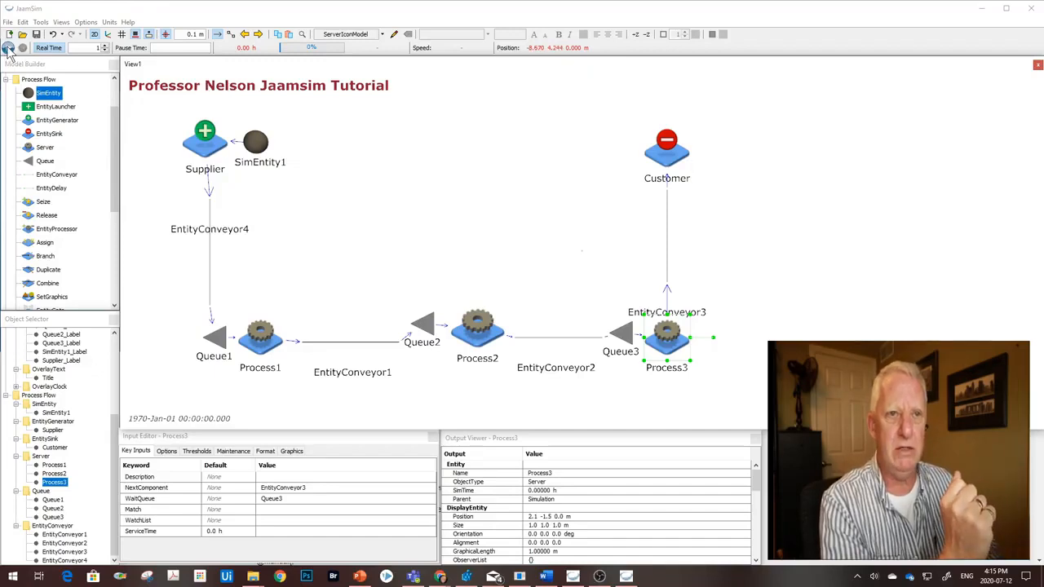
Agree to save before running and store the model as '1 - simple model'
{"action": "left_click", "coordinate": [10, 36]}
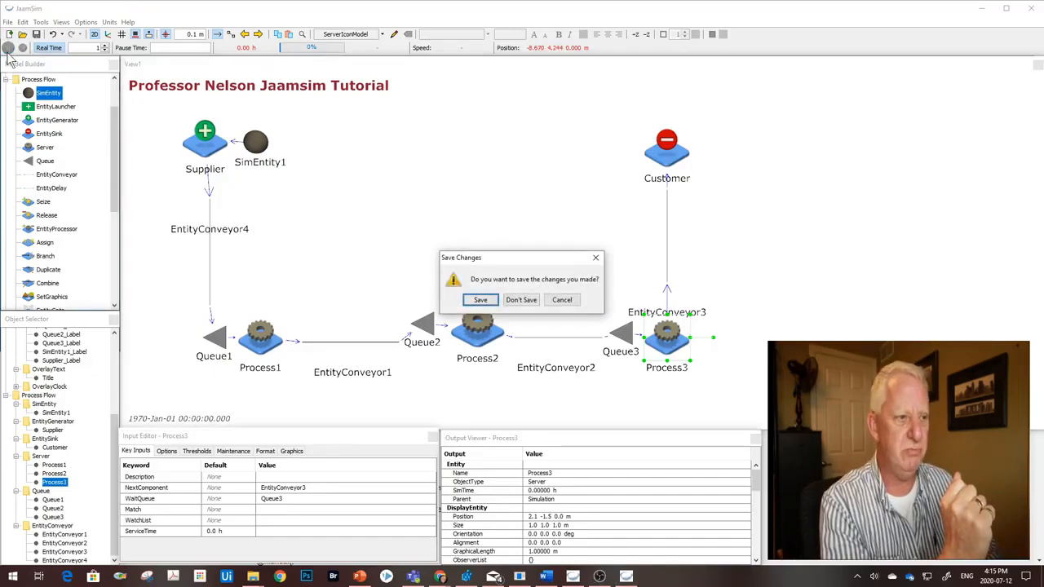
{"action": "mouse_move", "coordinate": [522, 265]}
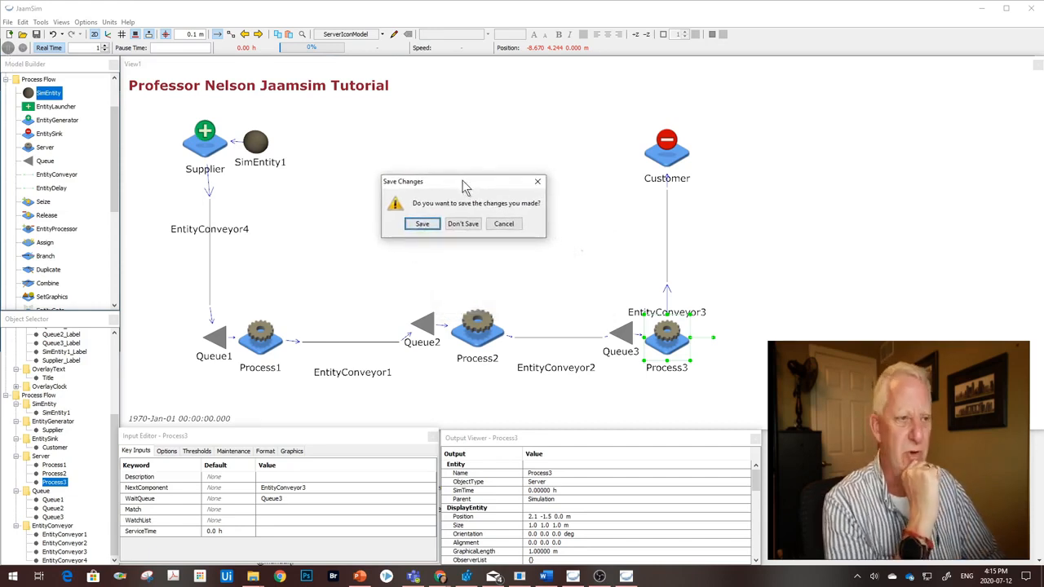
{"action": "left_click", "coordinate": [421, 223]}
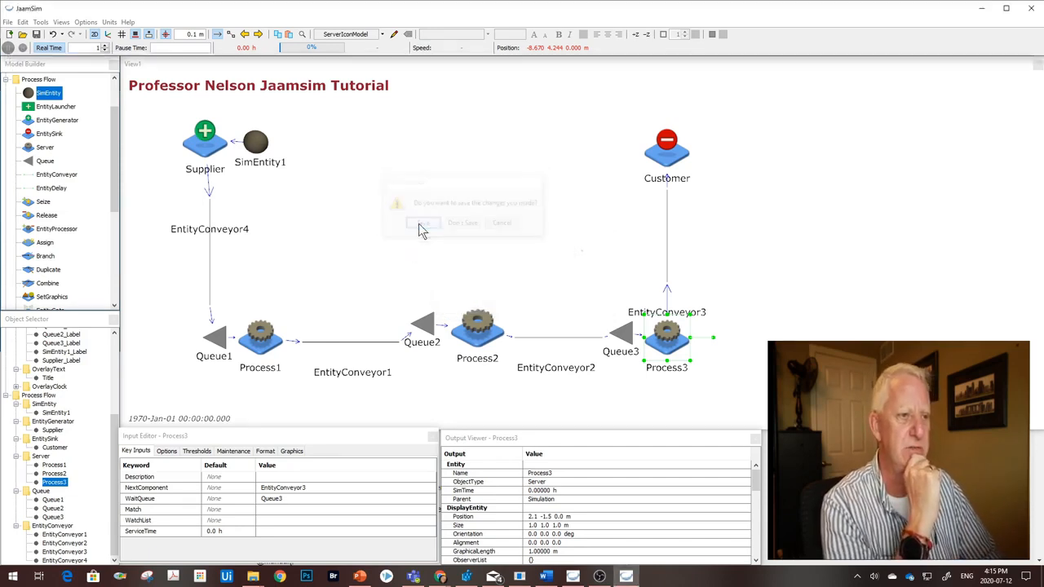
{"action": "left_click", "coordinate": [425, 222]}
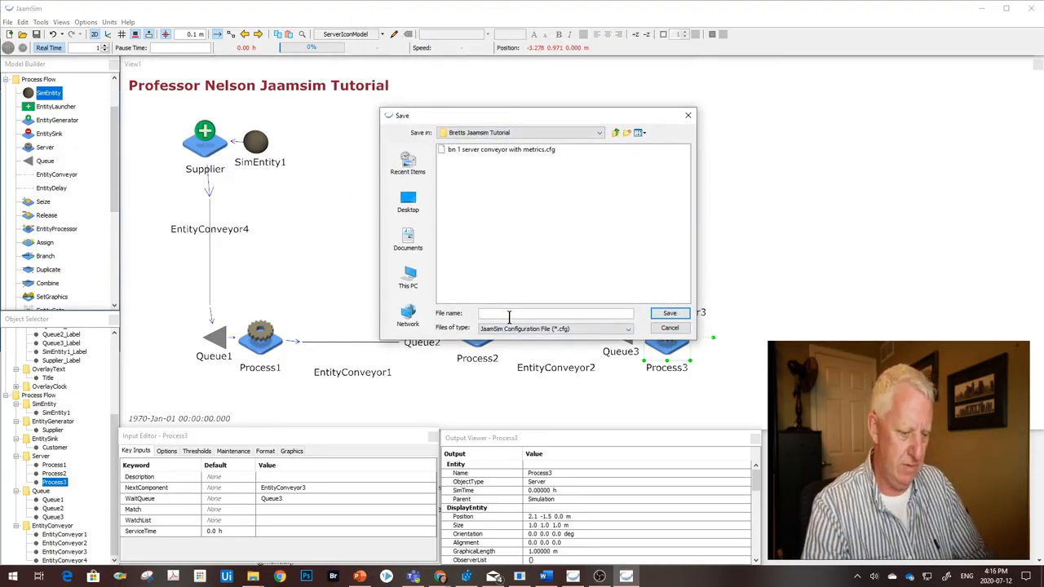
{"action": "type", "text": "1 - simple model"}
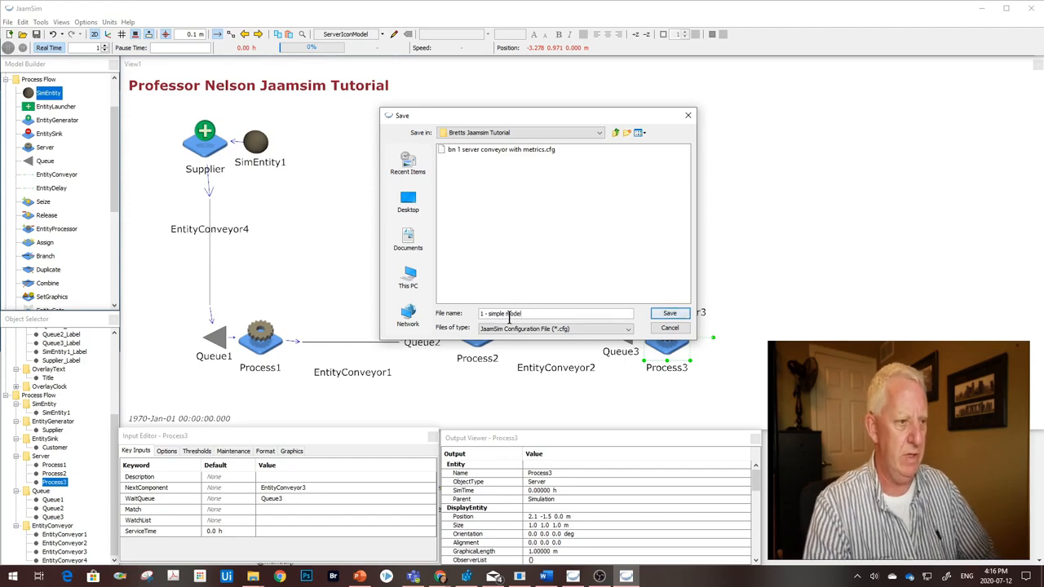
{"action": "mouse_move", "coordinate": [668, 313]}
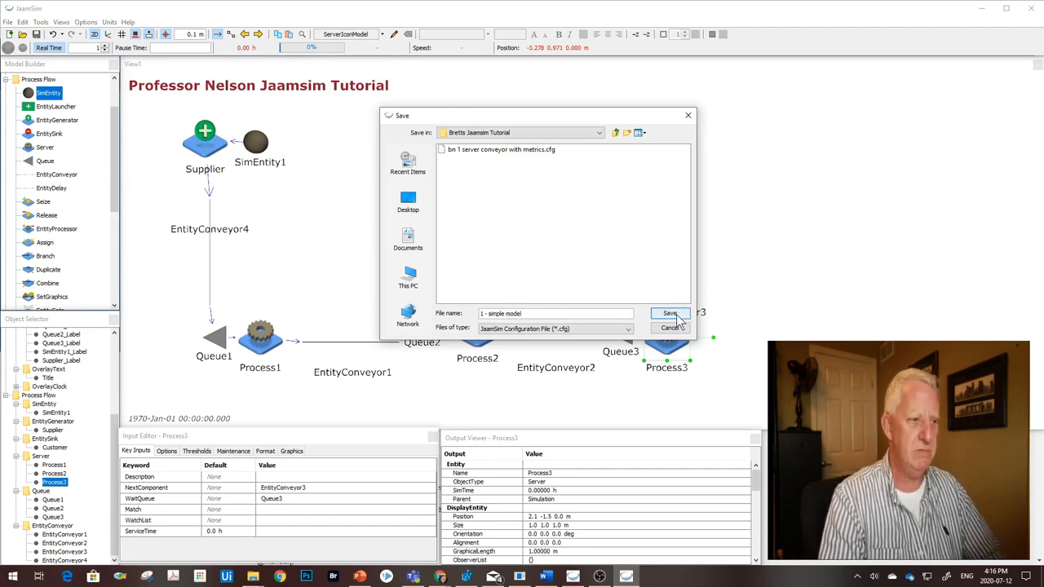
{"action": "mouse_move", "coordinate": [670, 313]}
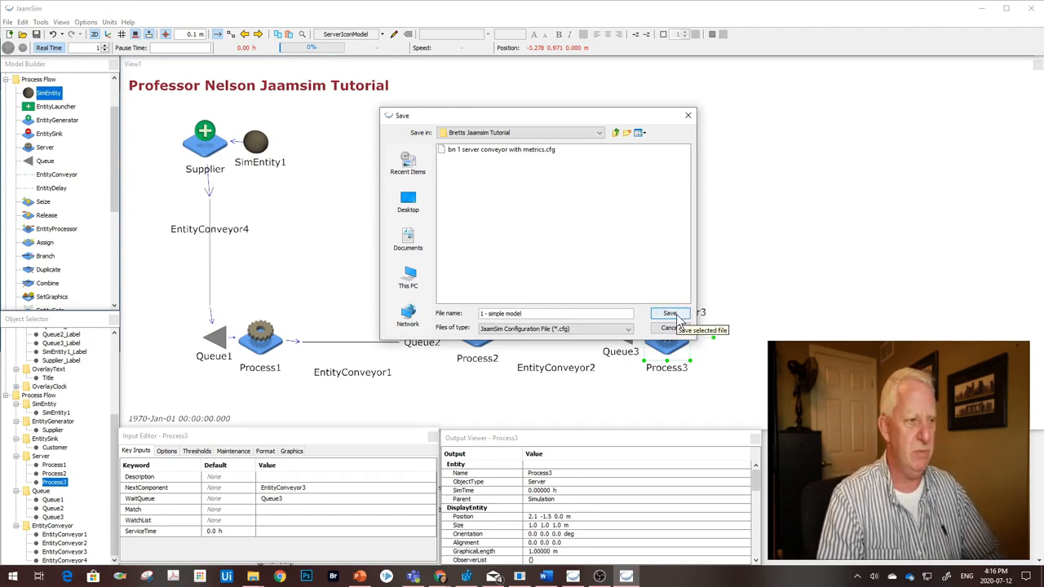
{"action": "left_click", "coordinate": [669, 313]}
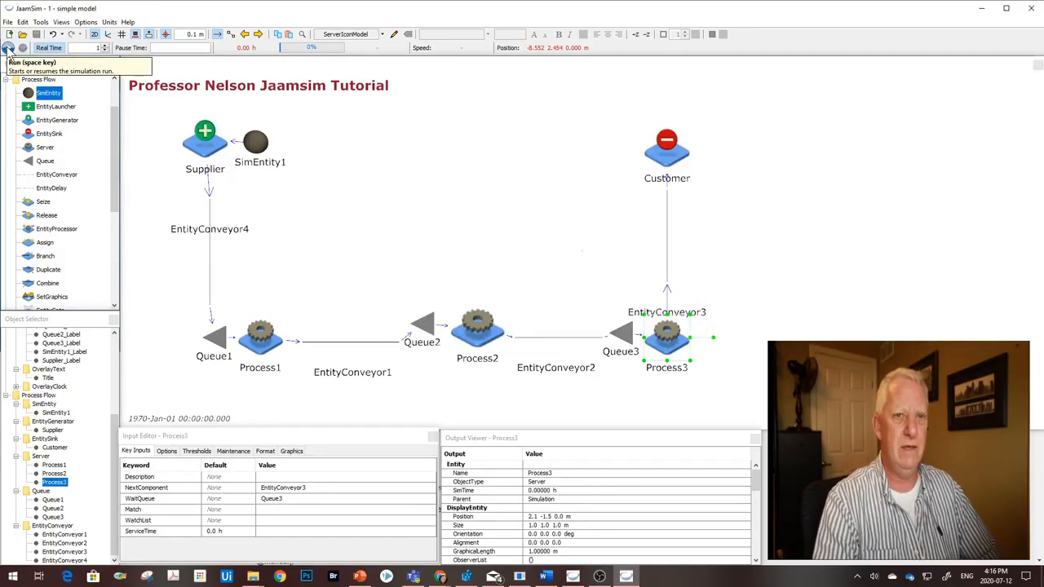
Run the simulation and view Process3's NumberAdded and NumberProcessed outputs, both 26
{"action": "left_click", "coordinate": [10, 36]}
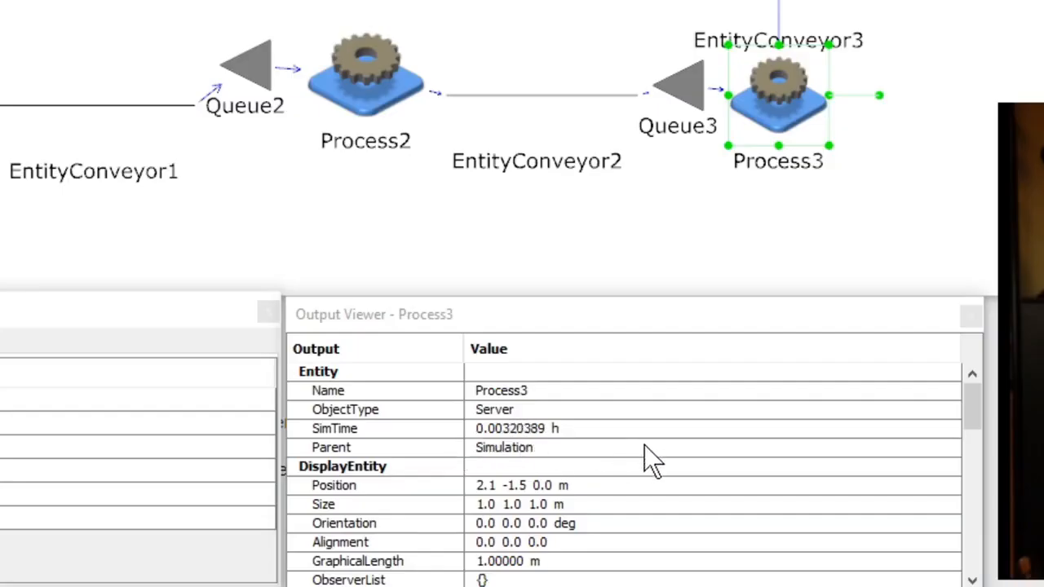
{"action": "scroll", "scroll_direction": "down", "scroll_amount": 3}
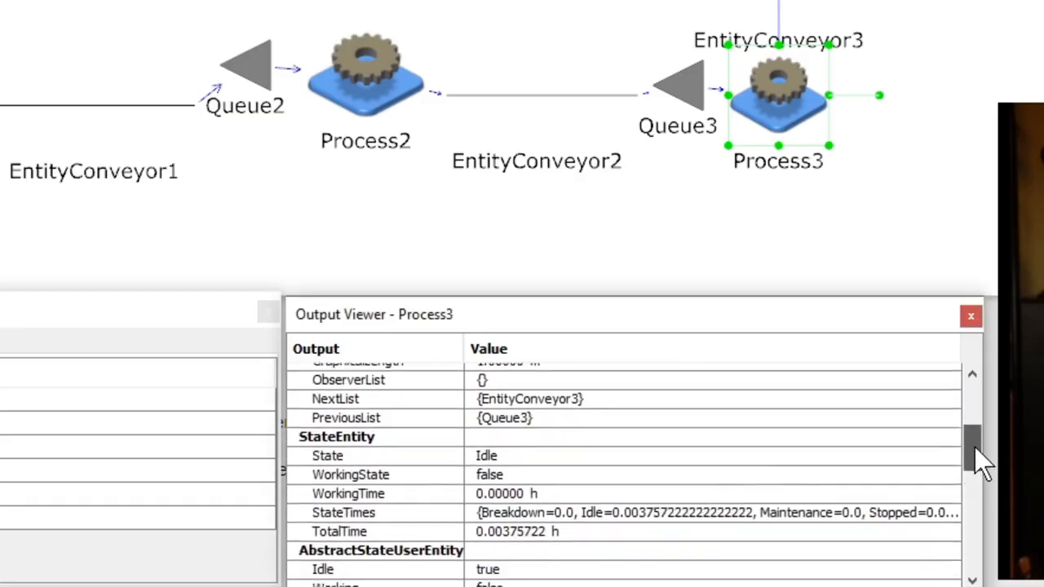
{"action": "scroll", "scroll_direction": "down", "scroll_amount": 3}
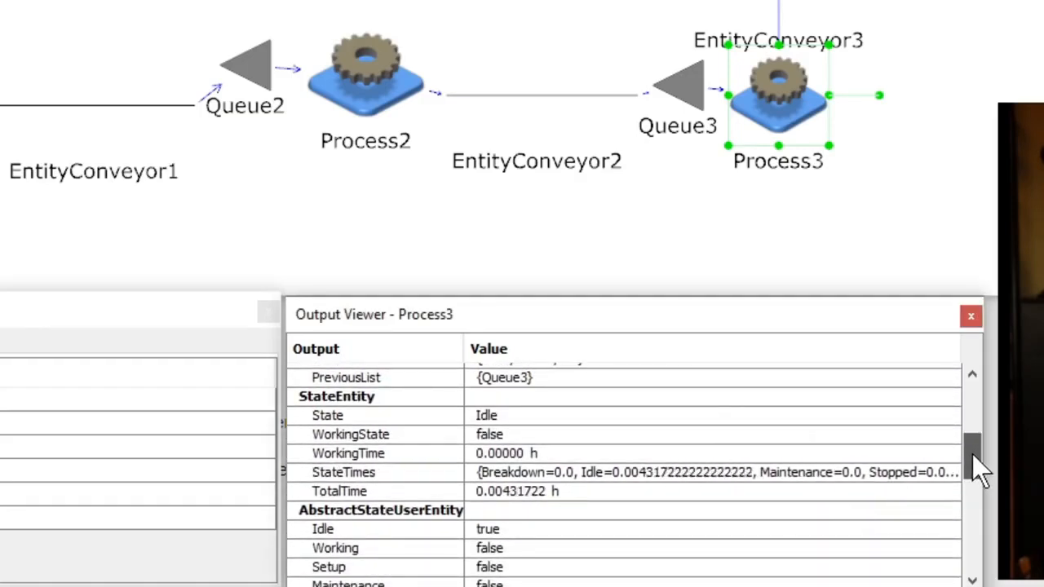
{"action": "scroll", "scroll_direction": "down", "scroll_amount": 3}
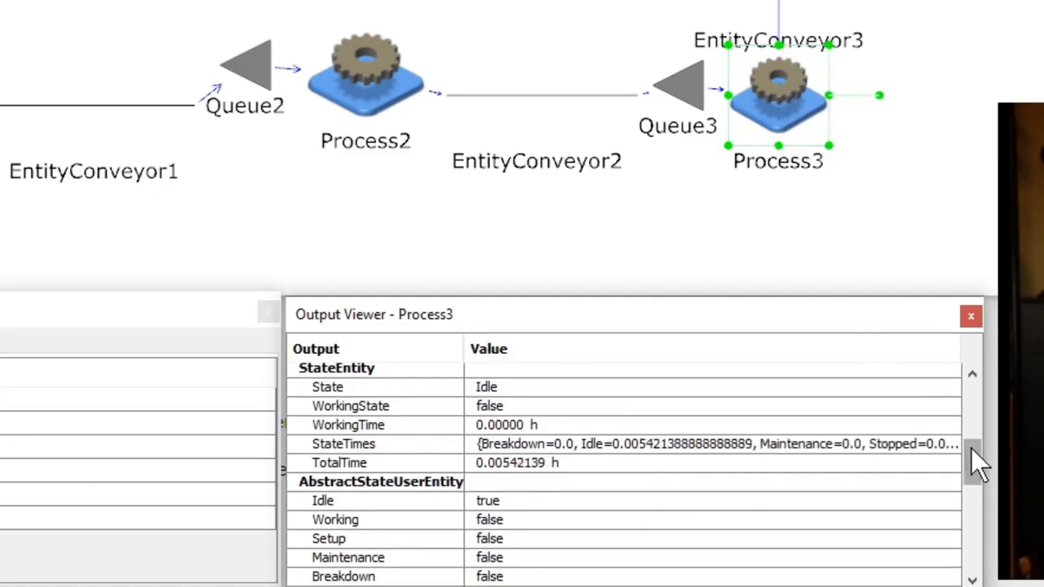
{"action": "scroll", "scroll_direction": "down", "scroll_amount": 3}
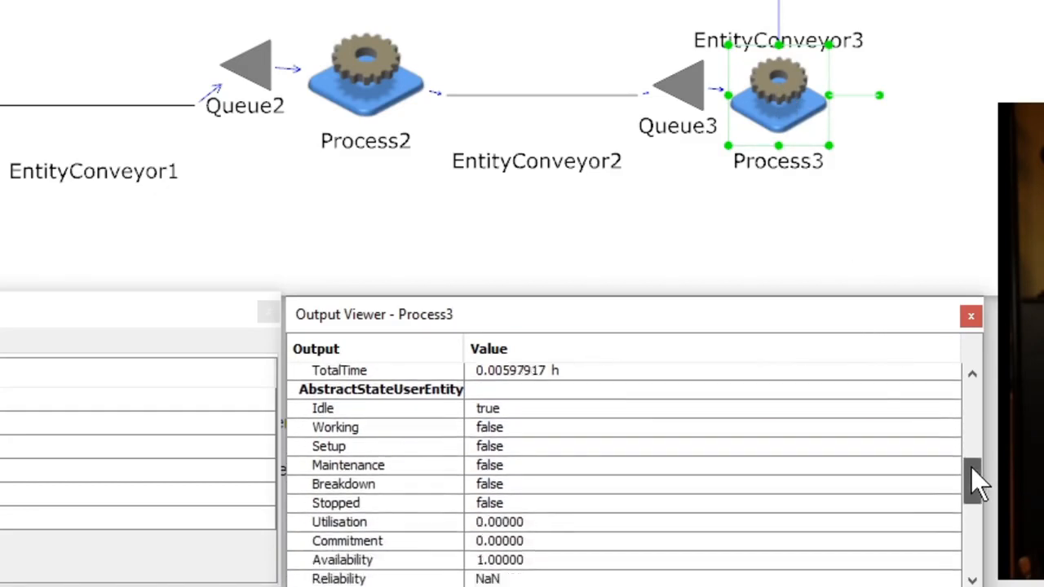
{"action": "scroll", "scroll_direction": "down", "scroll_amount": 3}
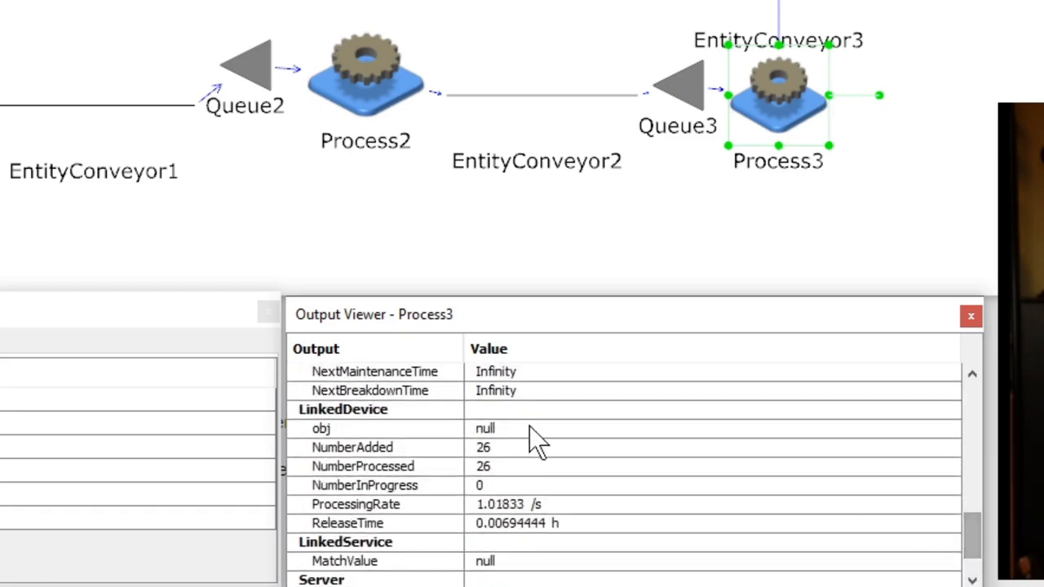
{"action": "mouse_move", "coordinate": [514, 464]}
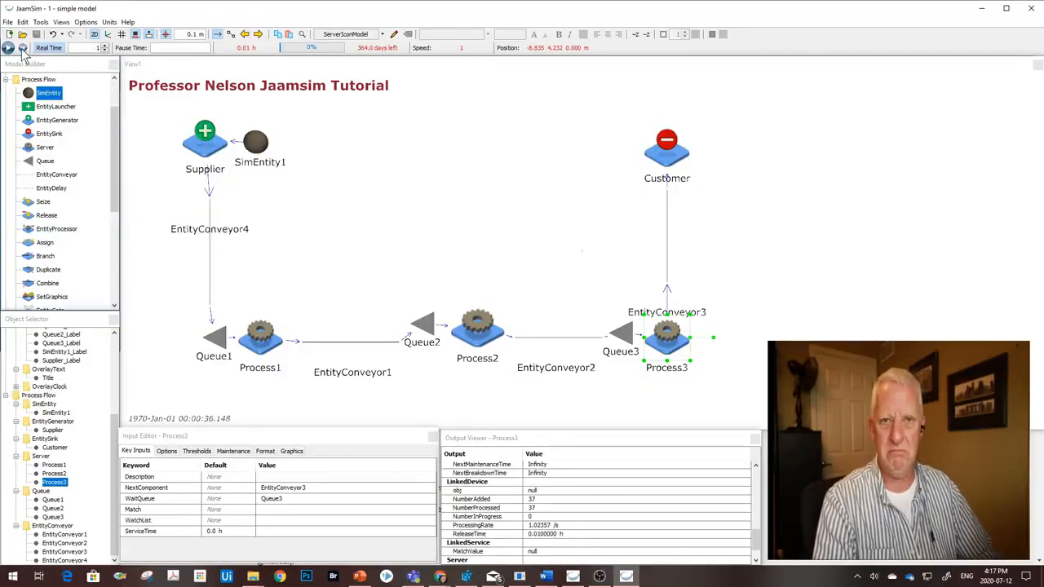
Reset the run to time zero, confirm, and select Supplier to edit its inputs
{"action": "left_click", "coordinate": [13, 36]}
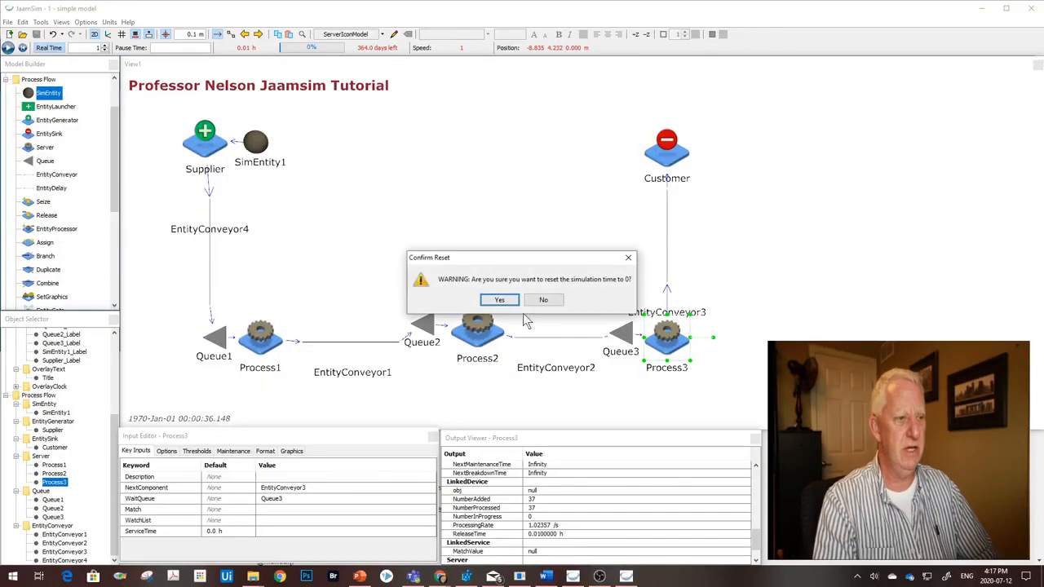
{"action": "left_click", "coordinate": [499, 301]}
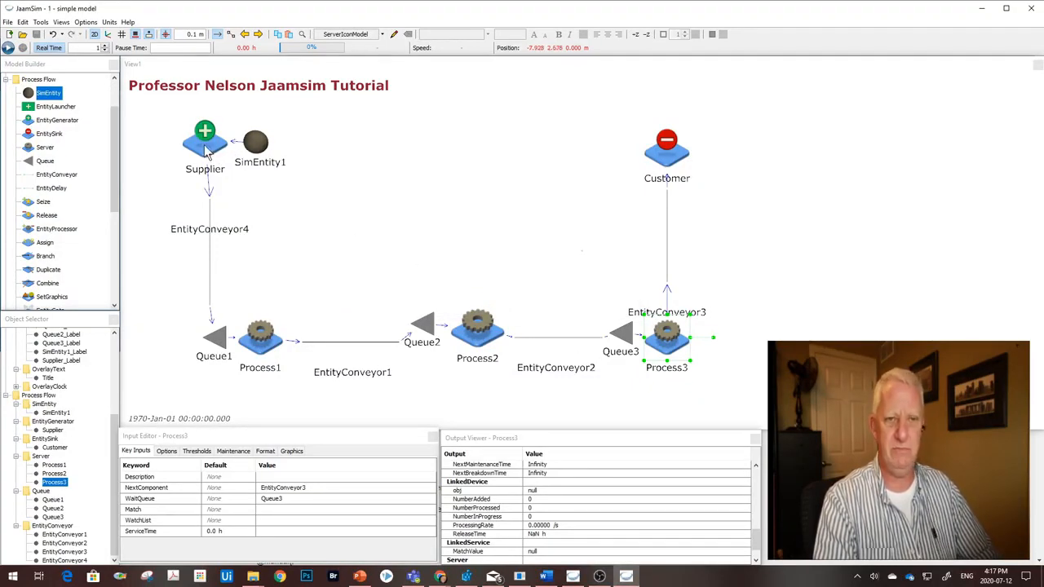
{"action": "left_click", "coordinate": [205, 134]}
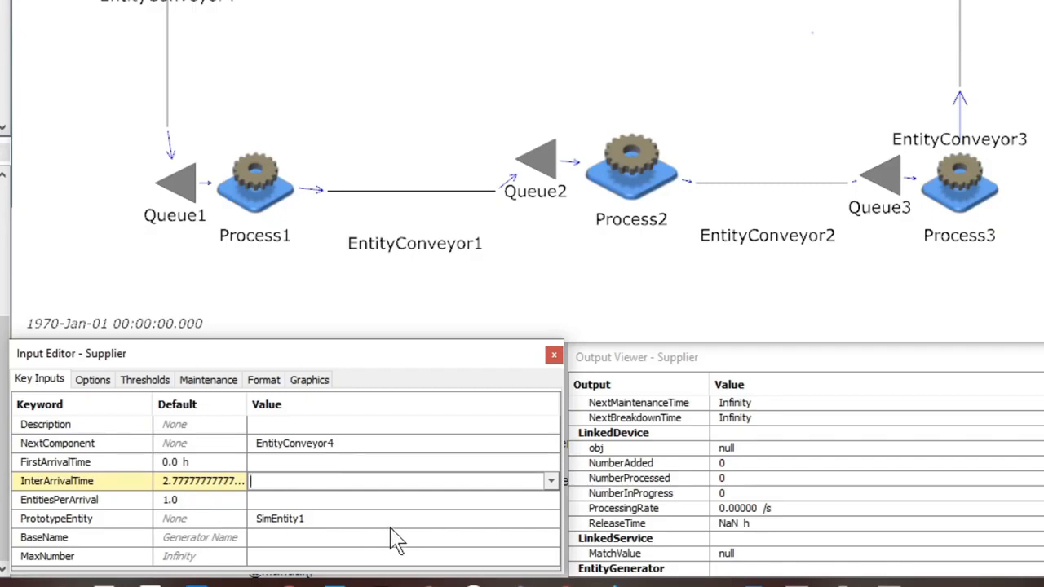
Set Supplier's InterArrivalTime to 3 s and EntitiesPerArrival to 3
{"action": "type", "text": "3 s"}
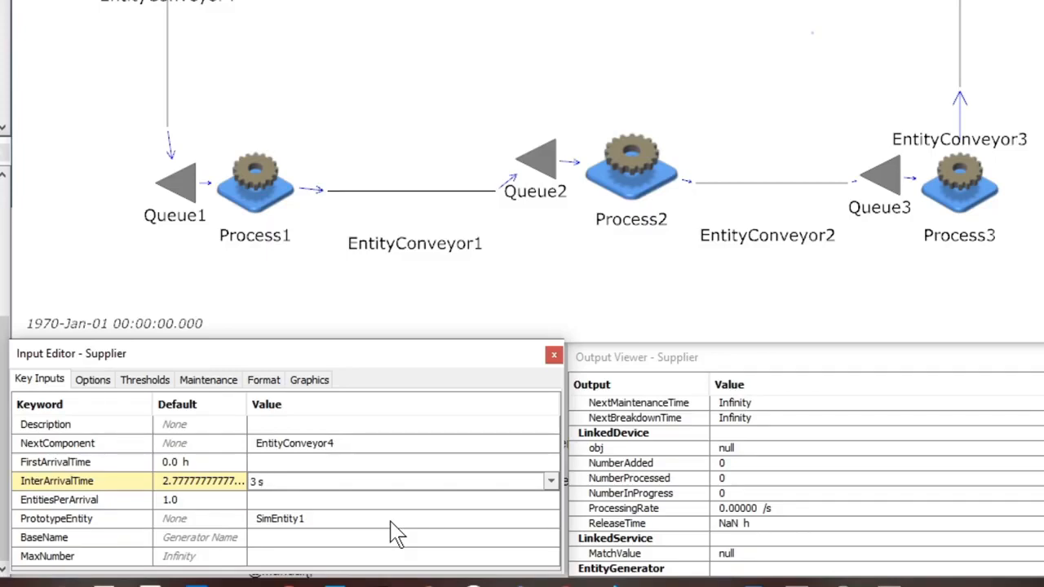
{"action": "left_click", "coordinate": [258, 481]}
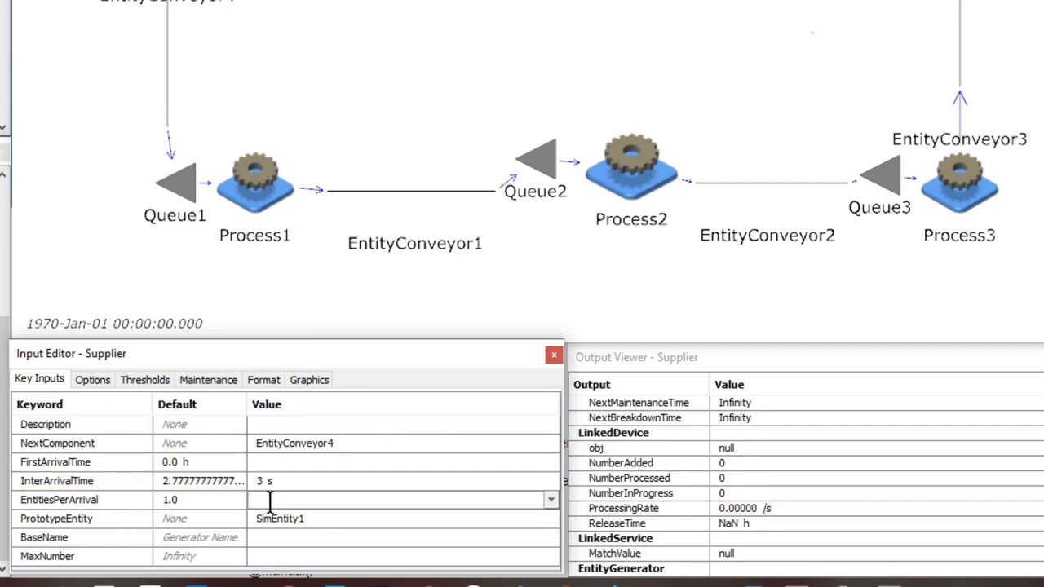
{"action": "type", "text": "3"}
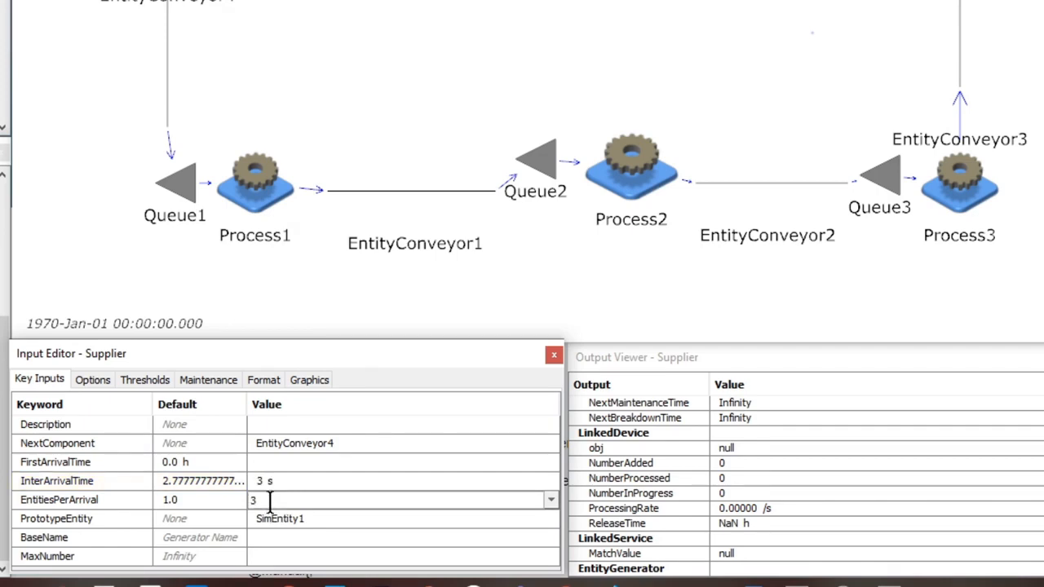
{"action": "mouse_move", "coordinate": [271, 486]}
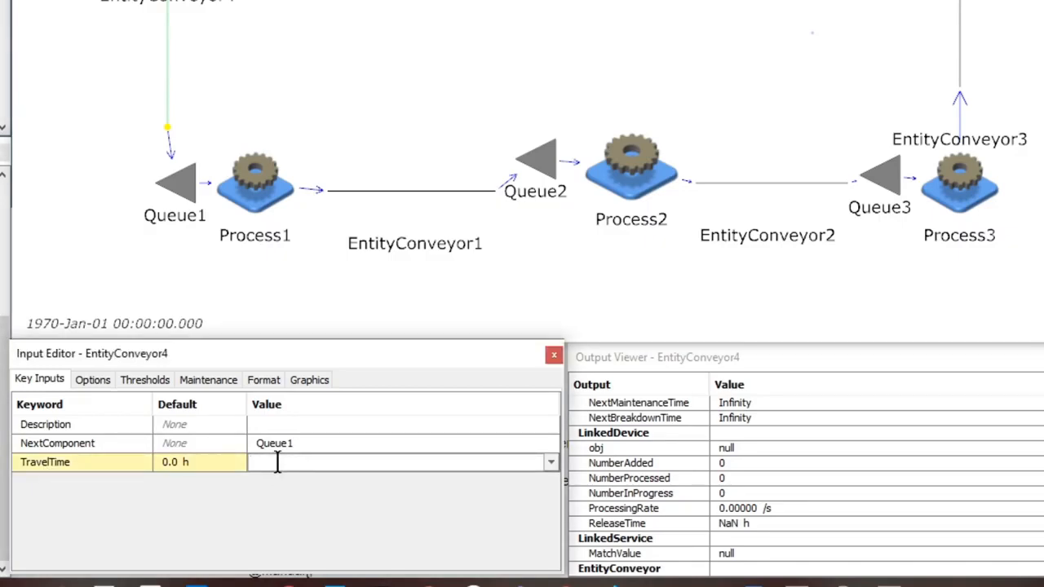
Enter a 2 s conveyor travel time and 3 s and 5 s service times for the first stations
{"action": "type", "text": "2"}
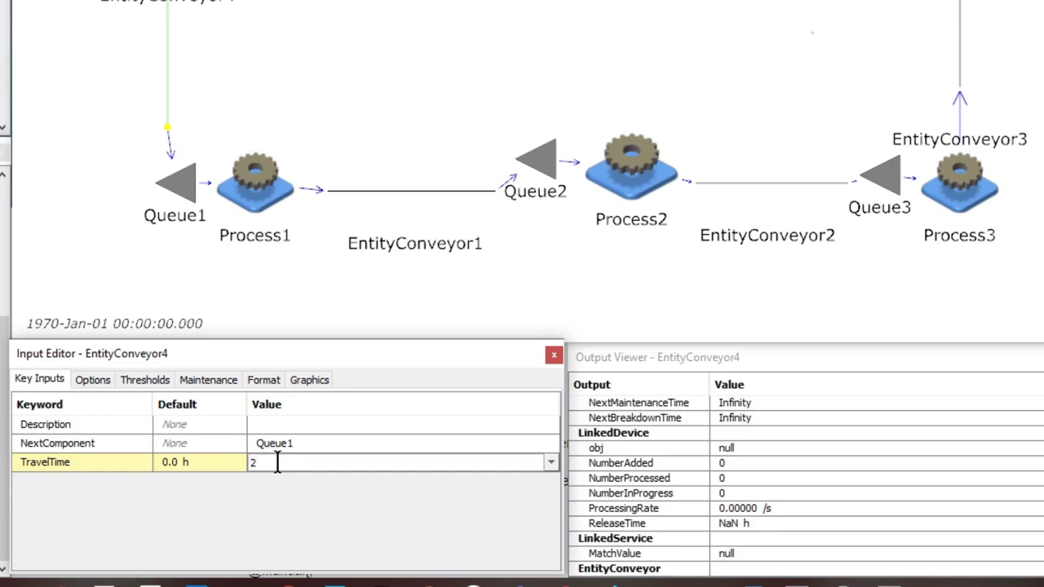
{"action": "type", "text": "3 s"}
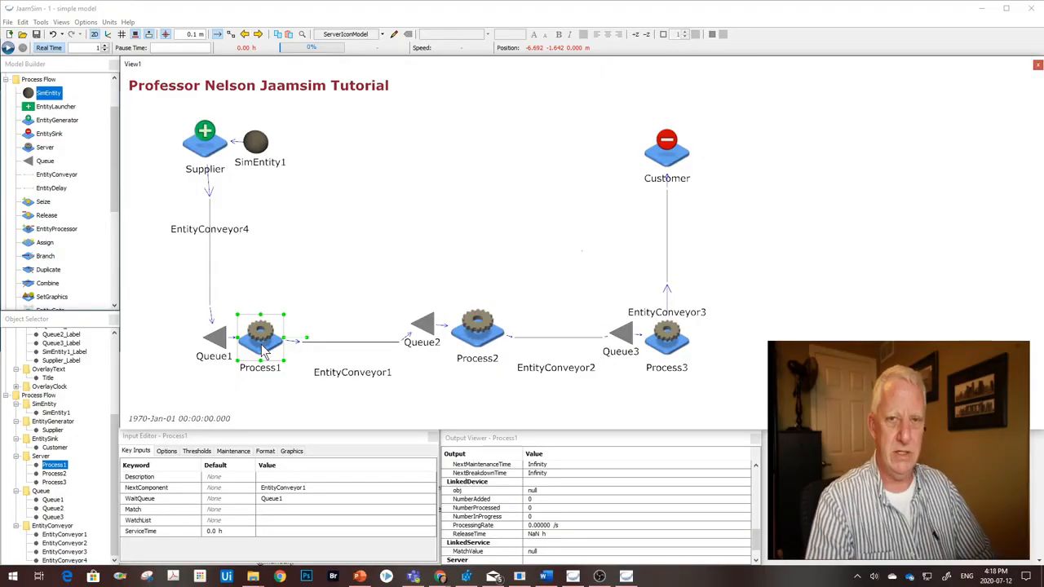
{"action": "mouse_move", "coordinate": [280, 520]}
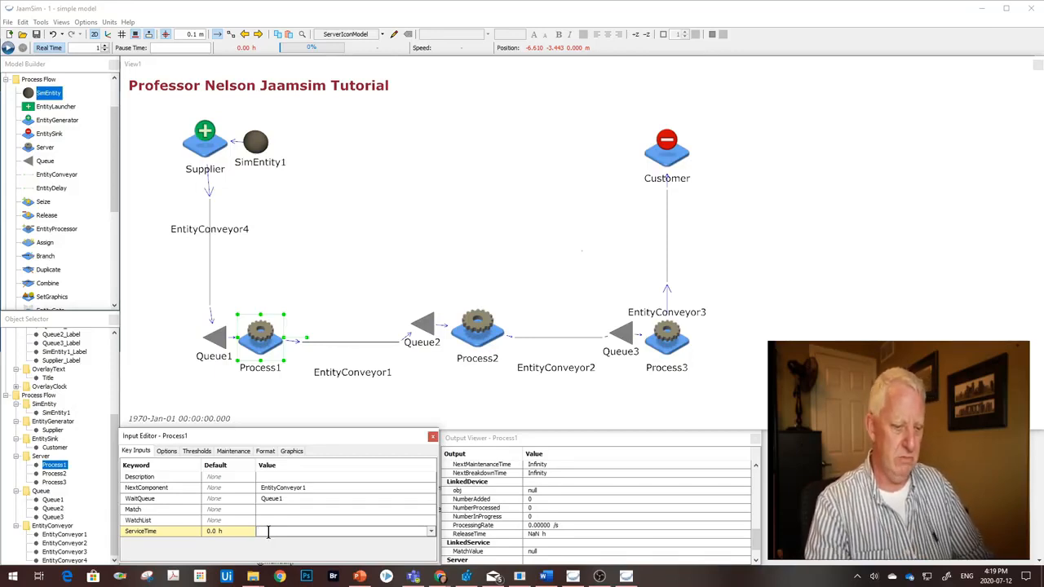
{"action": "type", "text": "5 s"}
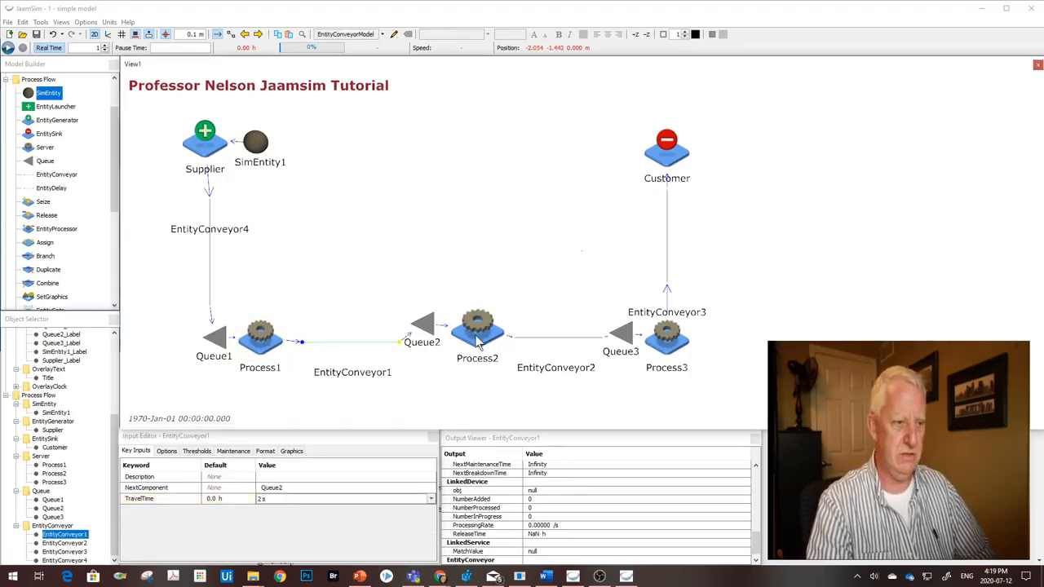
Give Process2 a service time of 6 then 2 s, Process3 2 h, and edit EntityConveyor3's travel time
{"action": "left_click", "coordinate": [476, 326]}
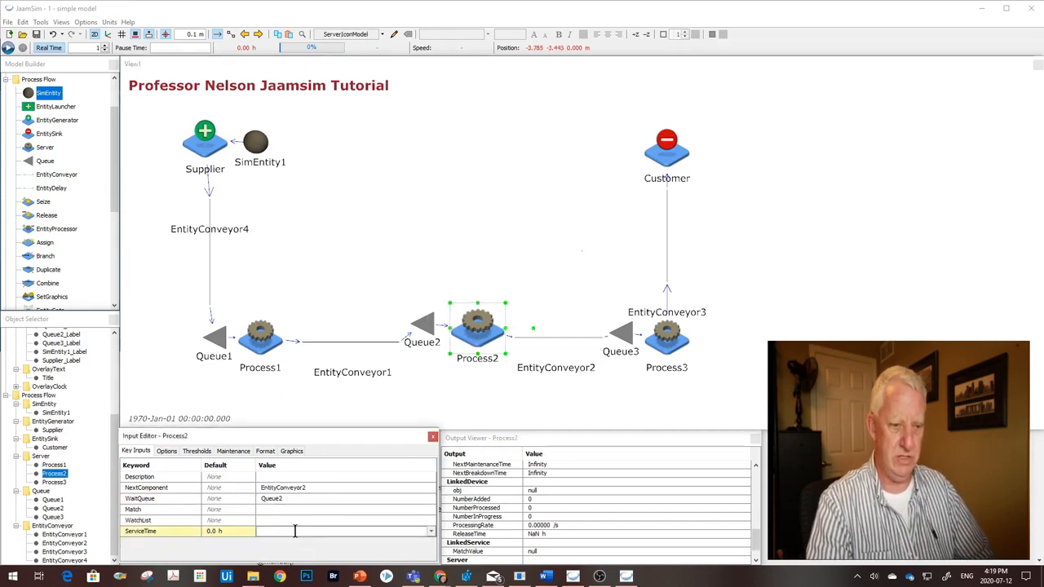
{"action": "type", "text": "6"}
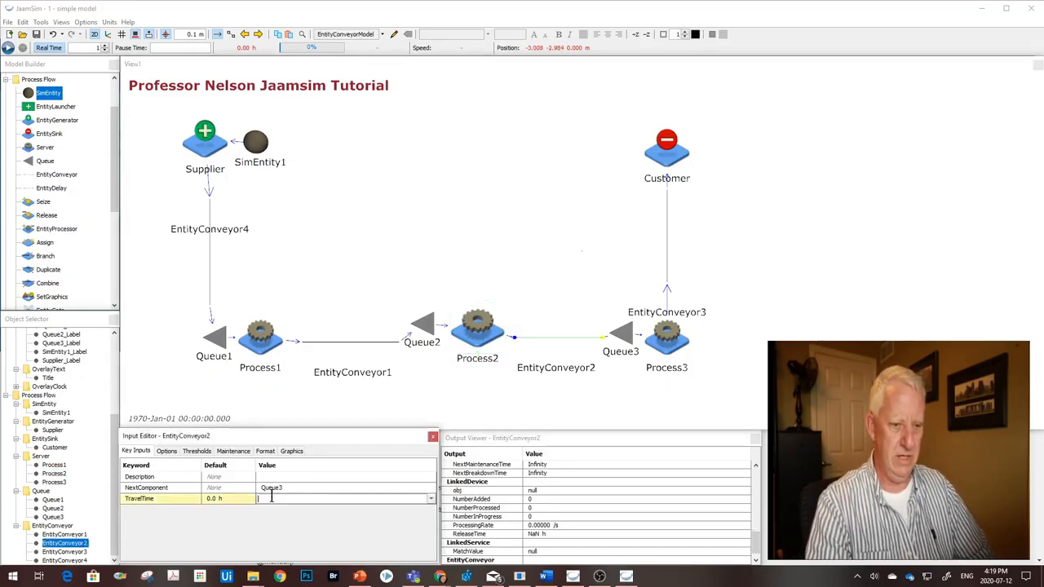
{"action": "type", "text": "2 s"}
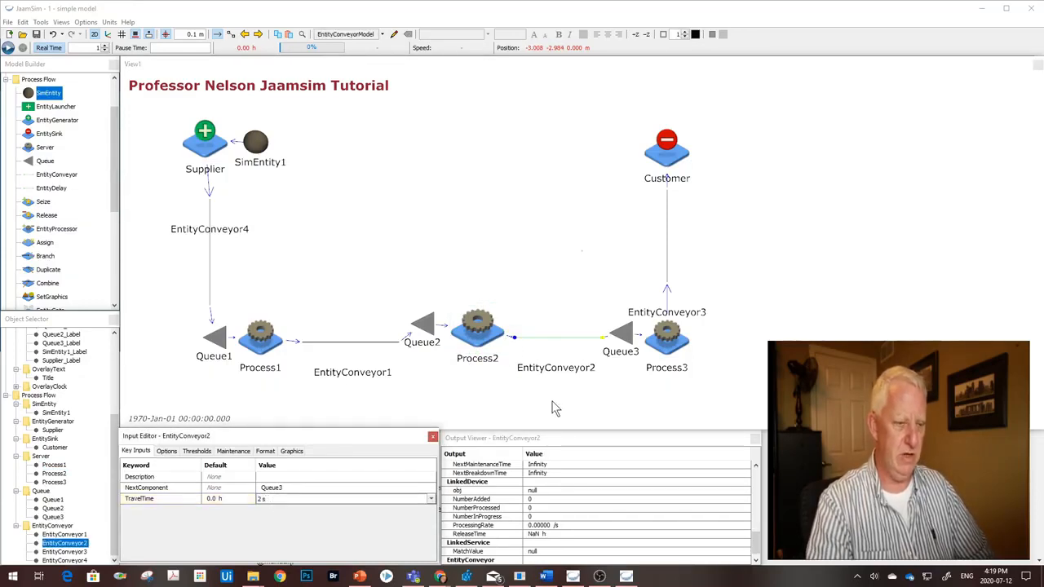
{"action": "left_click", "coordinate": [665, 336]}
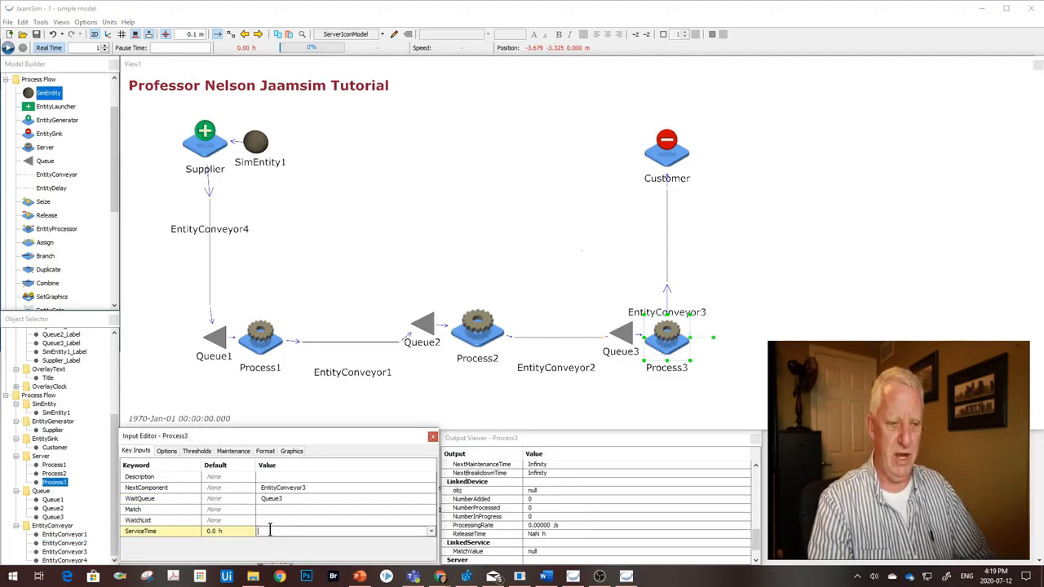
{"action": "type", "text": "2 h"}
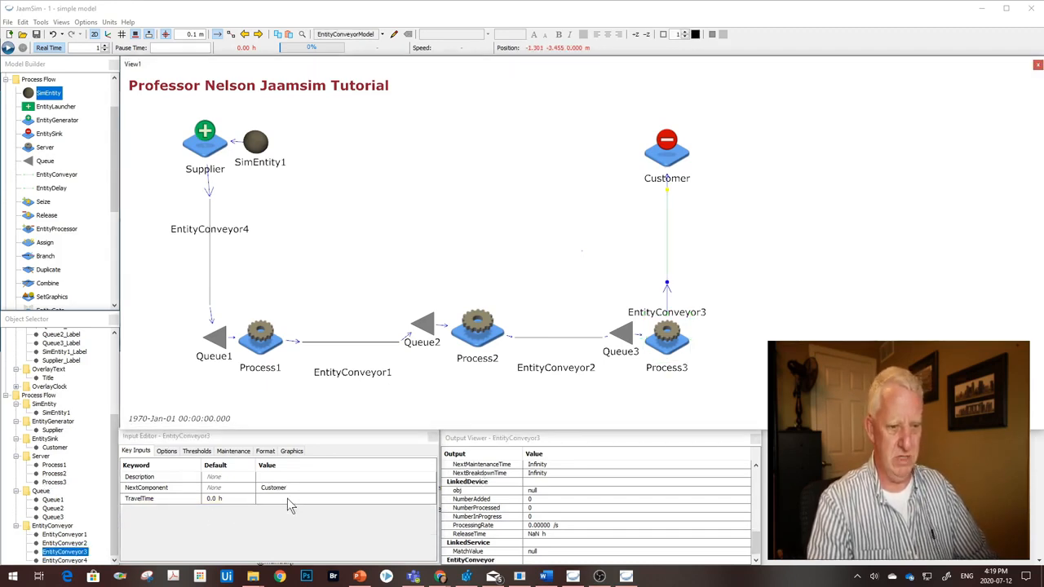
{"action": "left_click", "coordinate": [287, 499]}
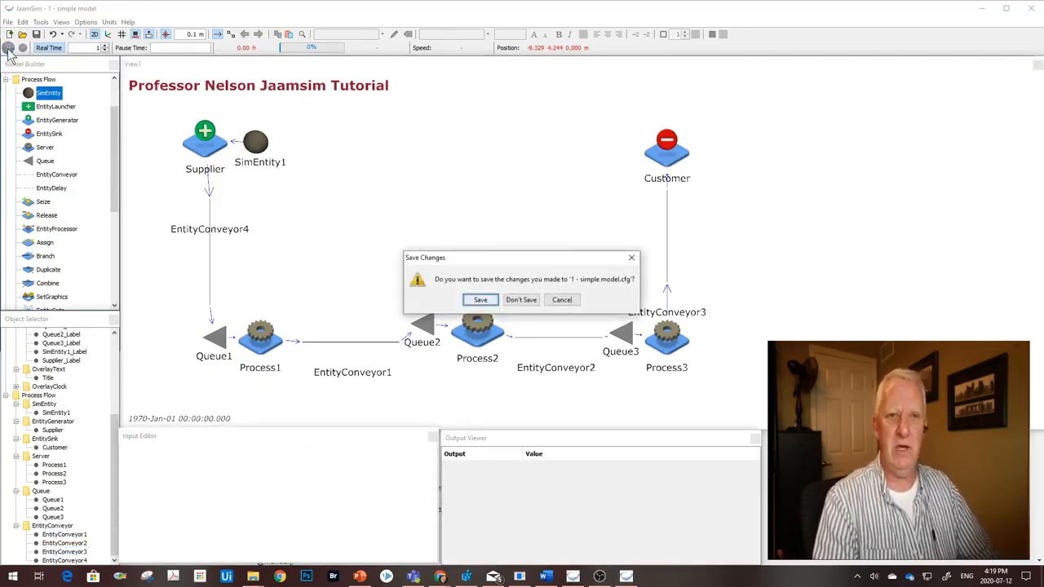
{"action": "mouse_move", "coordinate": [460, 305]}
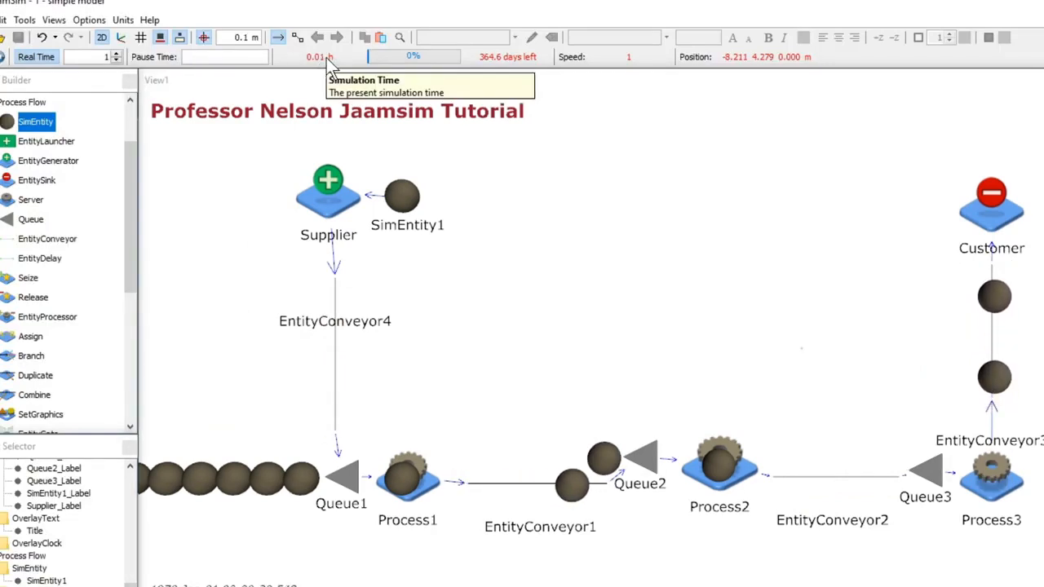
{"action": "mouse_move", "coordinate": [628, 58]}
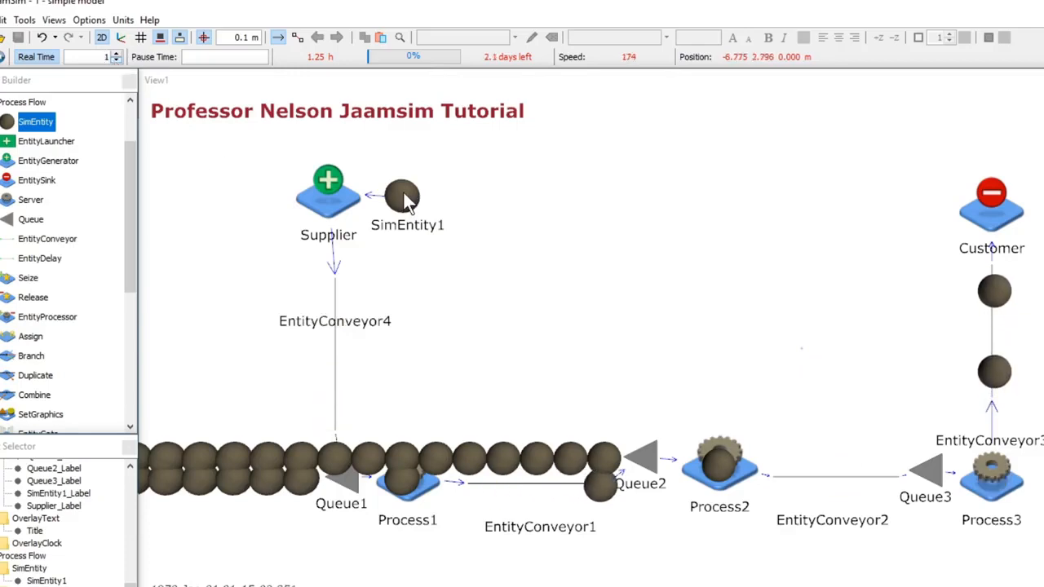
{"action": "mouse_move", "coordinate": [317, 56]}
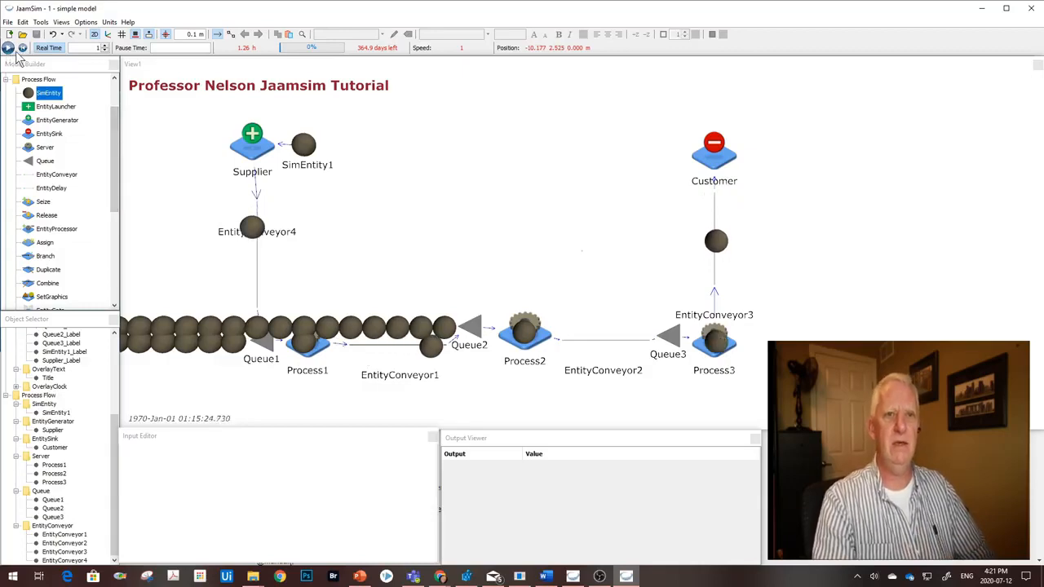
{"action": "mouse_move", "coordinate": [13, 59]}
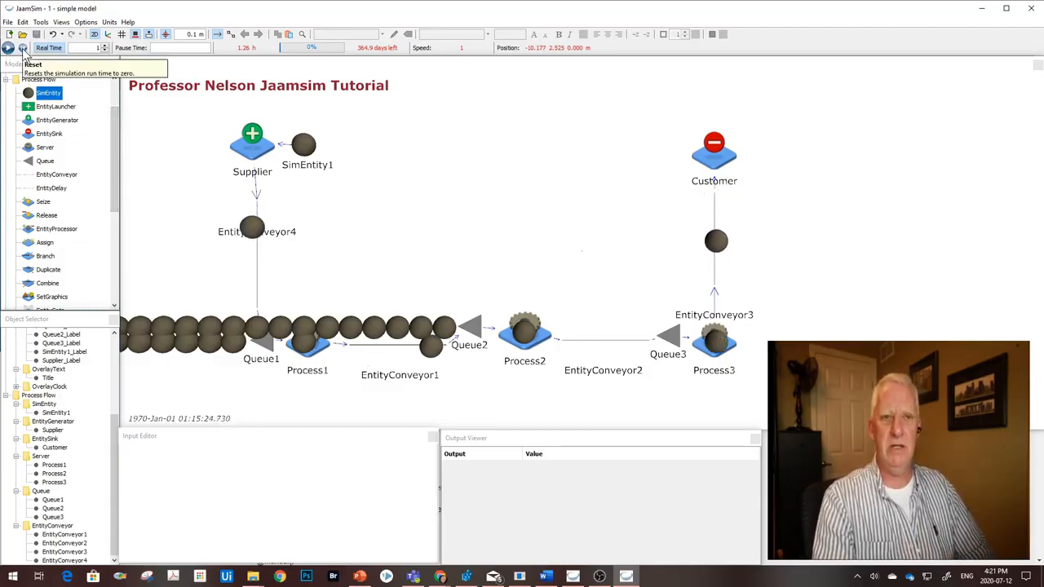
Reset the simulation to time zero, confirming the prompt, and select Queue1
{"action": "left_click", "coordinate": [26, 39]}
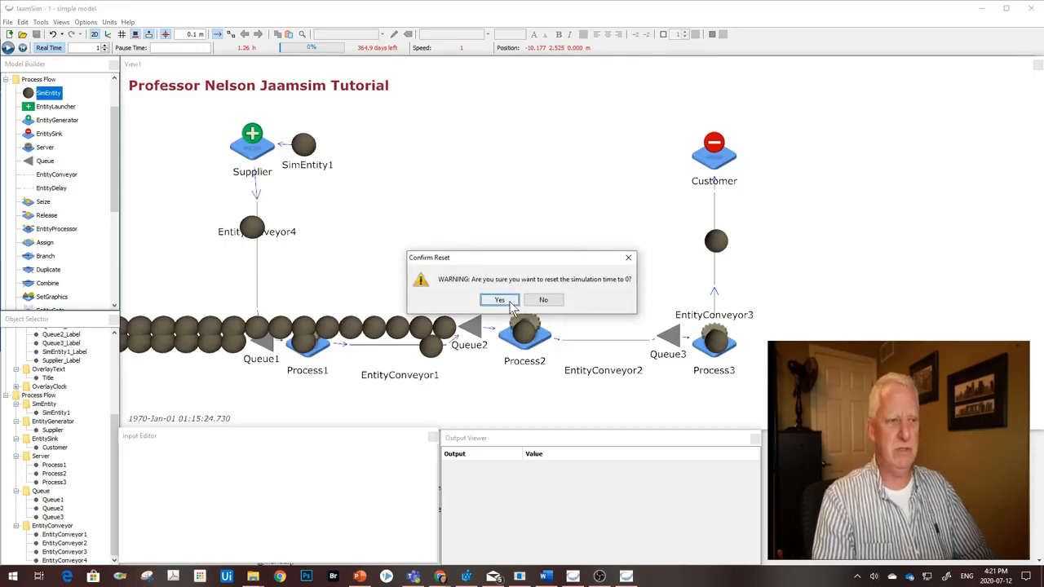
{"action": "left_click", "coordinate": [499, 300]}
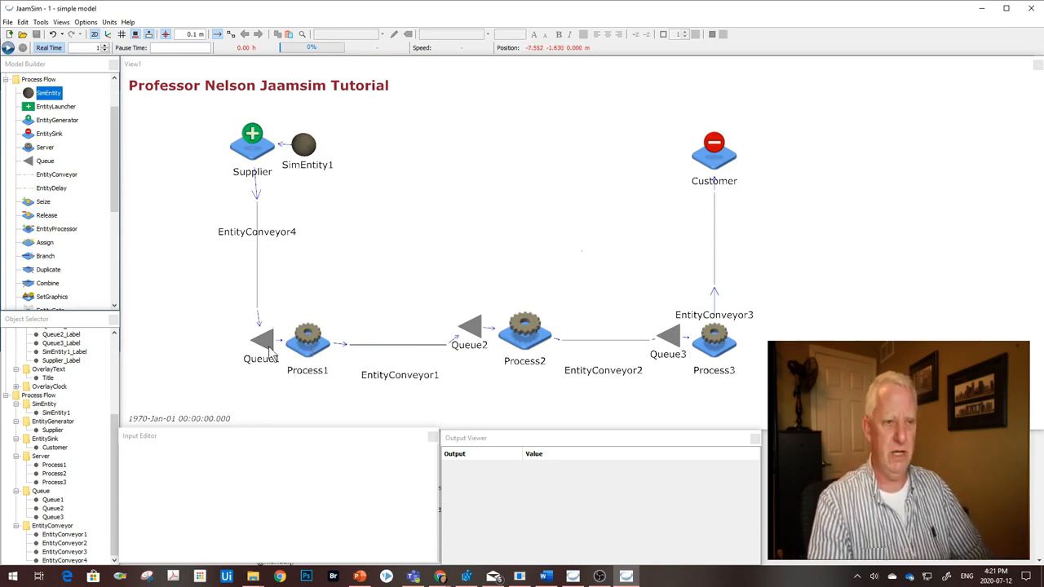
{"action": "left_click", "coordinate": [262, 338]}
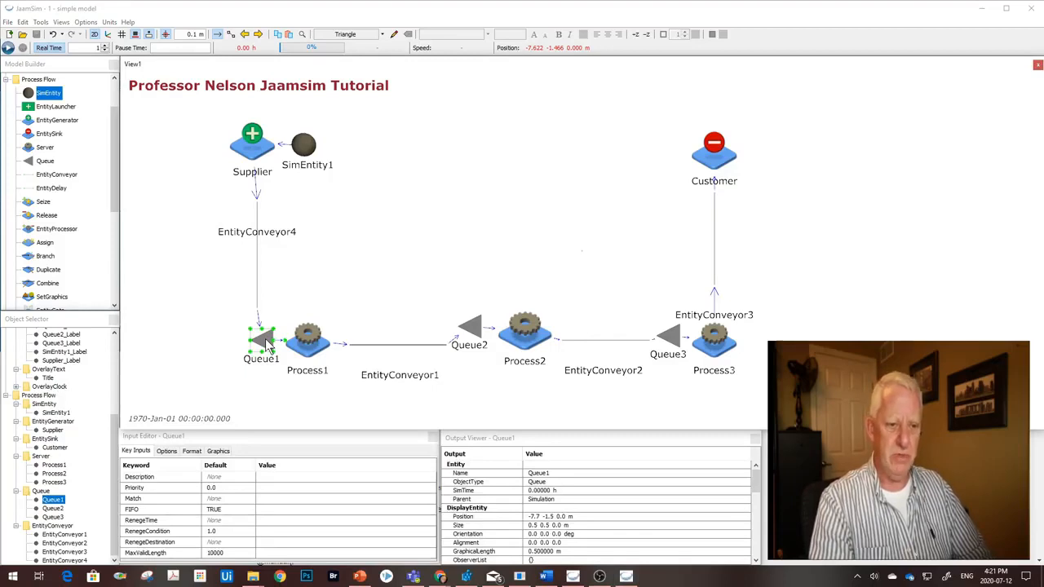
{"action": "mouse_move", "coordinate": [248, 375]}
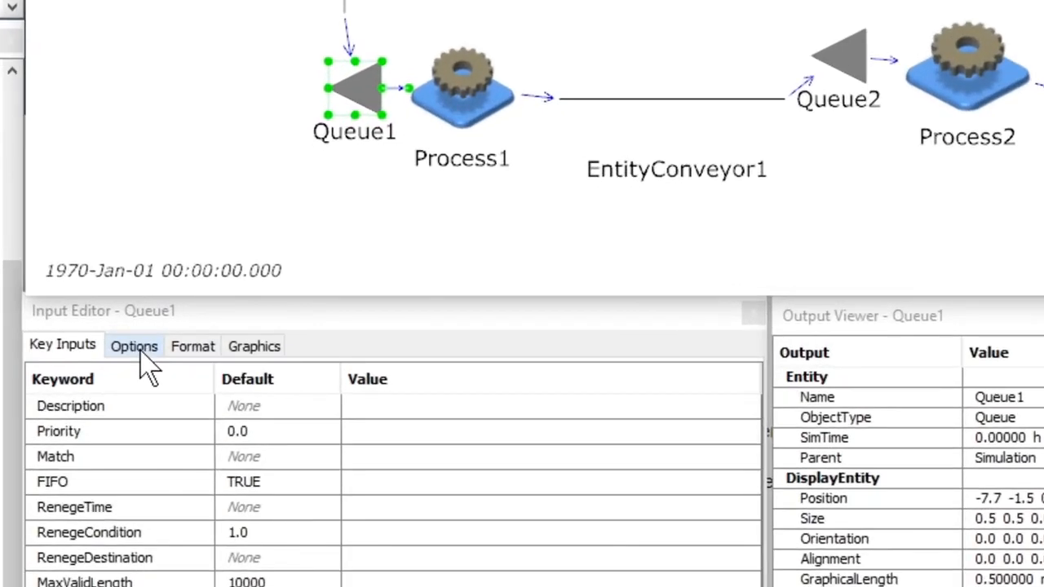
Set Queue1's MaxPerLine format input to 3 and save the model changes
{"action": "left_click", "coordinate": [192, 346]}
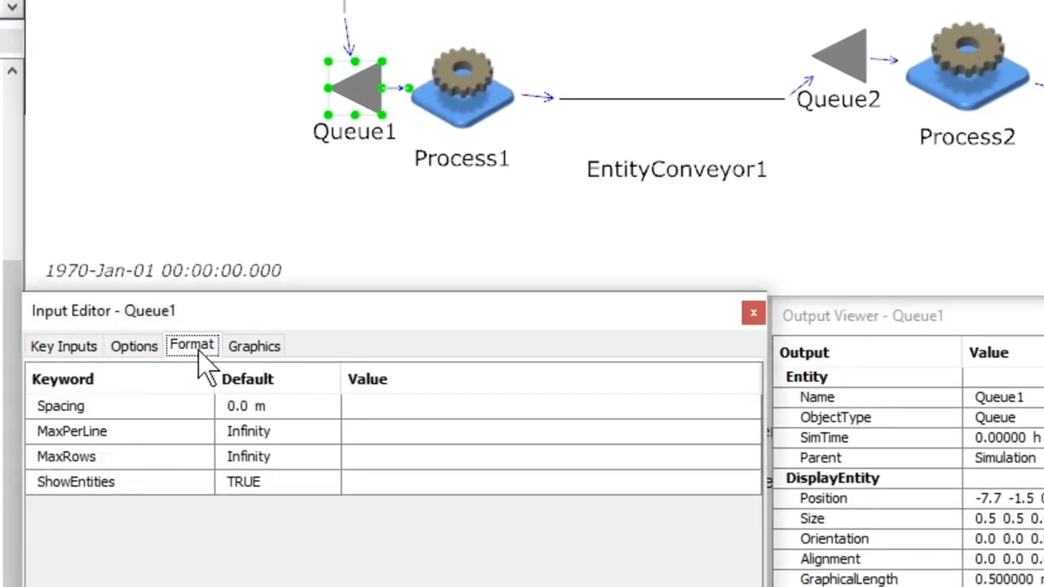
{"action": "mouse_move", "coordinate": [62, 449]}
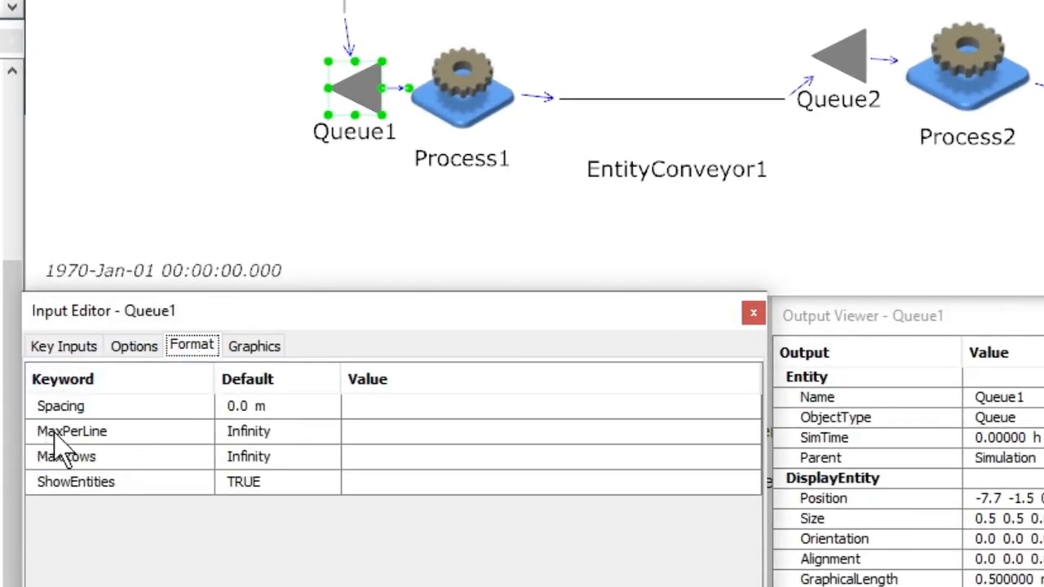
{"action": "mouse_move", "coordinate": [391, 460]}
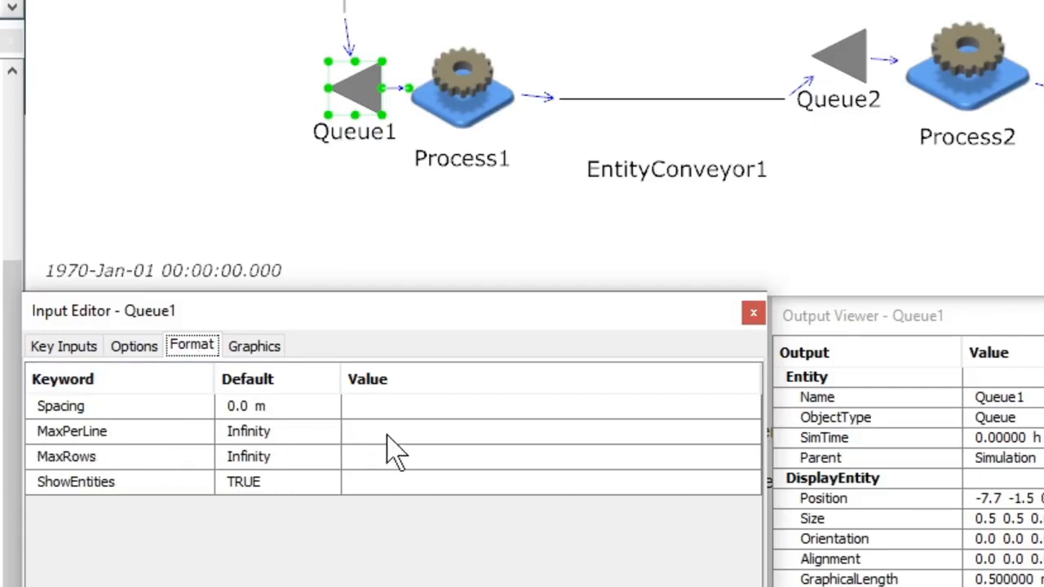
{"action": "type", "text": "3"}
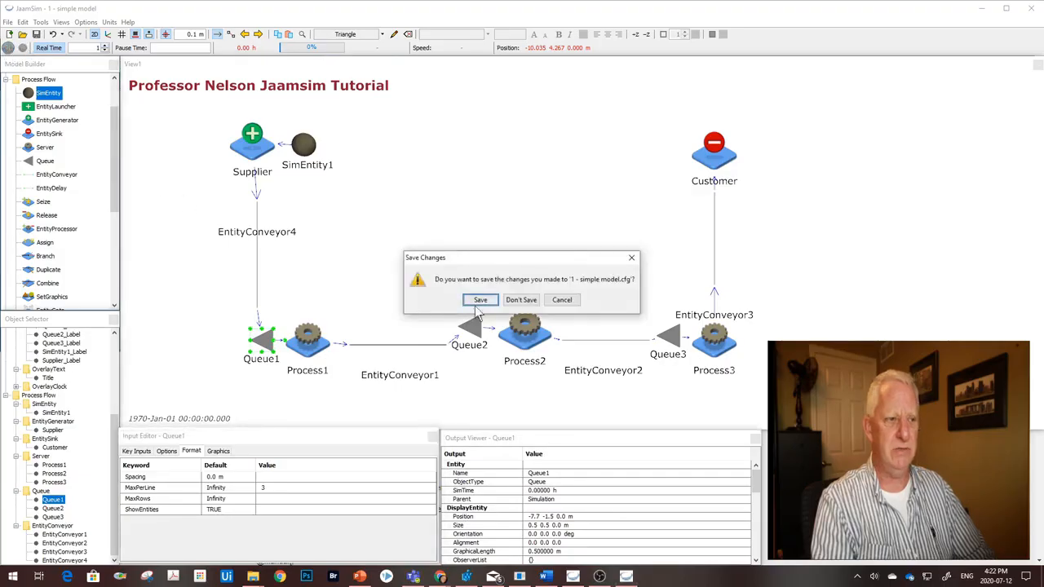
{"action": "left_click", "coordinate": [520, 300]}
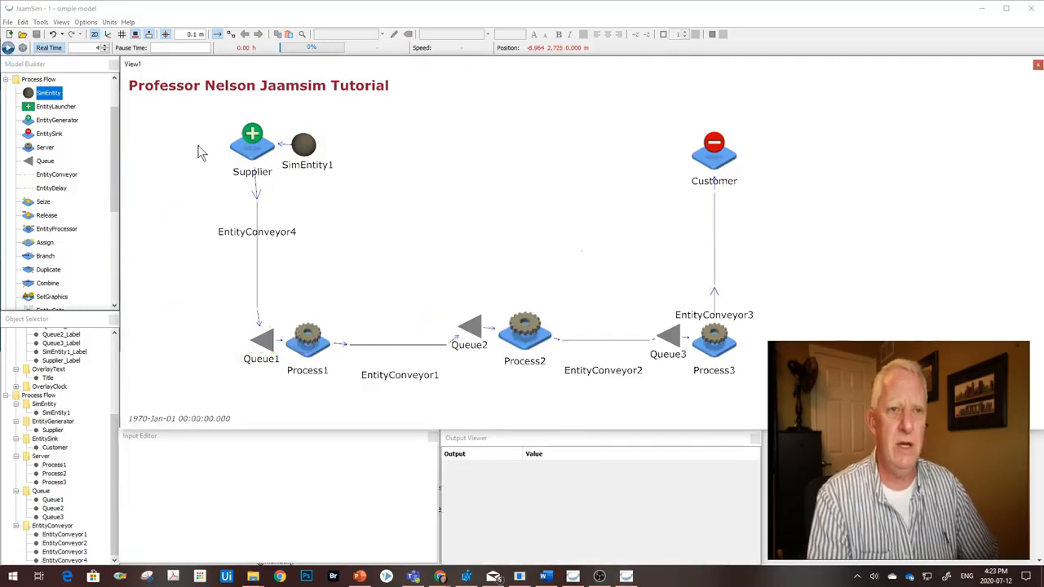
{"action": "mouse_move", "coordinate": [179, 155]}
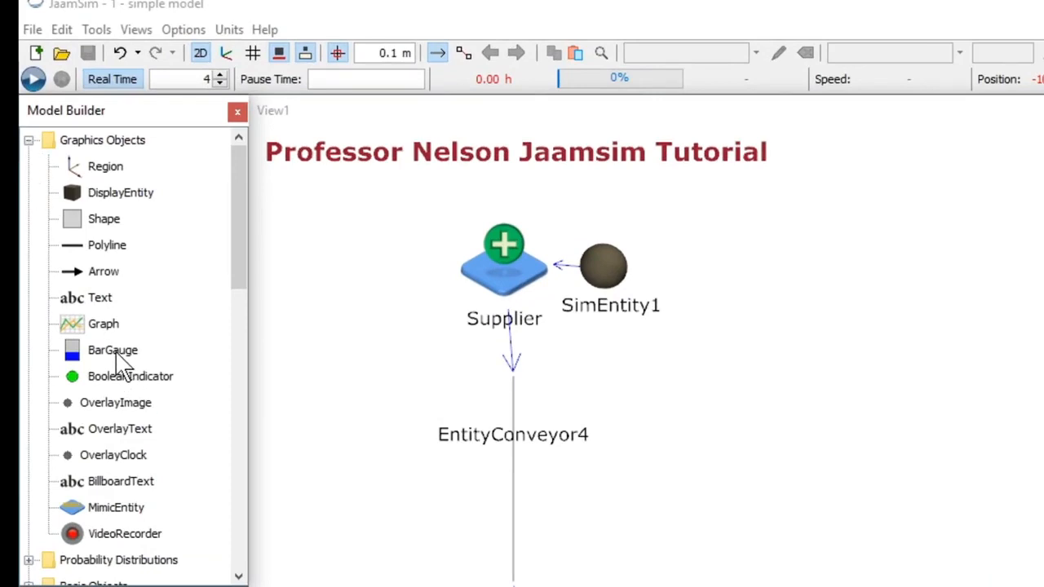
Add a BarGauge from Graphics Objects just above Process2 and select its DataSource input
{"action": "left_click", "coordinate": [113, 349]}
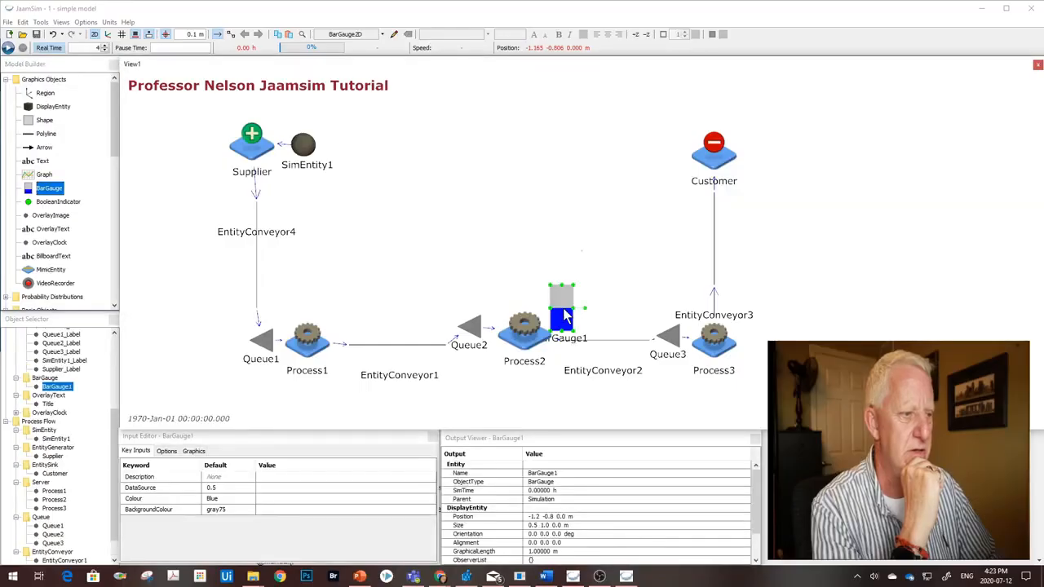
{"action": "mouse_move", "coordinate": [565, 304]}
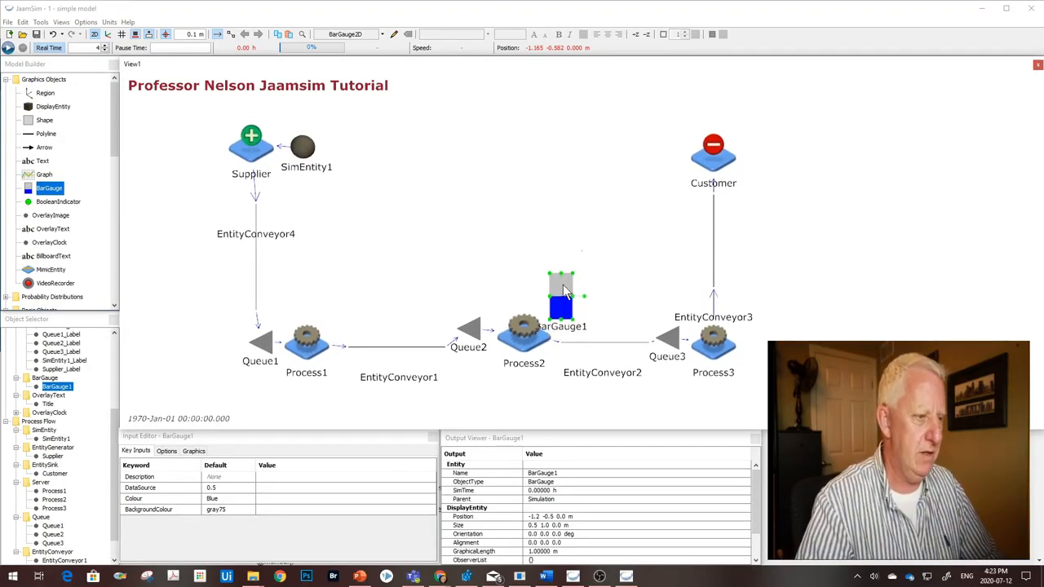
{"action": "left_click_drag", "start_coordinate": [561, 294], "coordinate": [571, 297]}
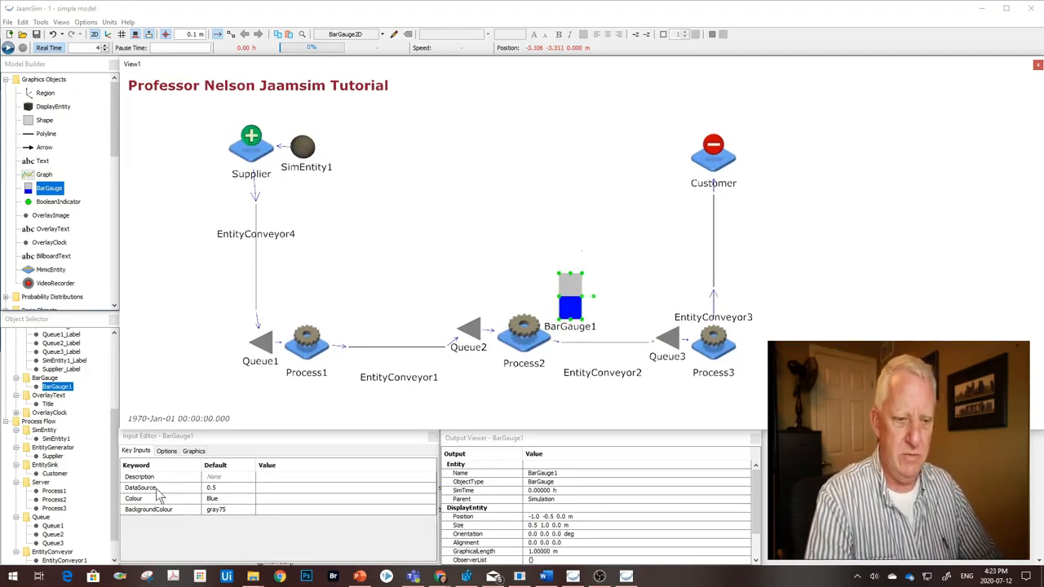
{"action": "mouse_move", "coordinate": [140, 486]}
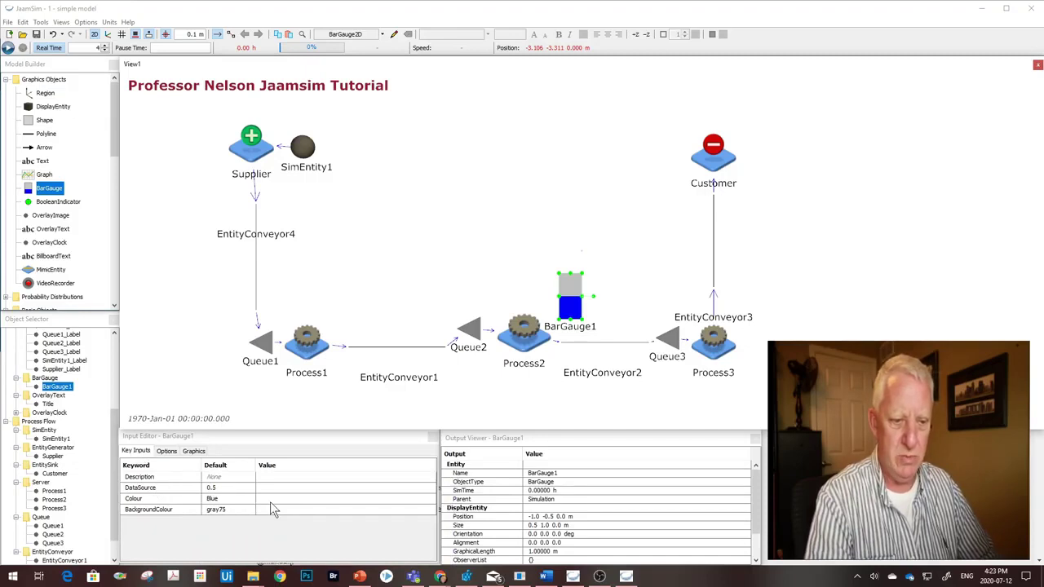
{"action": "mouse_move", "coordinate": [287, 492]}
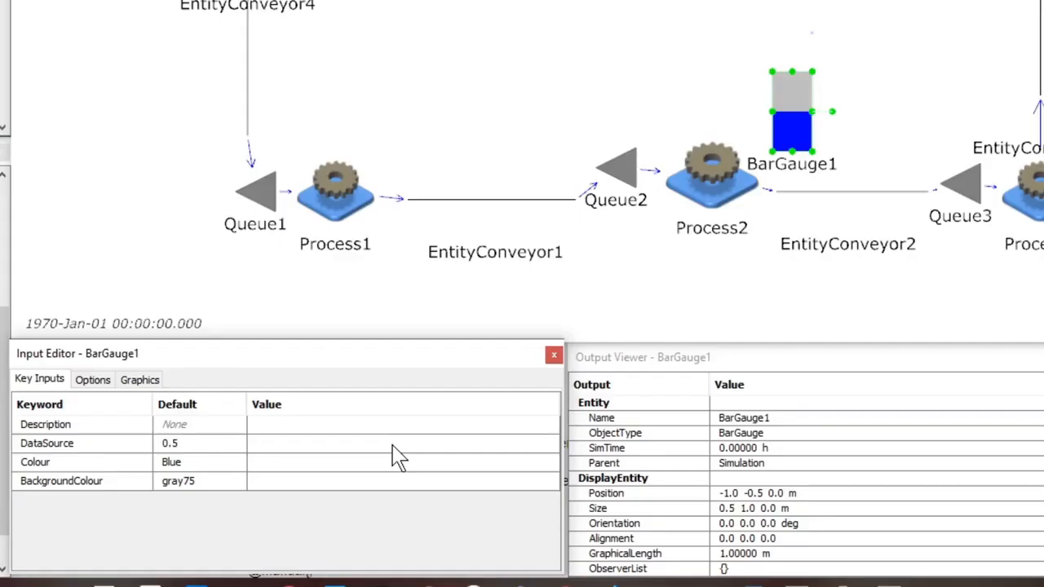
{"action": "left_click", "coordinate": [392, 443]}
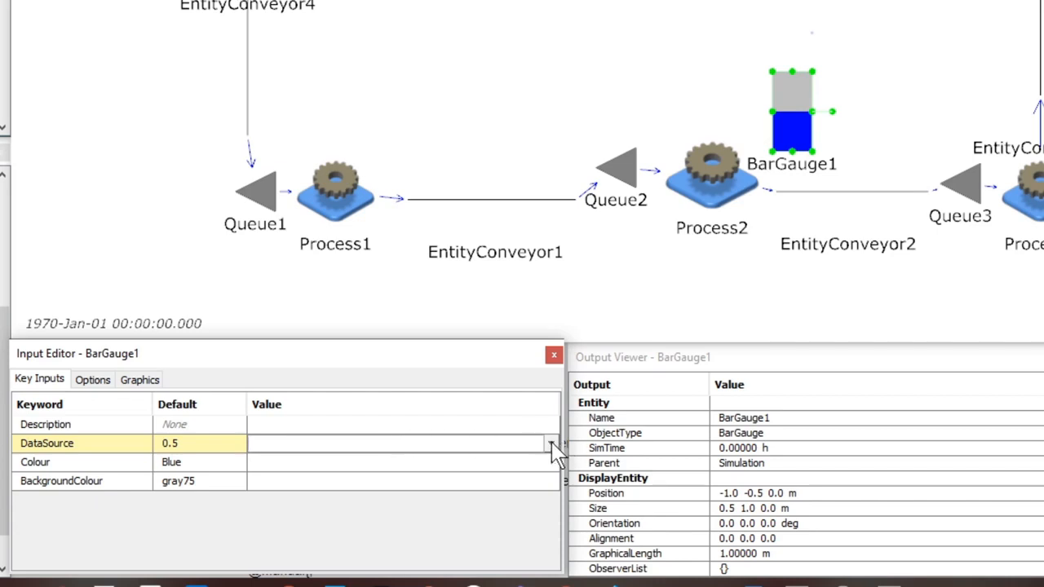
Begin the DataSource expression in the Input Builder referencing [Process2] followed by a dot
{"action": "left_click", "coordinate": [550, 444]}
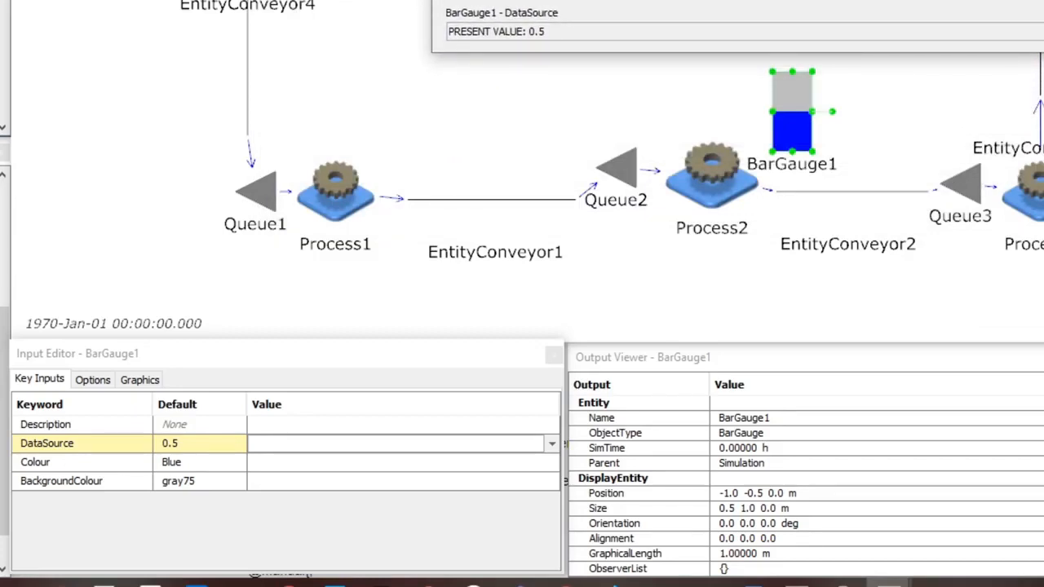
{"action": "left_click", "coordinate": [552, 444]}
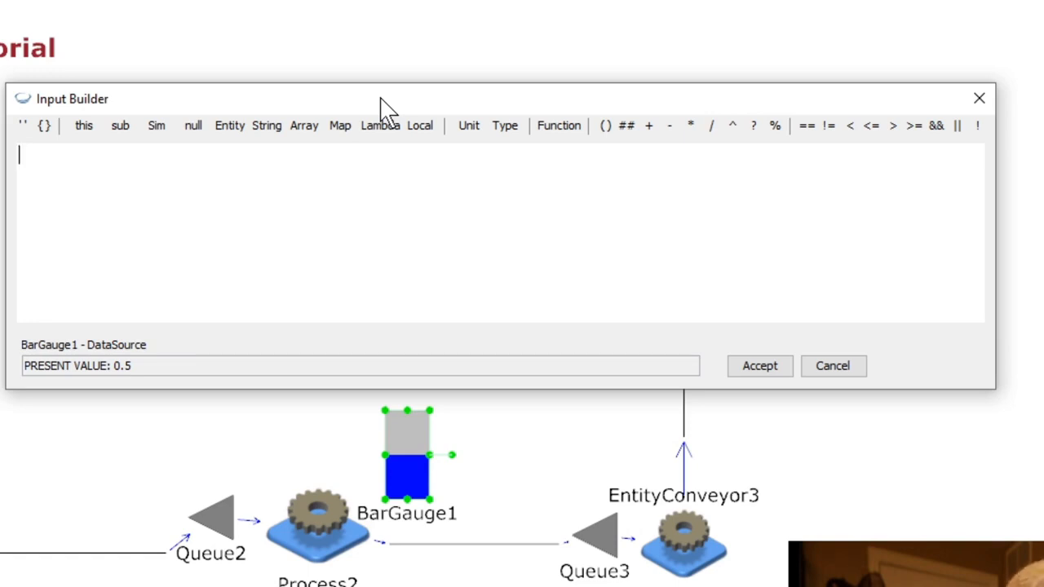
{"action": "type", "text": "["}
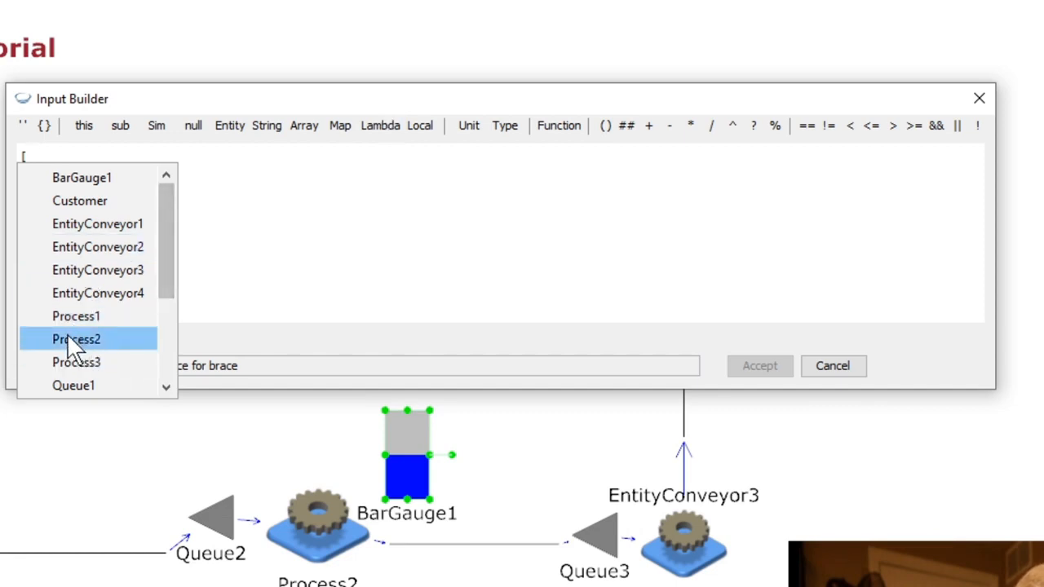
{"action": "left_click", "coordinate": [74, 339]}
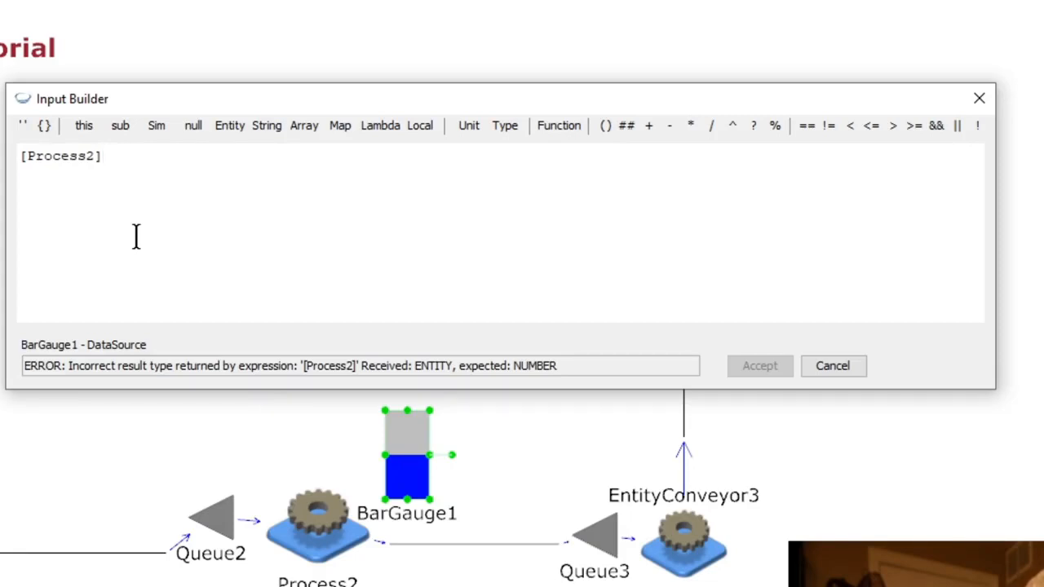
{"action": "type", "text": "."}
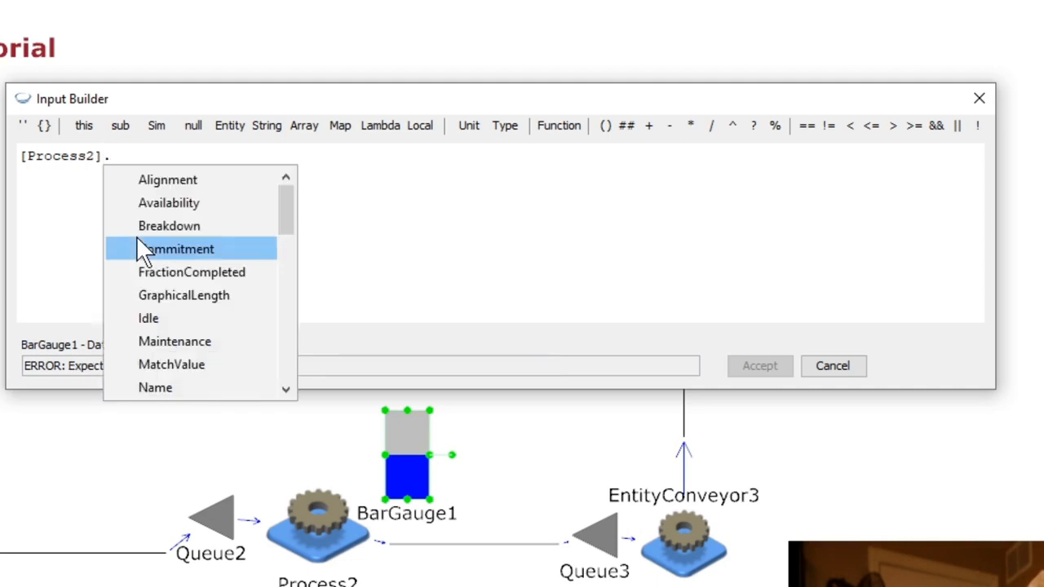
{"action": "mouse_move", "coordinate": [163, 254]}
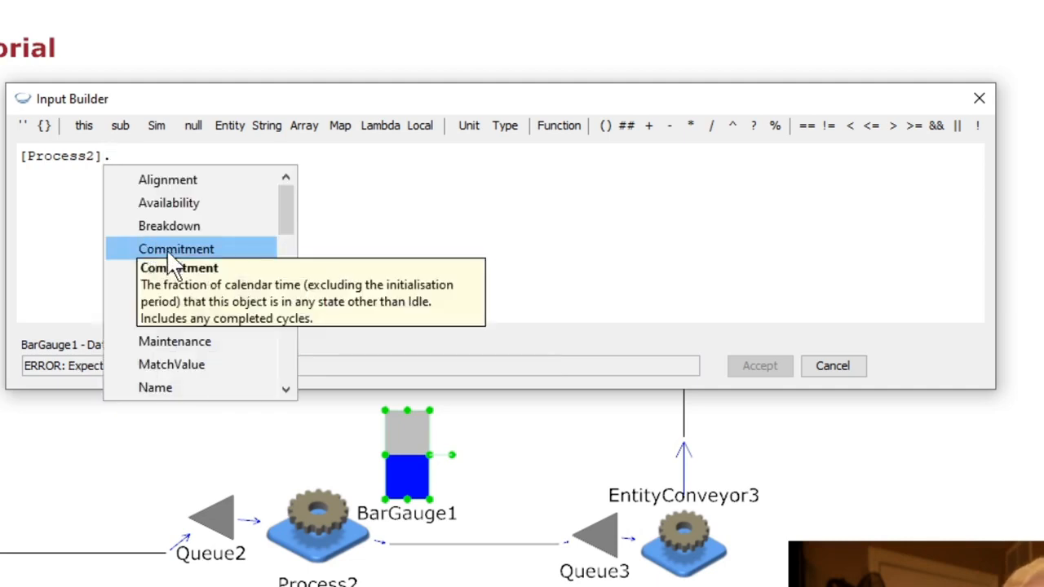
Complete the expression as [Process2].FractionCompleted and remove the stray typed character
{"action": "scroll", "scroll_direction": "down", "scroll_amount": 3}
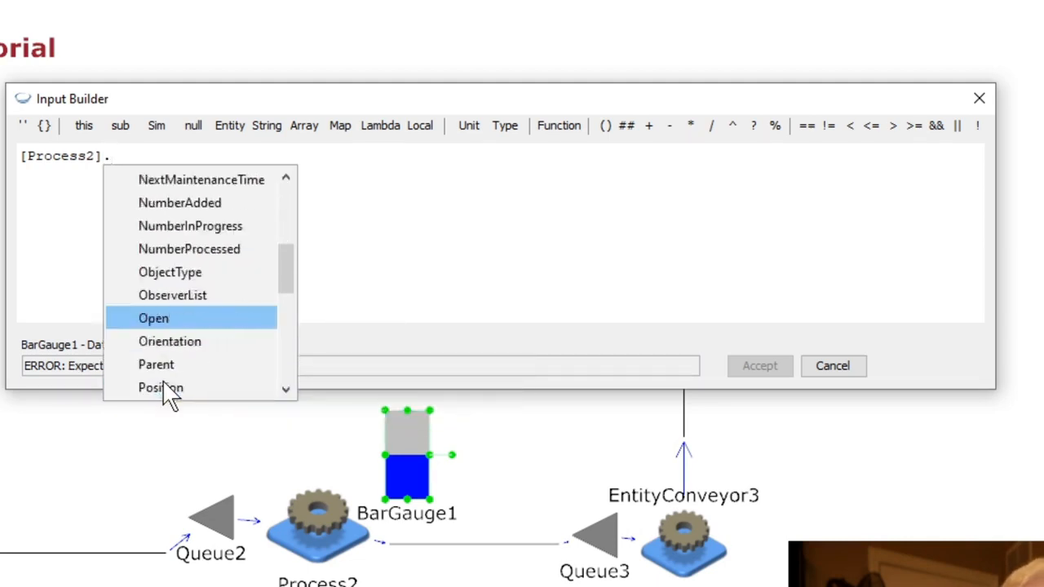
{"action": "scroll", "scroll_direction": "down", "scroll_amount": 3}
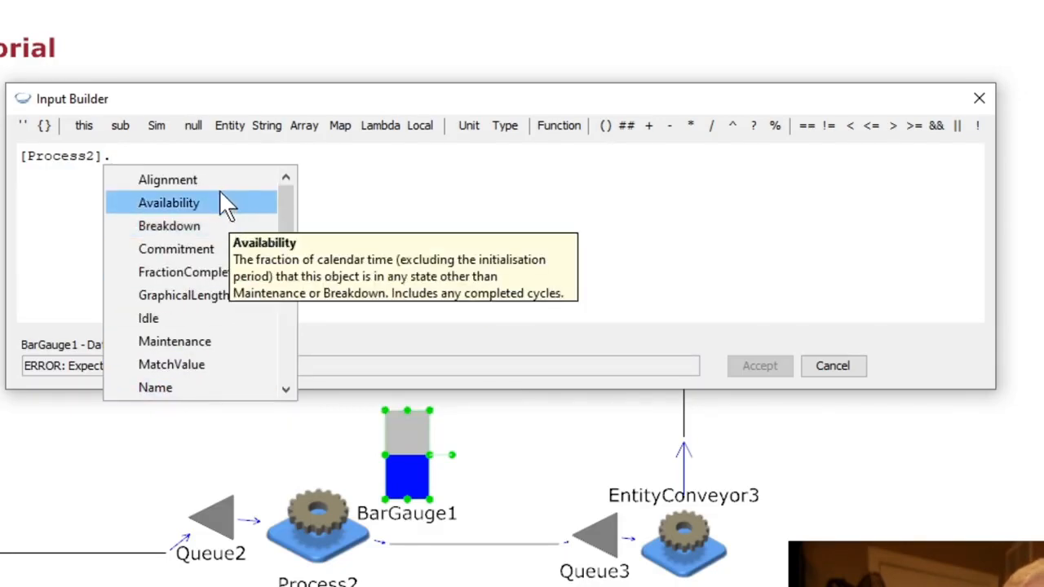
{"action": "mouse_move", "coordinate": [199, 271]}
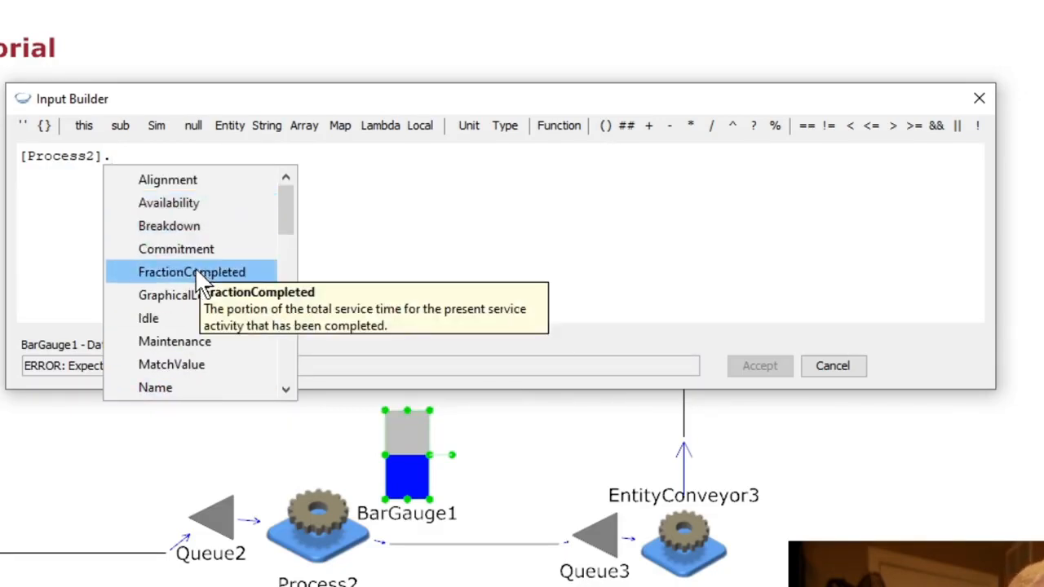
{"action": "mouse_move", "coordinate": [180, 281]}
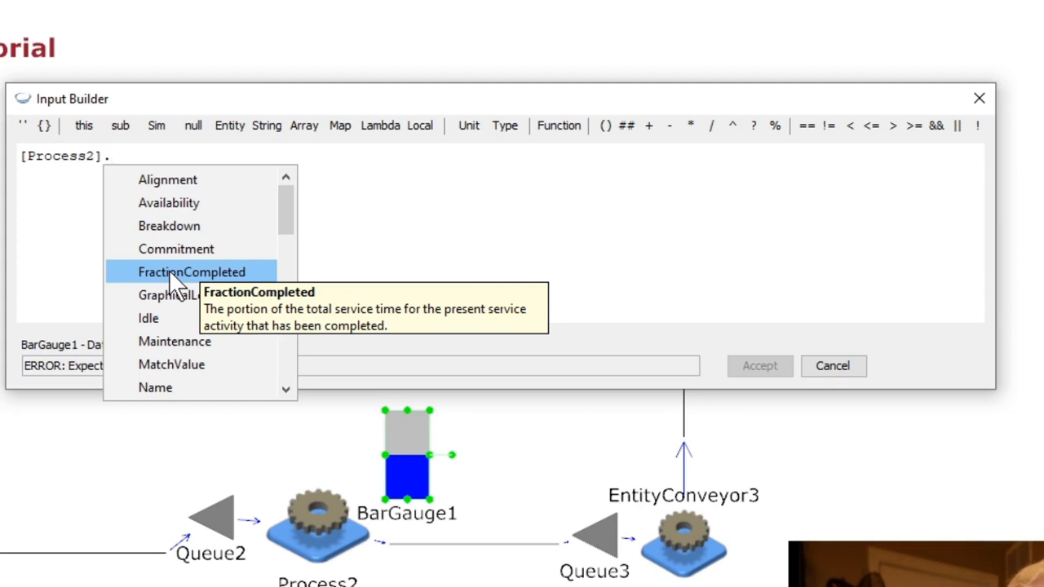
{"action": "mouse_move", "coordinate": [178, 229]}
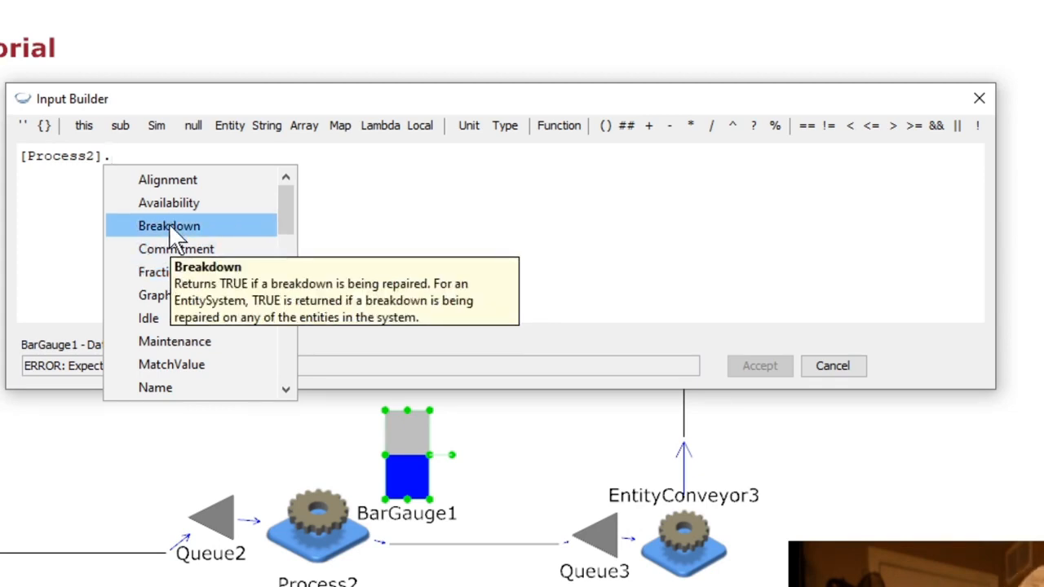
{"action": "mouse_move", "coordinate": [168, 202]}
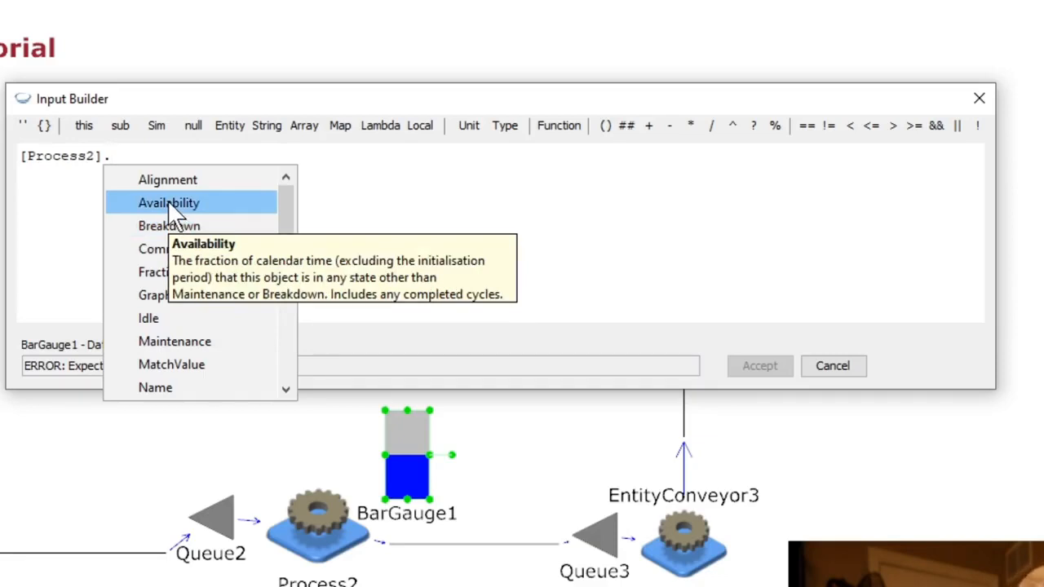
{"action": "mouse_move", "coordinate": [178, 328]}
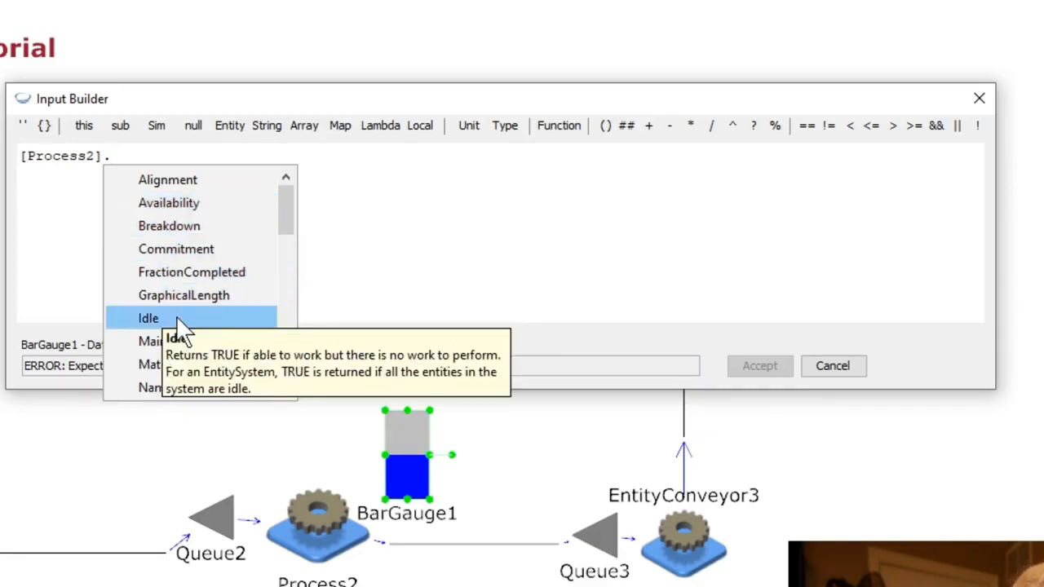
{"action": "scroll", "scroll_direction": "down", "scroll_amount": 3}
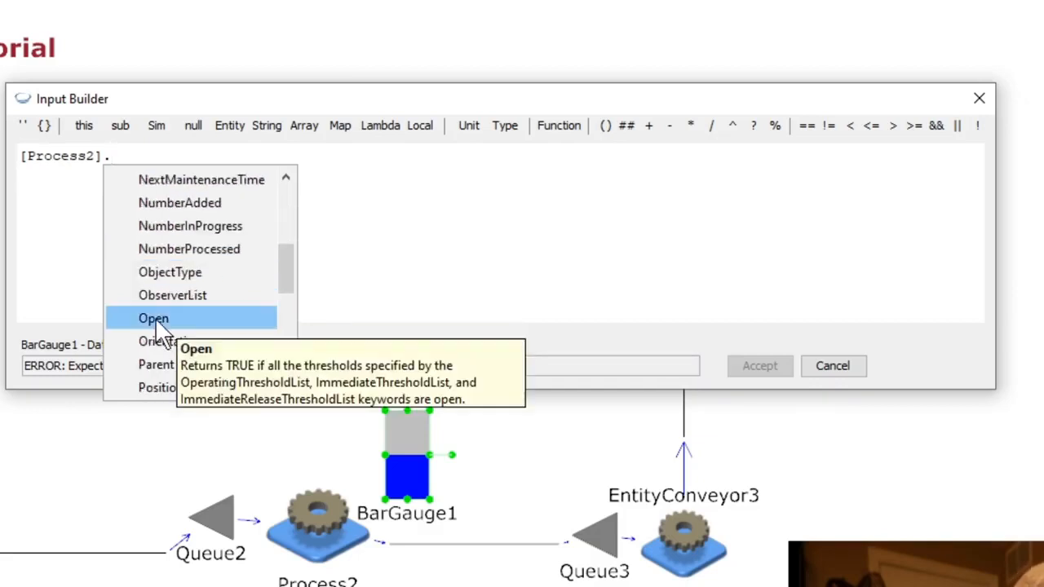
{"action": "scroll", "scroll_direction": "down", "scroll_amount": 3}
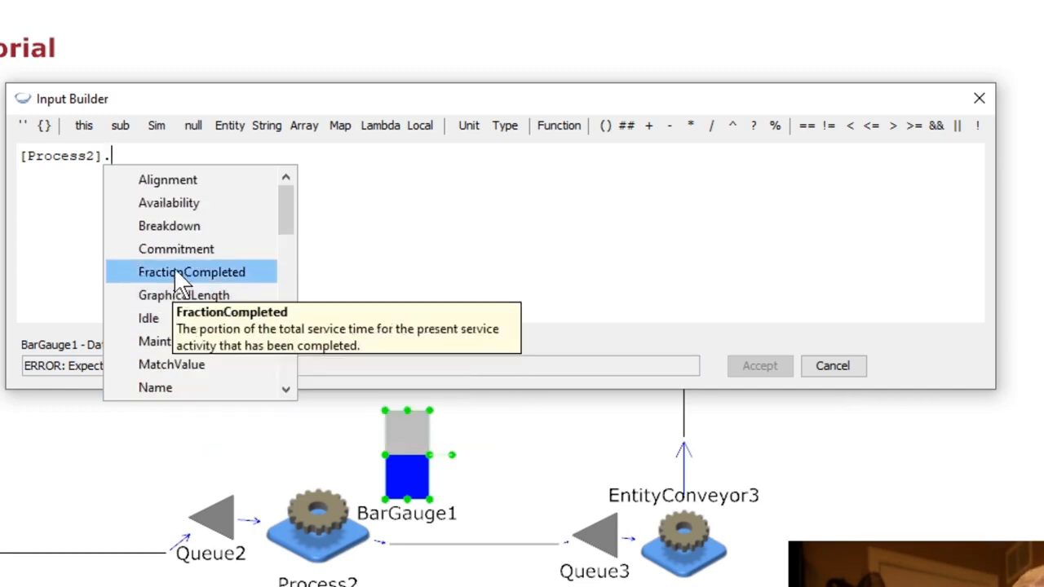
{"action": "mouse_move", "coordinate": [182, 280]}
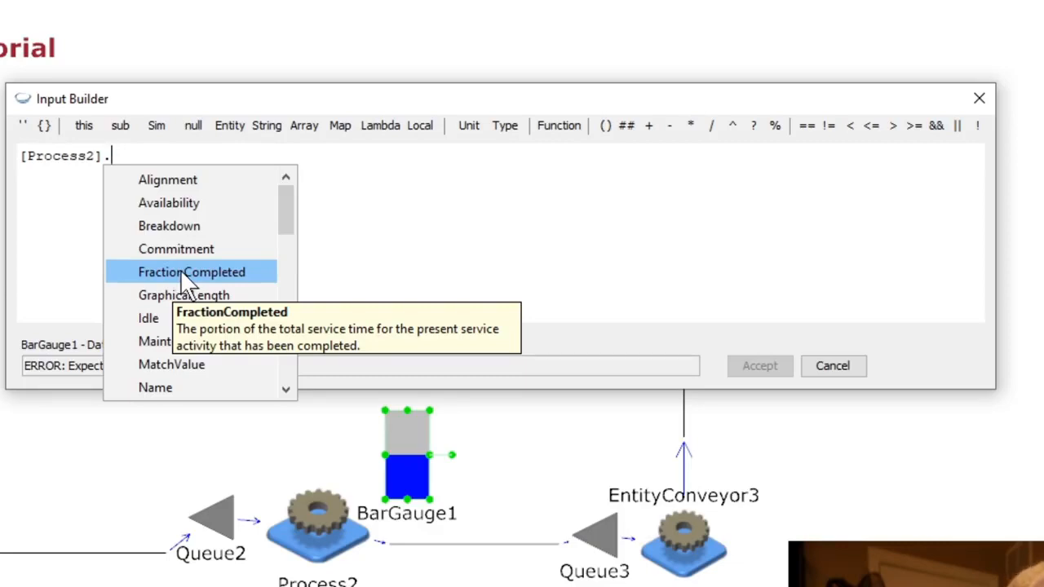
{"action": "left_click", "coordinate": [191, 271]}
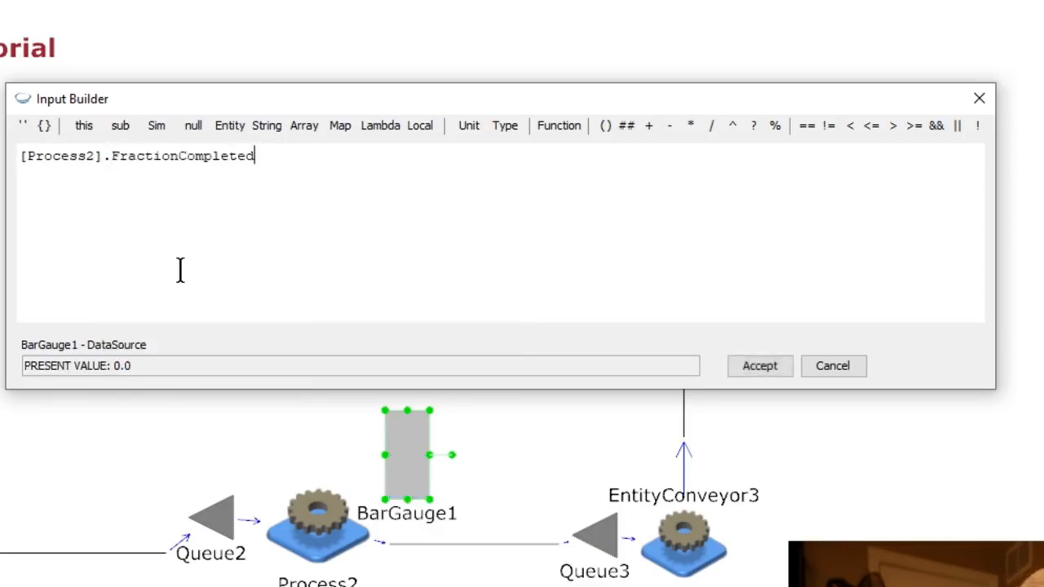
{"action": "mouse_move", "coordinate": [94, 375]}
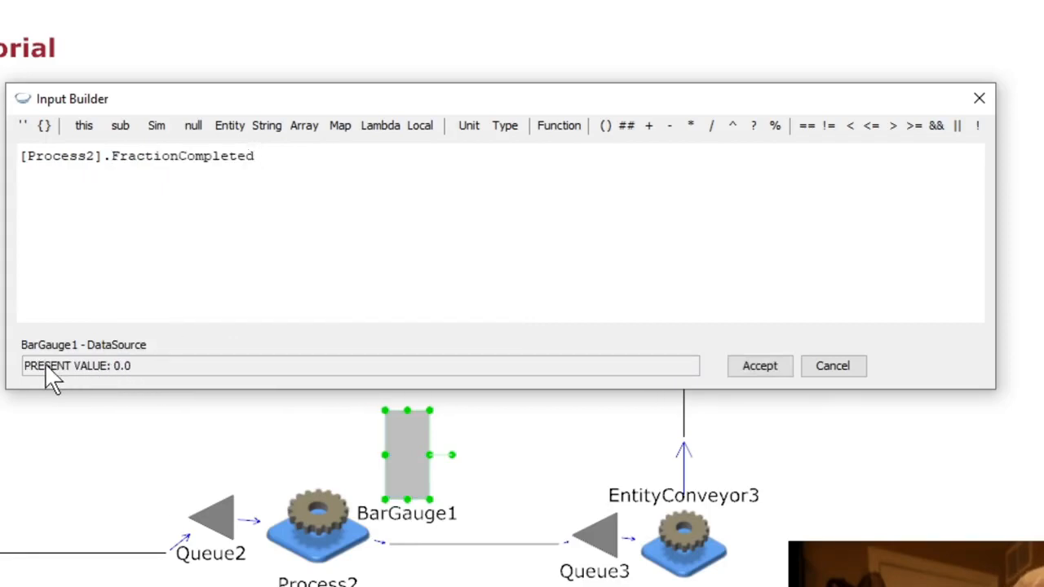
{"action": "mouse_move", "coordinate": [64, 393]}
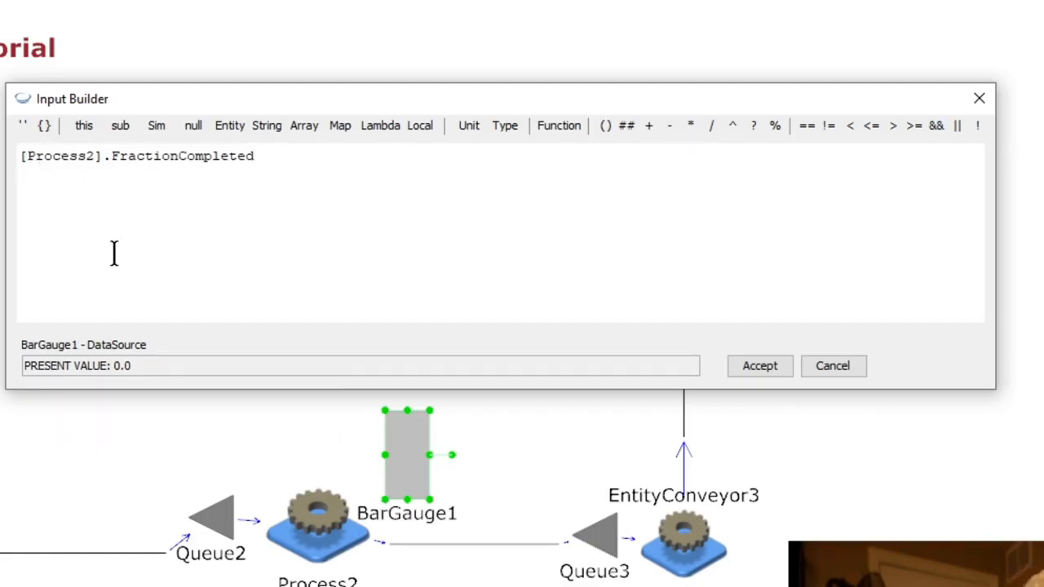
{"action": "type", "text": "c"}
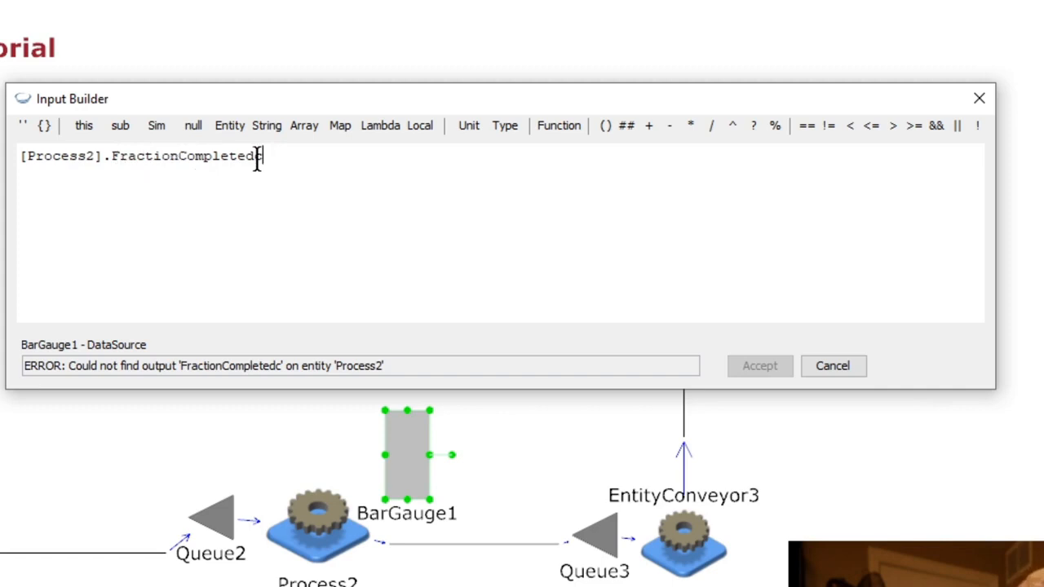
{"action": "mouse_move", "coordinate": [105, 381]}
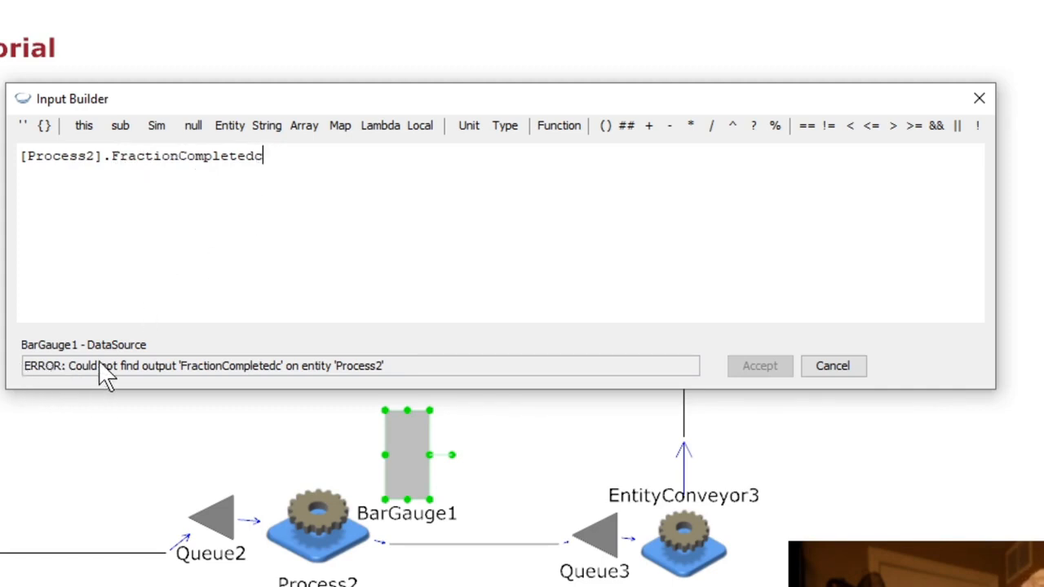
{"action": "mouse_move", "coordinate": [489, 342]}
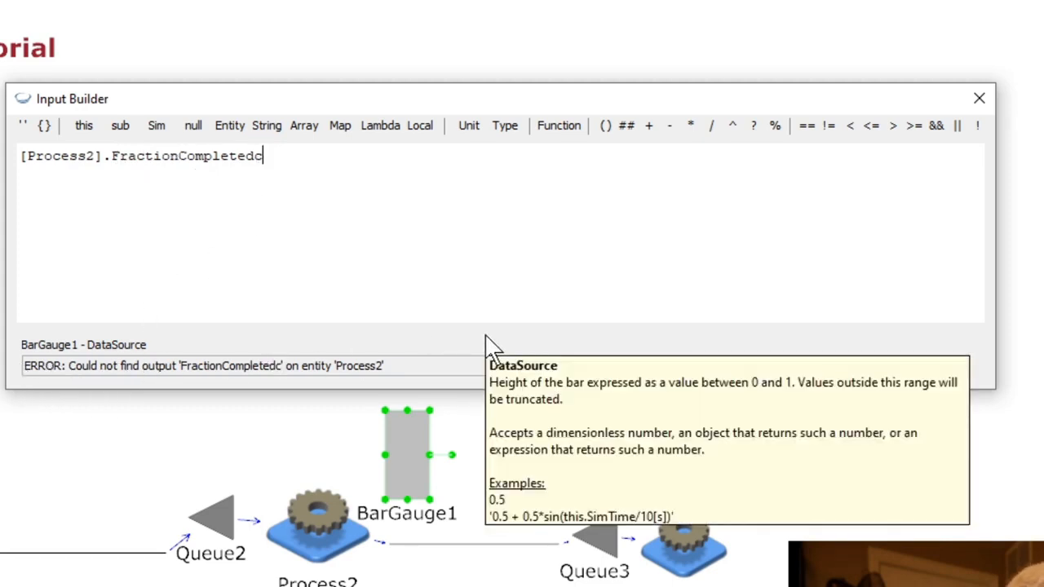
{"action": "key", "text": "Backspace"}
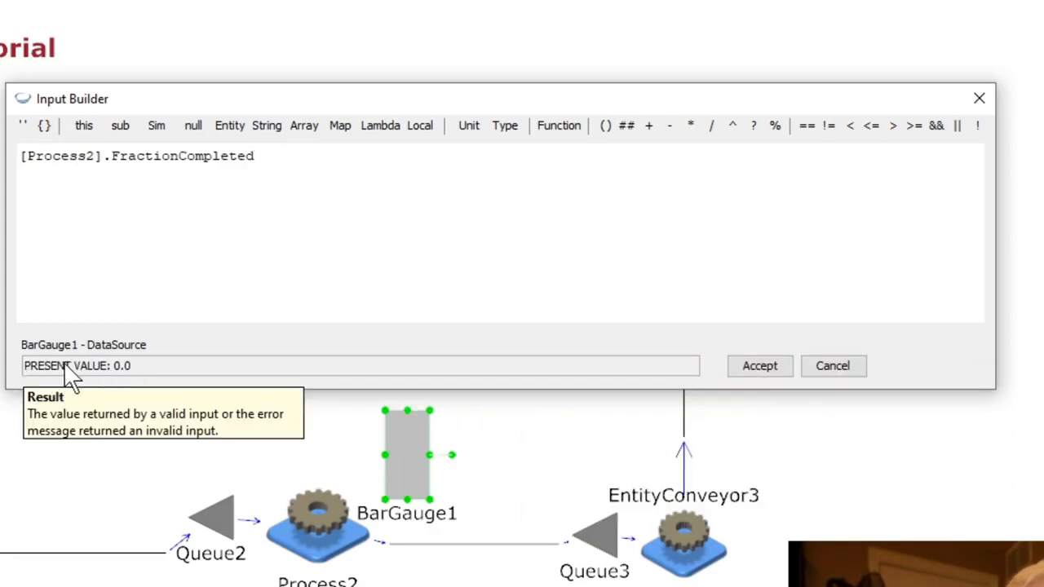
{"action": "mouse_move", "coordinate": [85, 382]}
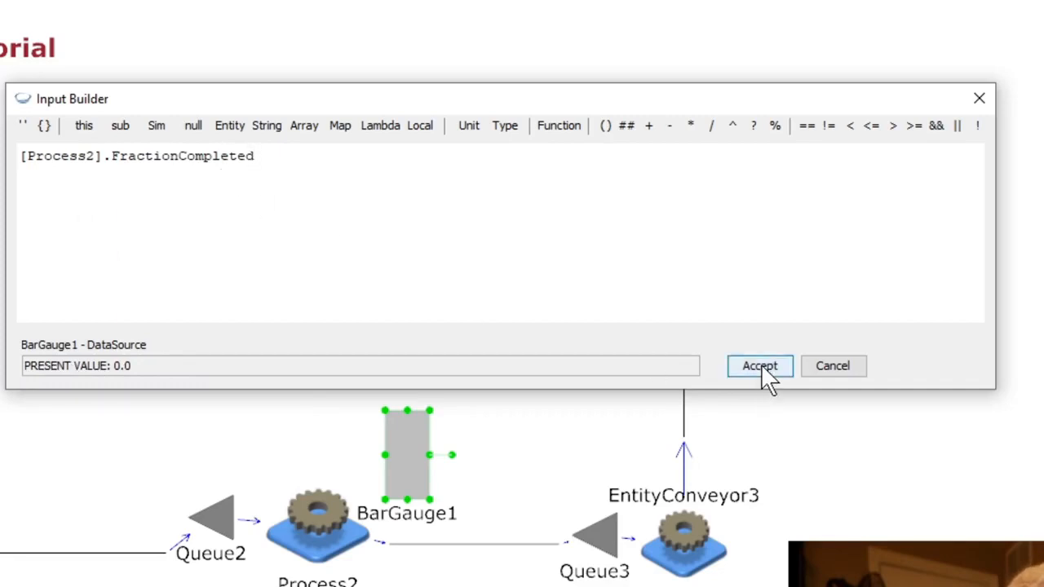
Accept the FractionCompleted data source for BarGauge1 and run the simulation
{"action": "left_click", "coordinate": [760, 366]}
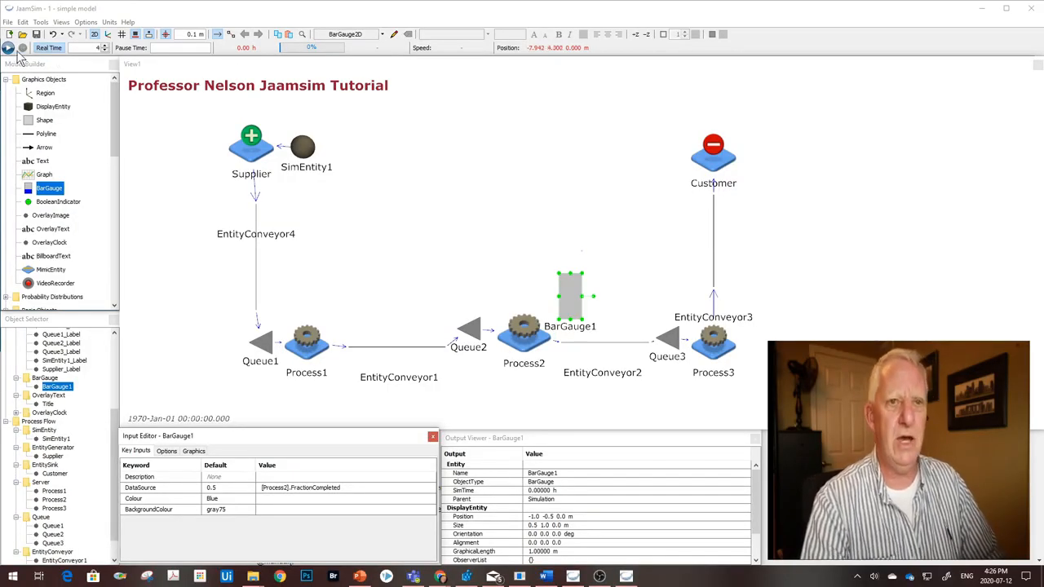
{"action": "left_click", "coordinate": [11, 51]}
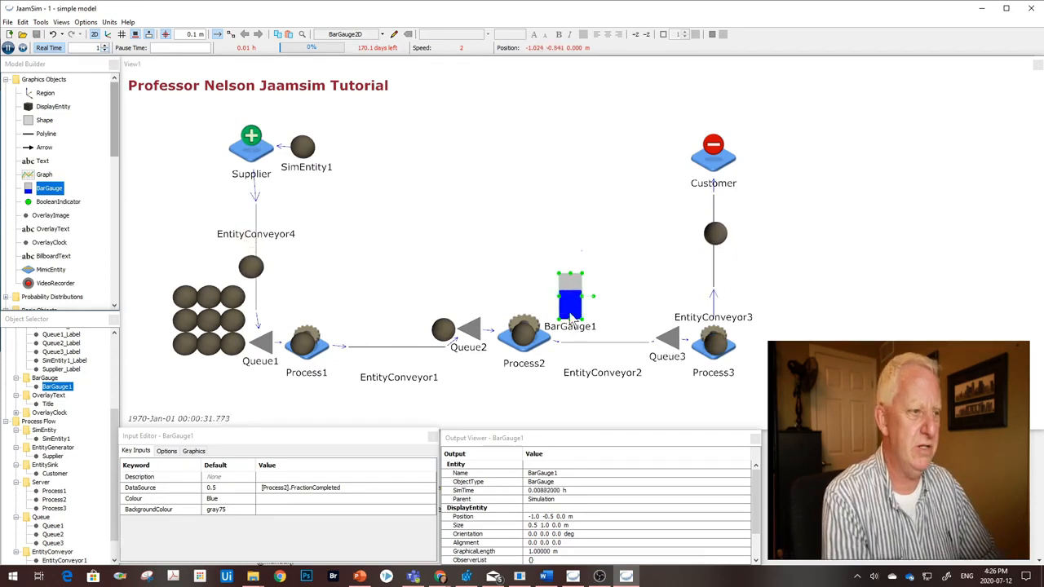
{"action": "mouse_move", "coordinate": [590, 268]}
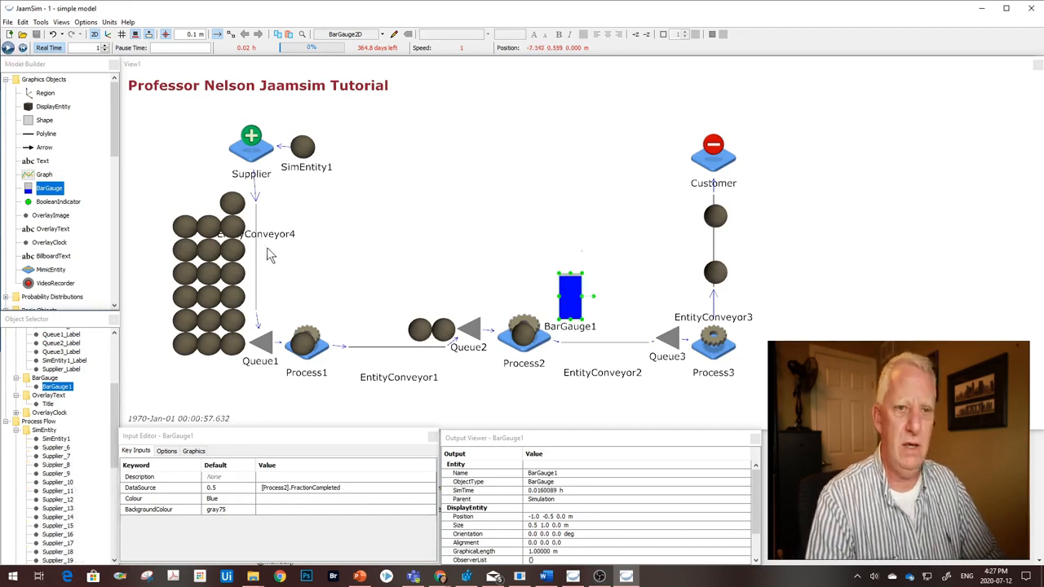
{"action": "mouse_move", "coordinate": [49, 166]}
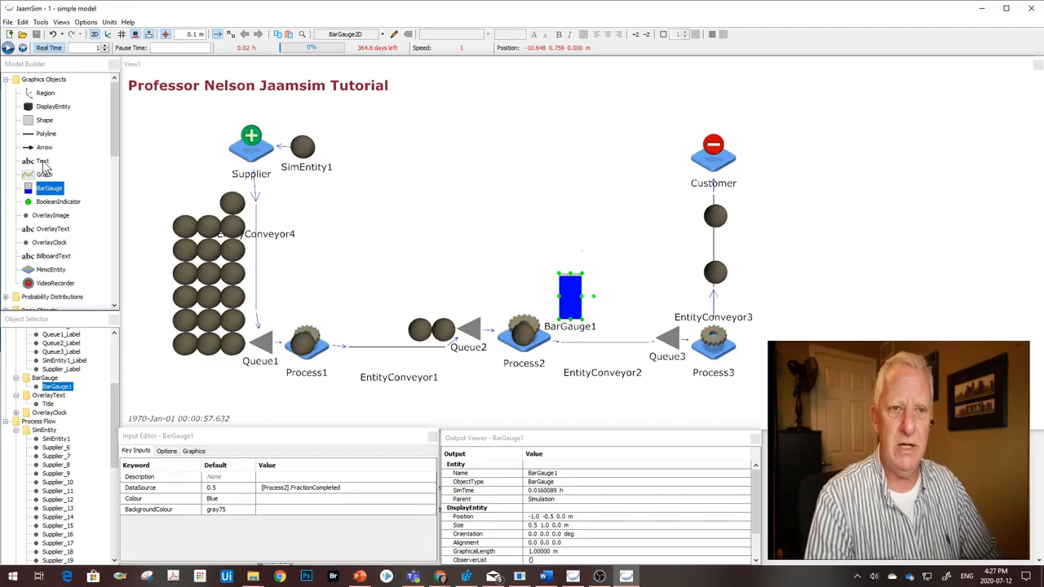
Add a Text object from Graphics Objects beside the Customer
{"action": "left_click", "coordinate": [46, 160]}
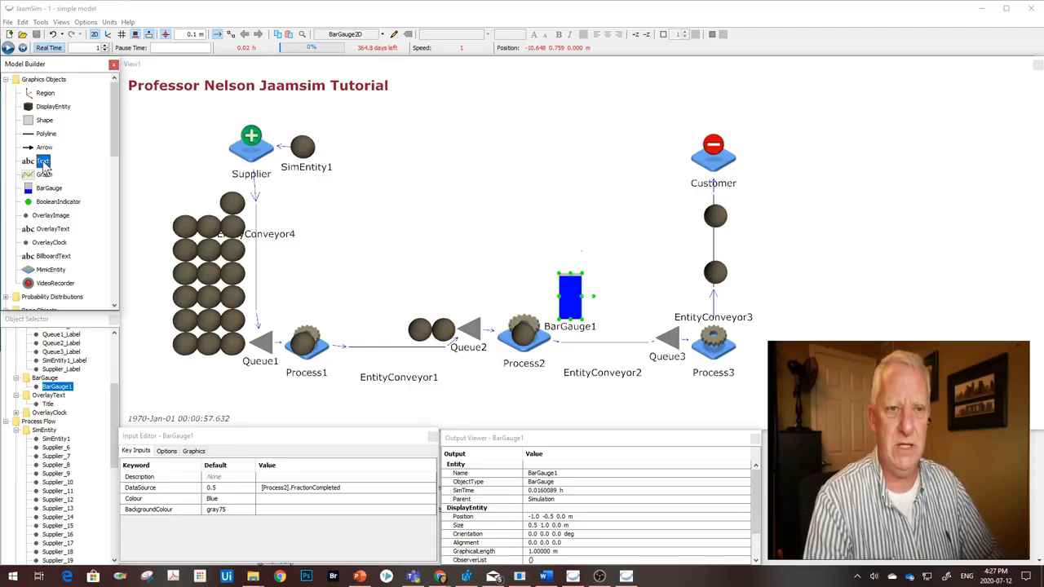
{"action": "mouse_move", "coordinate": [45, 161]}
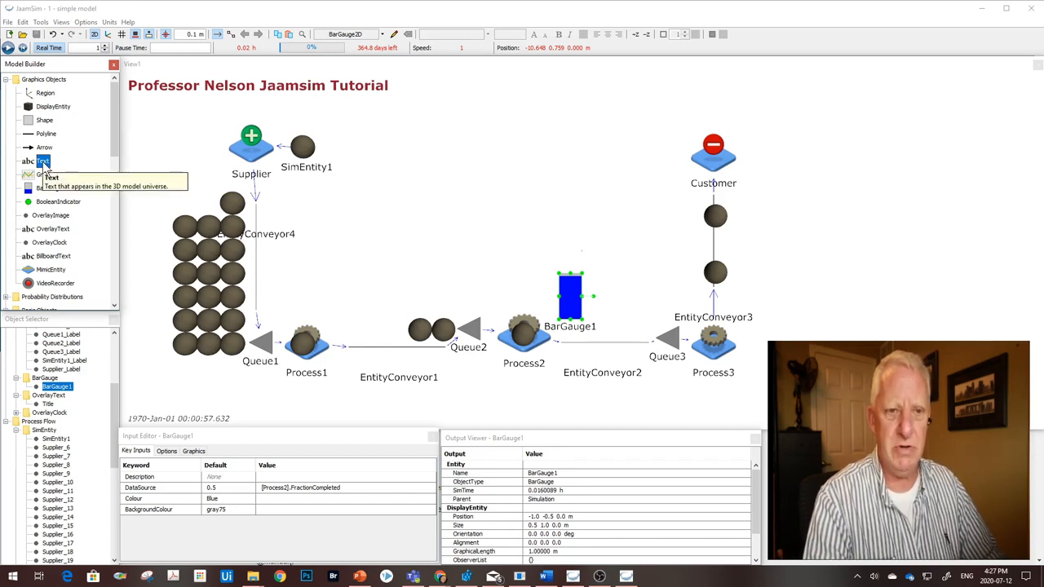
{"action": "mouse_move", "coordinate": [52, 228]}
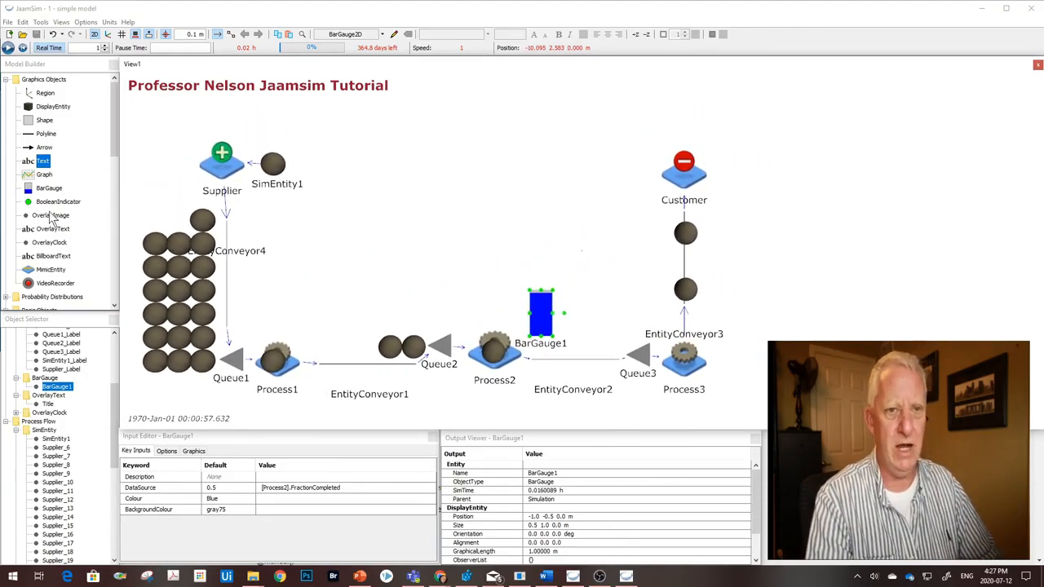
{"action": "left_click", "coordinate": [51, 229]}
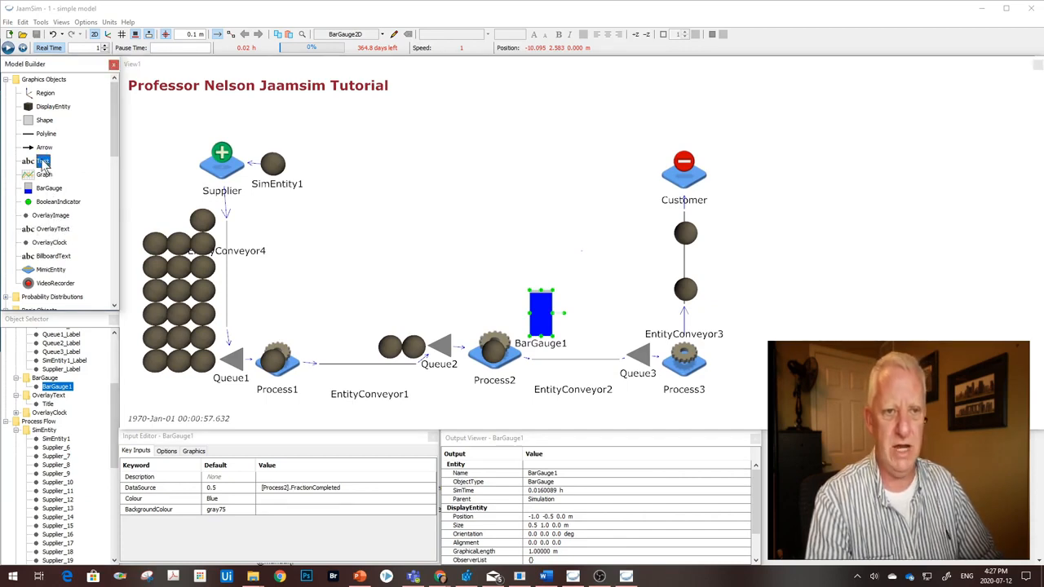
{"action": "mouse_move", "coordinate": [45, 161]}
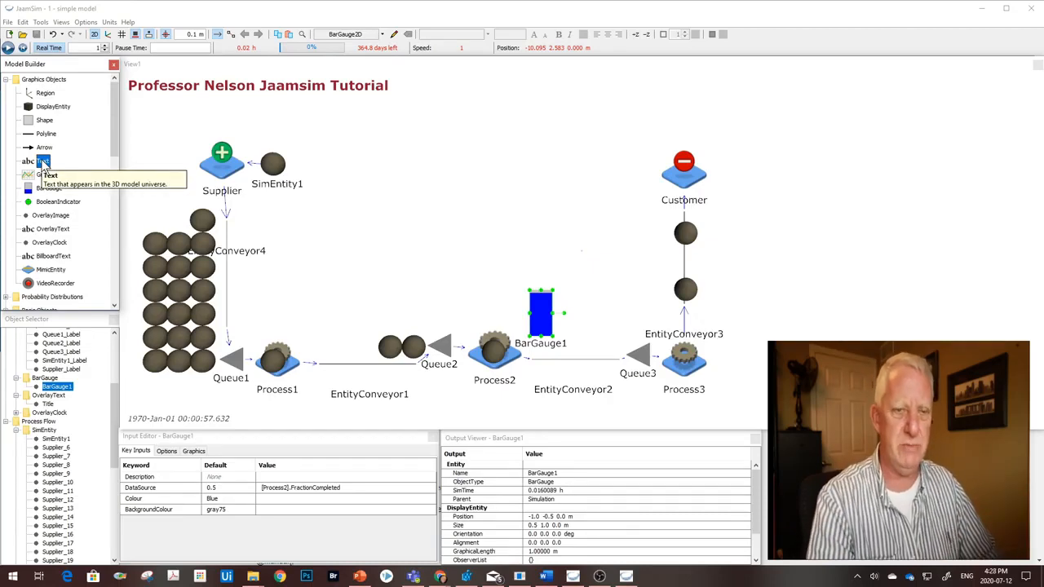
{"action": "mouse_move", "coordinate": [727, 171]}
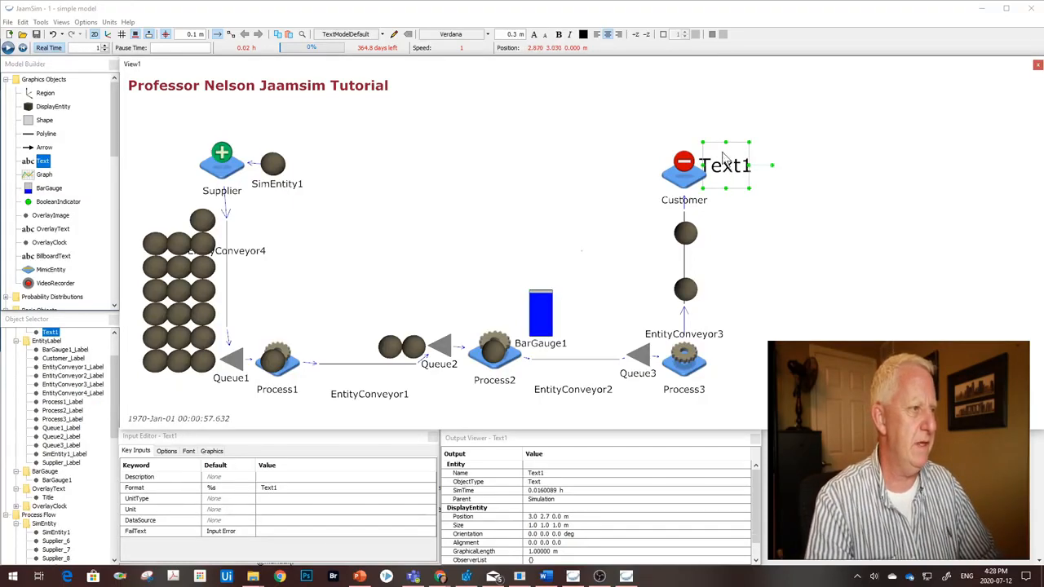
{"action": "left_click_drag", "start_coordinate": [726, 165], "coordinate": [741, 166]}
{"action": "type", "text": "["}
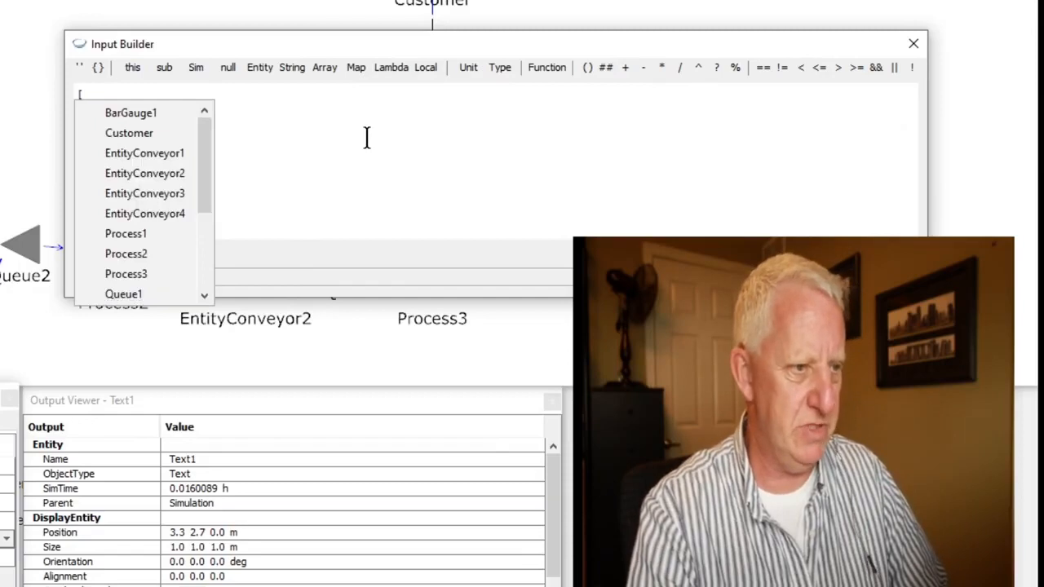
Compose Text1's DataSource expression as [Customer].NumberAdded
{"action": "left_click", "coordinate": [127, 134]}
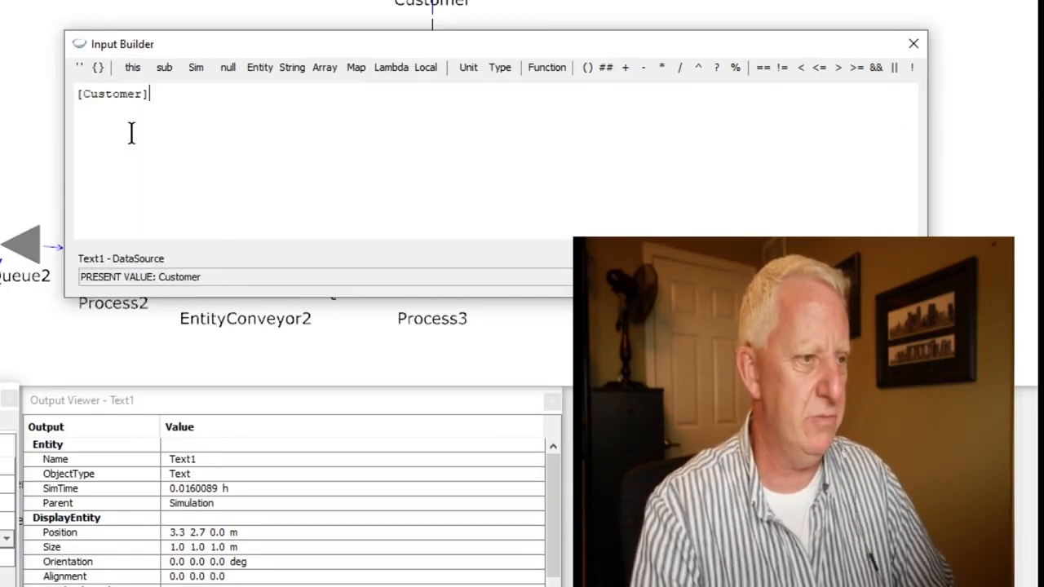
{"action": "type", "text": "."}
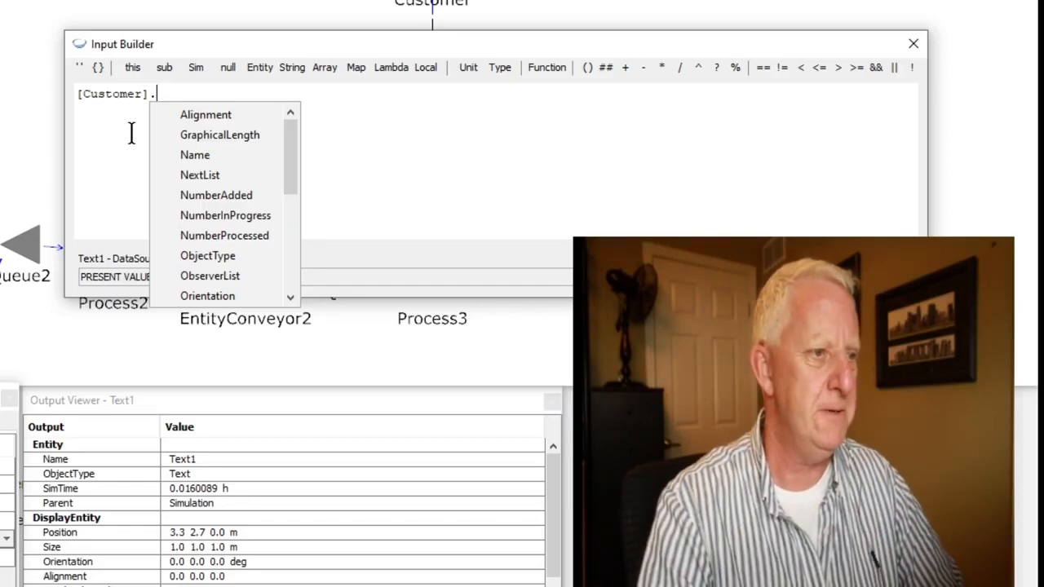
{"action": "mouse_move", "coordinate": [291, 202]}
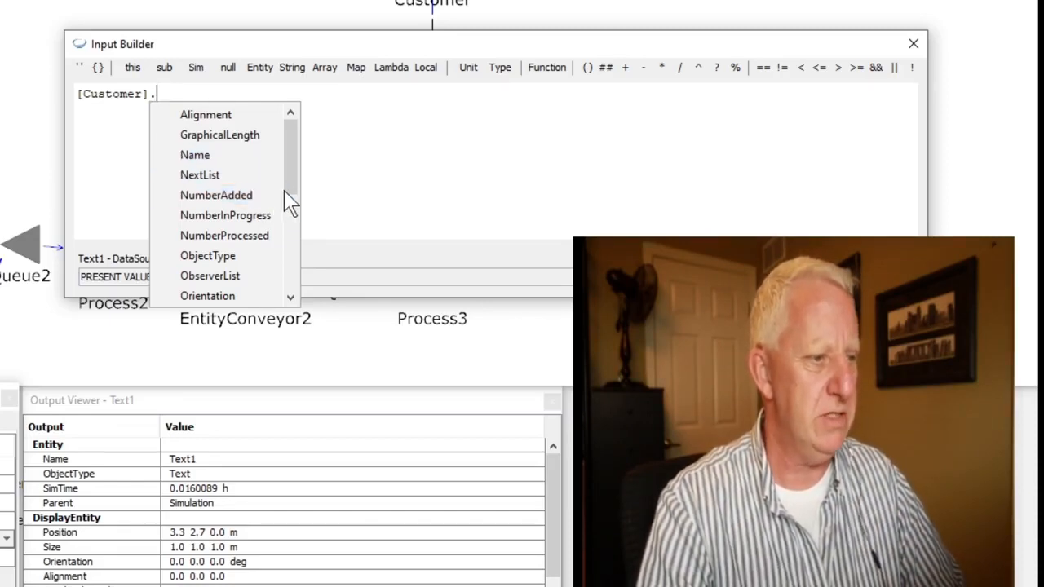
{"action": "mouse_move", "coordinate": [236, 199]}
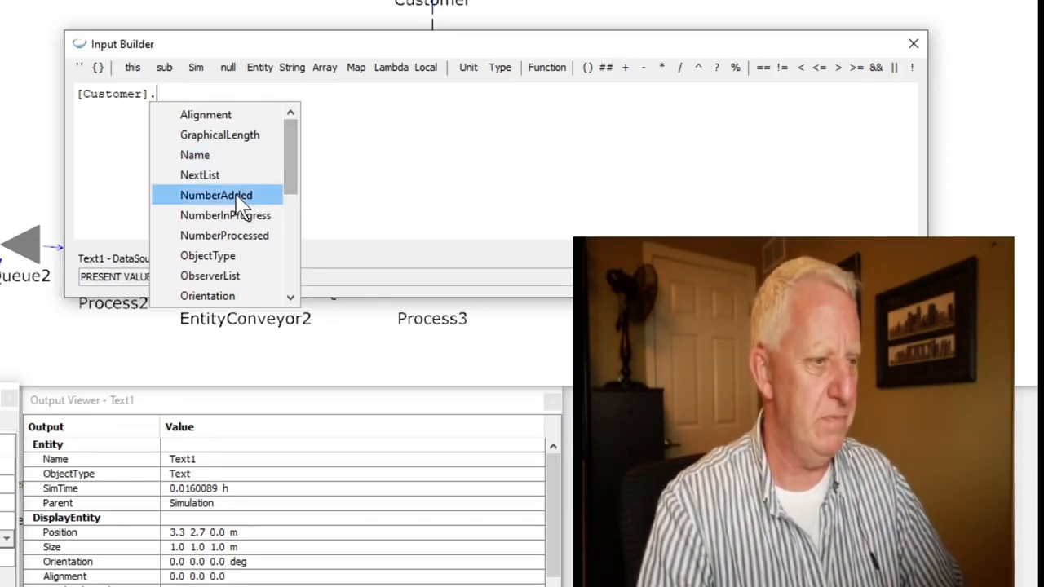
{"action": "mouse_move", "coordinate": [215, 196]}
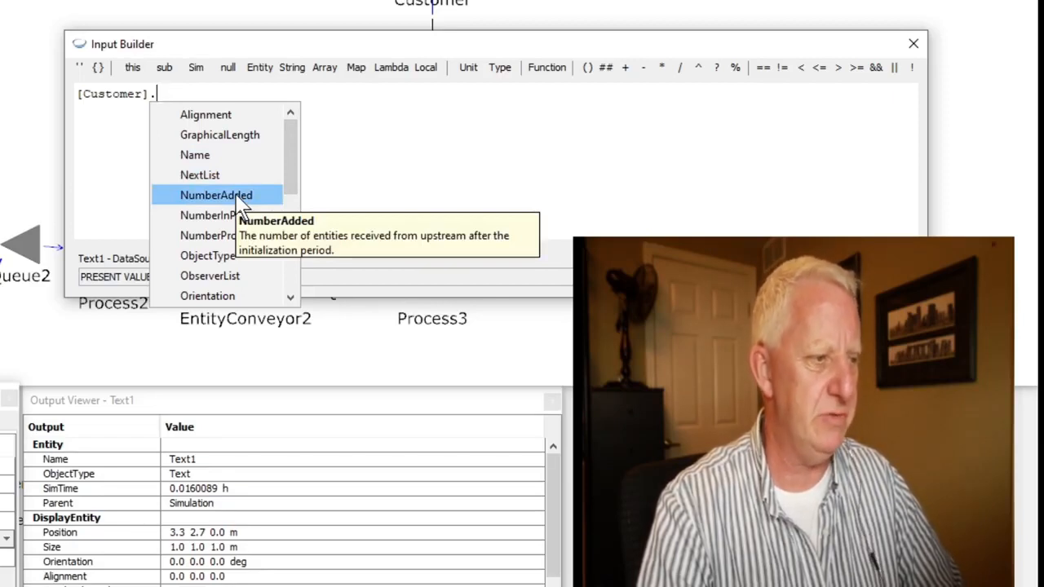
{"action": "left_click", "coordinate": [215, 196]}
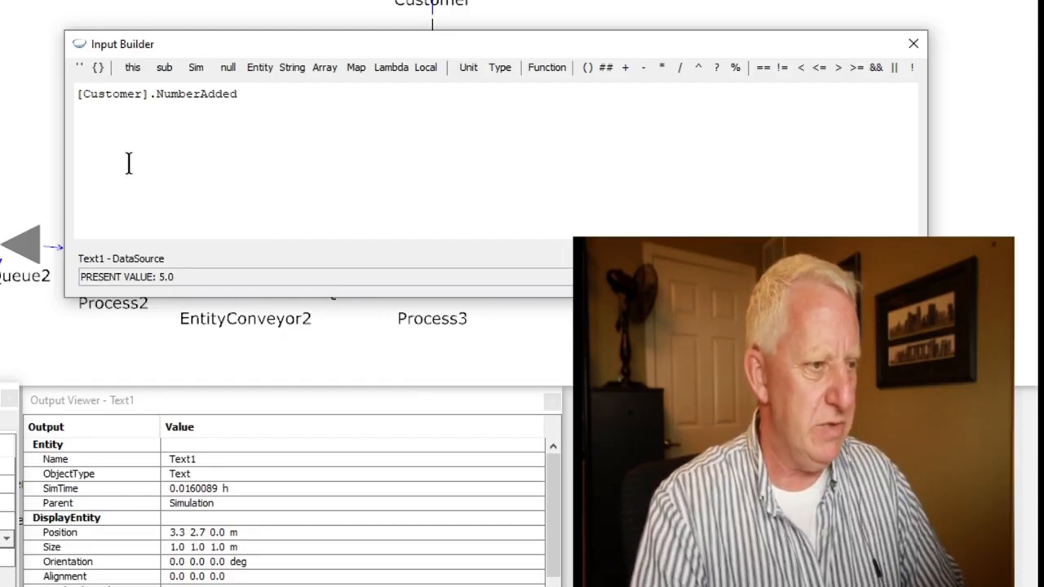
{"action": "mouse_move", "coordinate": [307, 222]}
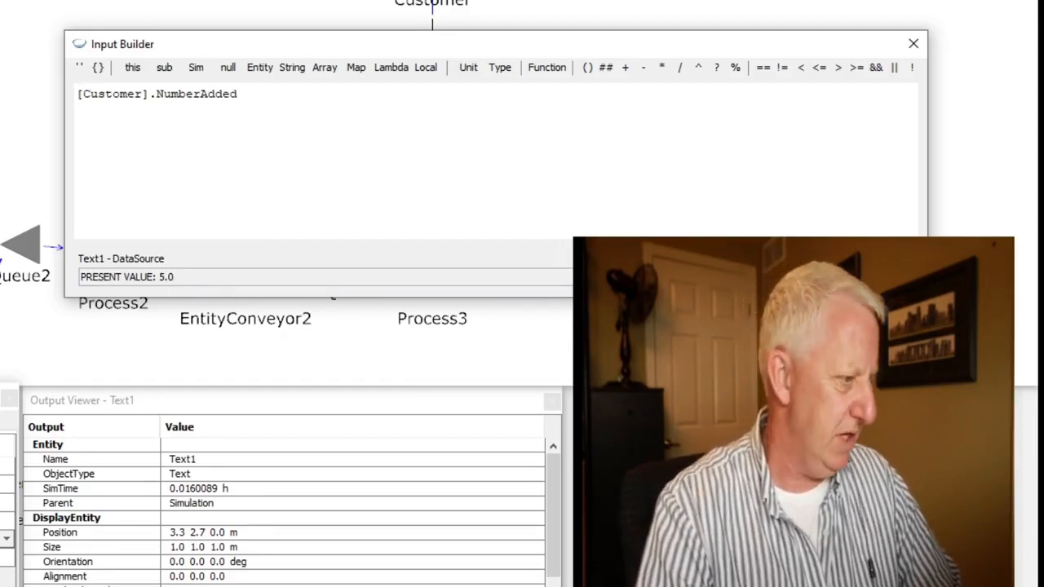
Accept the expression so Text1 shows the live Customer count
{"action": "left_click", "coordinate": [912, 43]}
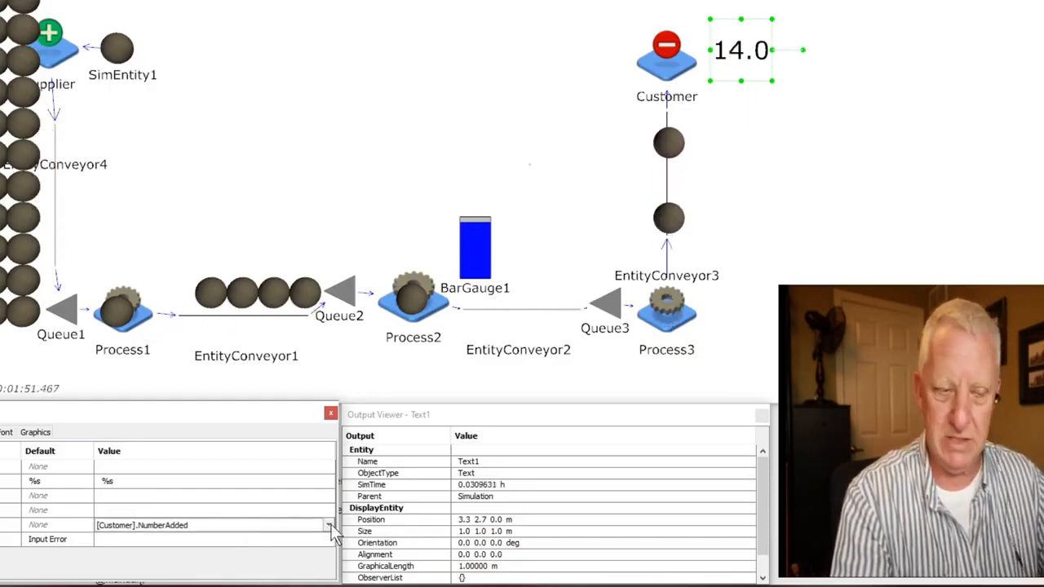
Edit Text1's expression to "Received: " + [Customer].NumberAdded
{"action": "left_click", "coordinate": [330, 525]}
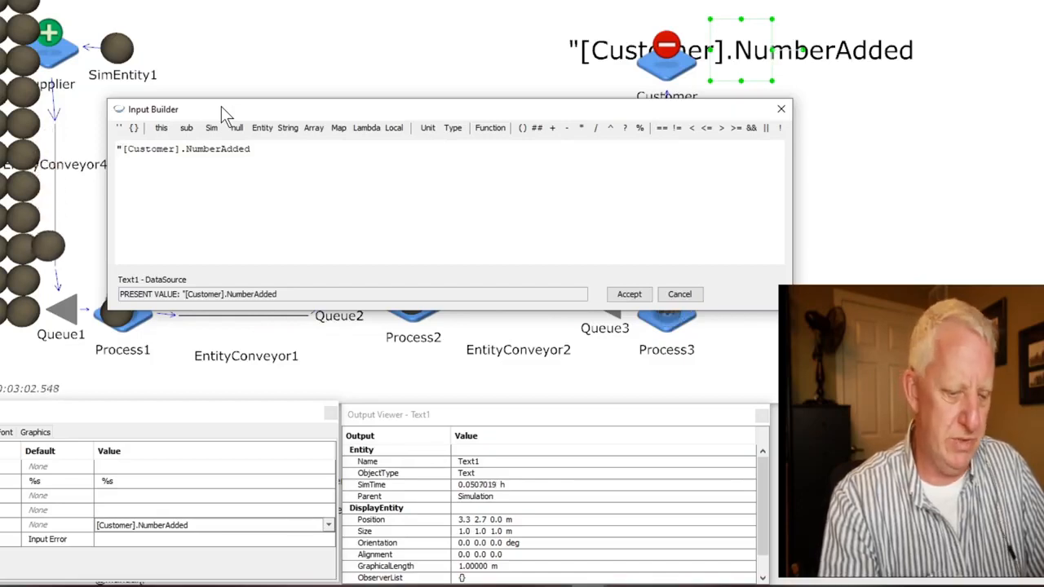
{"action": "type", "text": "Received"}
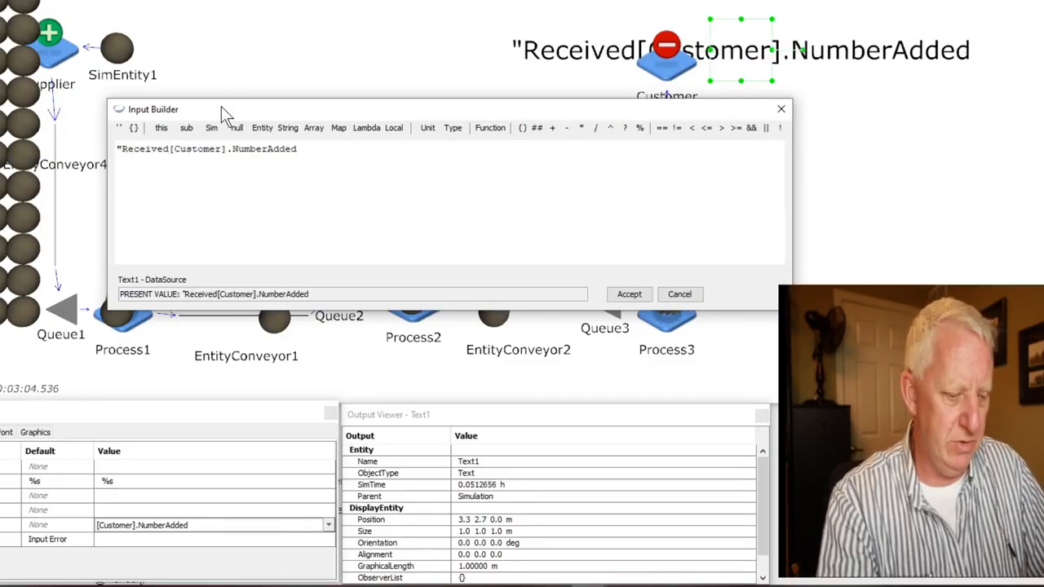
{"action": "type", "text": ": \" +"}
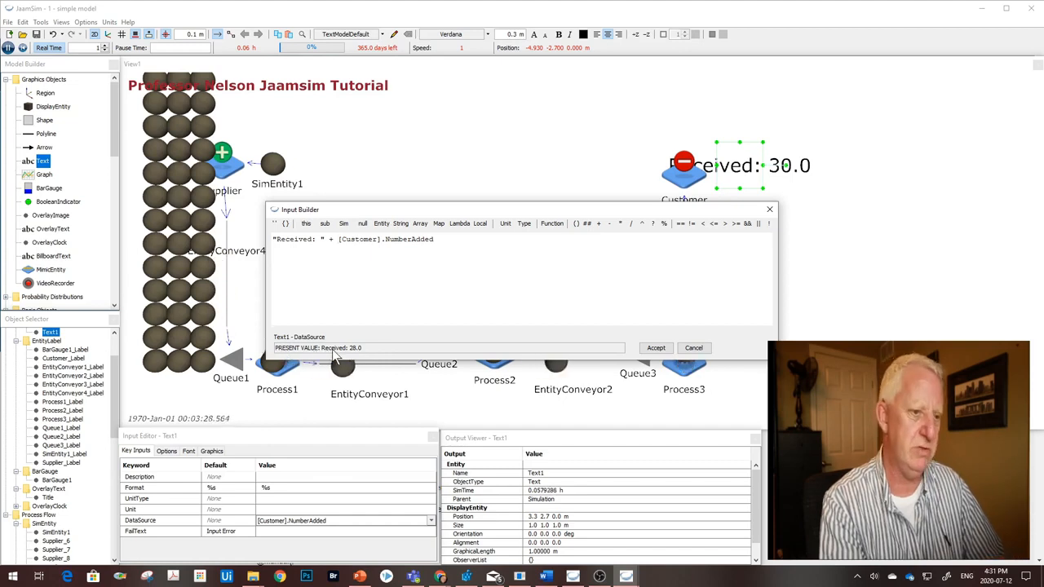
Accept the labelled count expression and reset the simulation to time zero
{"action": "left_click", "coordinate": [655, 347]}
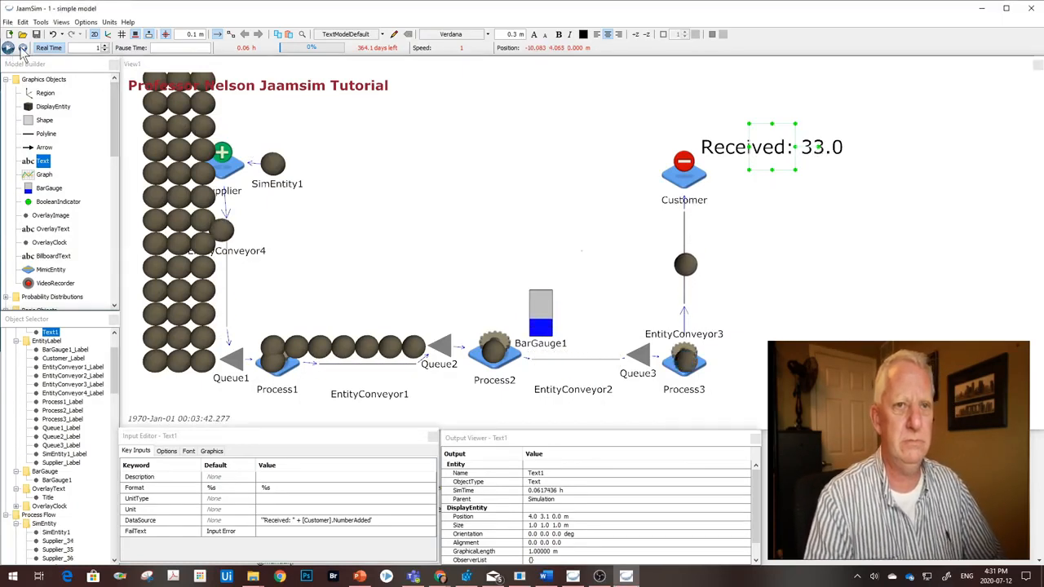
{"action": "left_click", "coordinate": [29, 39]}
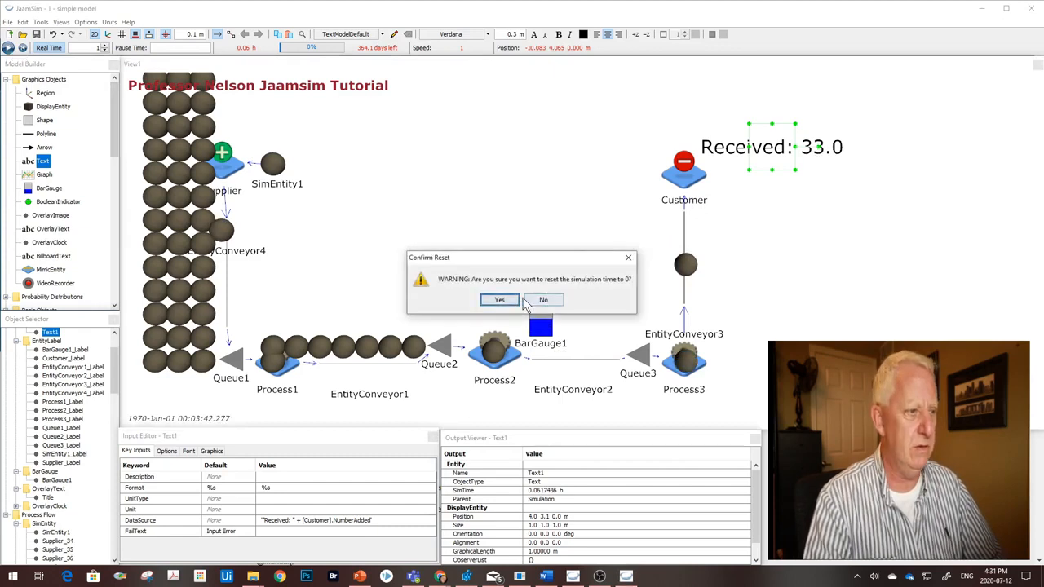
{"action": "left_click", "coordinate": [500, 300]}
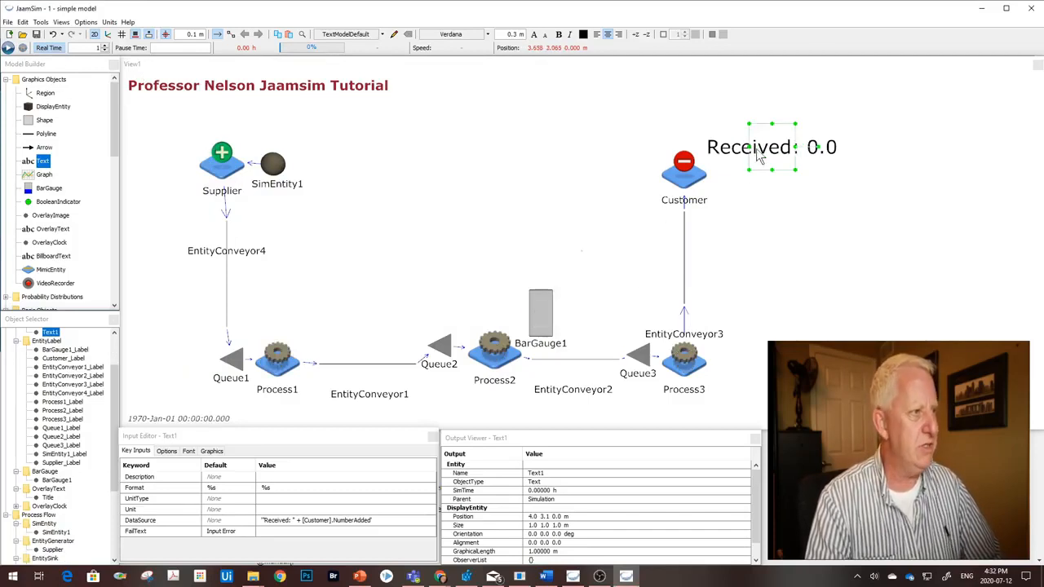
{"action": "mouse_move", "coordinate": [829, 156]}
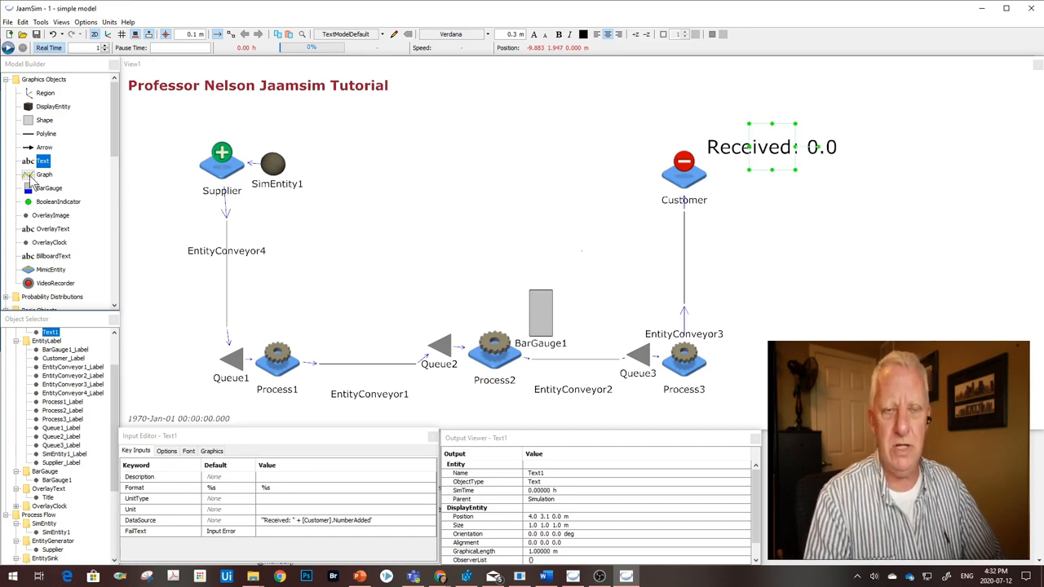
{"action": "mouse_move", "coordinate": [42, 173]}
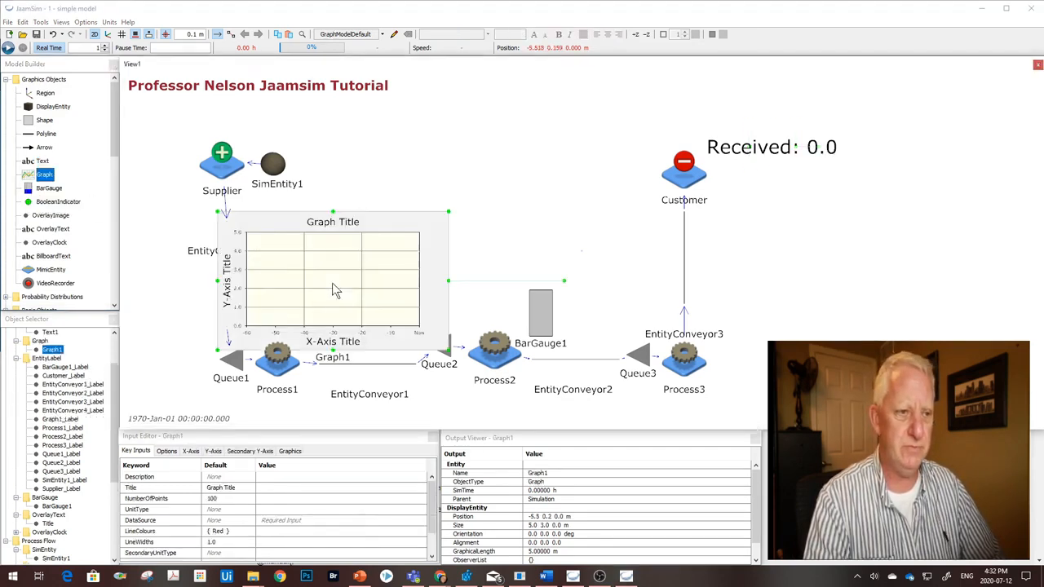
{"action": "mouse_move", "coordinate": [287, 267]}
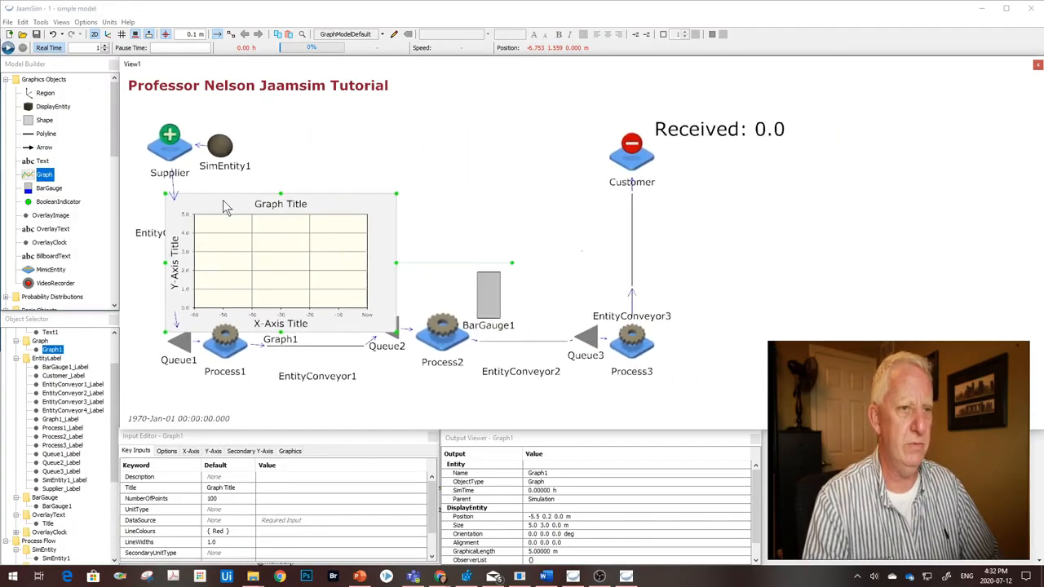
Place the new graph on the right and title it 'Inventory'
{"action": "left_click_drag", "start_coordinate": [281, 261], "coordinate": [770, 269]}
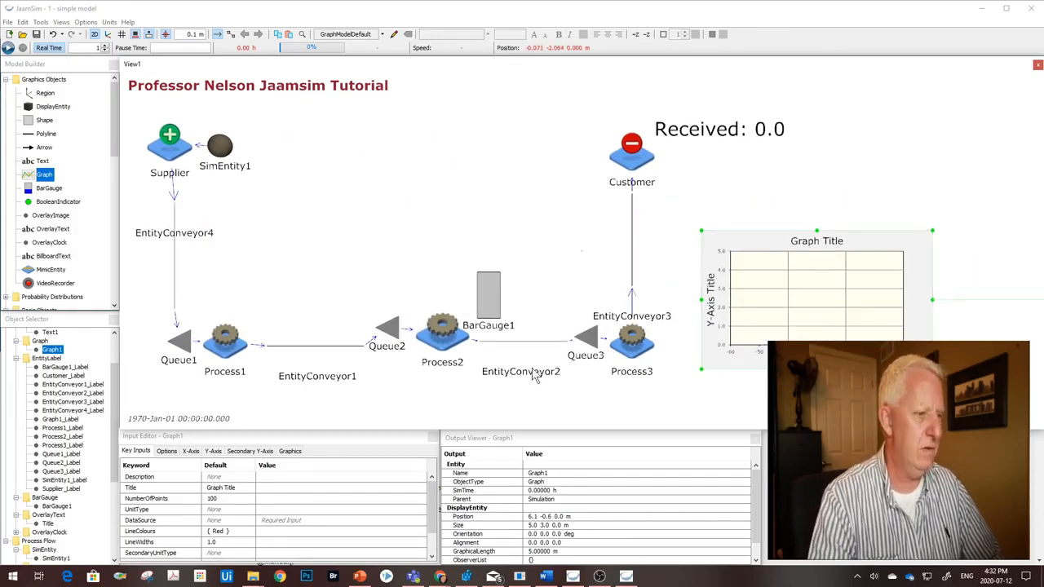
{"action": "mouse_move", "coordinate": [743, 246]}
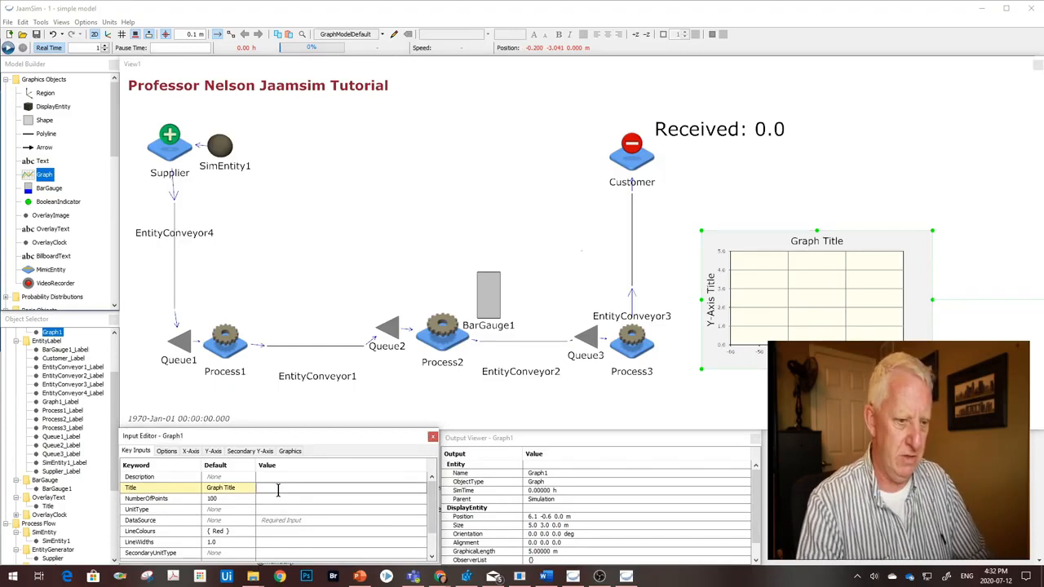
{"action": "type", "text": "WIP"}
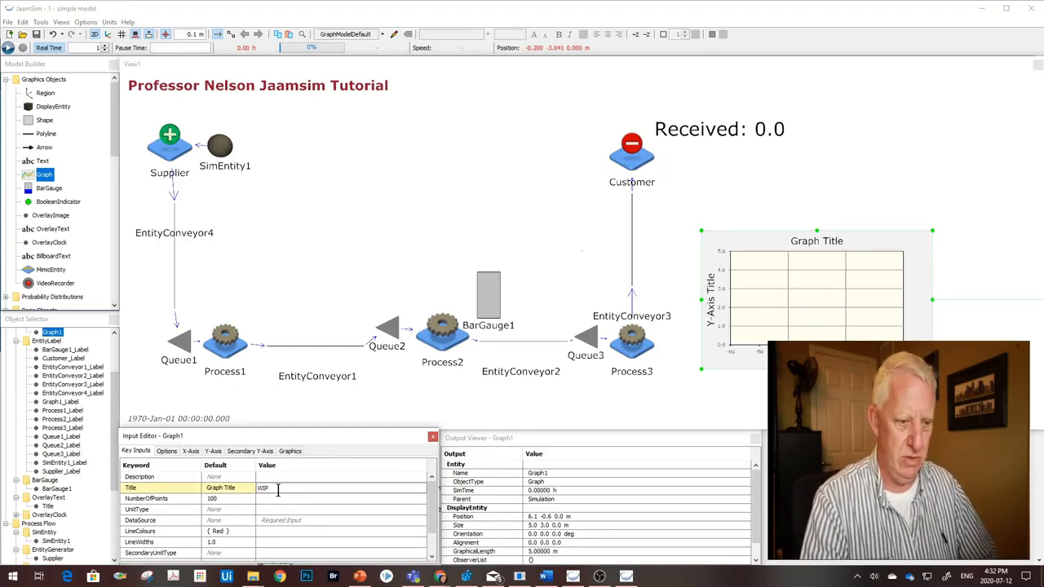
{"action": "type", "text": "Total"}
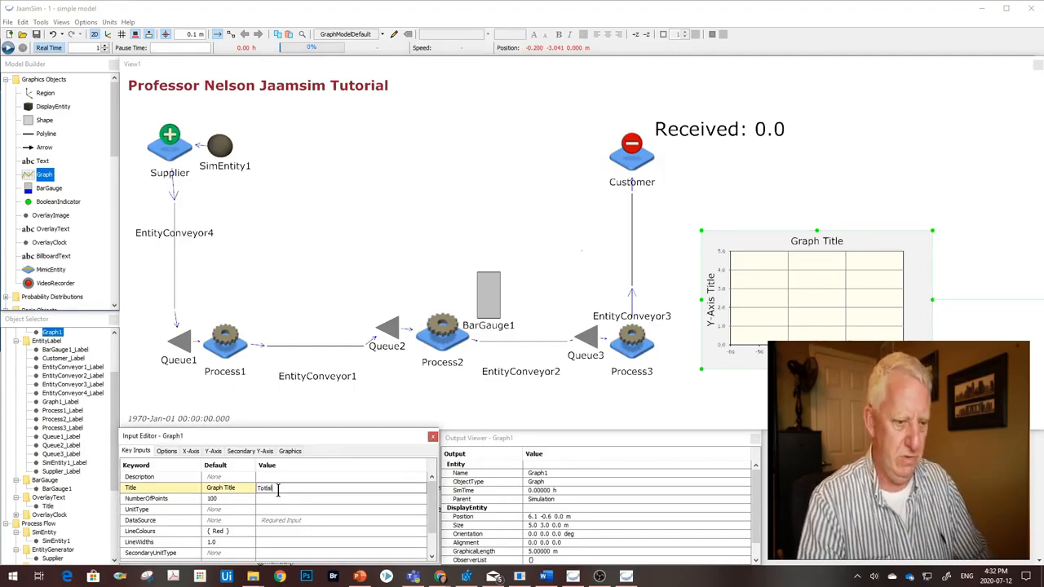
{"action": "key", "text": "ctrl+a"}
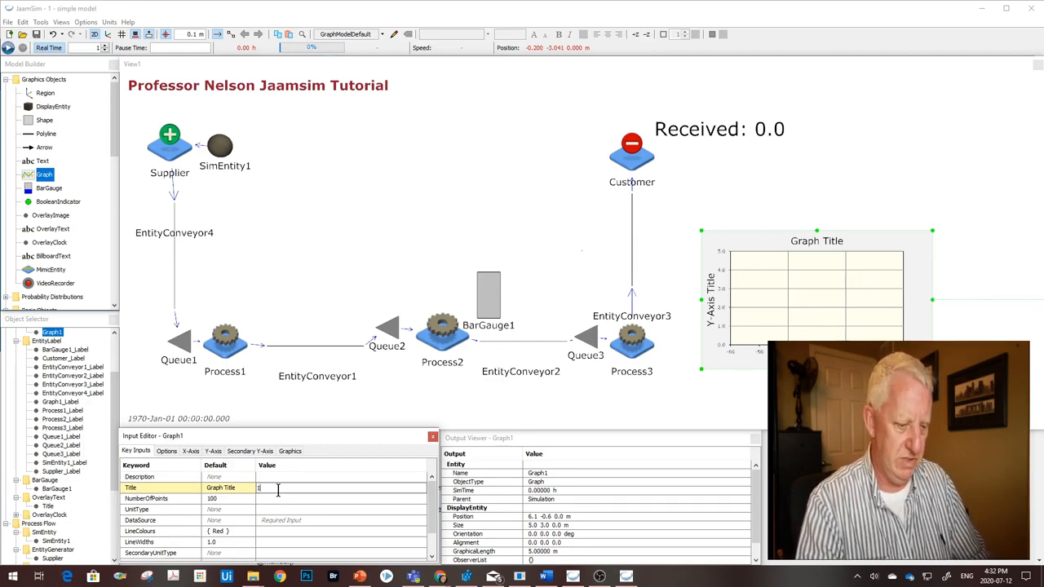
{"action": "type", "text": "Inventory"}
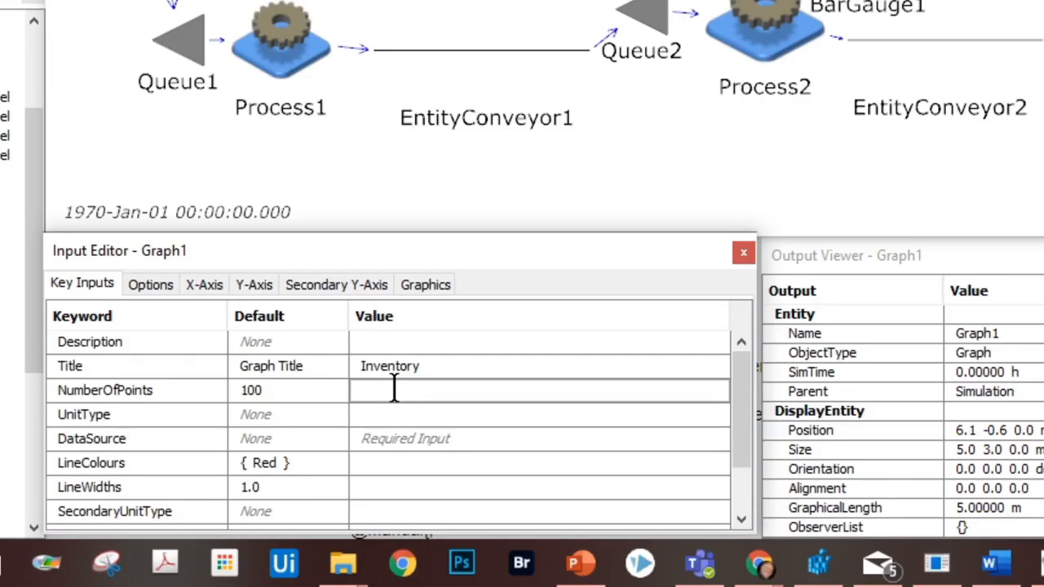
{"action": "mouse_move", "coordinate": [399, 424]}
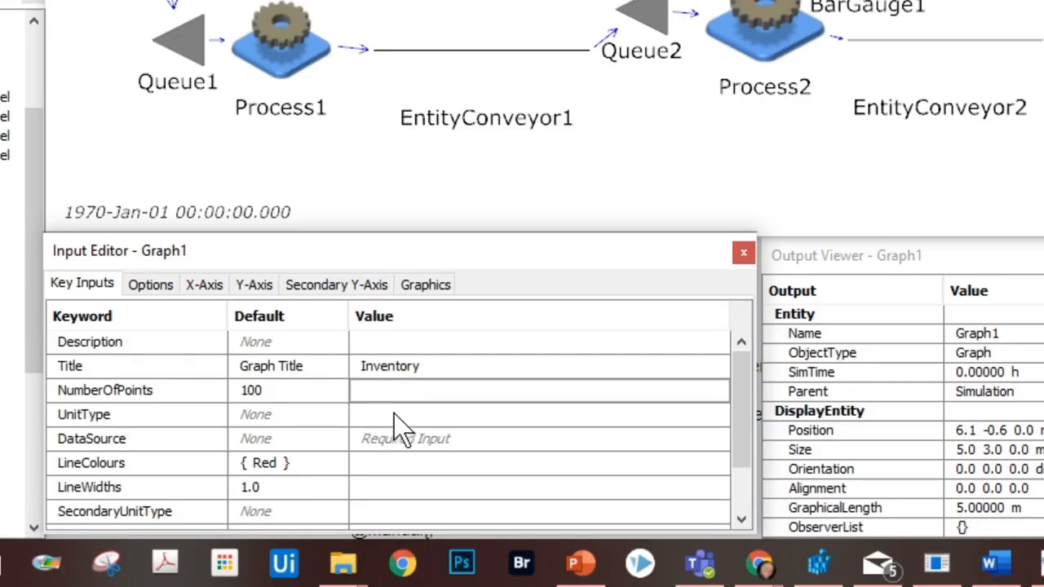
{"action": "mouse_move", "coordinate": [421, 465]}
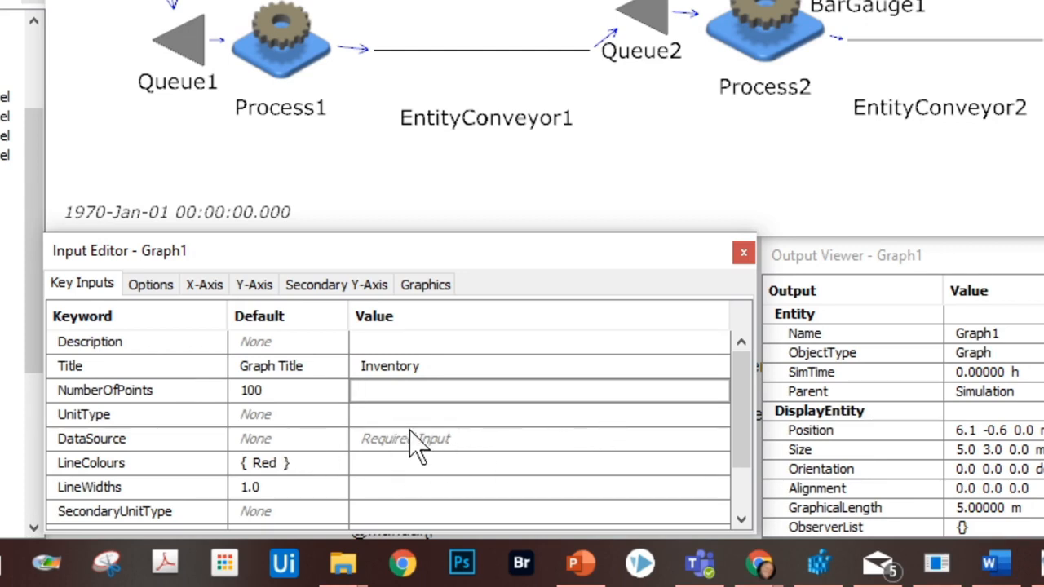
{"action": "mouse_move", "coordinate": [535, 456]}
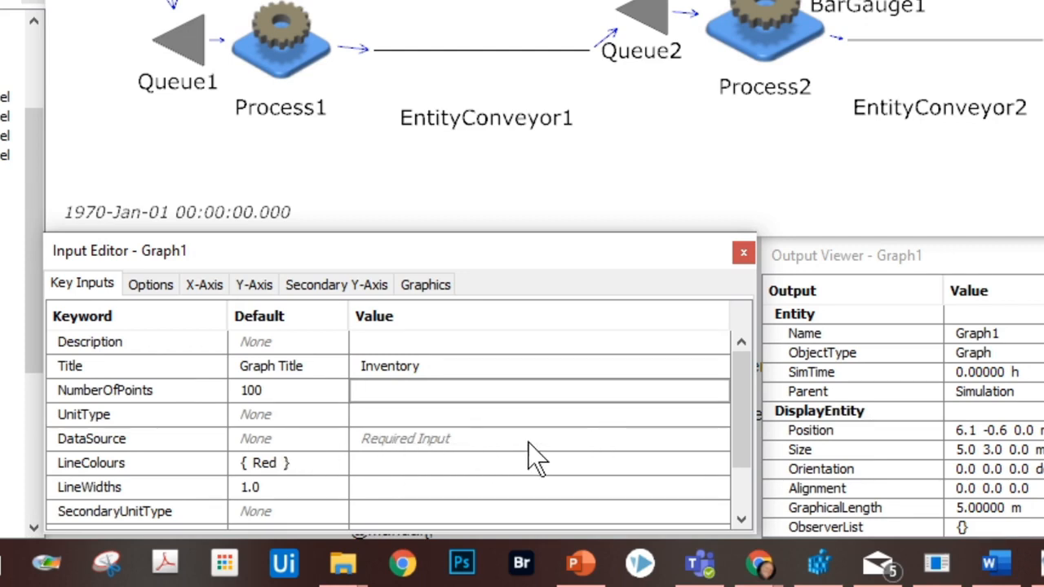
Start Graph1's DataSource expression with [Queue1].QueueLength in the Input Builder
{"action": "left_click", "coordinate": [538, 439]}
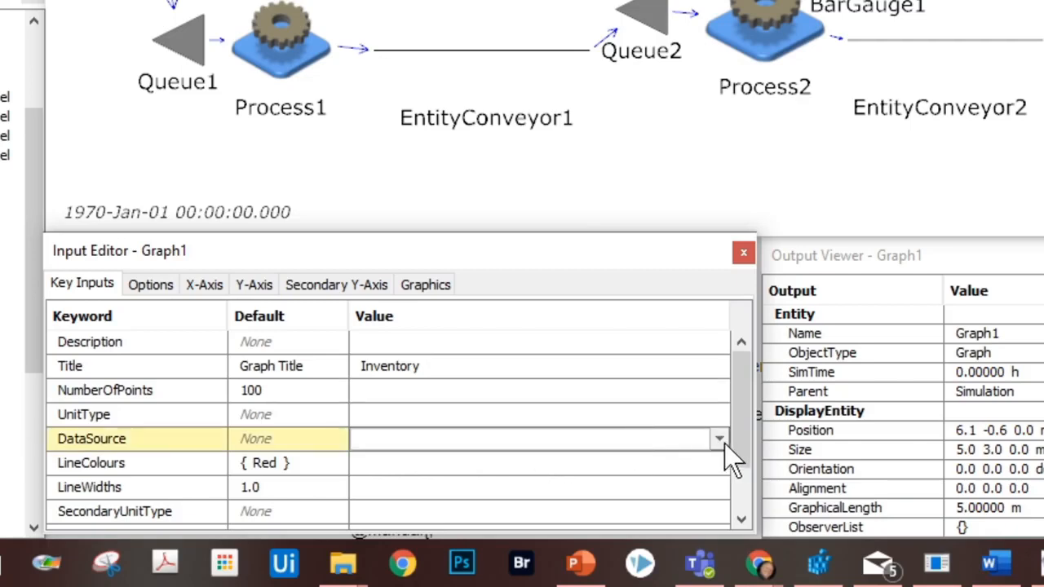
{"action": "left_click", "coordinate": [719, 439]}
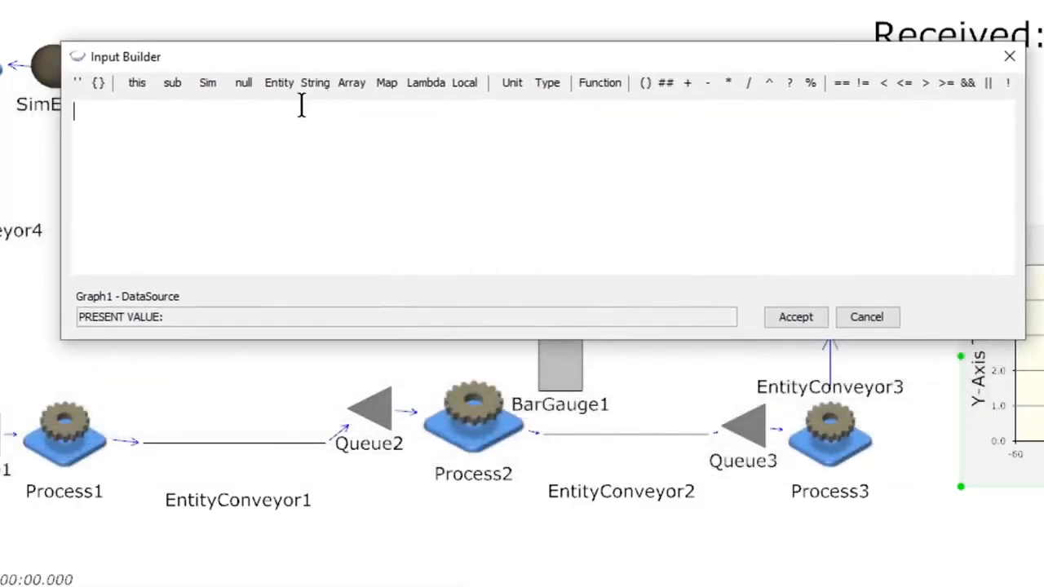
{"action": "type", "text": "["}
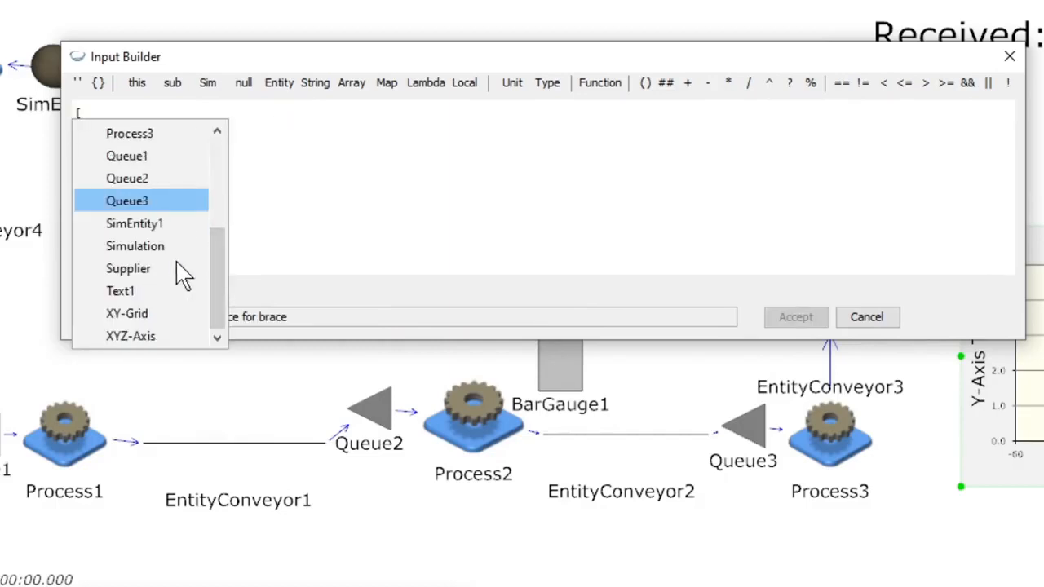
{"action": "left_click", "coordinate": [128, 157]}
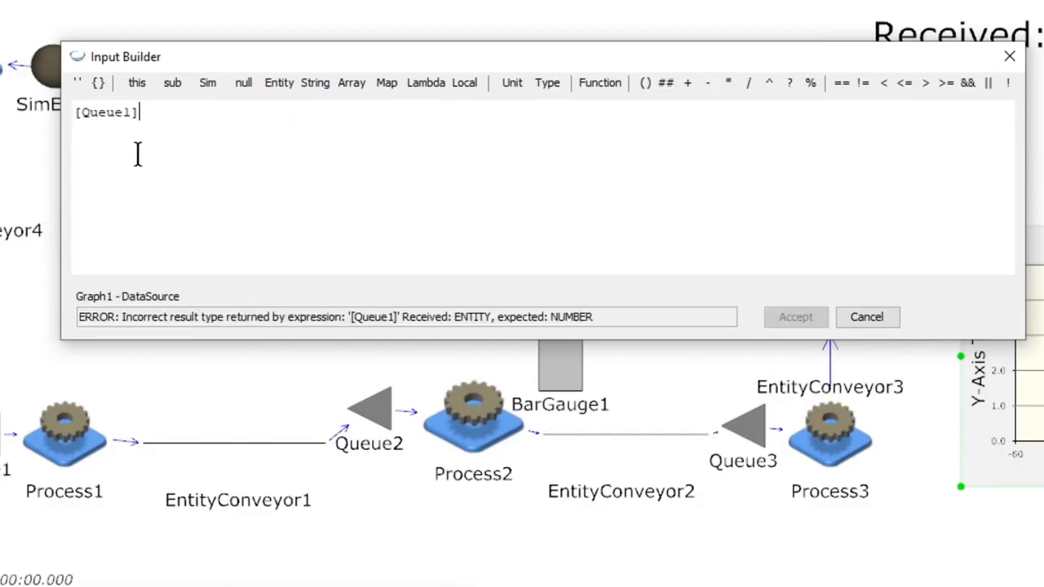
{"action": "type", "text": "."}
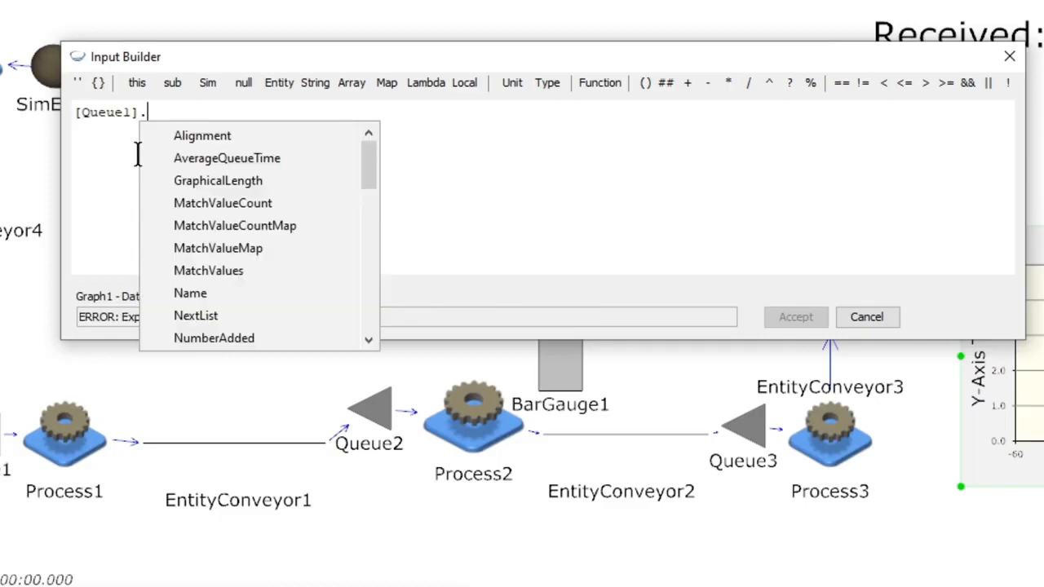
{"action": "mouse_move", "coordinate": [369, 171]}
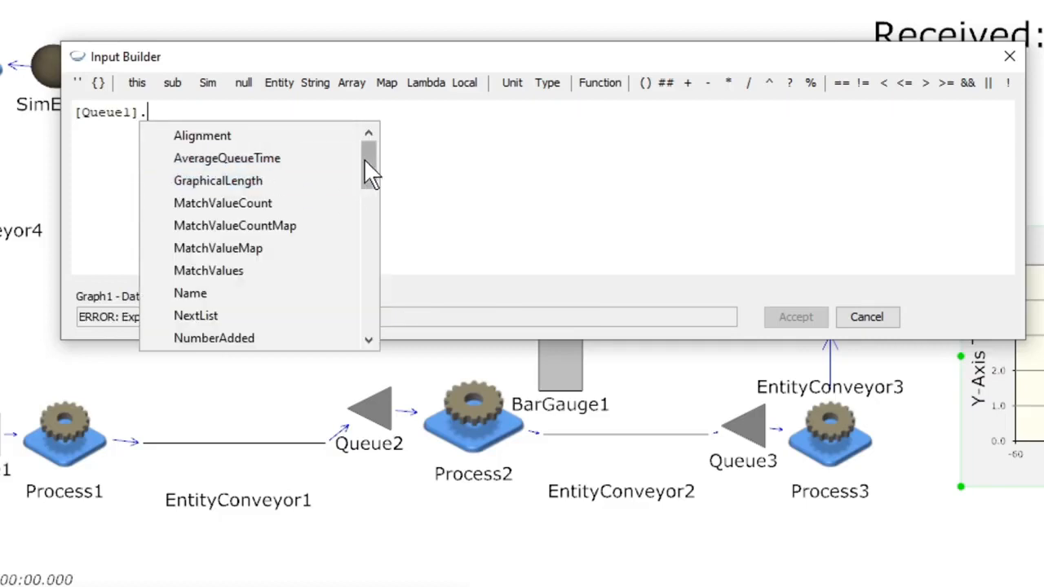
{"action": "scroll", "scroll_direction": "down", "scroll_amount": 3}
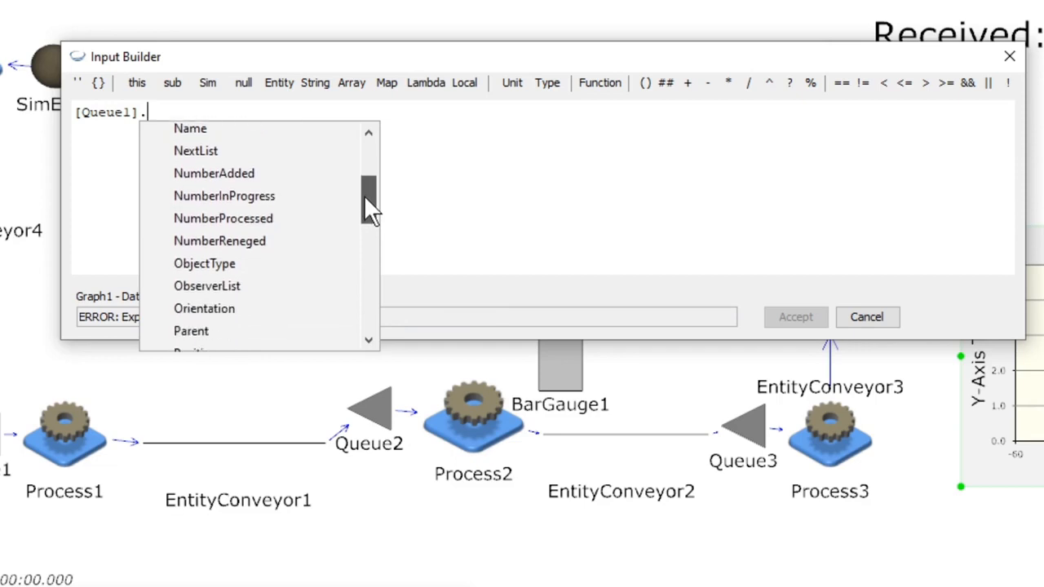
{"action": "scroll", "scroll_direction": "down", "scroll_amount": 3}
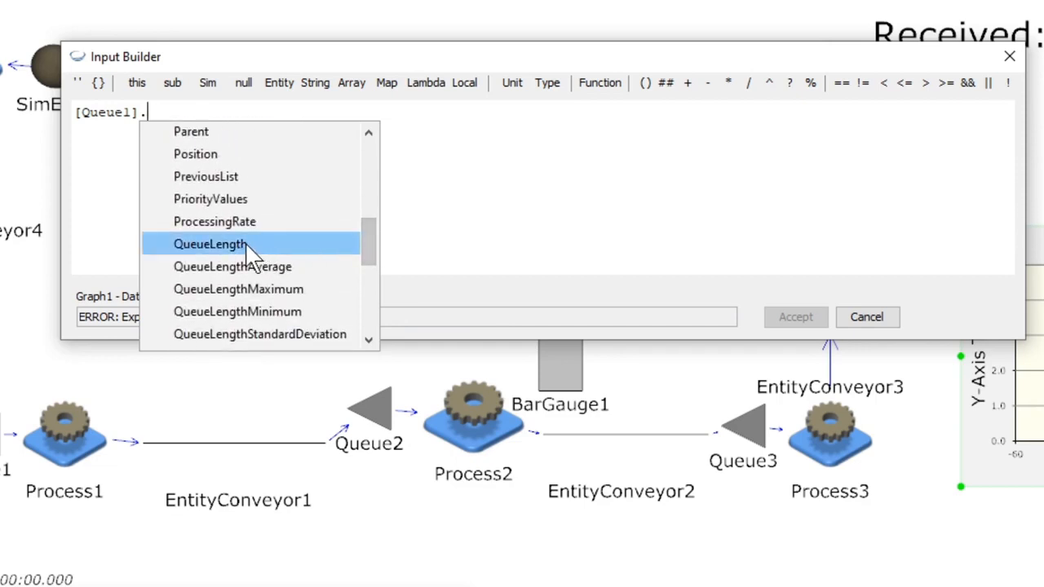
{"action": "left_click", "coordinate": [210, 244]}
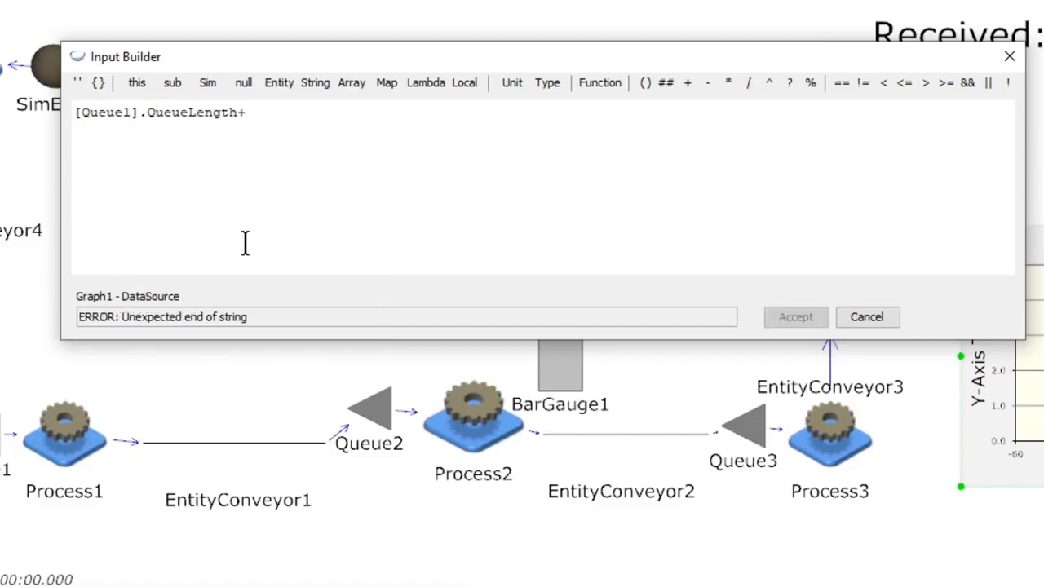
Extend the expression with [Queue2].QueueLength + [Queue3].QueueLength
{"action": "type", "text": "["}
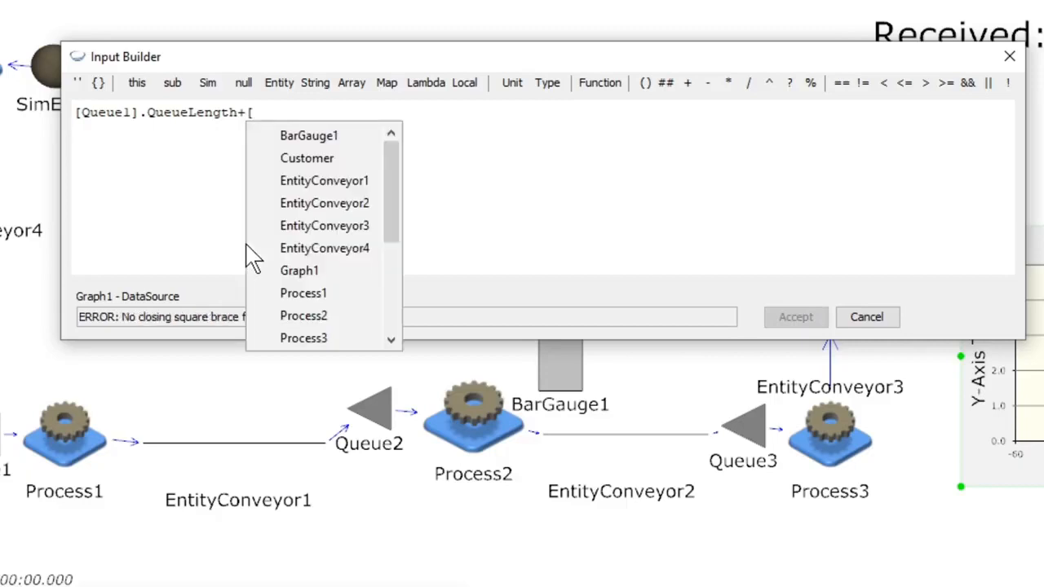
{"action": "scroll", "scroll_direction": "down", "scroll_amount": 3}
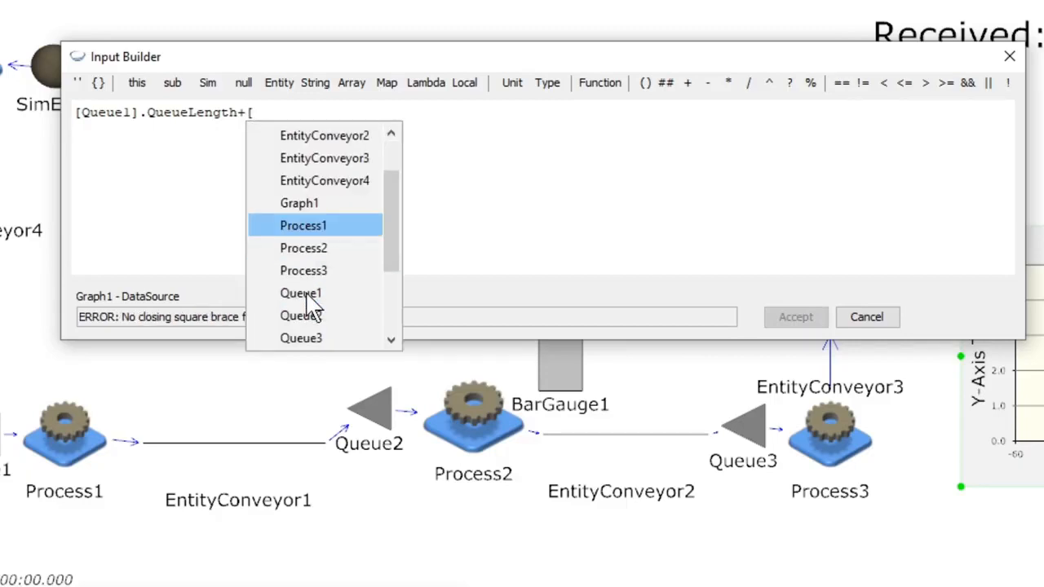
{"action": "left_click", "coordinate": [300, 315]}
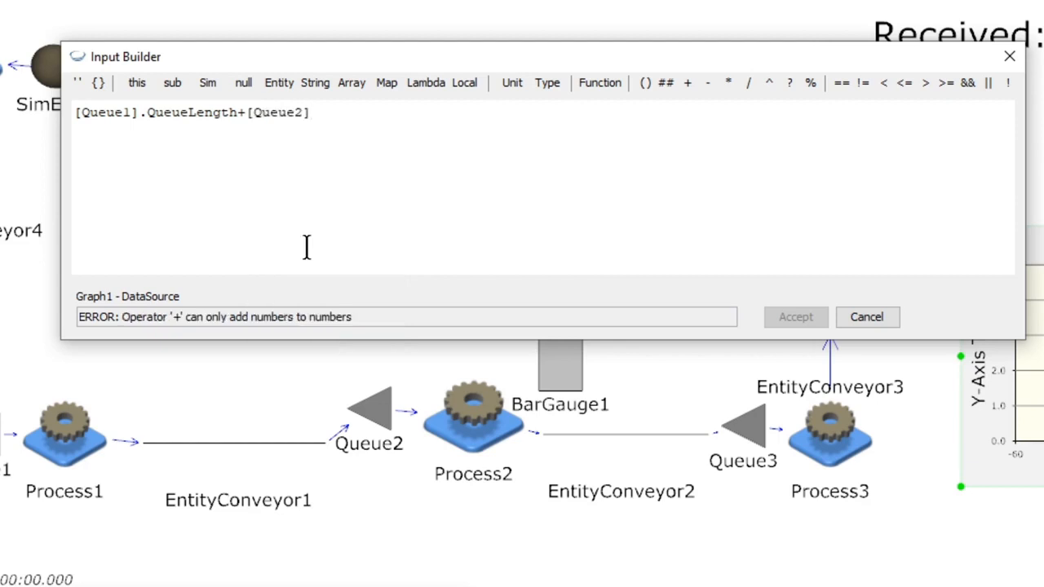
{"action": "type", "text": "."}
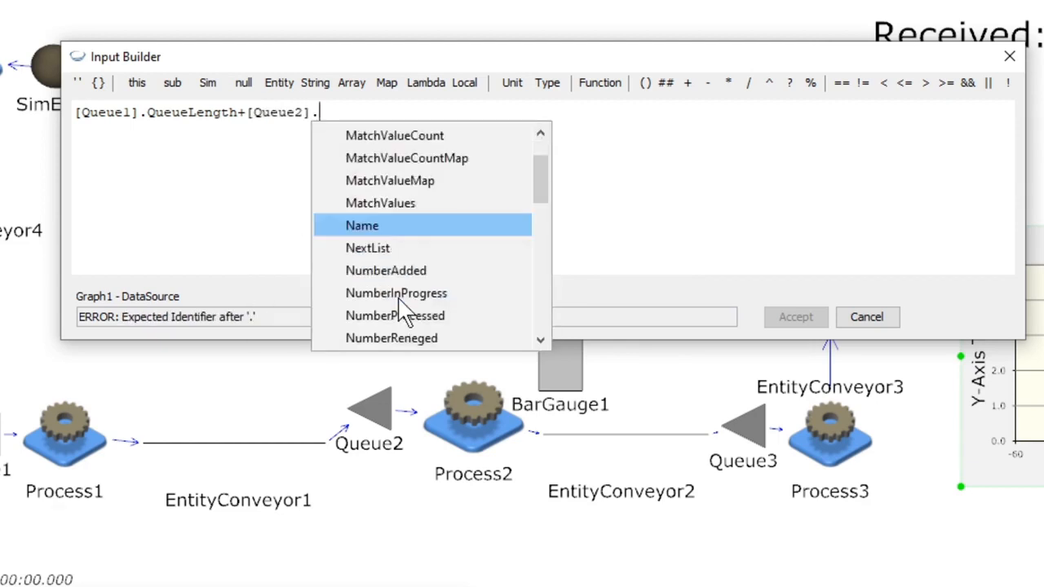
{"action": "scroll", "scroll_direction": "down", "scroll_amount": 3}
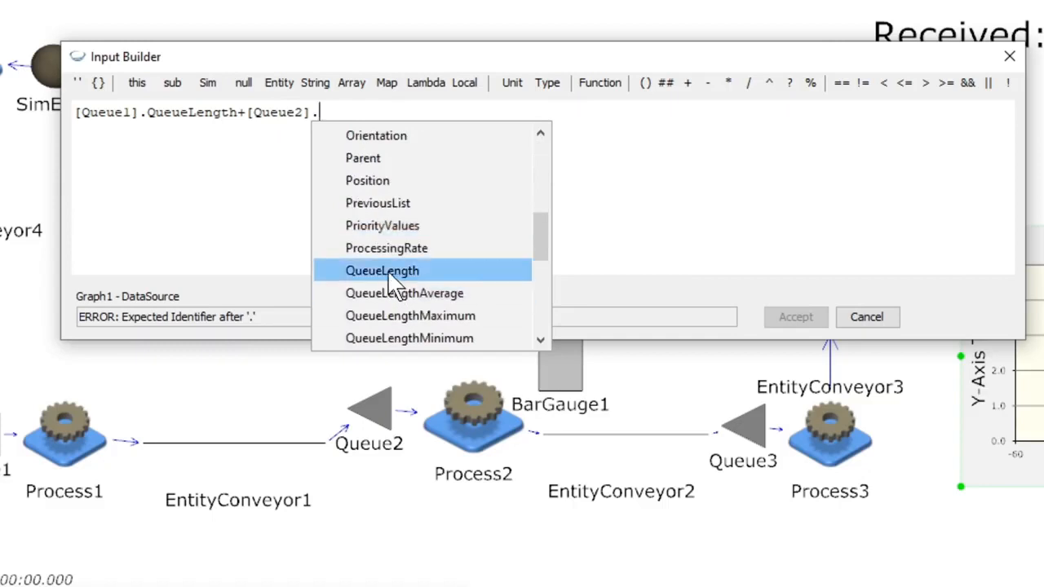
{"action": "left_click", "coordinate": [381, 271]}
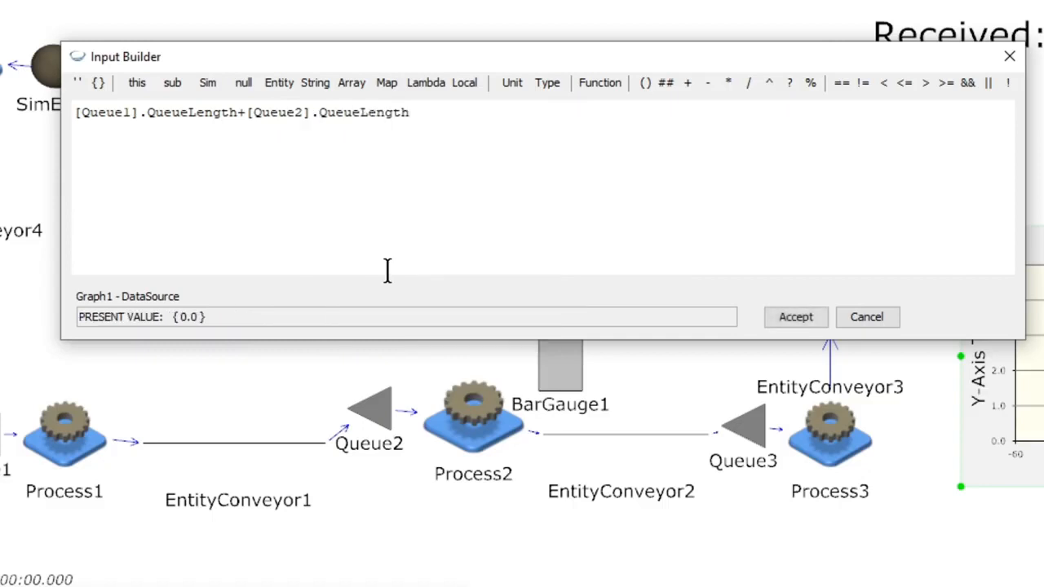
{"action": "type", "text": "+"}
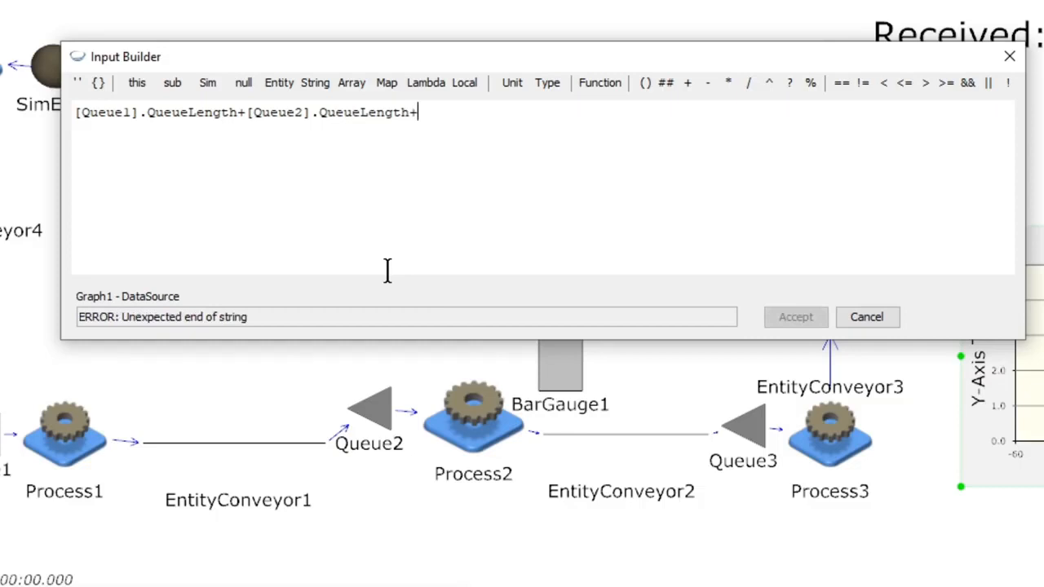
{"action": "type", "text": "["}
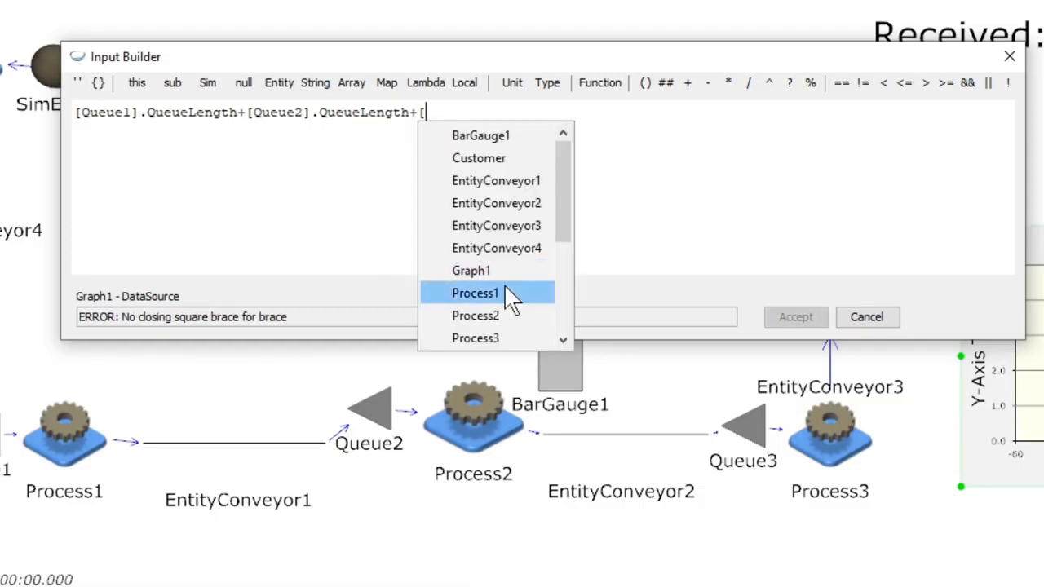
{"action": "scroll", "scroll_direction": "down", "scroll_amount": 3}
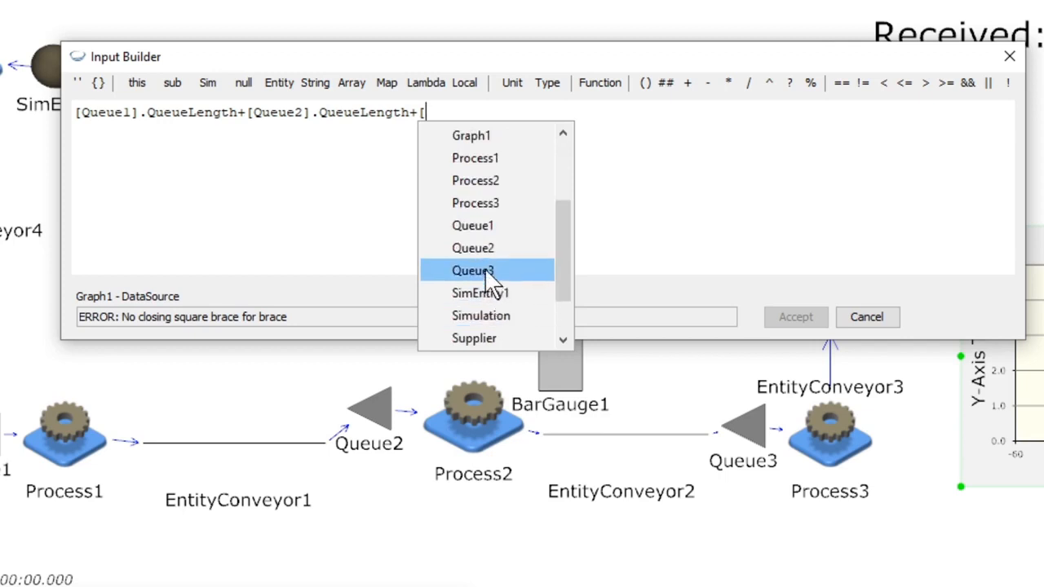
{"action": "left_click", "coordinate": [473, 271]}
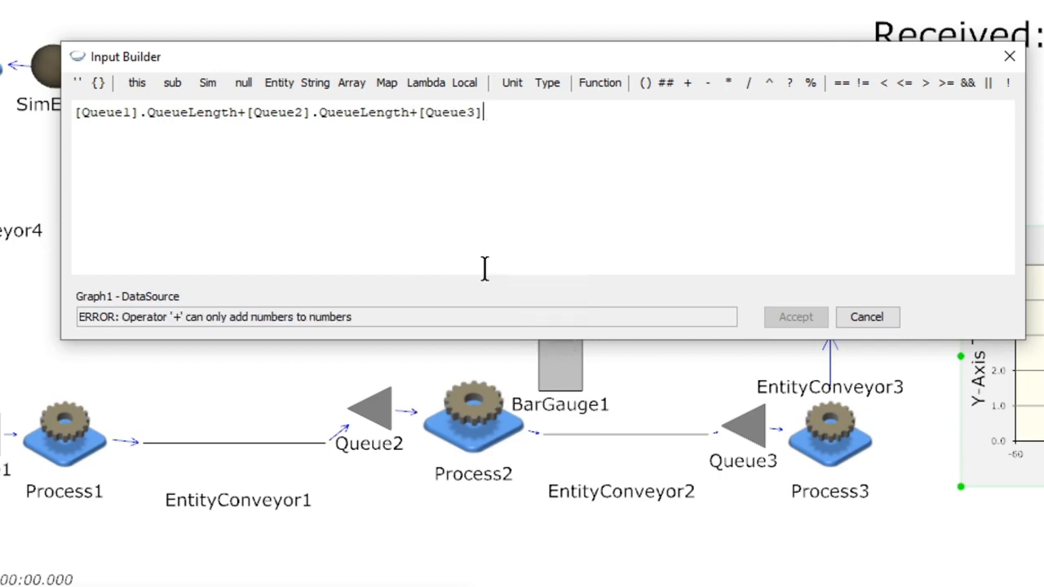
{"action": "type", "text": "."}
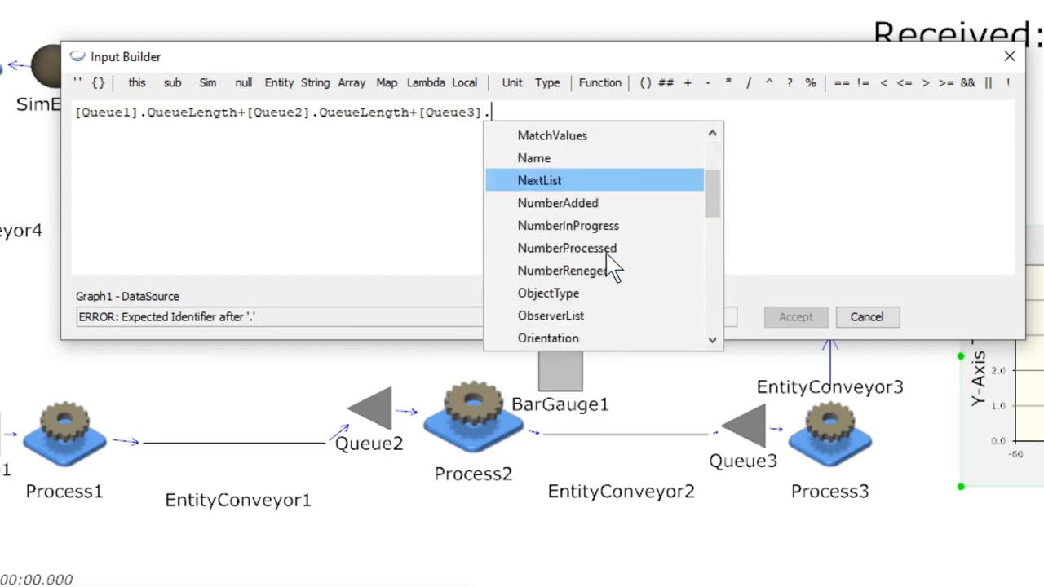
{"action": "scroll", "scroll_direction": "down", "scroll_amount": 3}
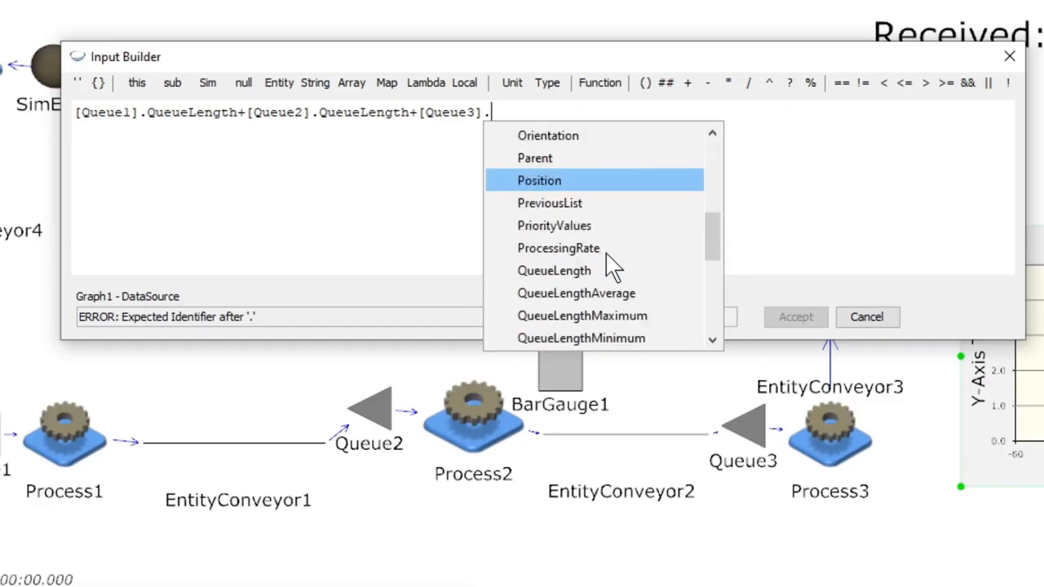
{"action": "left_click", "coordinate": [555, 271]}
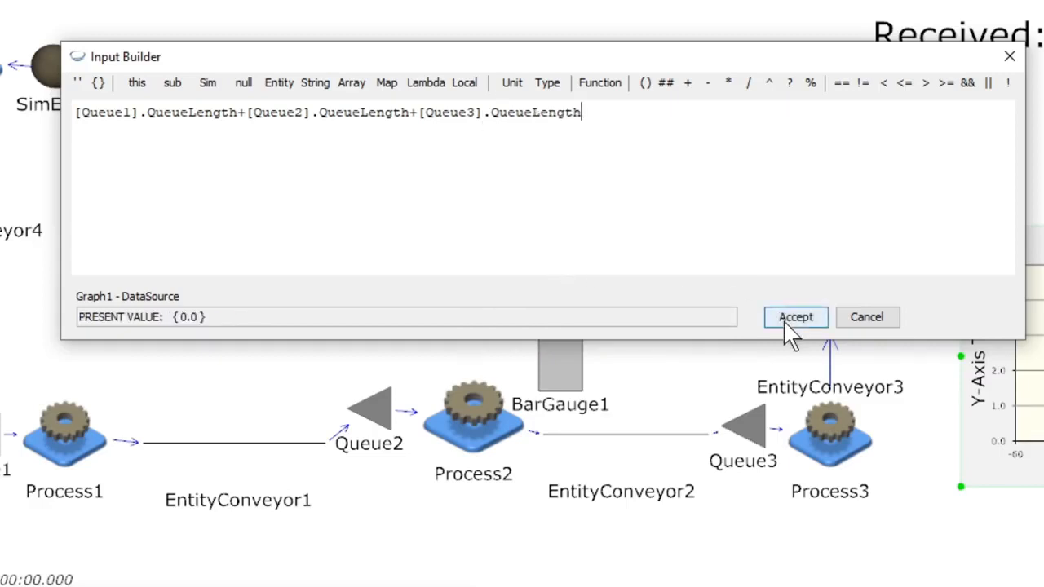
Accept the summed queue-length expression, start the run and save the model changes
{"action": "left_click", "coordinate": [796, 316]}
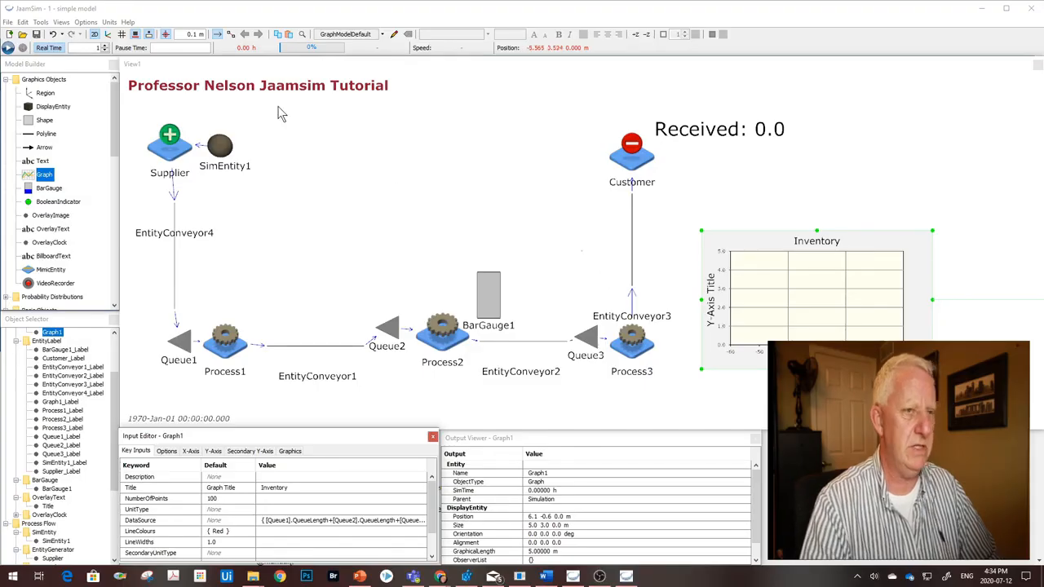
{"action": "left_click", "coordinate": [14, 42]}
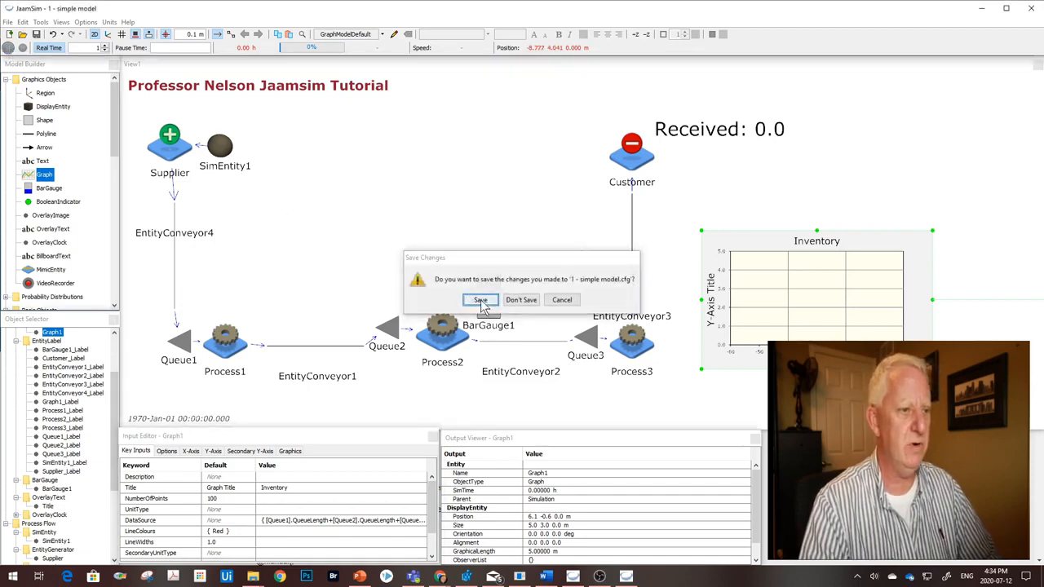
{"action": "left_click", "coordinate": [479, 300]}
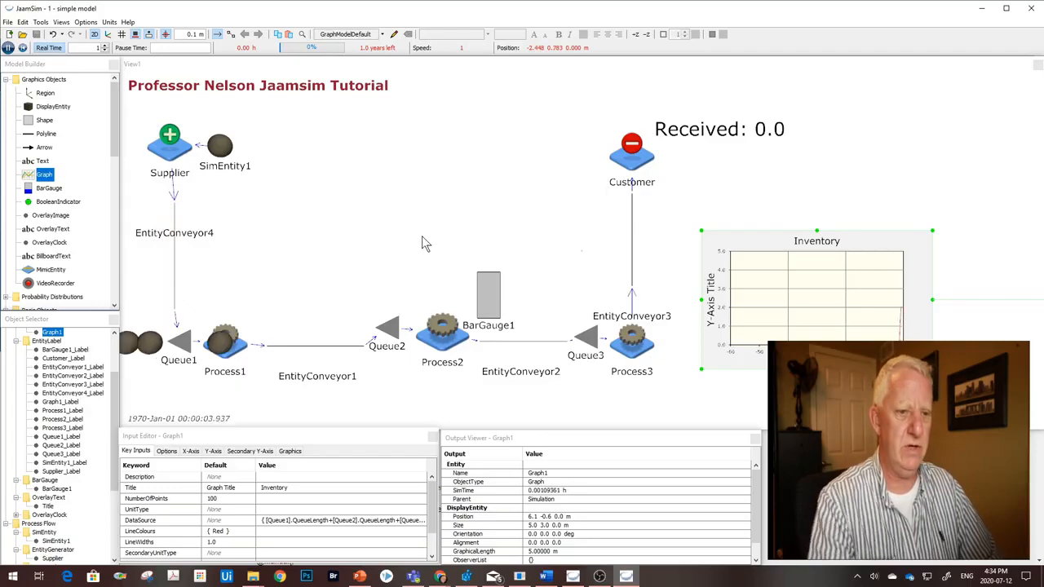
{"action": "mouse_move", "coordinate": [902, 317]}
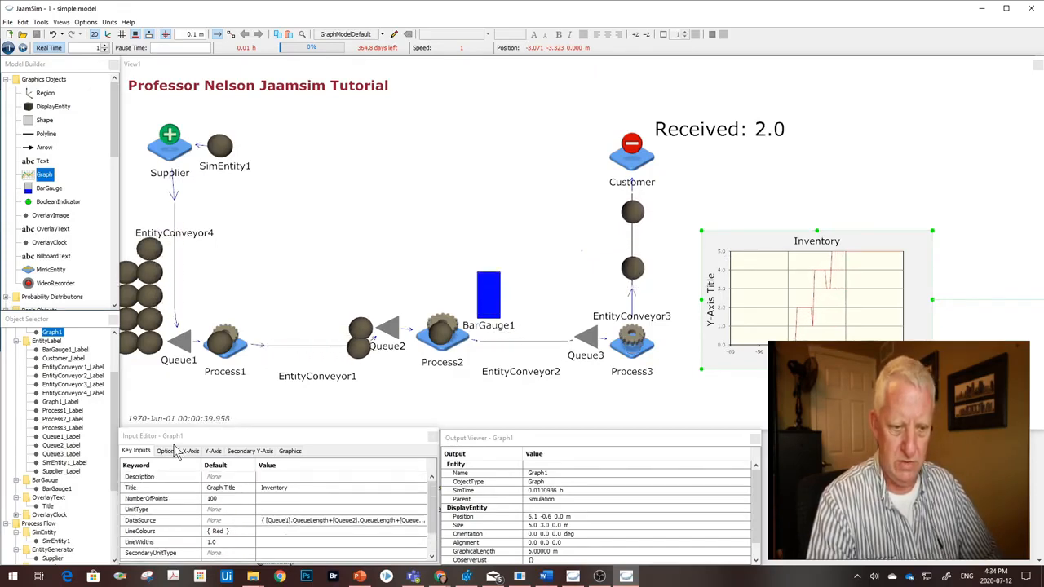
Edit Graph1's YAxisEnd value on the Y-Axis tab
{"action": "left_click", "coordinate": [214, 451]}
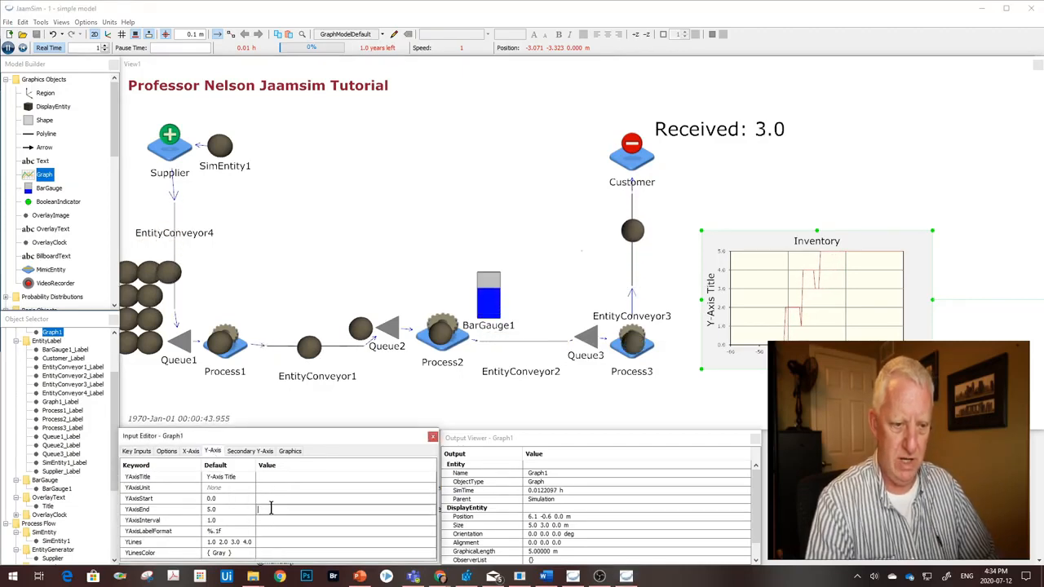
{"action": "type", "text": "10"}
{"action": "left_click", "coordinate": [347, 520]}
{"action": "type", "text": "5"}
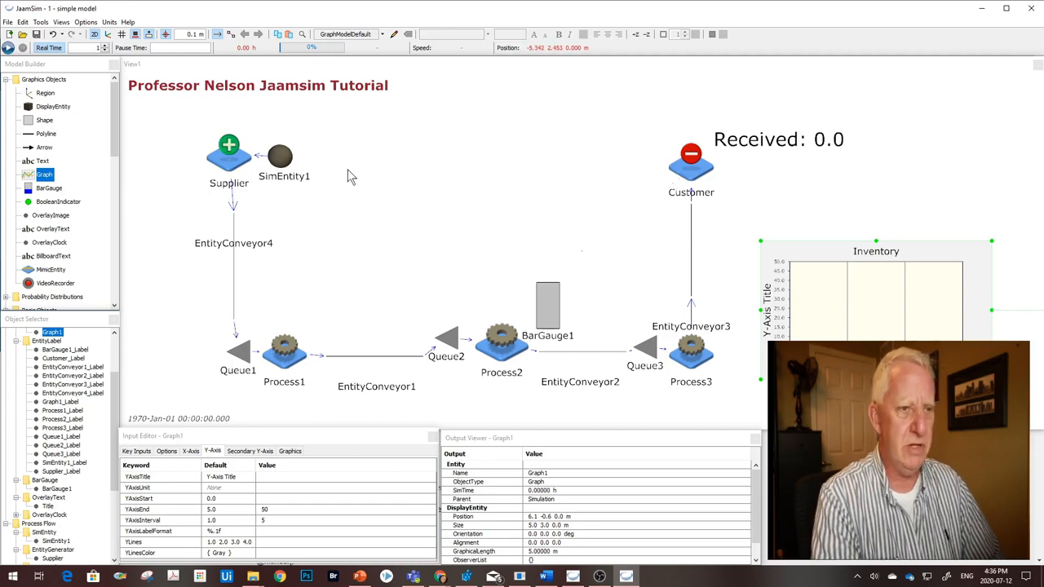
{"action": "mouse_move", "coordinate": [708, 239]}
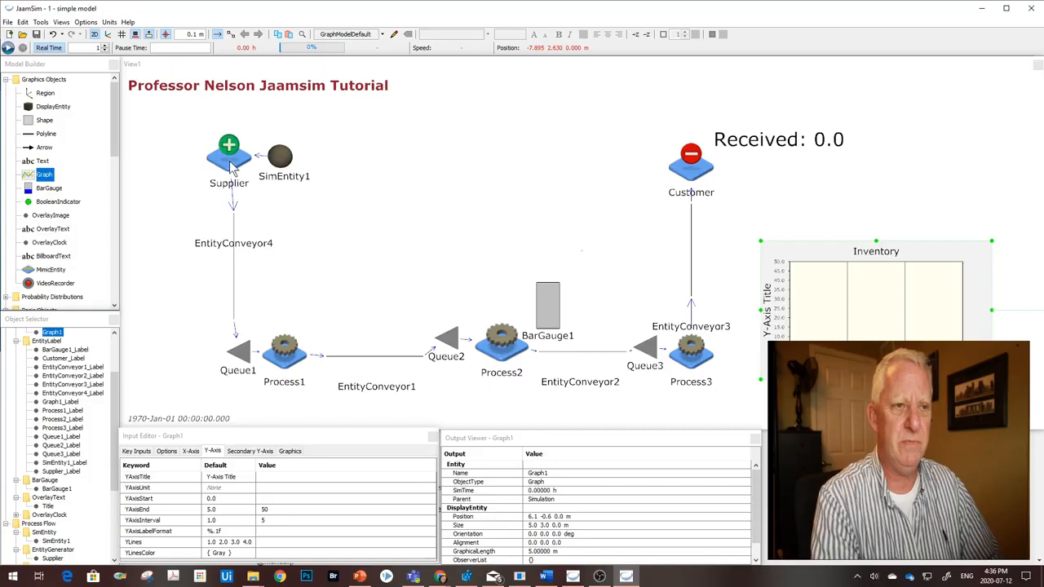
Open Change Graphics for Supplier and pick an octagram display model
{"action": "left_click", "coordinate": [228, 147]}
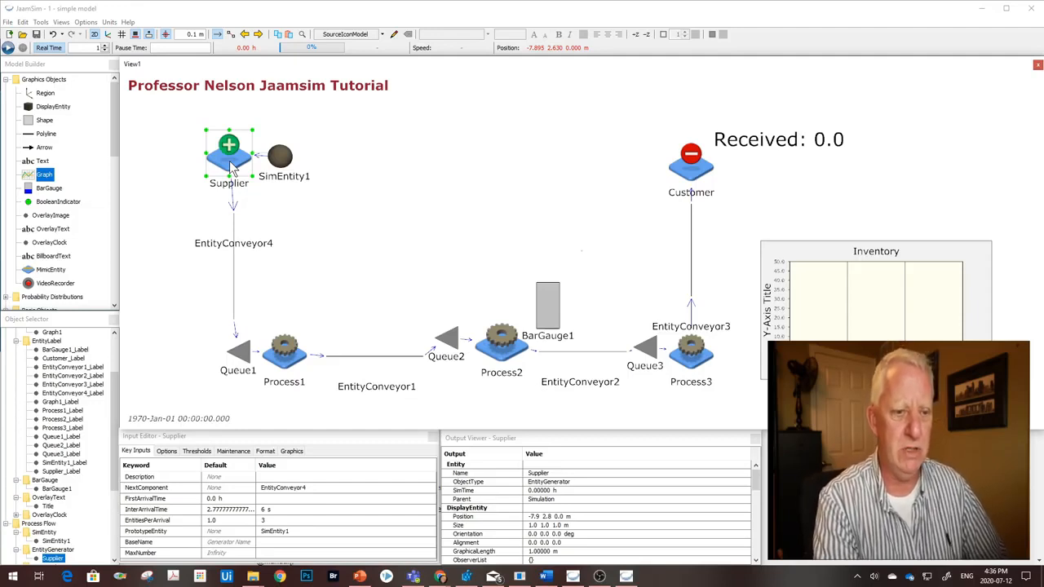
{"action": "right_click", "coordinate": [230, 163]}
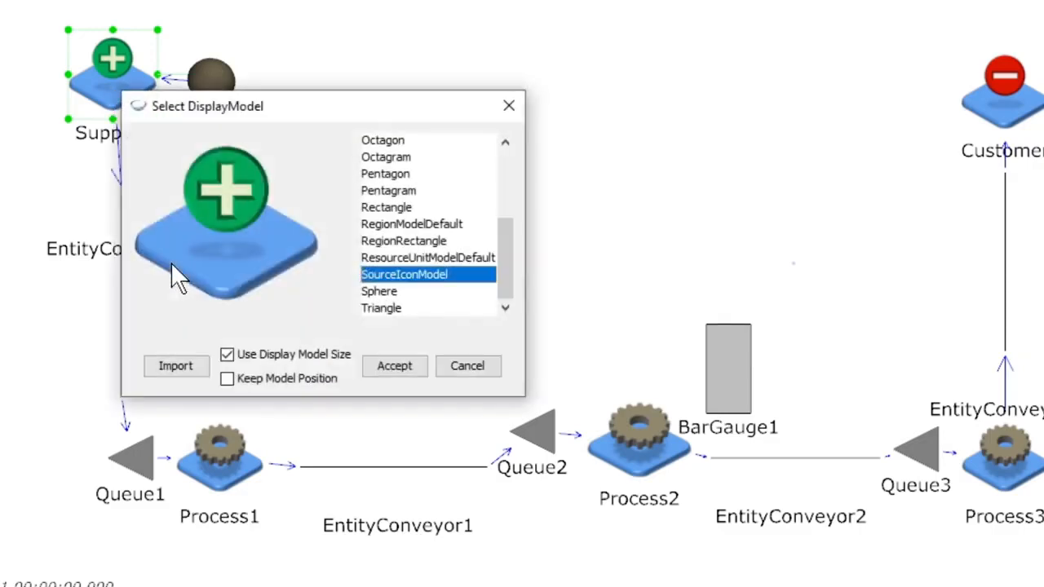
{"action": "mouse_move", "coordinate": [323, 336]}
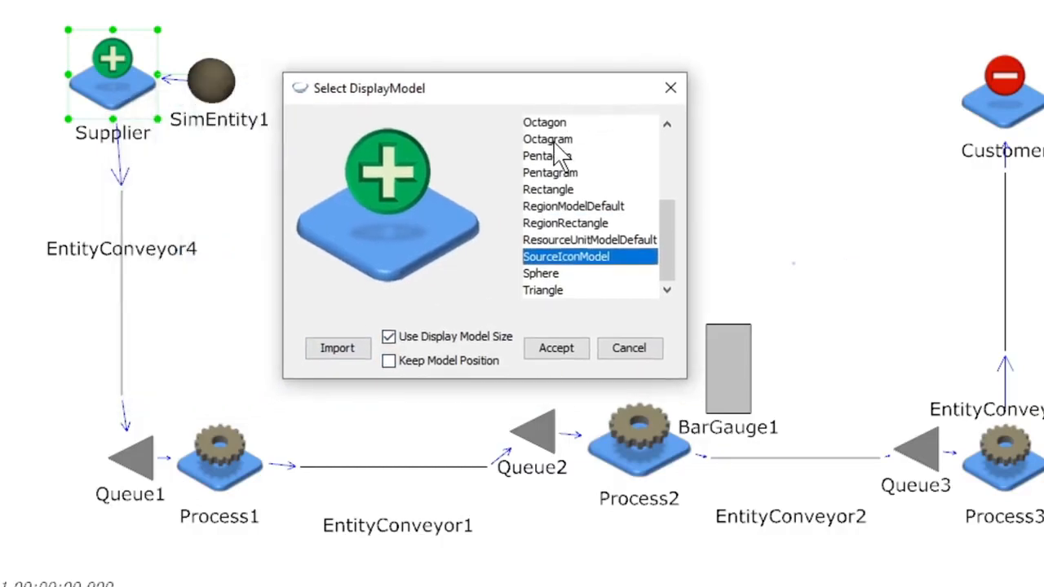
{"action": "left_click", "coordinate": [546, 139]}
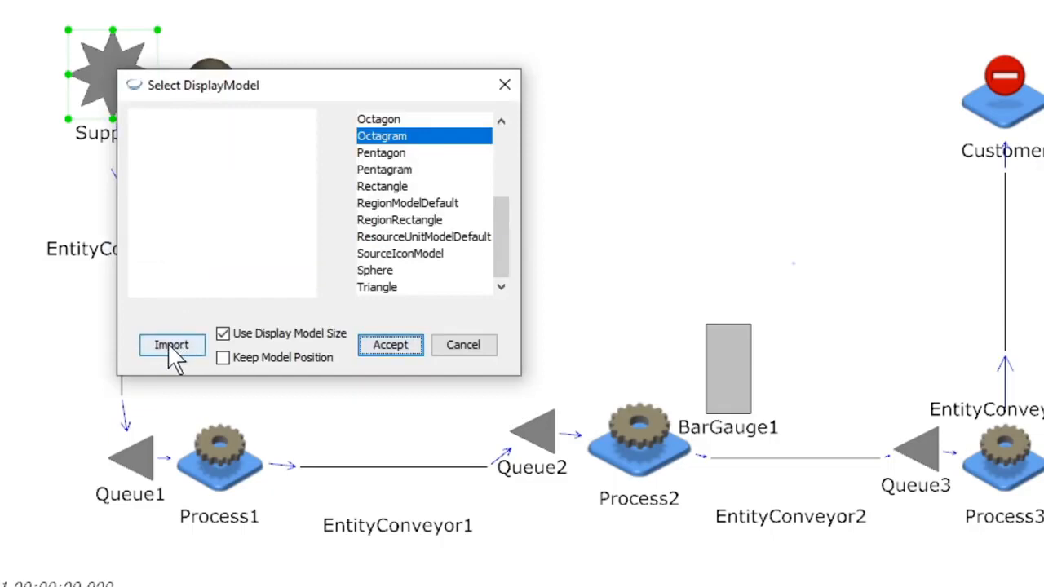
Import VSMSupplierCustomer.png from the tutorial folder as a new display model
{"action": "left_click", "coordinate": [171, 345]}
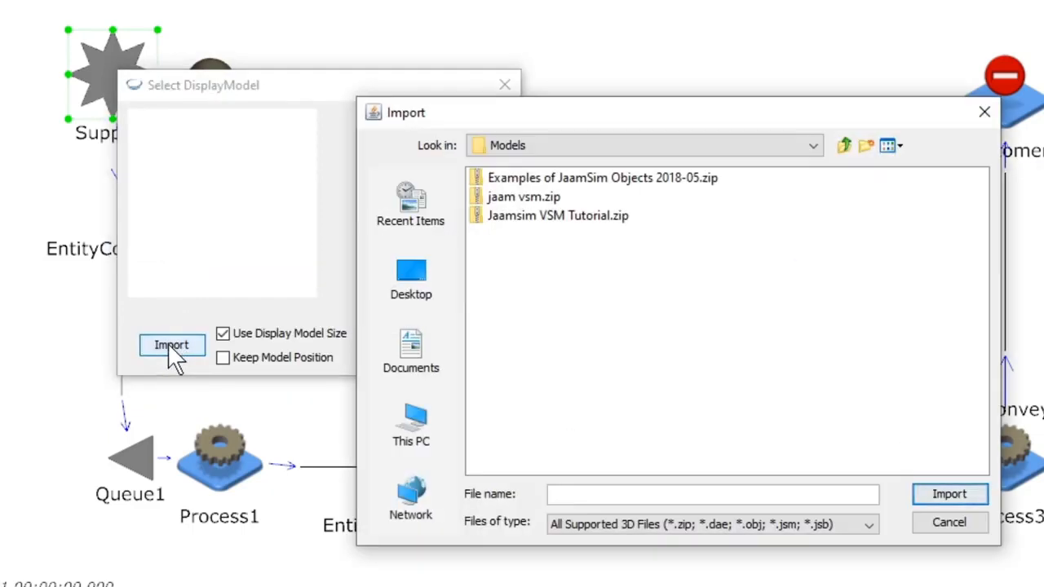
{"action": "mouse_move", "coordinate": [890, 171]}
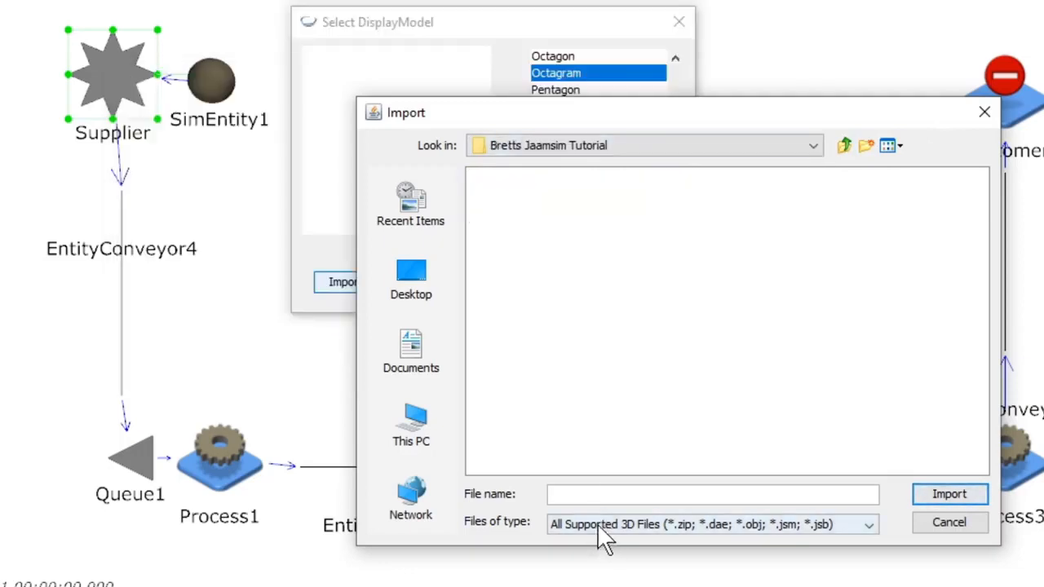
{"action": "mouse_move", "coordinate": [490, 172]}
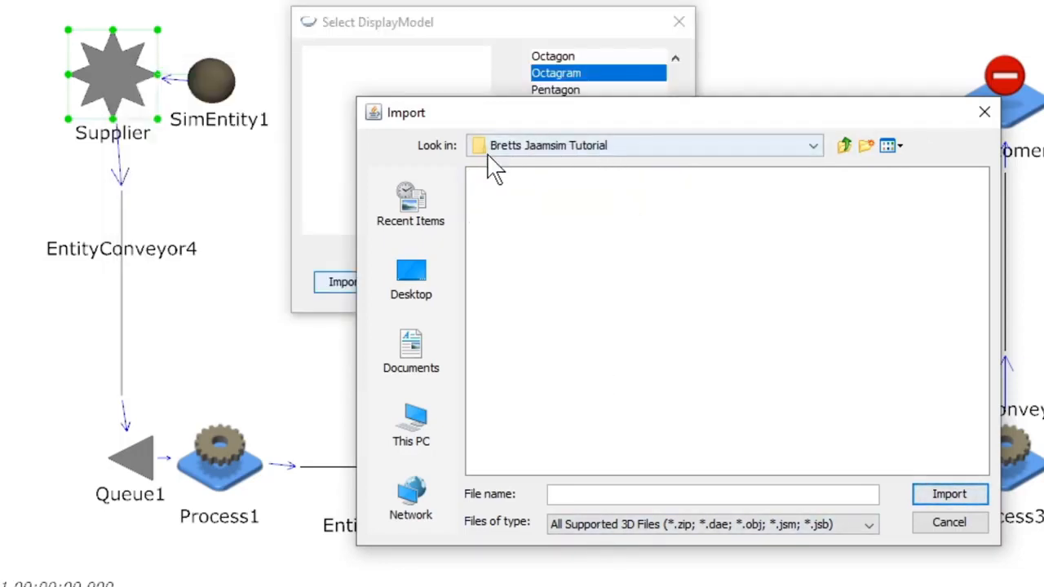
{"action": "mouse_move", "coordinate": [628, 164]}
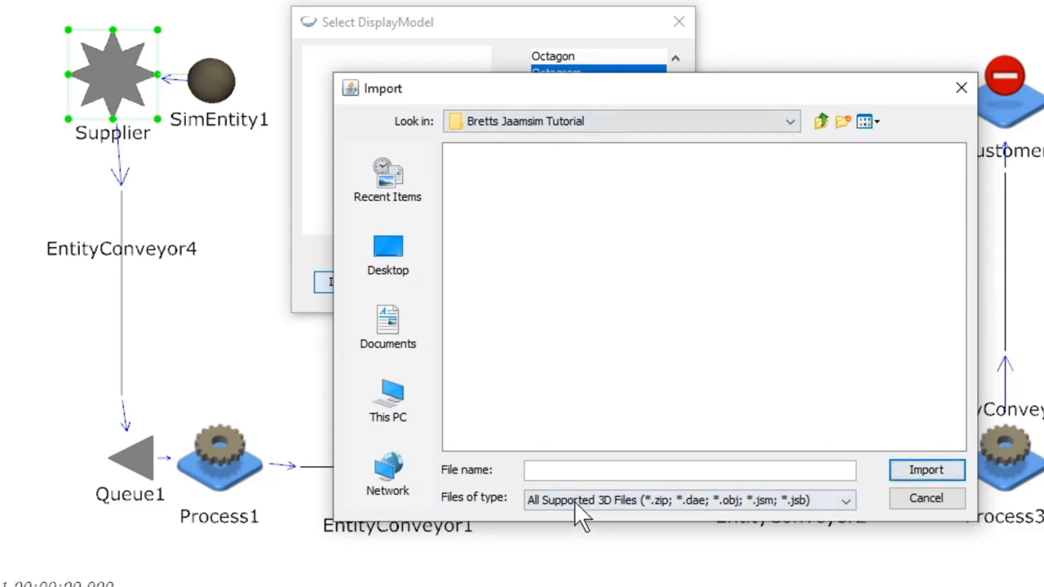
{"action": "mouse_move", "coordinate": [620, 522]}
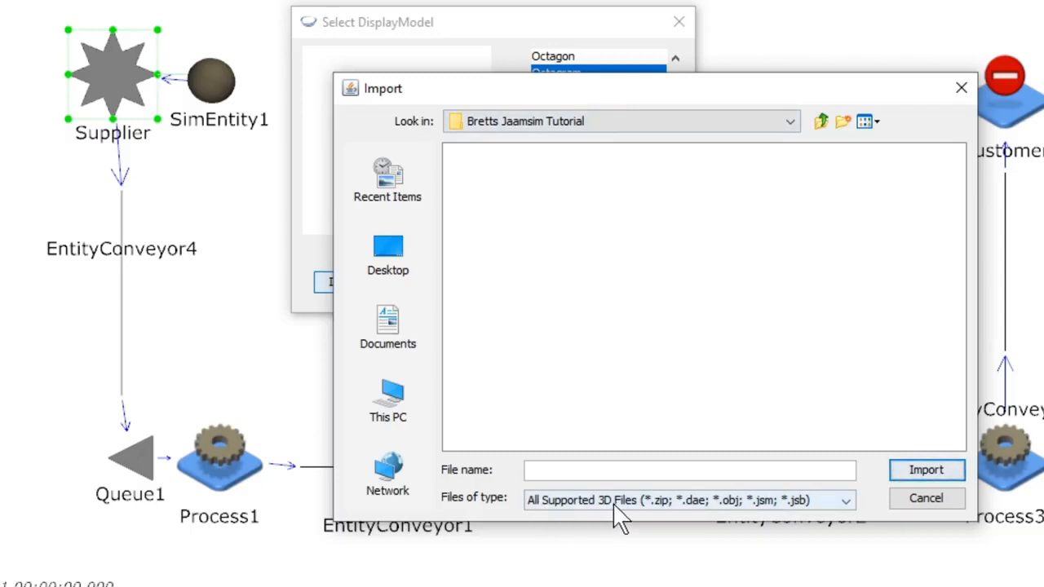
{"action": "mouse_move", "coordinate": [726, 525]}
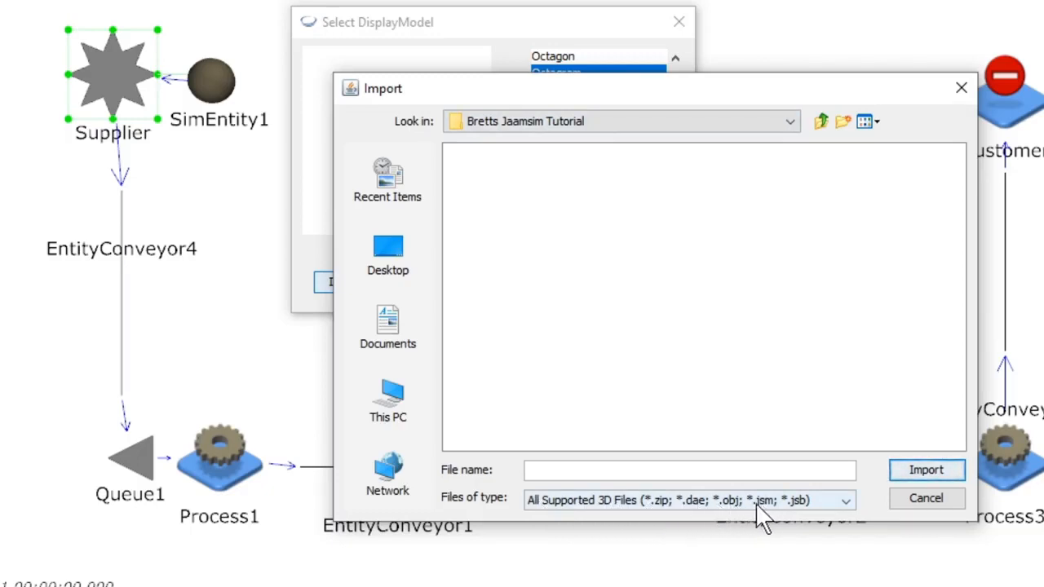
{"action": "mouse_move", "coordinate": [721, 525]}
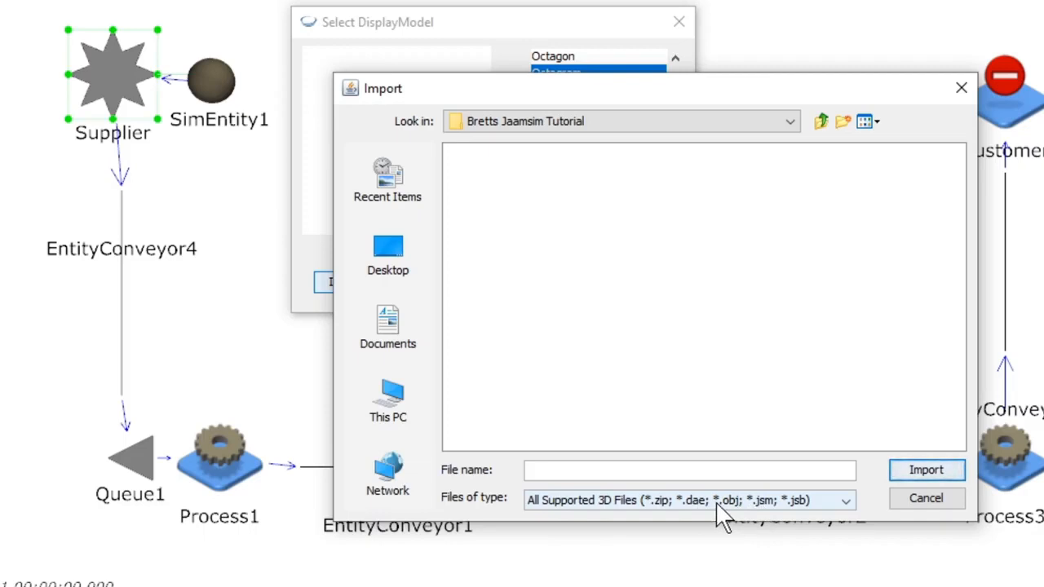
{"action": "left_click", "coordinate": [844, 494]}
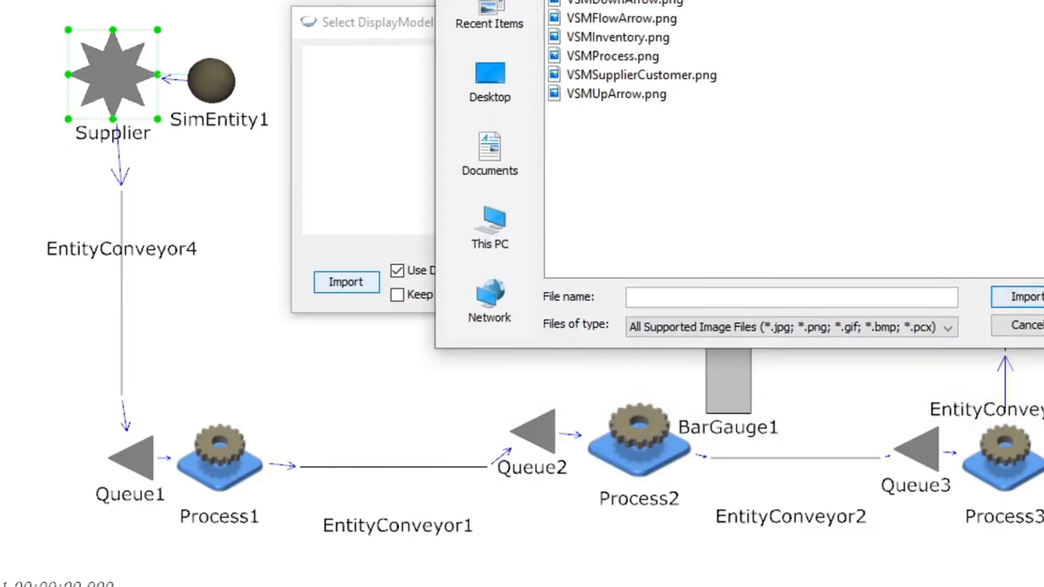
{"action": "mouse_move", "coordinate": [600, 112]}
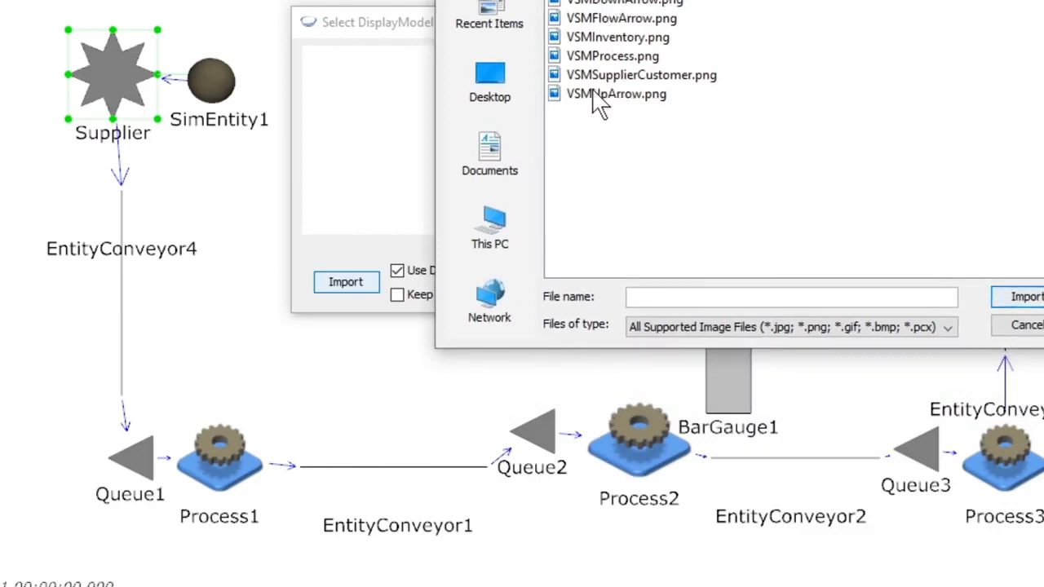
{"action": "left_click", "coordinate": [633, 75]}
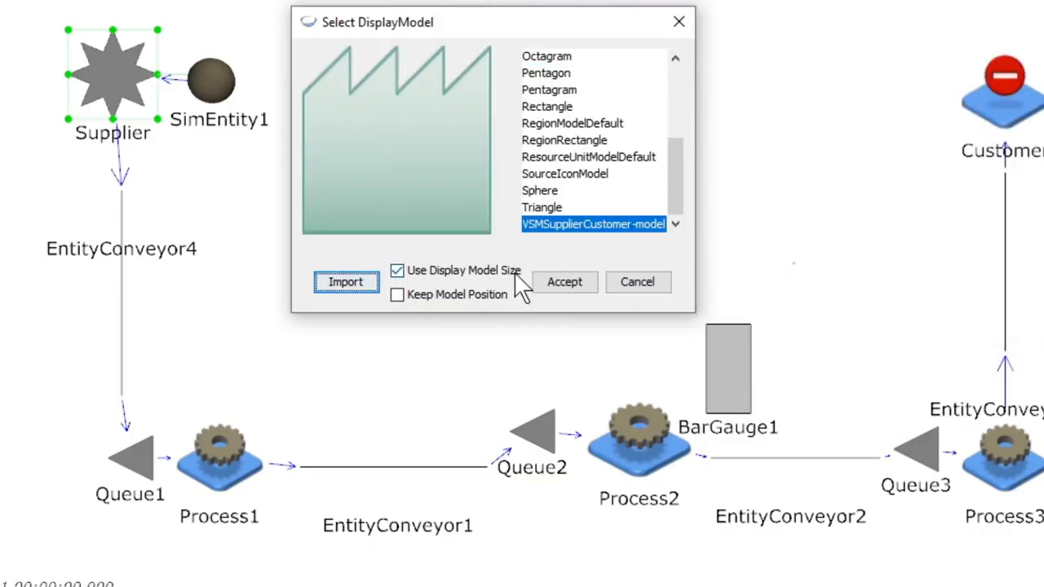
Apply the factory image to Supplier and drag SimEntity1 onto it
{"action": "left_click", "coordinate": [564, 281]}
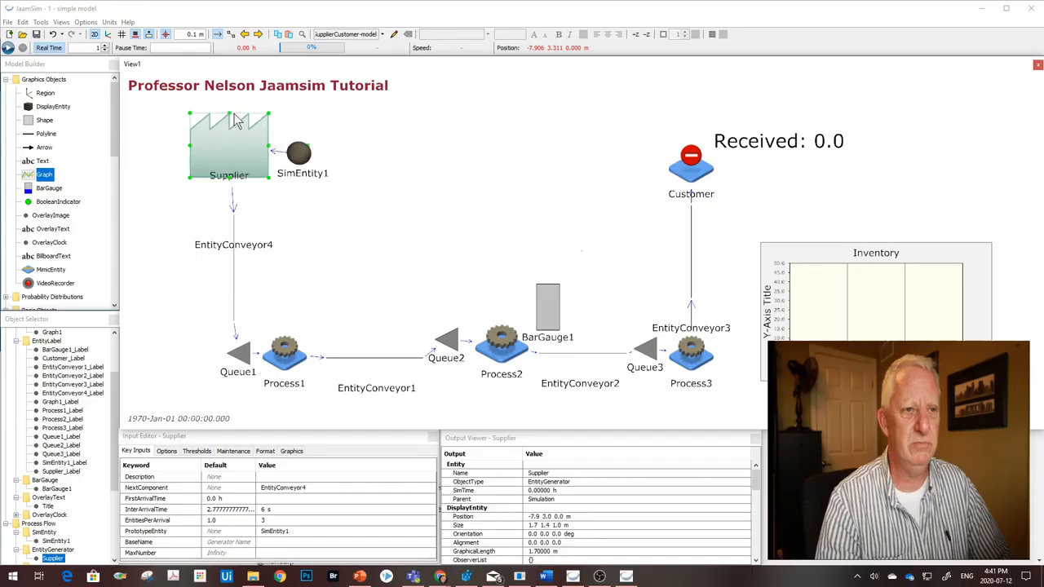
{"action": "left_click", "coordinate": [295, 153]}
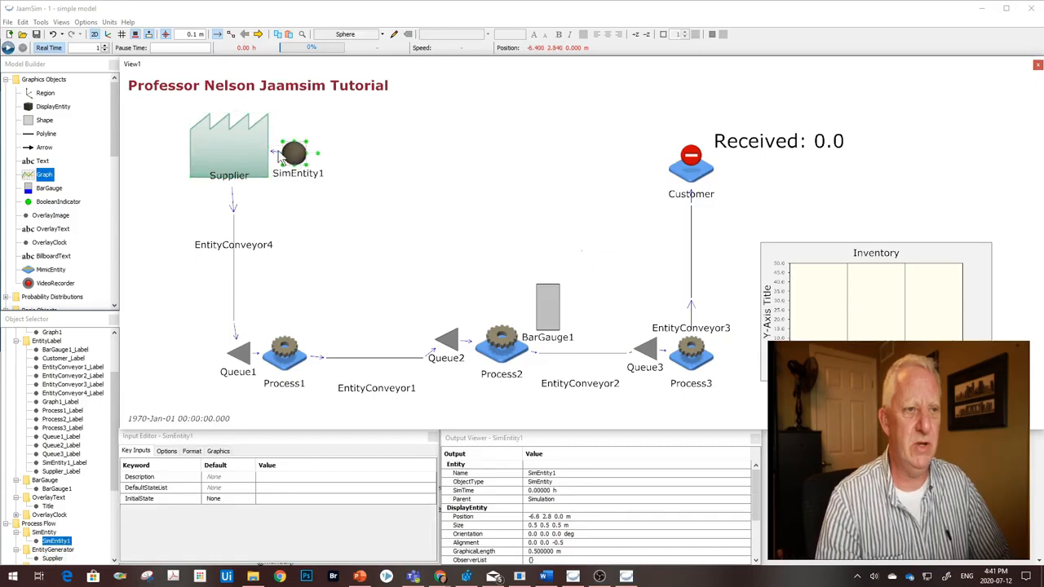
{"action": "left_click_drag", "start_coordinate": [295, 153], "coordinate": [228, 145]}
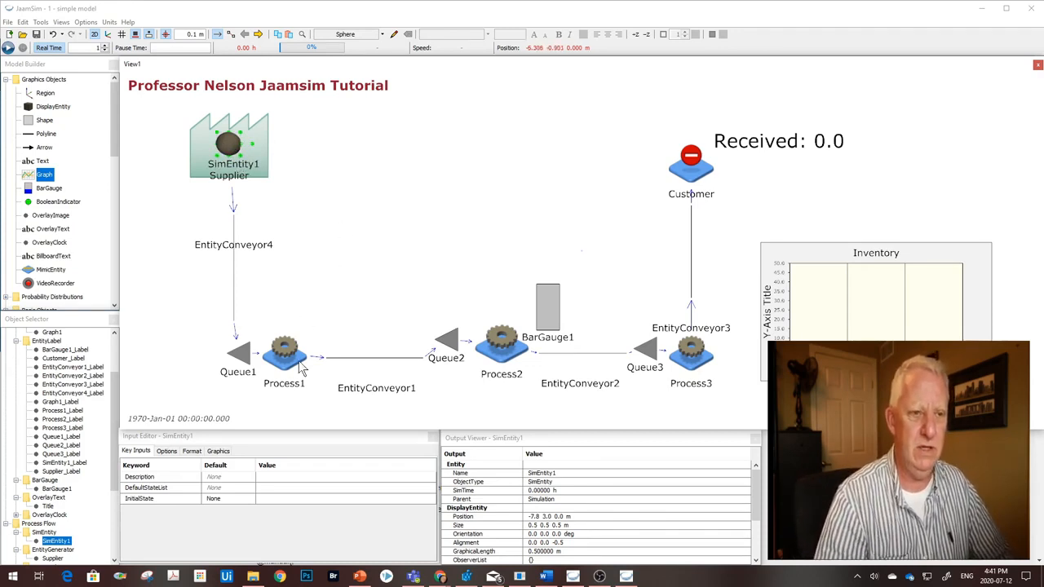
{"action": "mouse_move", "coordinate": [284, 366]}
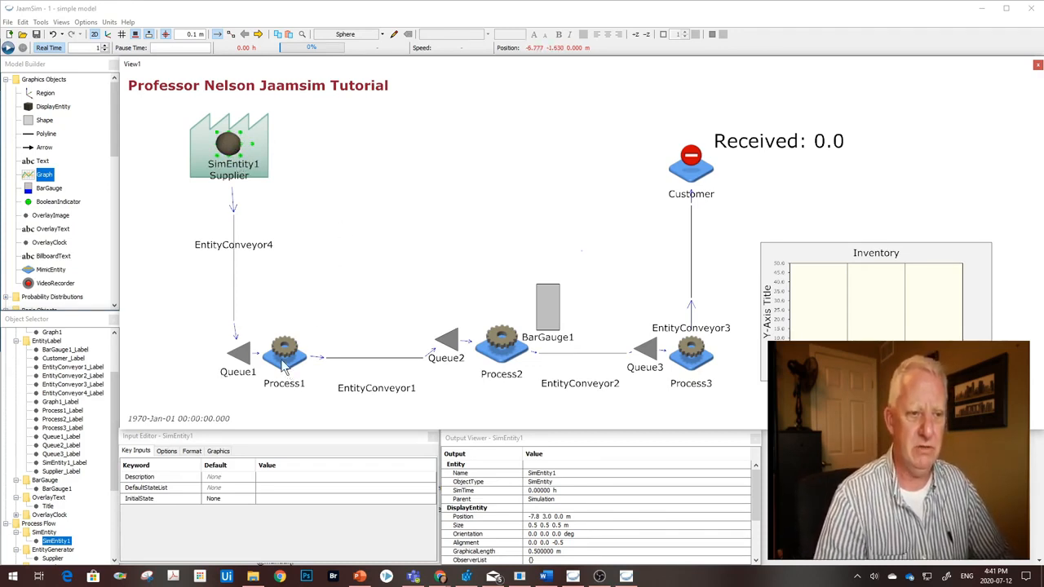
Import VSMProcess.png via Change Graphics on Process1 as the process-box display model
{"action": "left_click", "coordinate": [284, 353]}
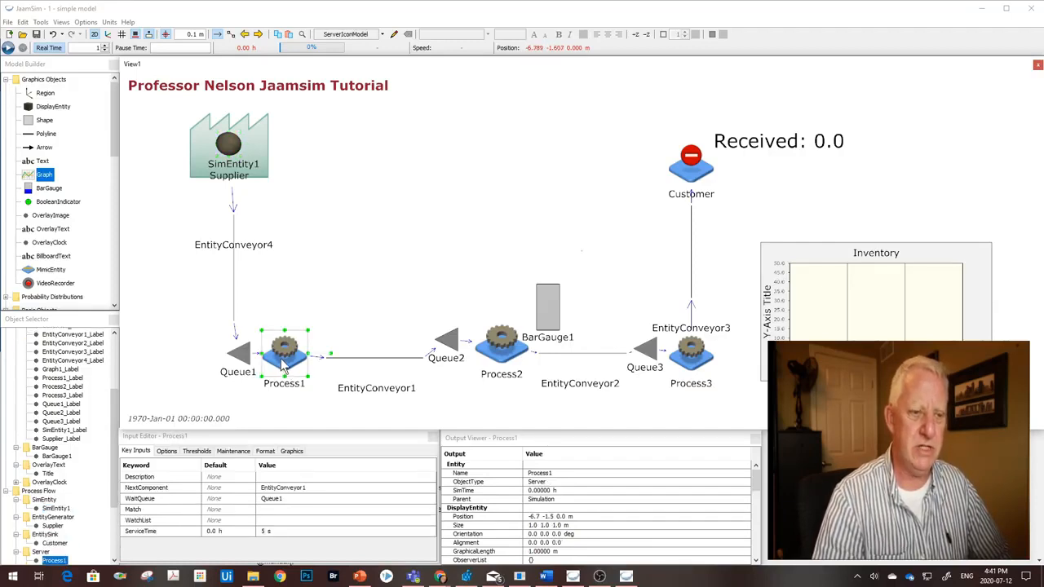
{"action": "right_click", "coordinate": [284, 356]}
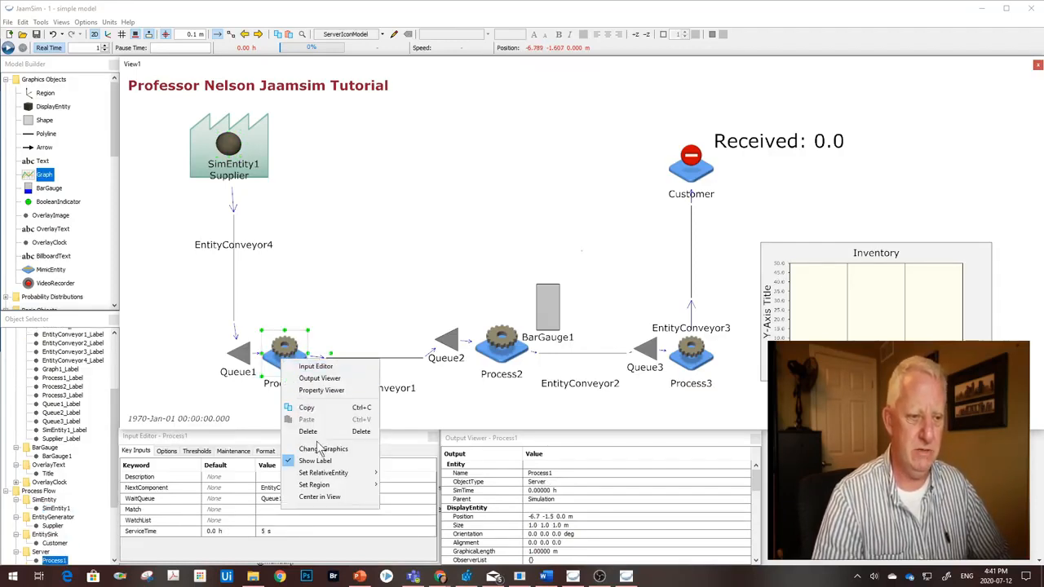
{"action": "left_click", "coordinate": [323, 448]}
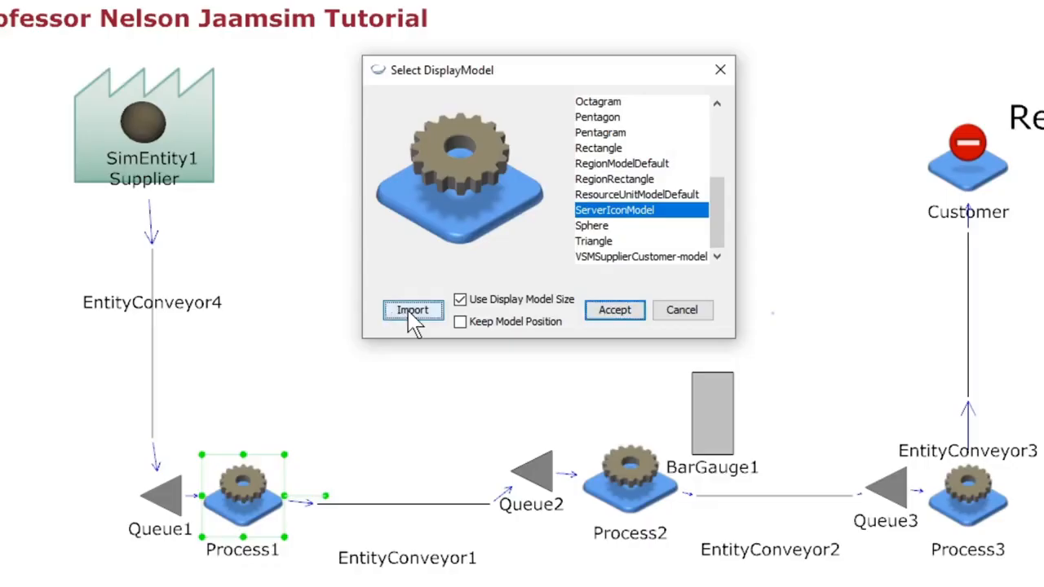
{"action": "left_click", "coordinate": [412, 310]}
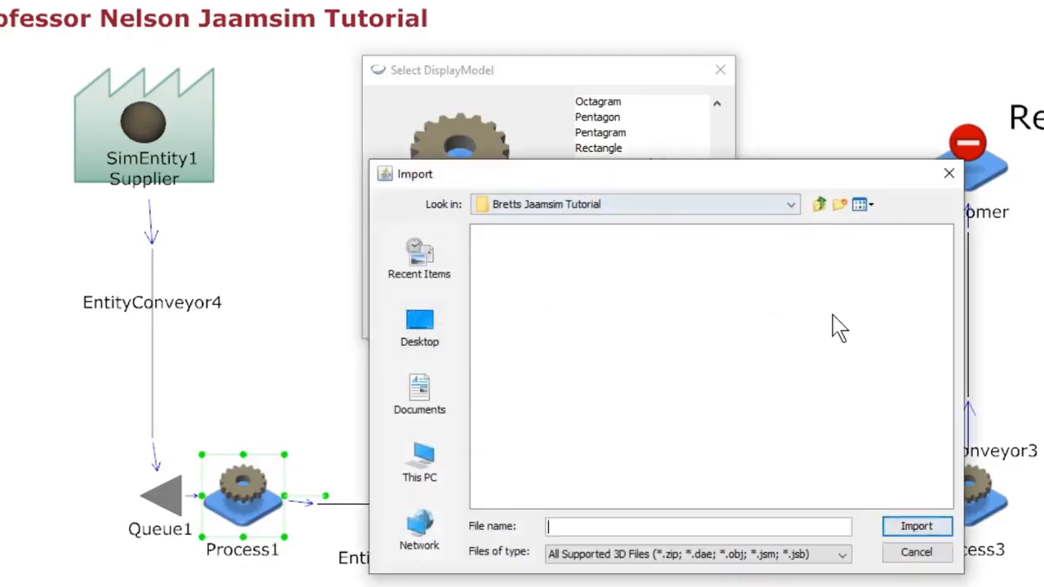
{"action": "left_click", "coordinate": [842, 555]}
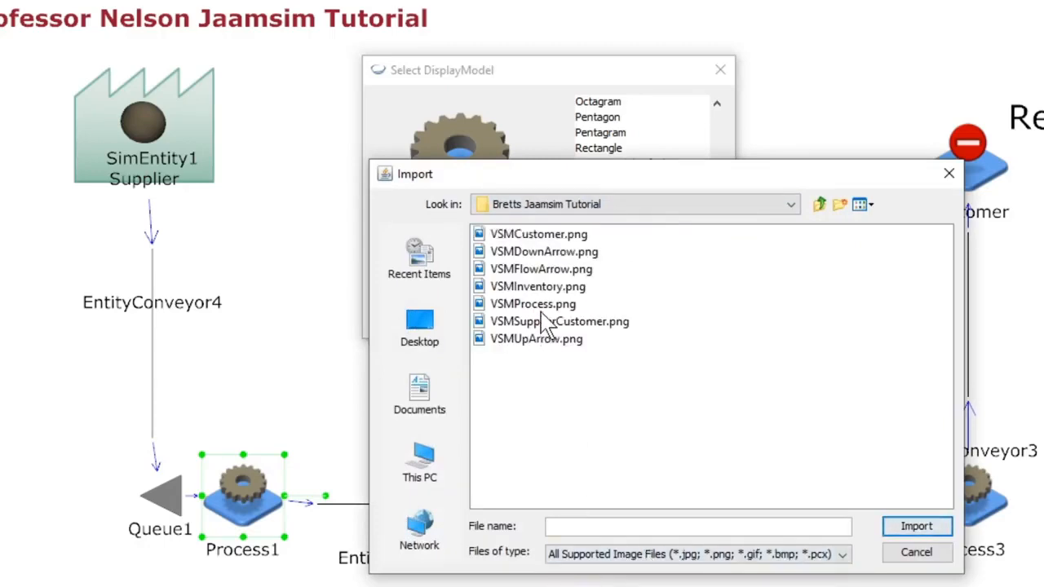
{"action": "left_click", "coordinate": [532, 304]}
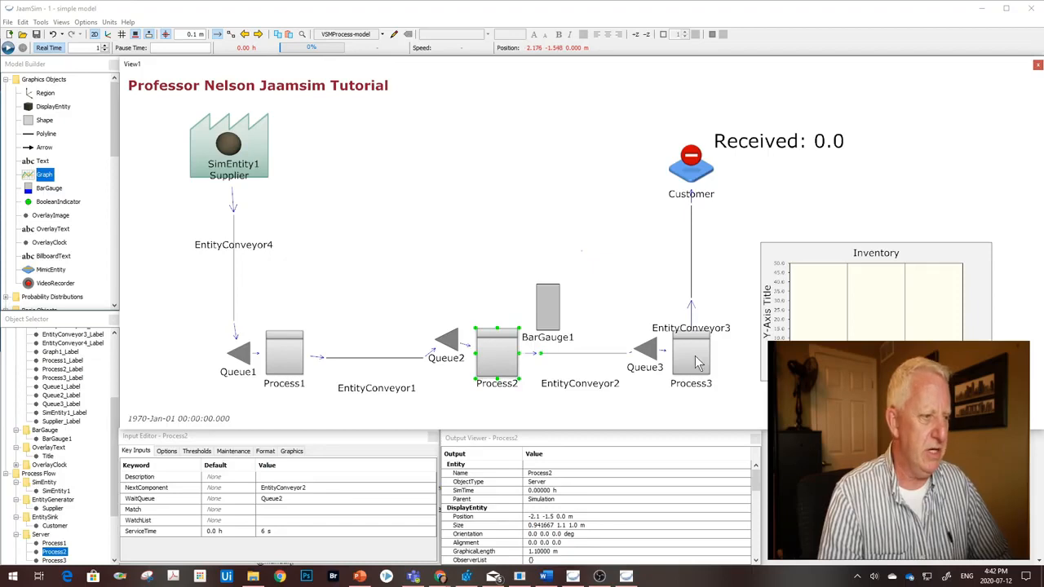
Give Customer the VSMSupplierCustomer factory model and select Supplier for resizing
{"action": "left_click", "coordinate": [691, 166]}
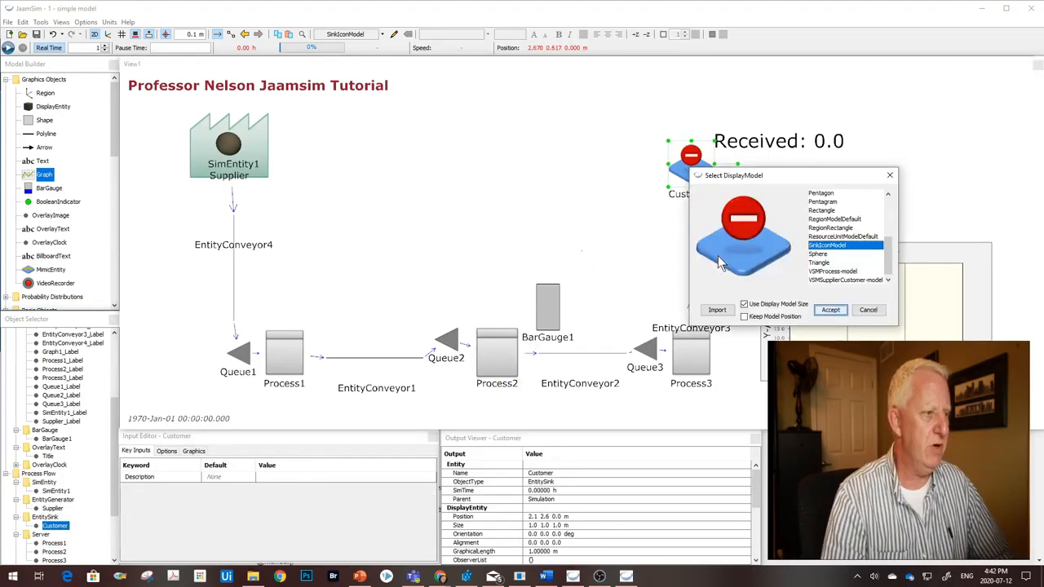
{"action": "left_click", "coordinate": [844, 280]}
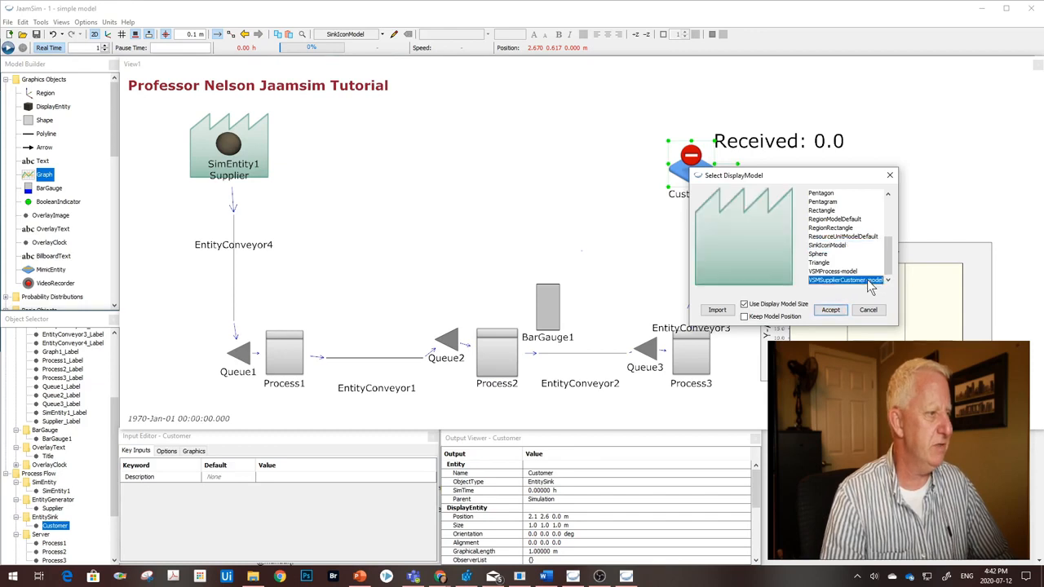
{"action": "left_click", "coordinate": [830, 310]}
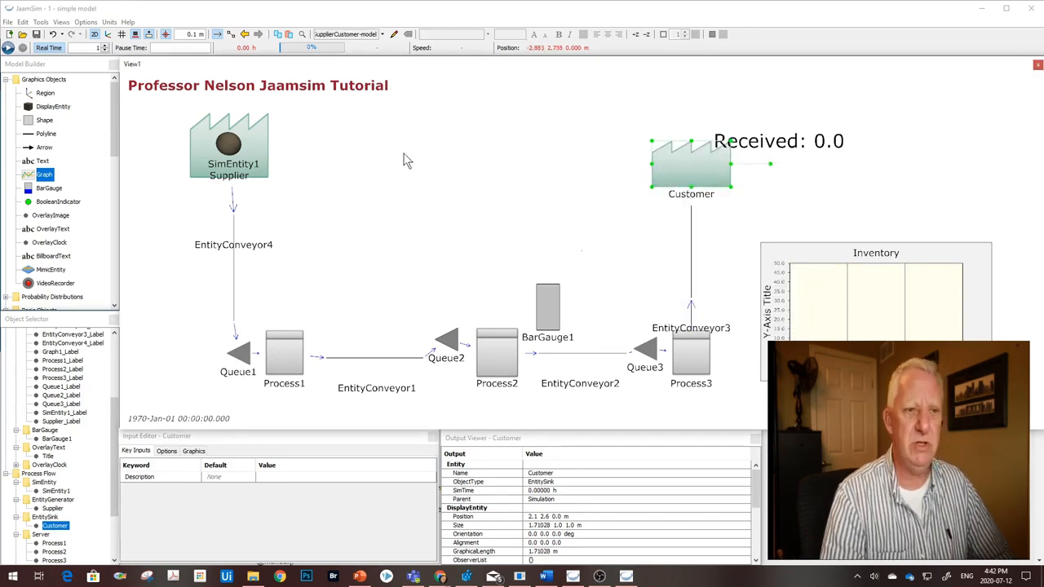
{"action": "left_click", "coordinate": [231, 147]}
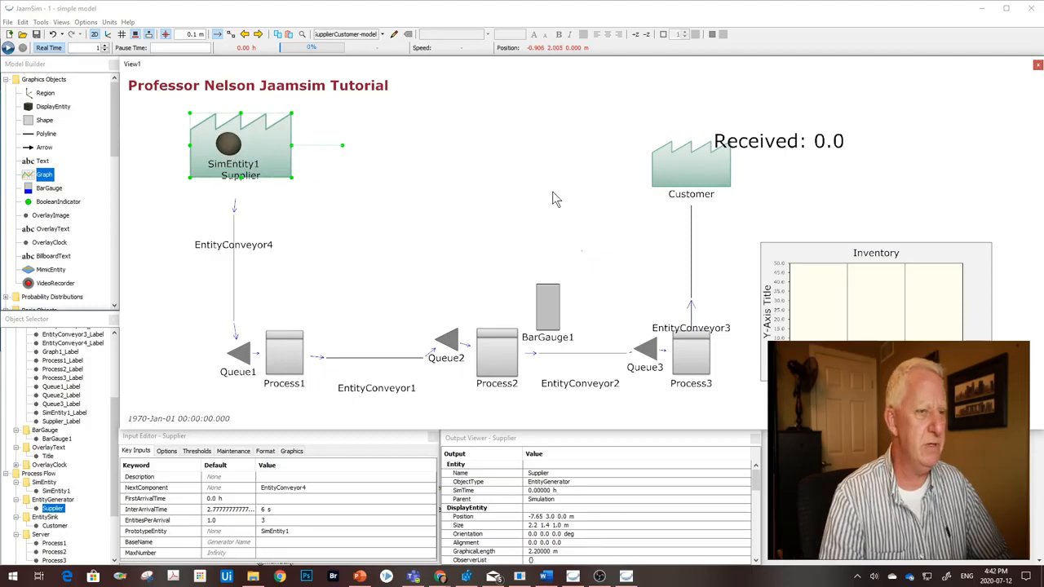
{"action": "mouse_move", "coordinate": [574, 287]}
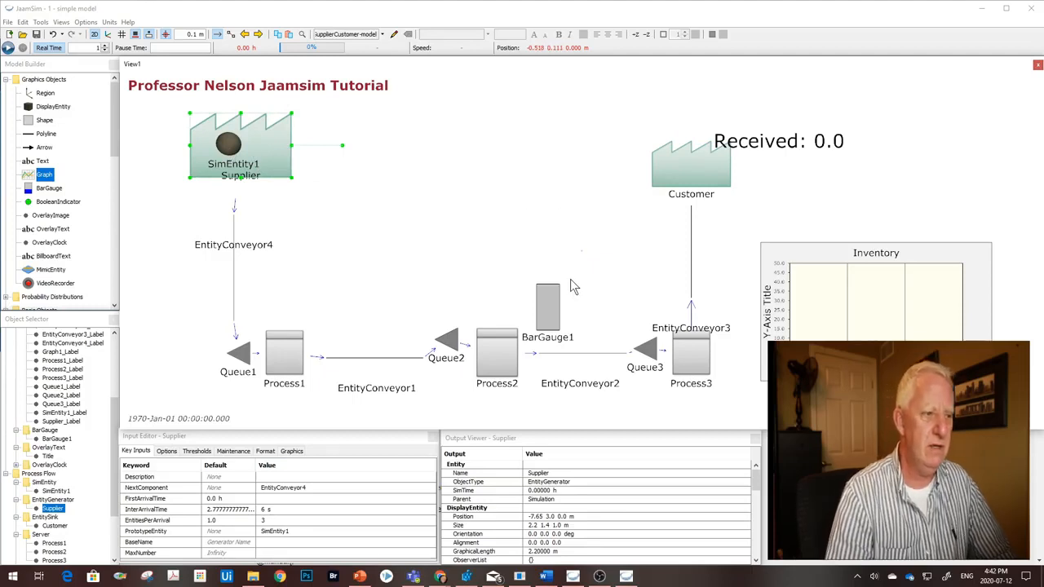
{"action": "left_click", "coordinate": [235, 352]}
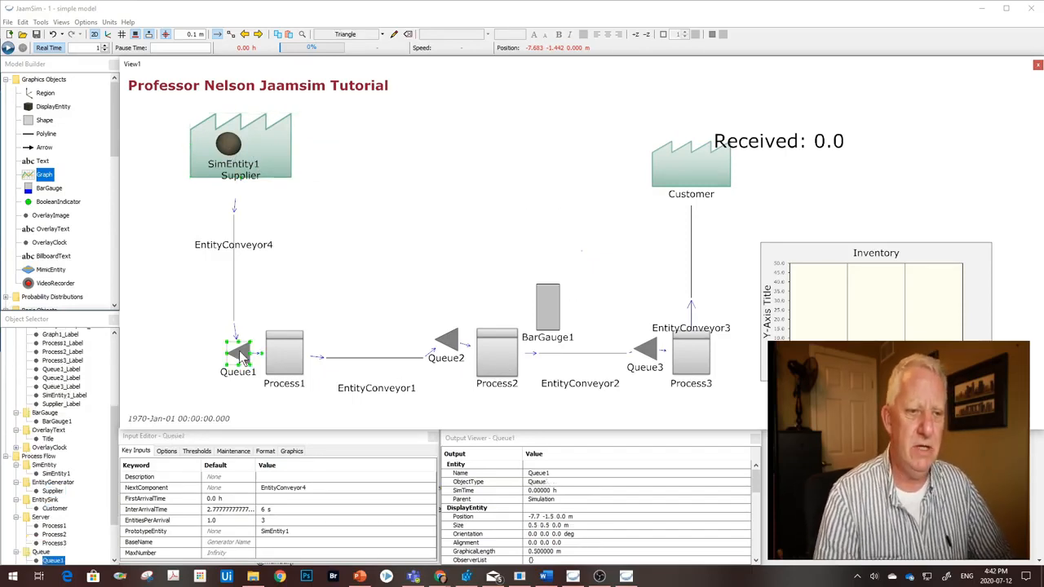
{"action": "right_click", "coordinate": [235, 355]}
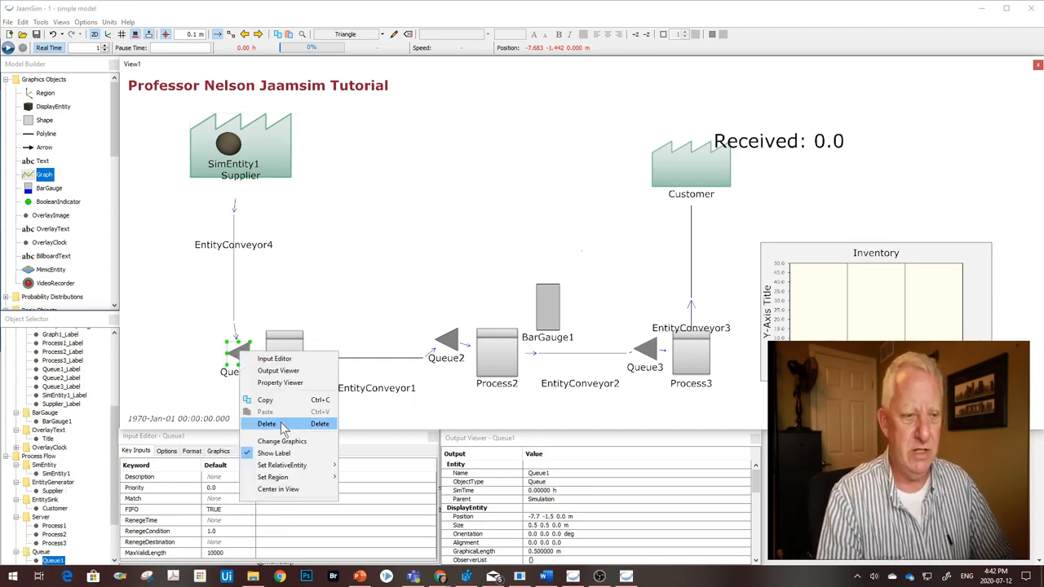
{"action": "left_click", "coordinate": [281, 440]}
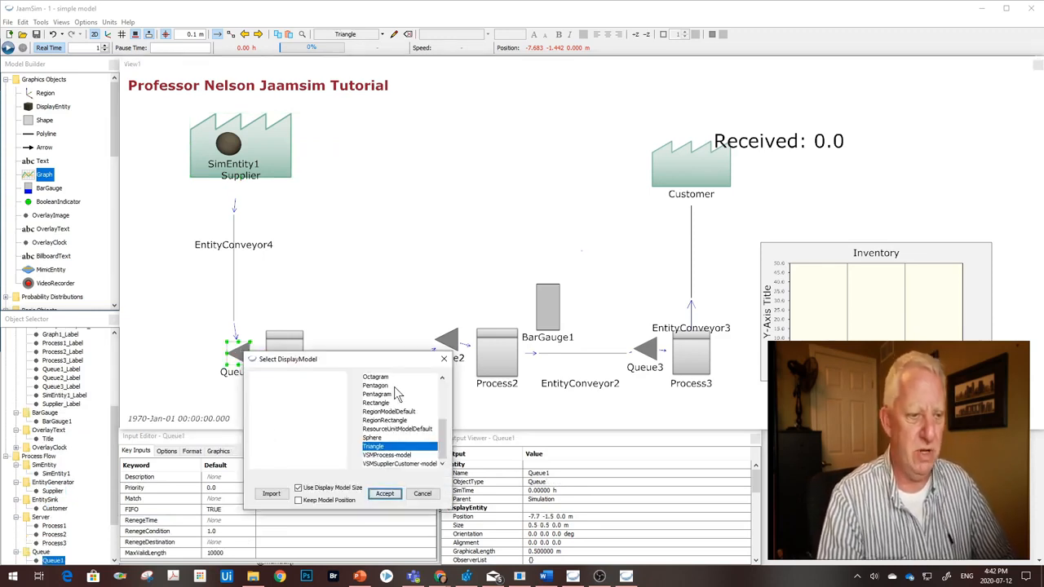
{"action": "left_click", "coordinate": [271, 493]}
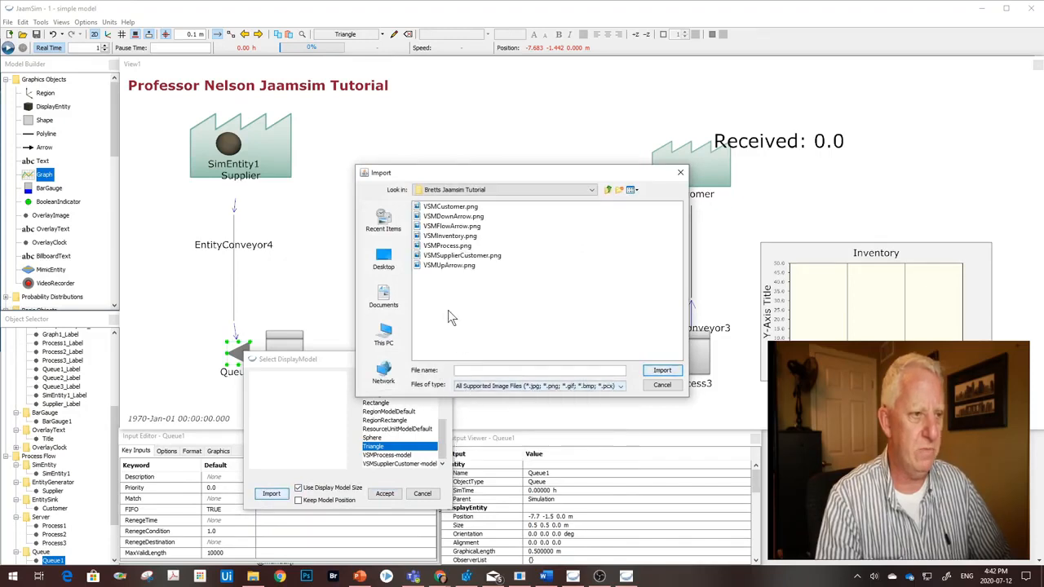
{"action": "left_click", "coordinate": [451, 235]}
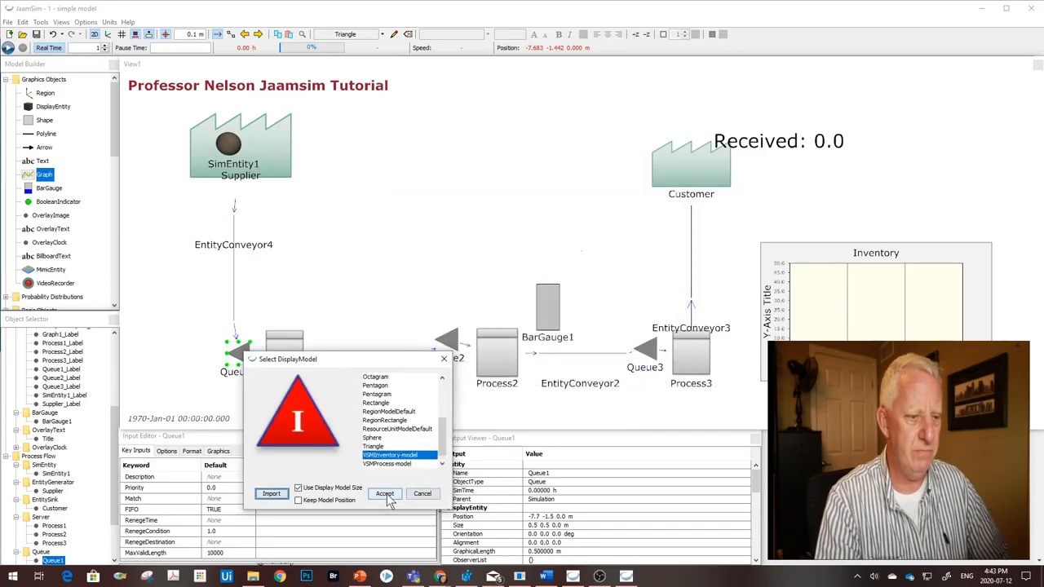
{"action": "left_click", "coordinate": [383, 494]}
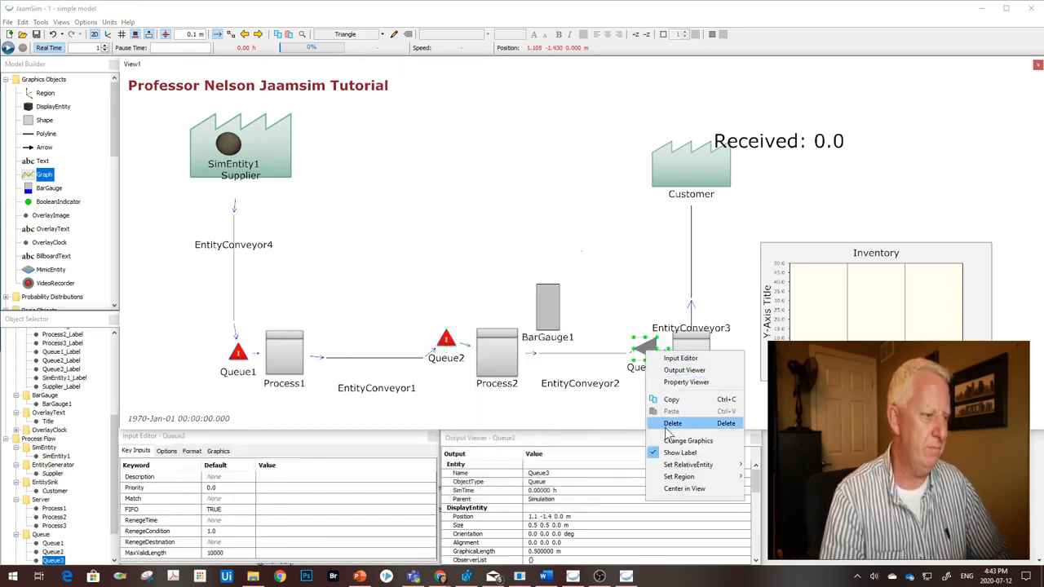
{"action": "left_click", "coordinate": [688, 440]}
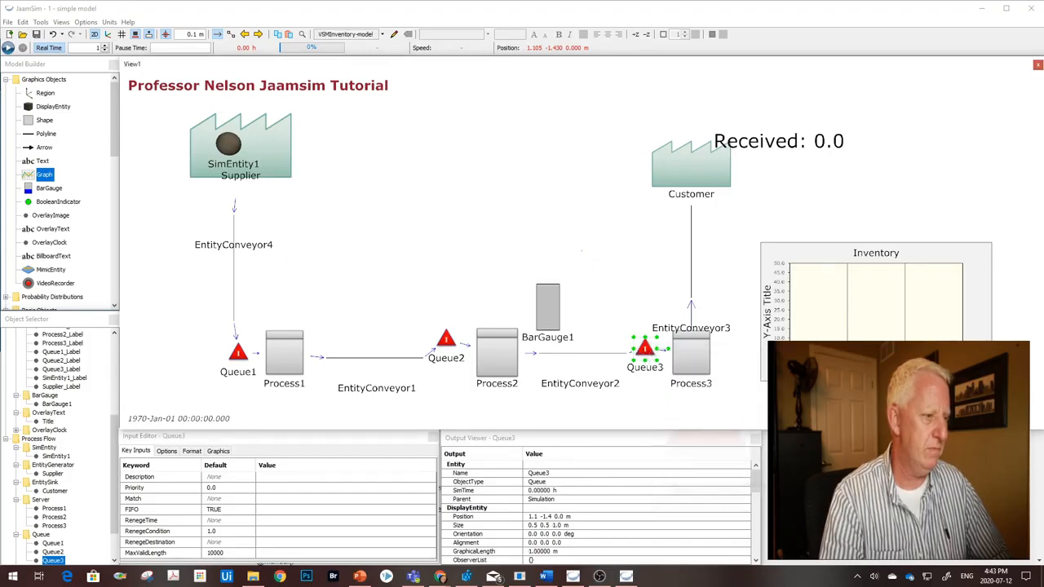
Set a thicker LineWidth on the entity conveyor's Format tab
{"action": "left_click", "coordinate": [423, 173]}
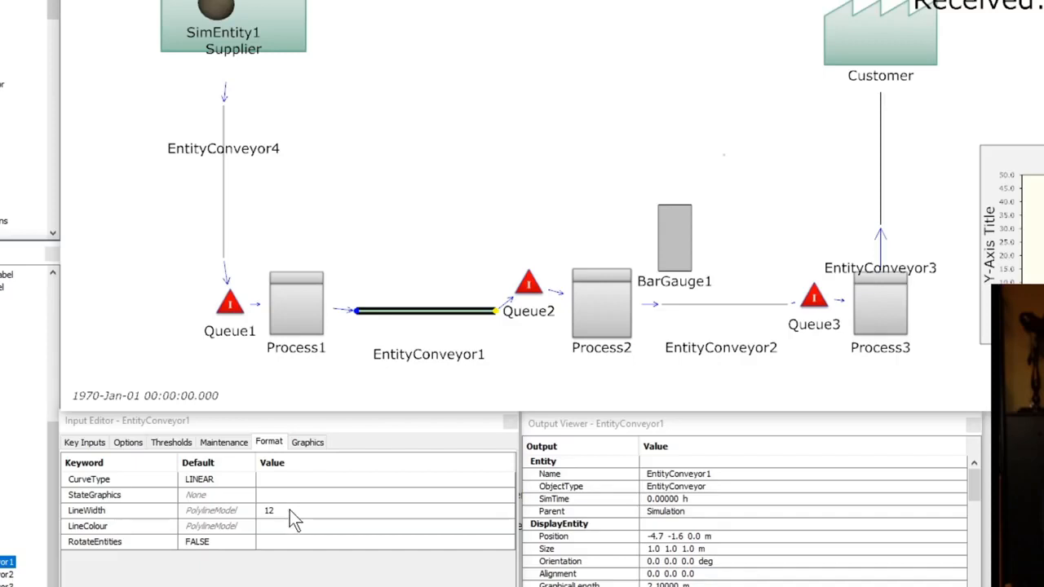
{"action": "mouse_move", "coordinate": [369, 449]}
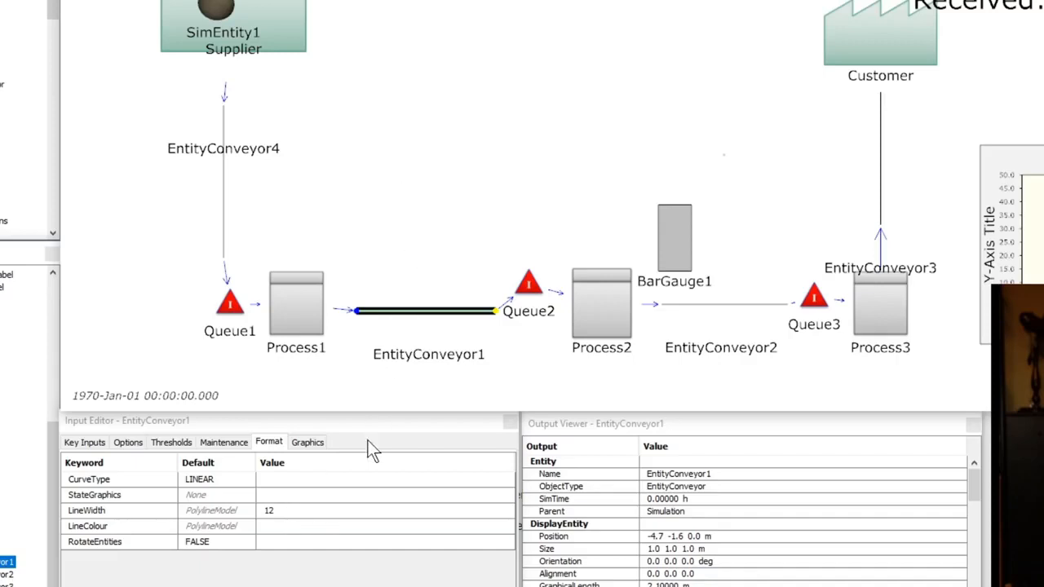
{"action": "left_click", "coordinate": [278, 510]}
{"action": "type", "text": "6"}
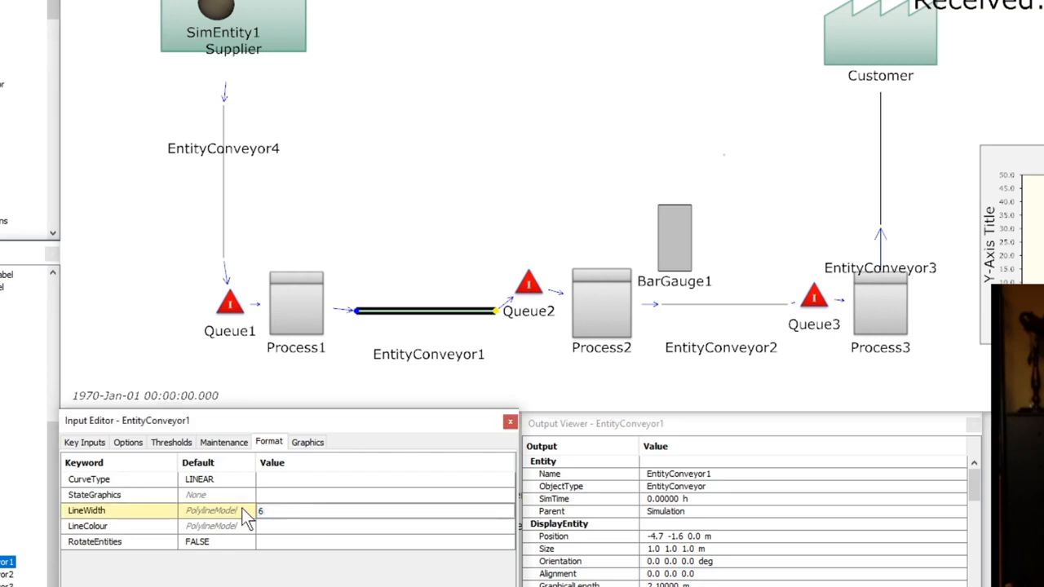
{"action": "left_click", "coordinate": [704, 307]}
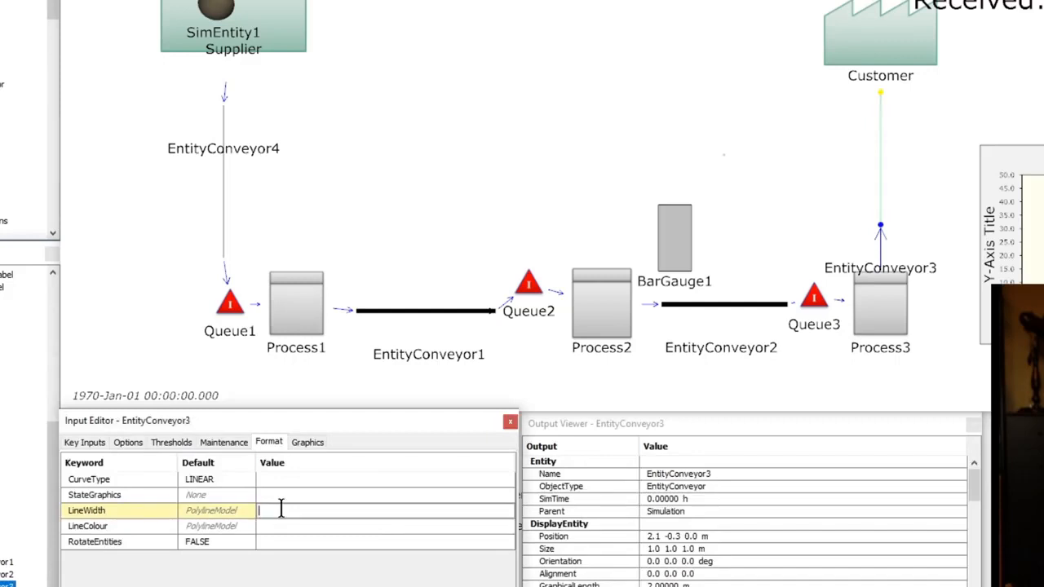
{"action": "left_click", "coordinate": [307, 442]}
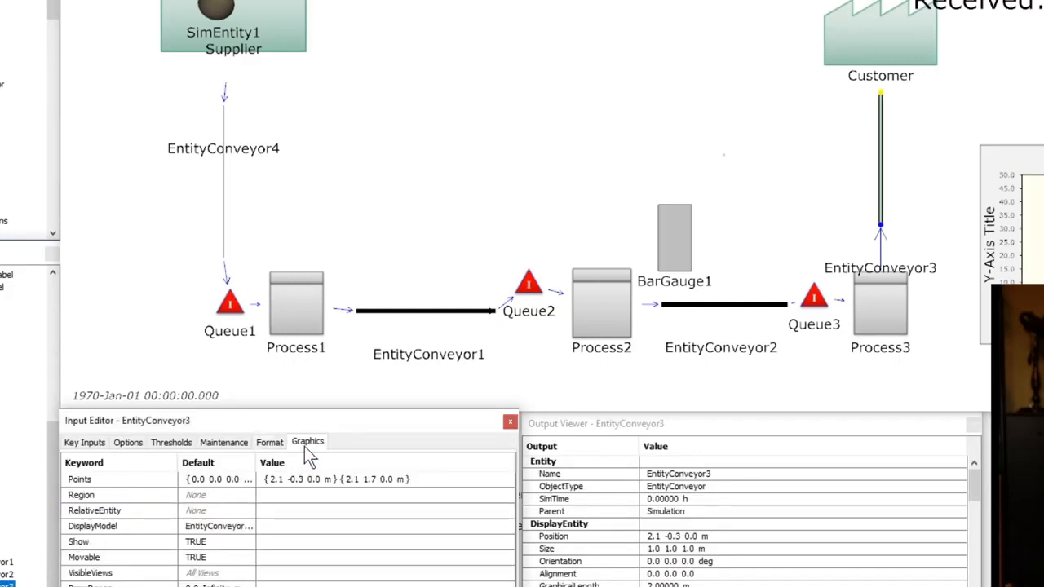
Set the conveyor's DisplayModel on the Graphics tab and move on to EntityConveyor4's Format tab
{"action": "left_click", "coordinate": [88, 525]}
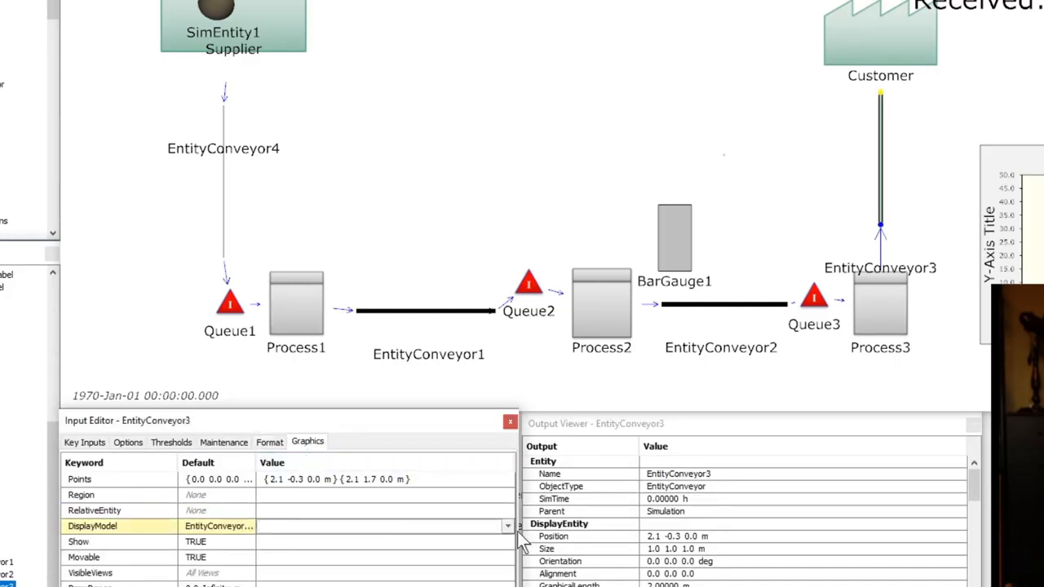
{"action": "left_click", "coordinate": [508, 526]}
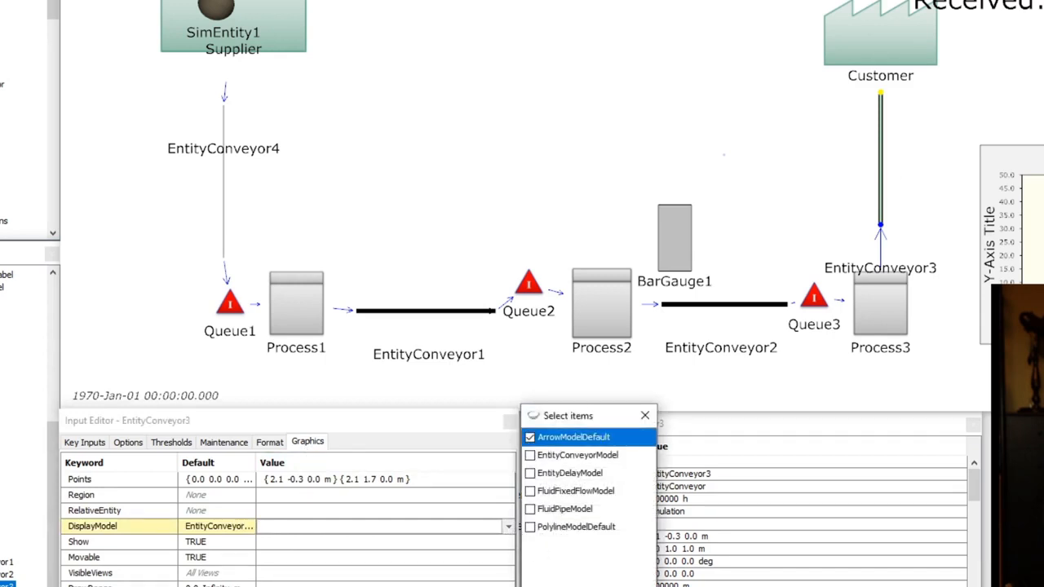
{"action": "left_click", "coordinate": [571, 437]}
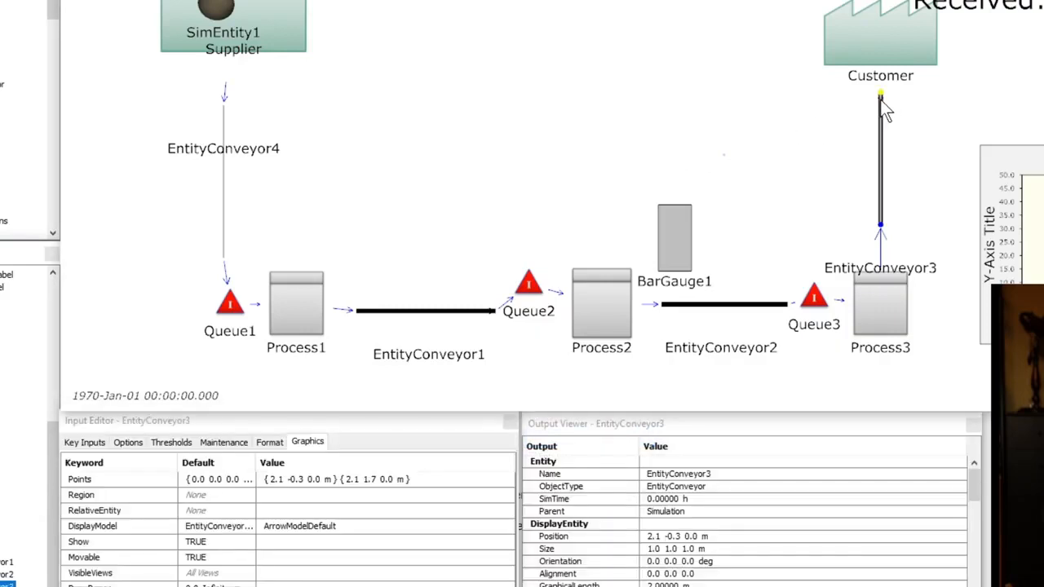
{"action": "left_click", "coordinate": [228, 196]}
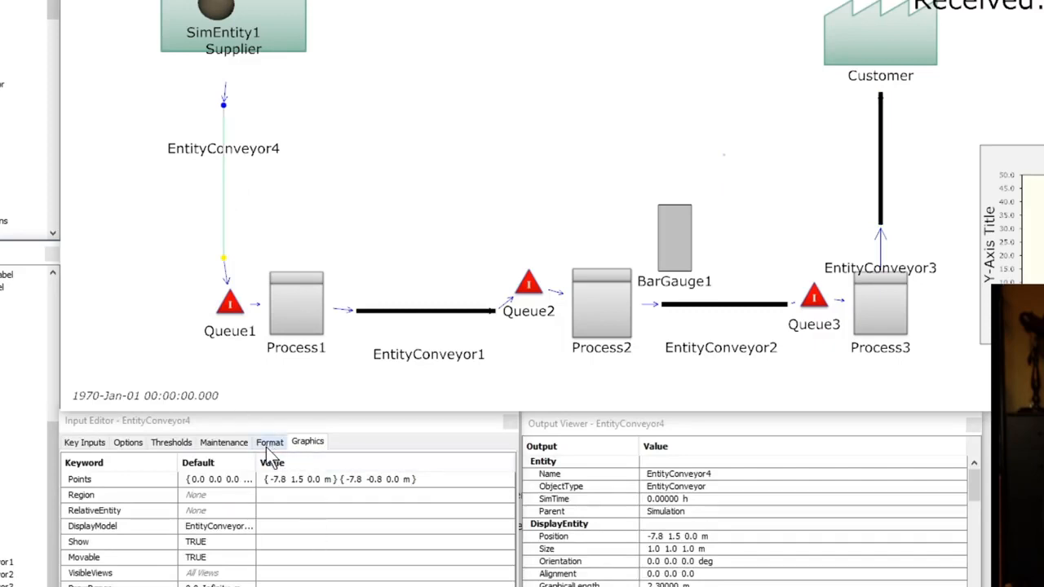
{"action": "left_click", "coordinate": [268, 442]}
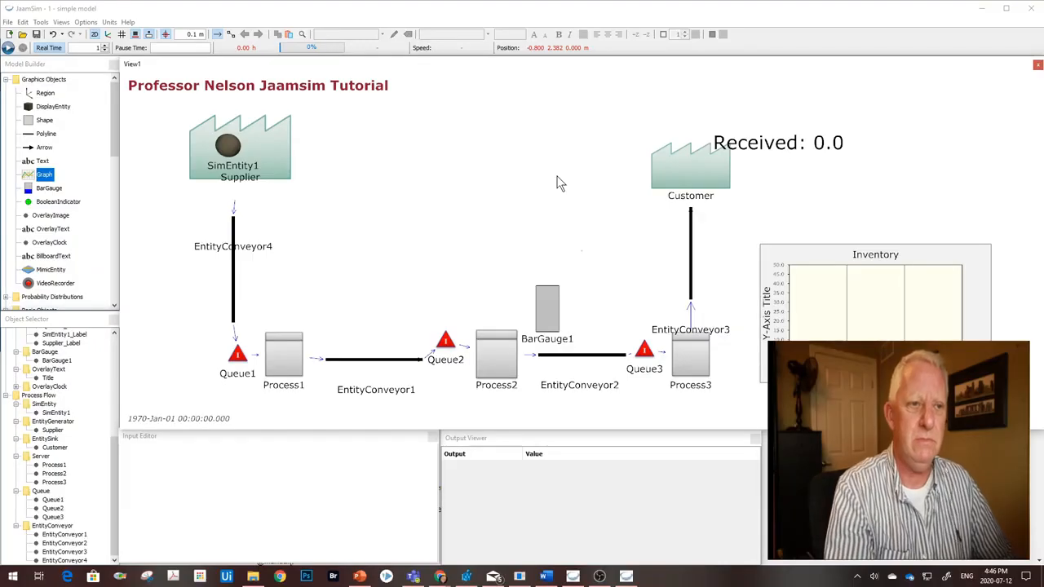
Run the restyled model until Customer shows Received: 10.0, then request a reset
{"action": "left_click", "coordinate": [240, 176]}
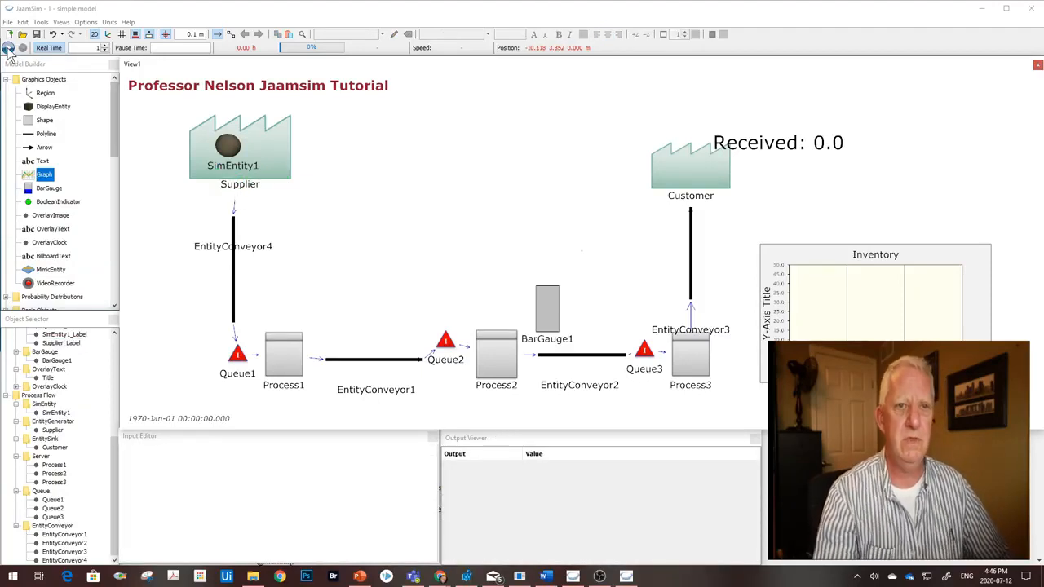
{"action": "left_click", "coordinate": [17, 36]}
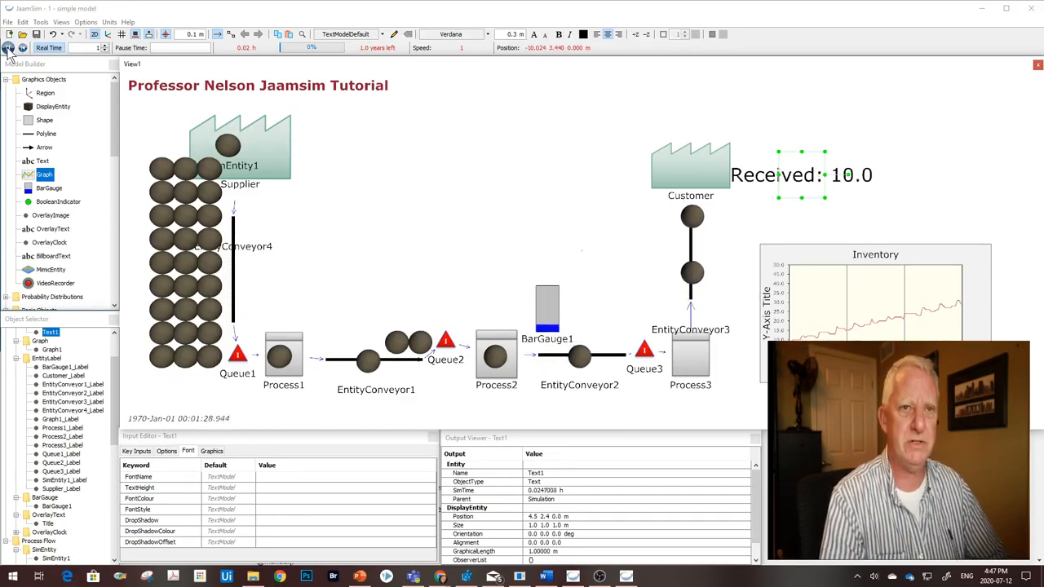
{"action": "left_click", "coordinate": [10, 36]}
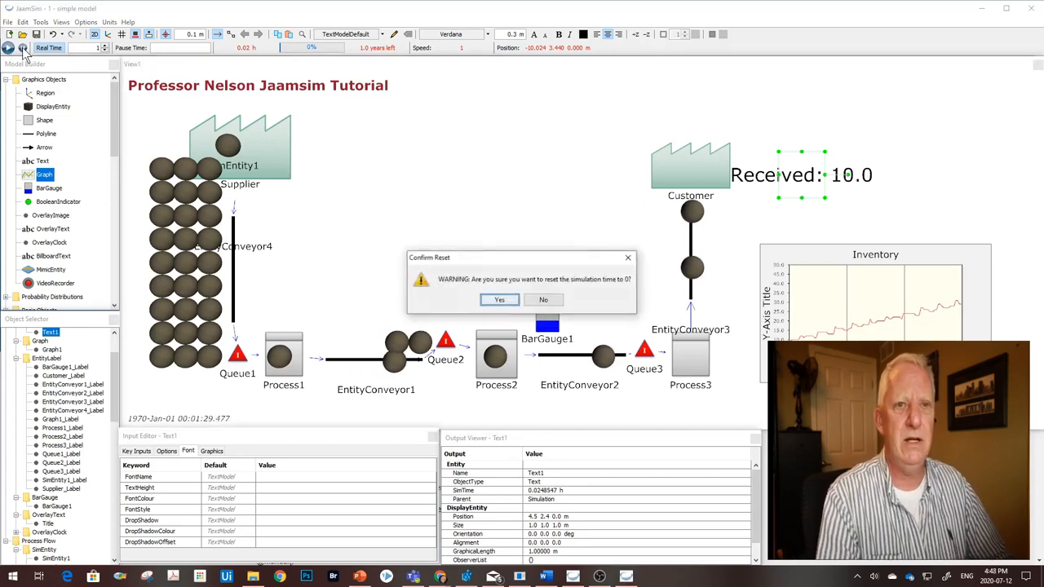
Confirm the reset, then choose NormalDistribution from the expanded Probability Distributions list
{"action": "left_click", "coordinate": [499, 300]}
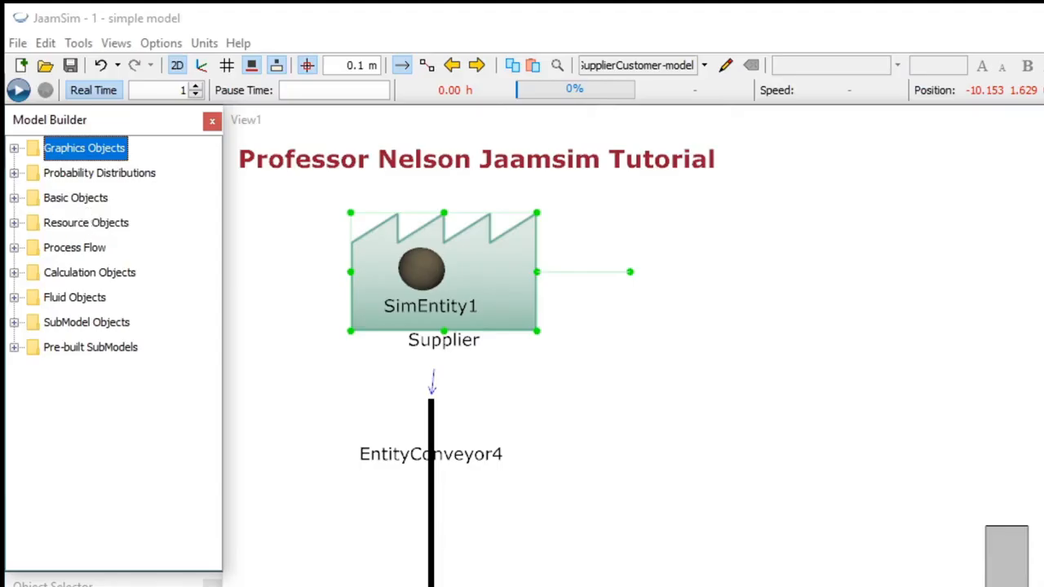
{"action": "mouse_move", "coordinate": [17, 176]}
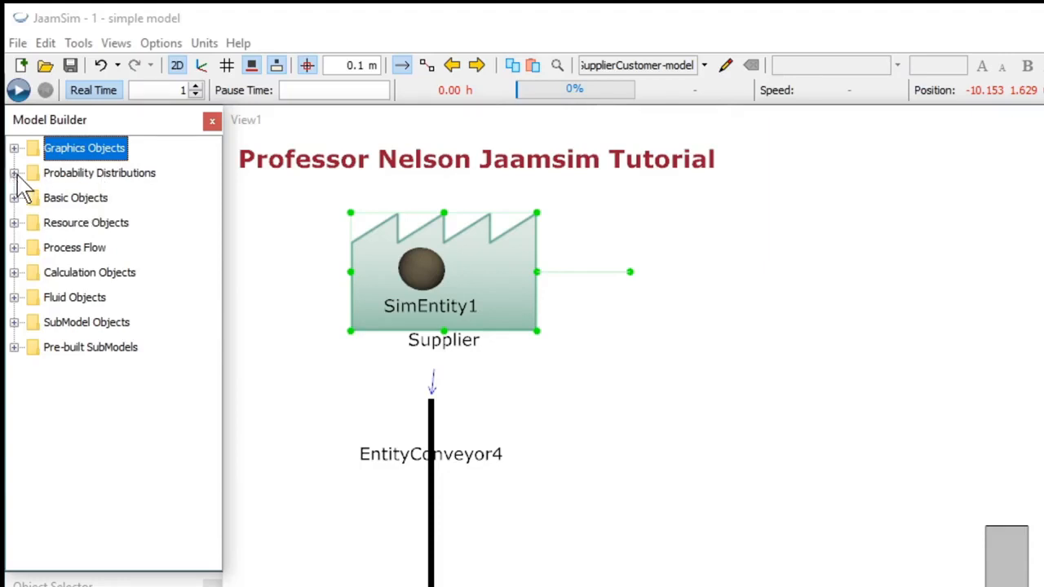
{"action": "left_click", "coordinate": [13, 173]}
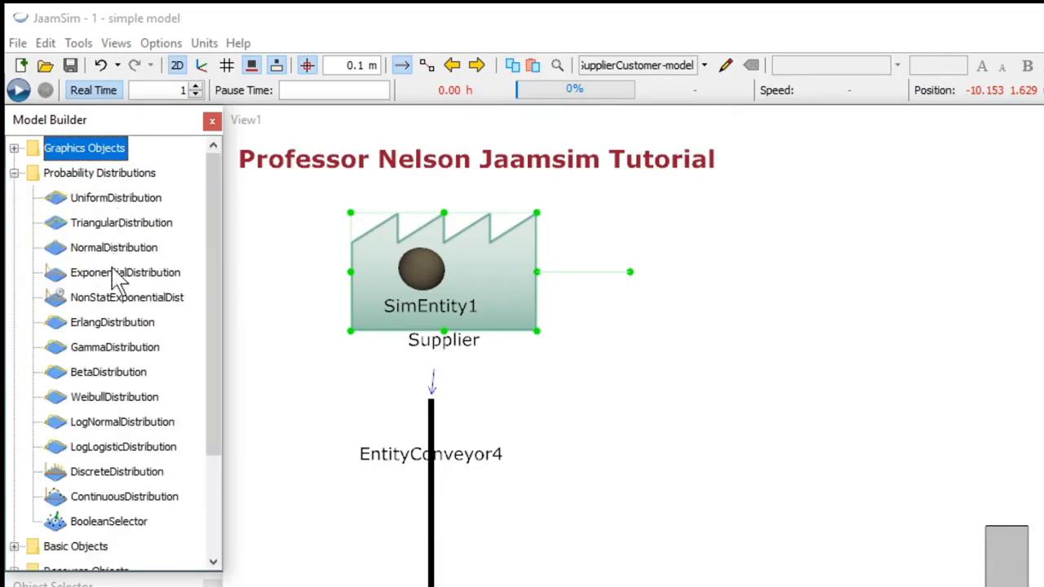
{"action": "mouse_move", "coordinate": [124, 347]}
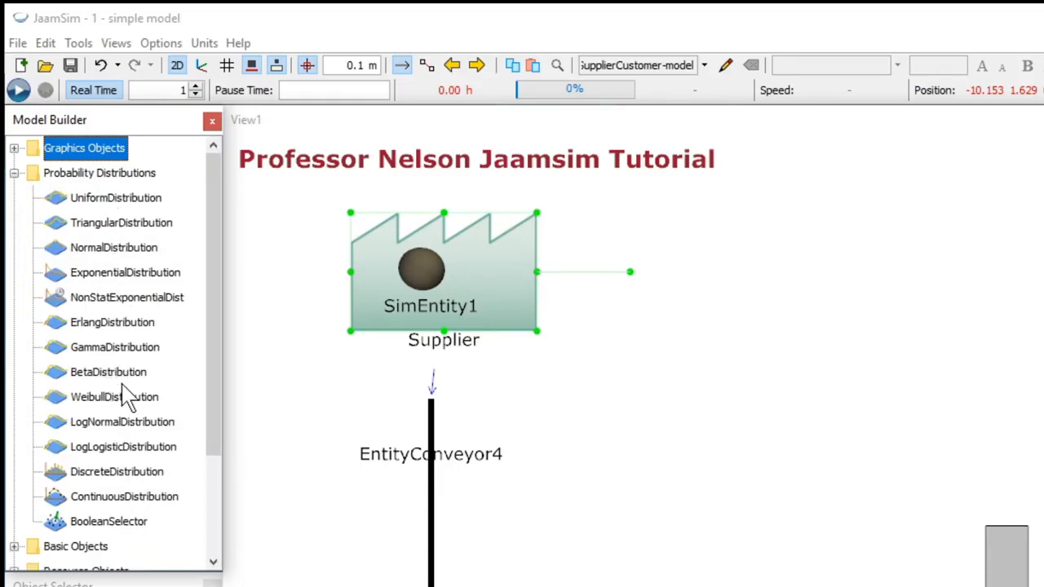
{"action": "mouse_move", "coordinate": [98, 402]}
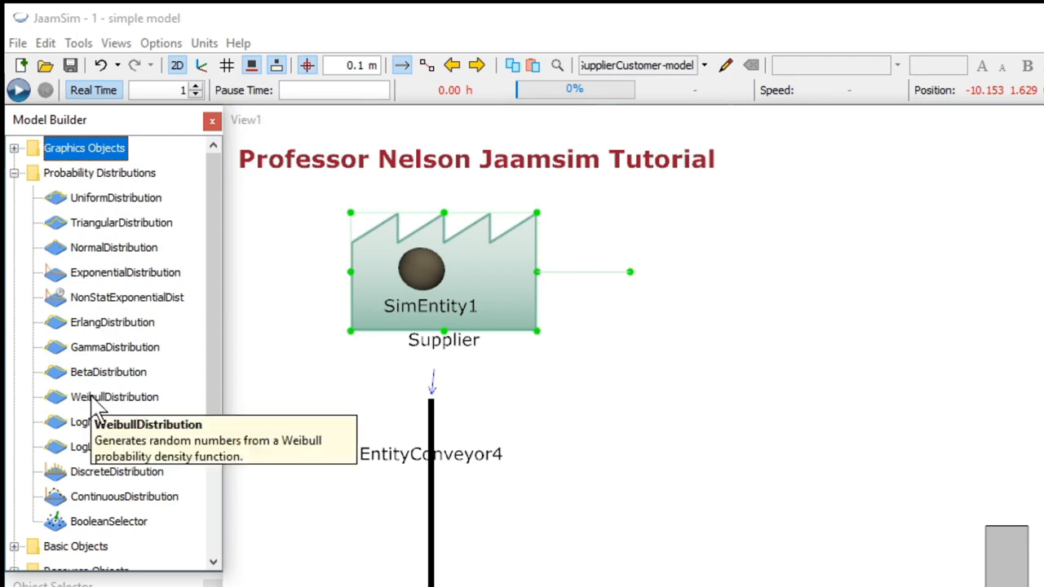
{"action": "mouse_move", "coordinate": [115, 248]}
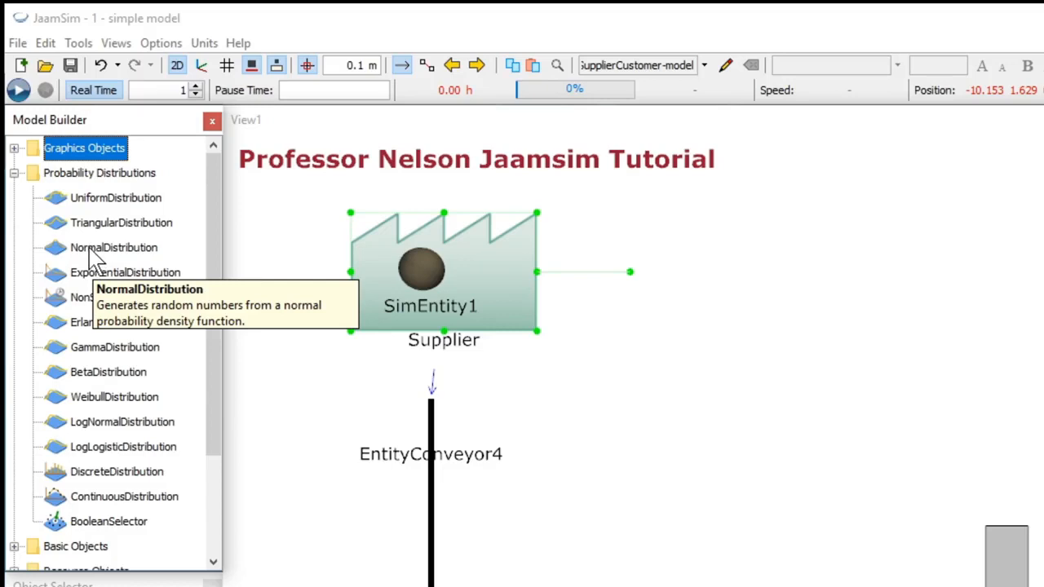
{"action": "left_click", "coordinate": [114, 248]}
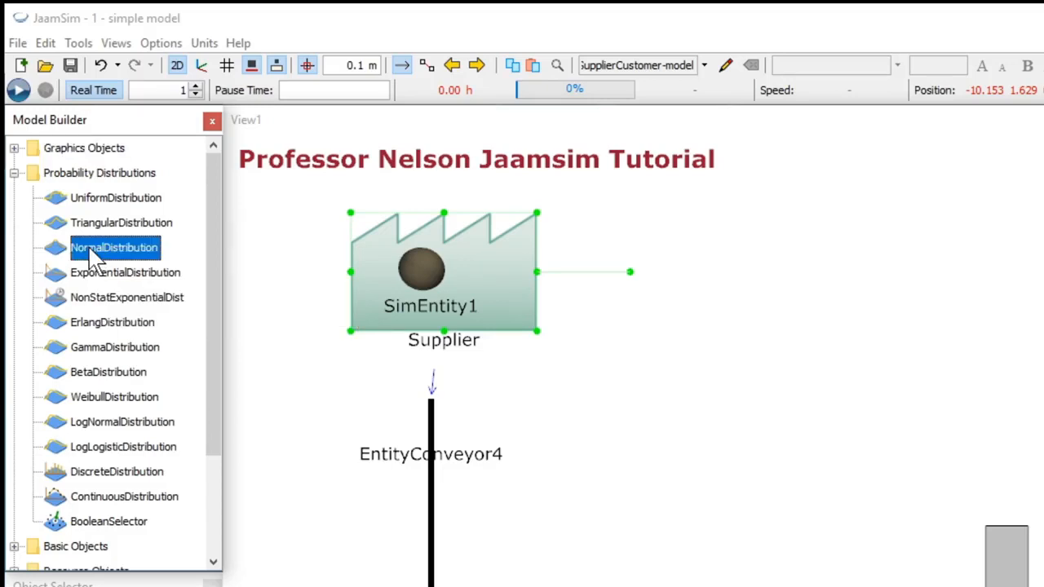
Place NormalDistribution1 beside the Supplier, moving SimEntity1 aside, and select it for editing
{"action": "left_click_drag", "start_coordinate": [114, 248], "coordinate": [607, 313]}
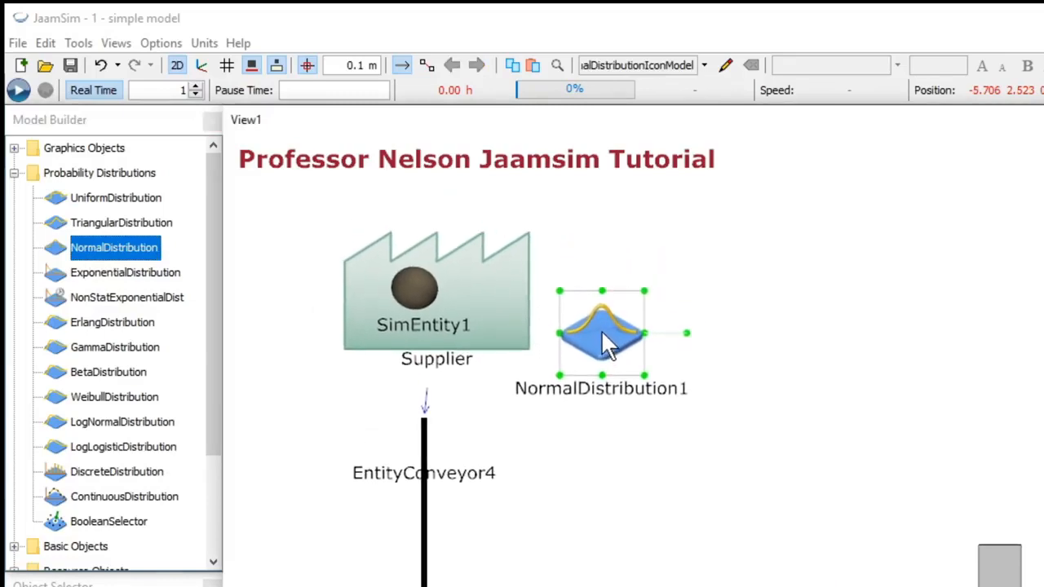
{"action": "left_click", "coordinate": [419, 290]}
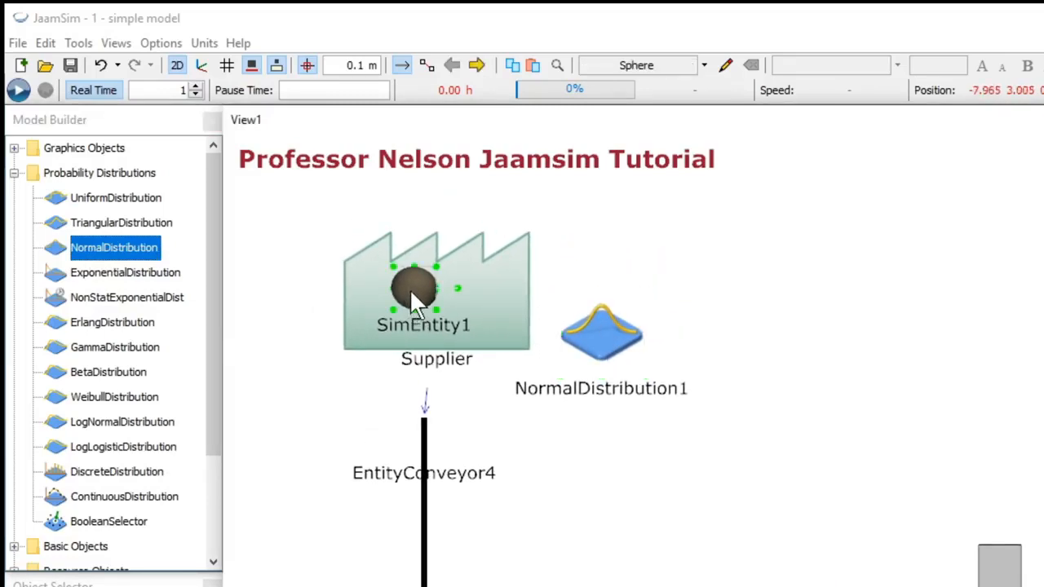
{"action": "left_click_drag", "start_coordinate": [416, 290], "coordinate": [604, 252]}
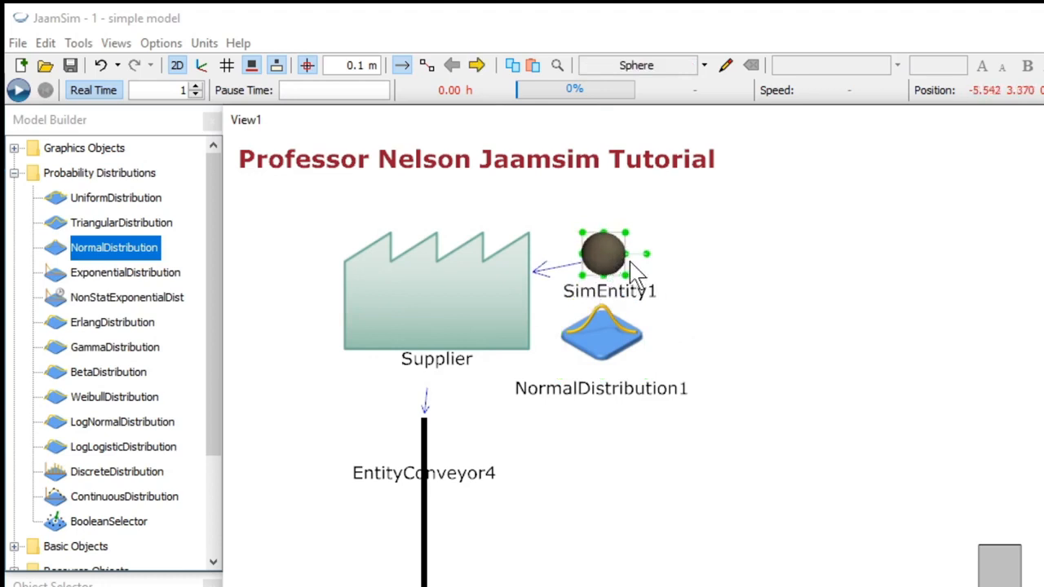
{"action": "mouse_move", "coordinate": [822, 372]}
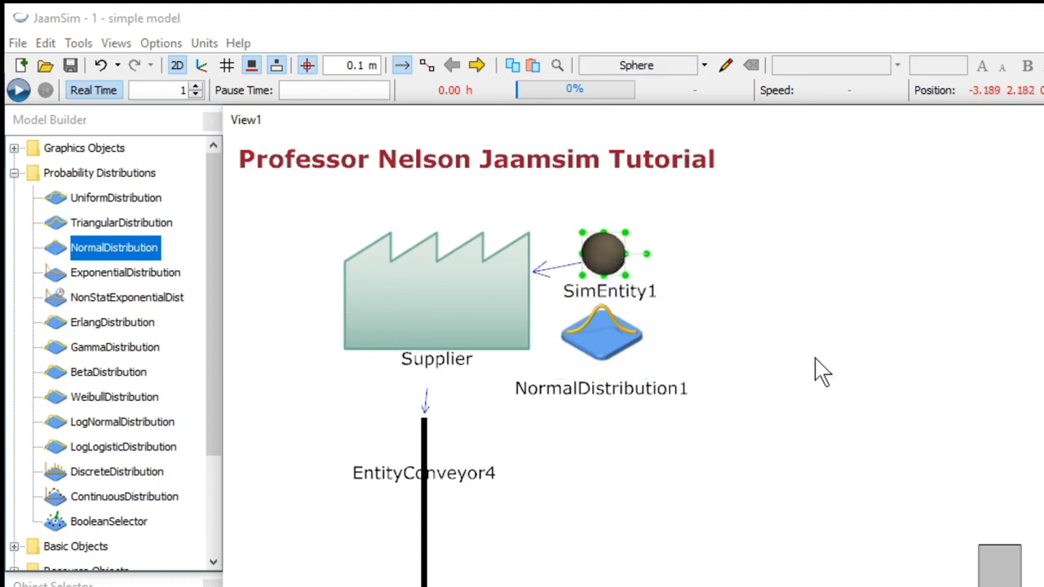
{"action": "mouse_move", "coordinate": [726, 390]}
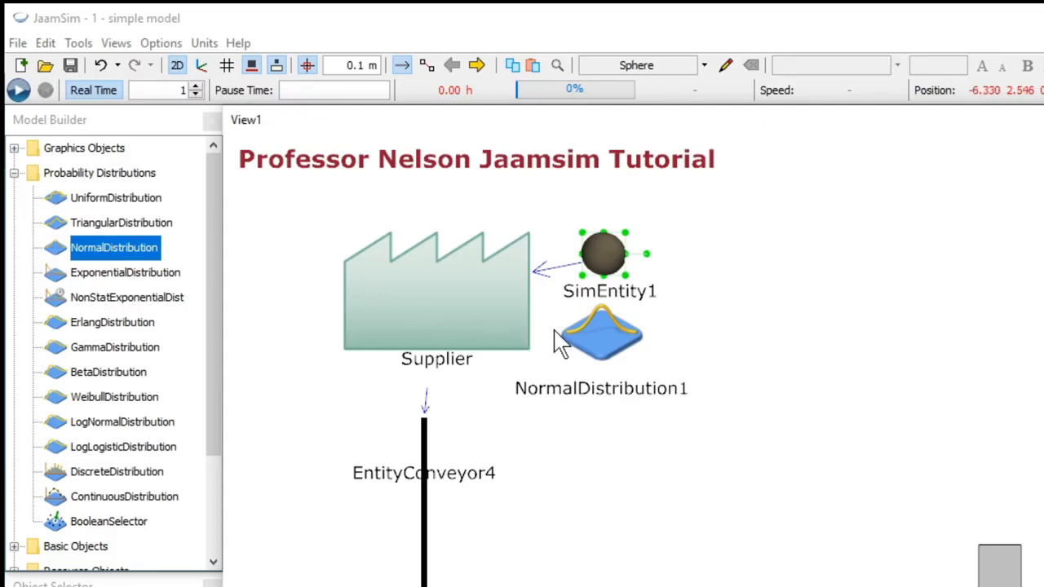
{"action": "left_click", "coordinate": [604, 341]}
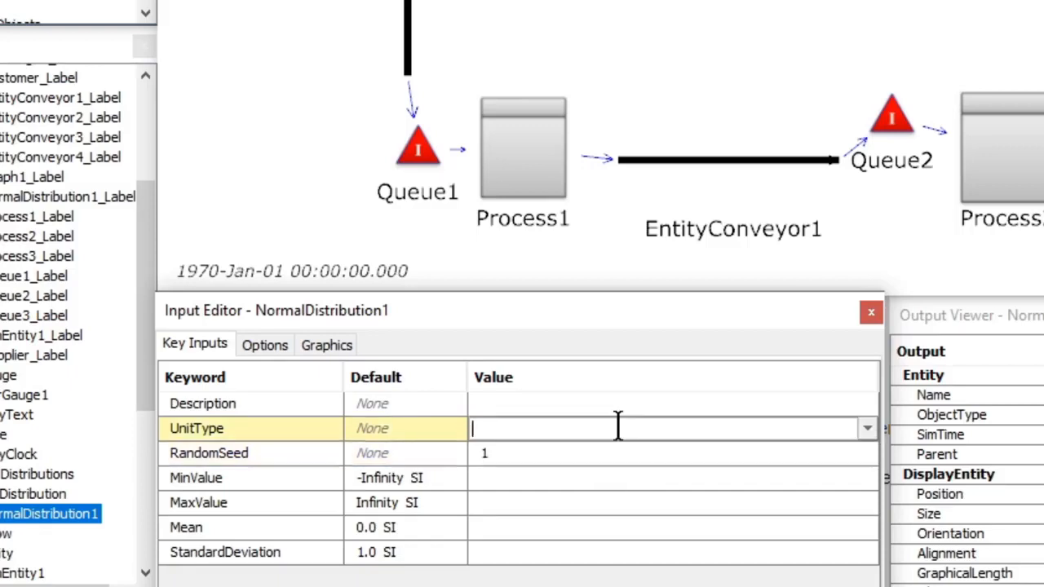
Give NormalDistribution1 time units with MinValue 3 s, MaxValue 12 s, Mean 5 s and StandardDeviation 1 s
{"action": "left_click", "coordinate": [865, 429]}
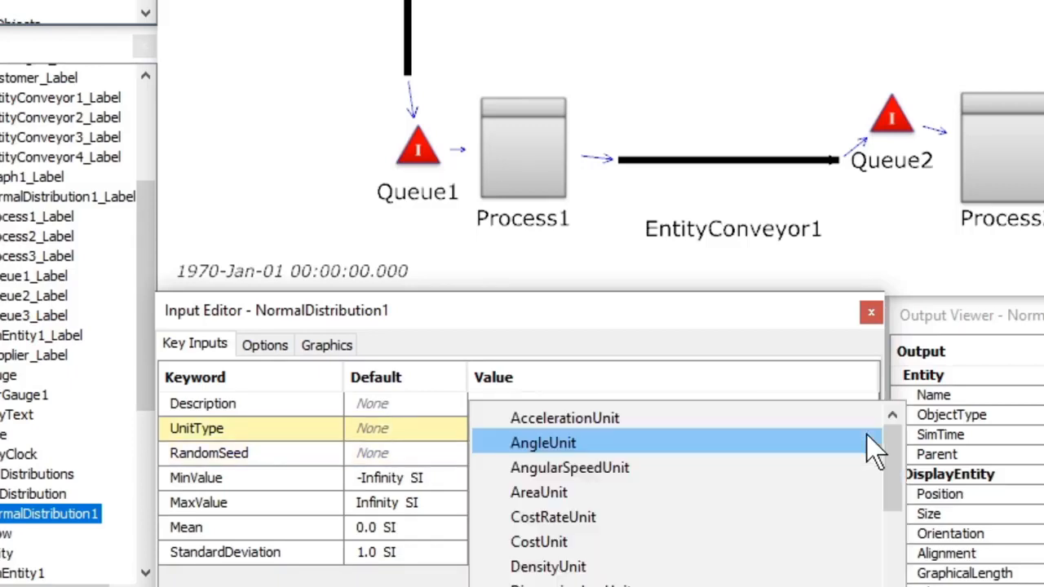
{"action": "scroll", "scroll_direction": "down", "scroll_amount": 3}
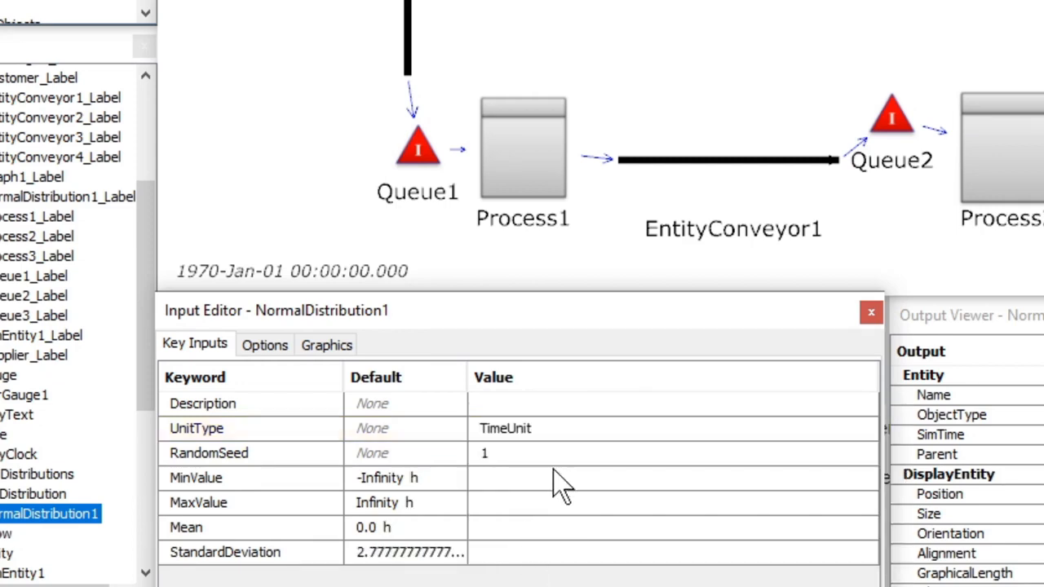
{"action": "left_click", "coordinate": [555, 478]}
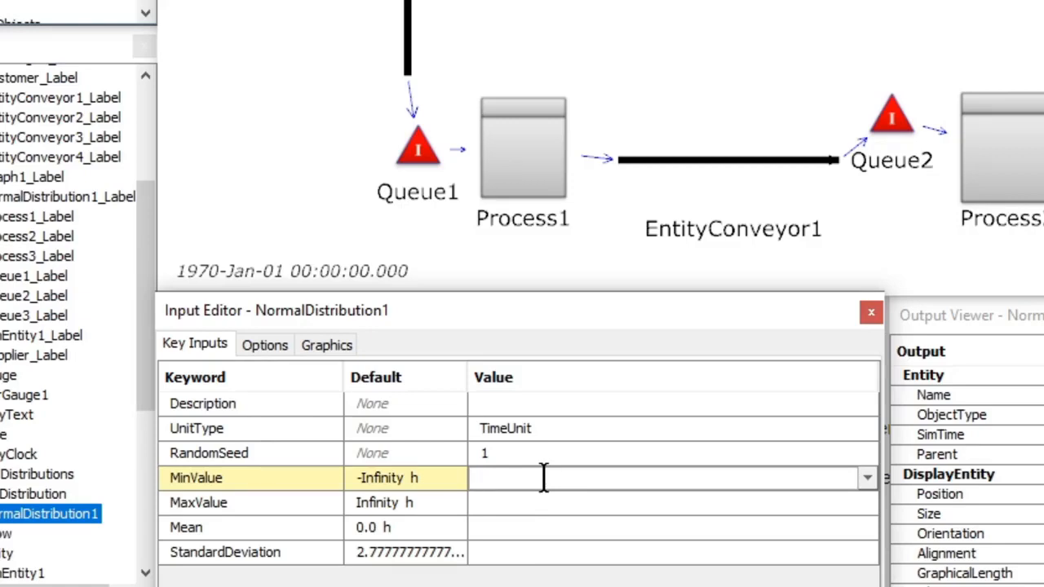
{"action": "type", "text": "3 s"}
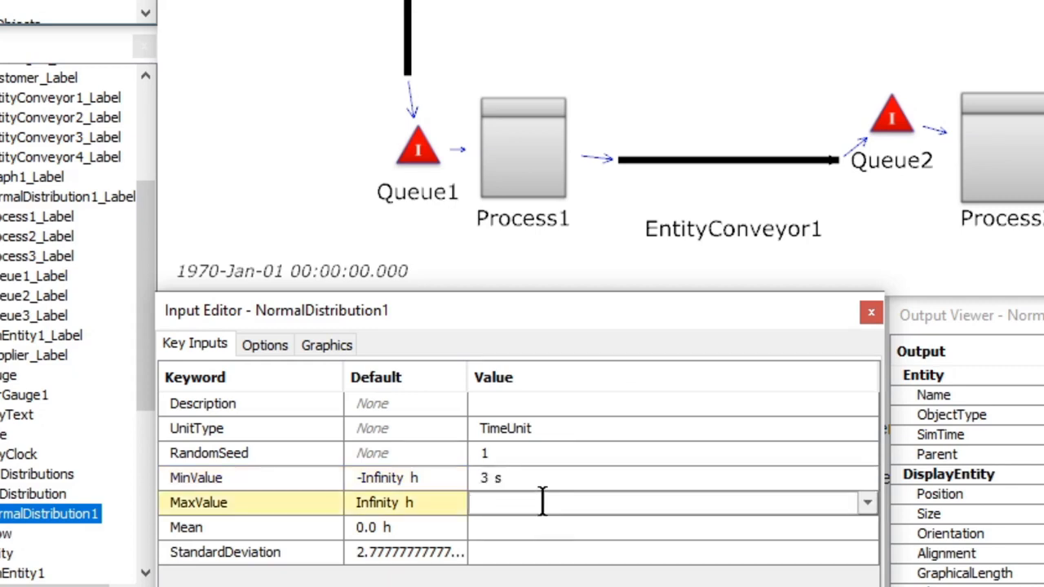
{"action": "type", "text": "10"}
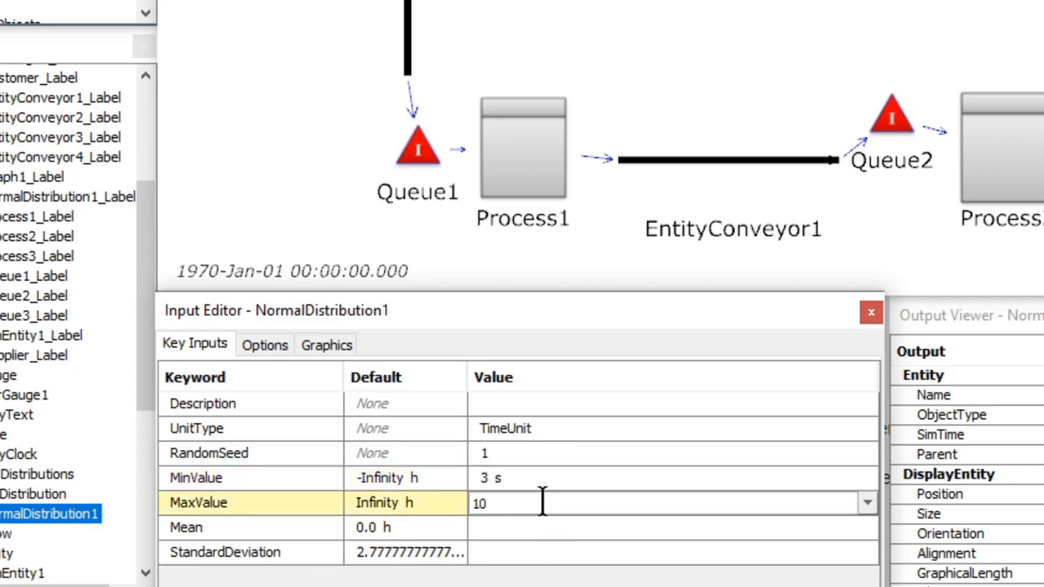
{"action": "type", "text": "s"}
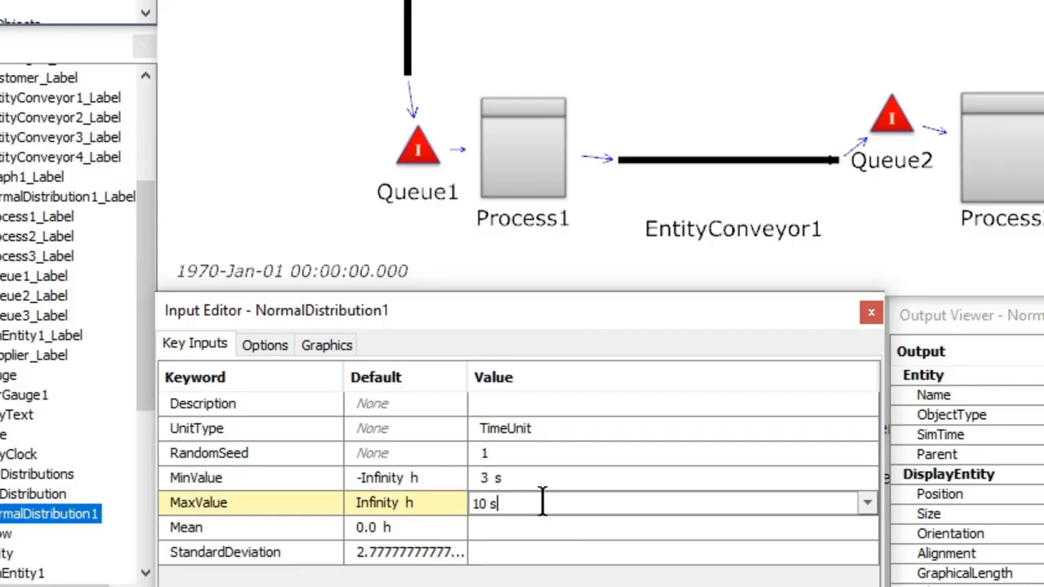
{"action": "type", "text": "12 s"}
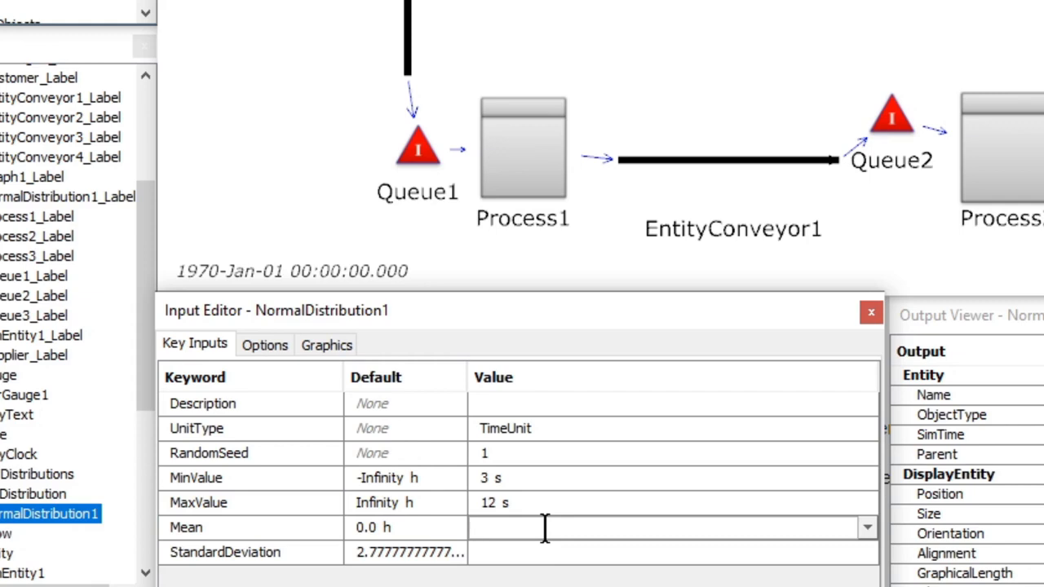
{"action": "type", "text": "6 s"}
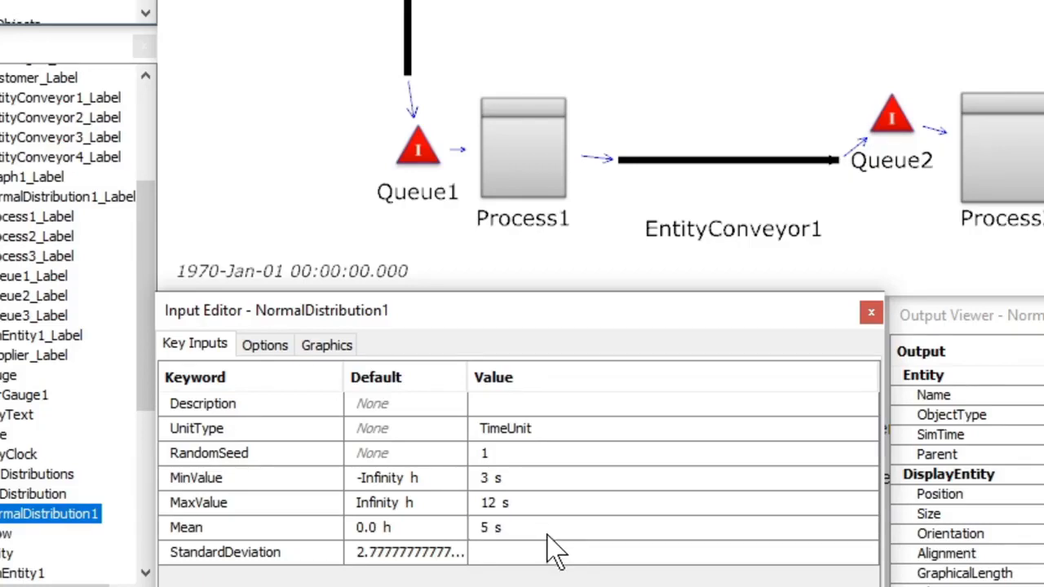
{"action": "left_click", "coordinate": [545, 551]}
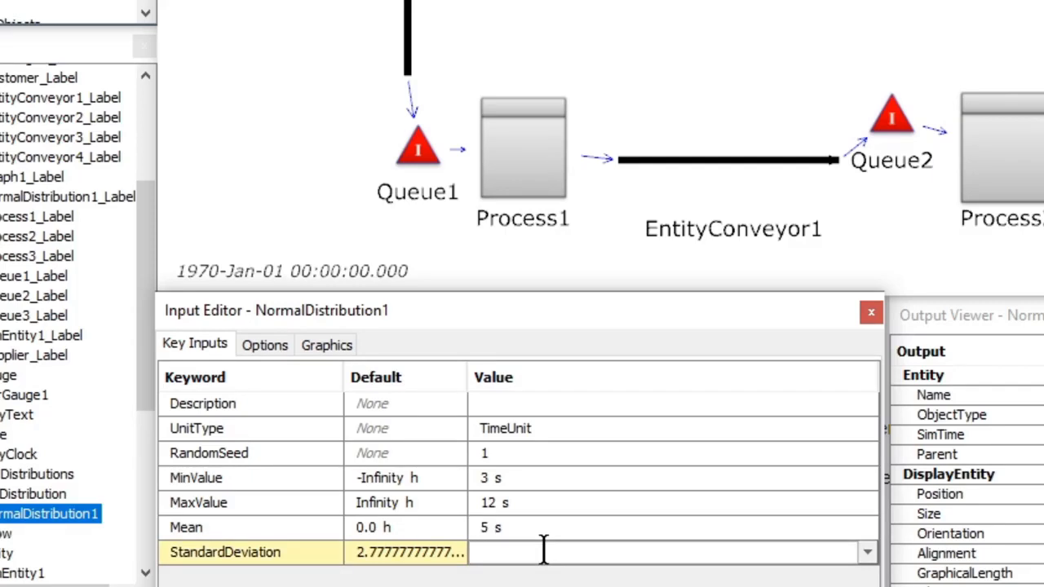
{"action": "type", "text": "1 s"}
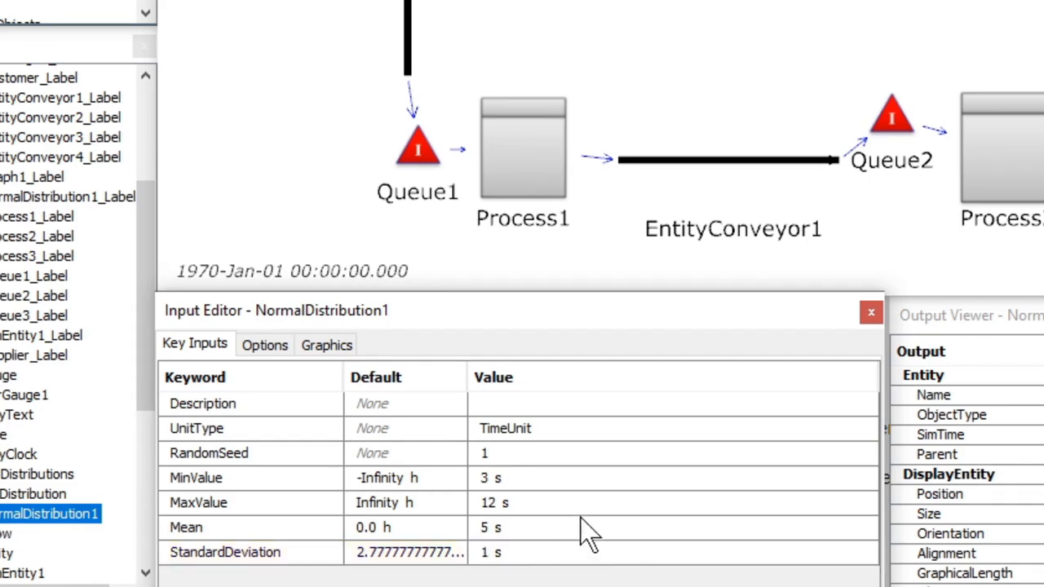
{"action": "mouse_move", "coordinate": [585, 530]}
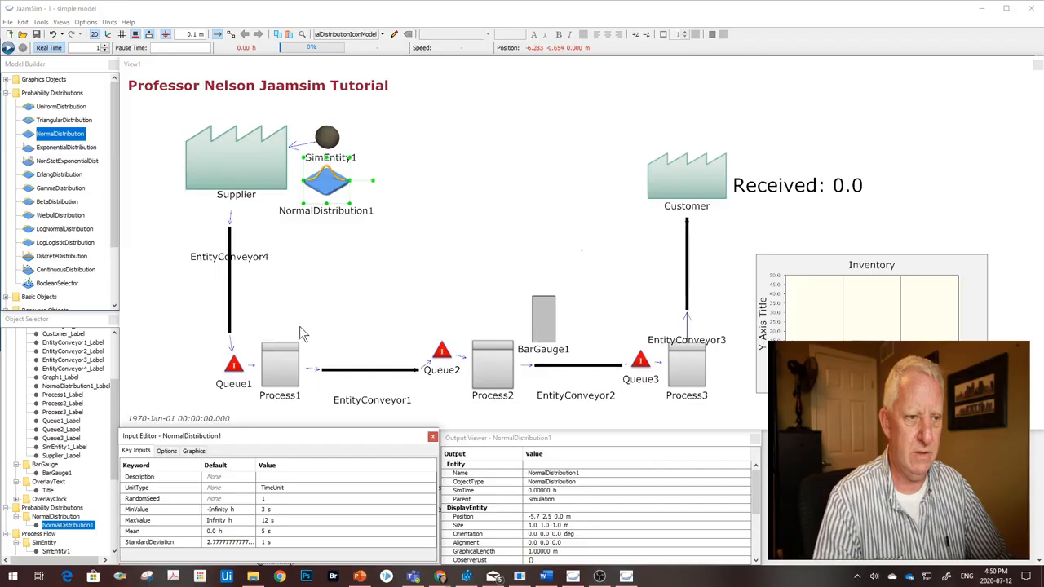
{"action": "mouse_move", "coordinate": [238, 173]}
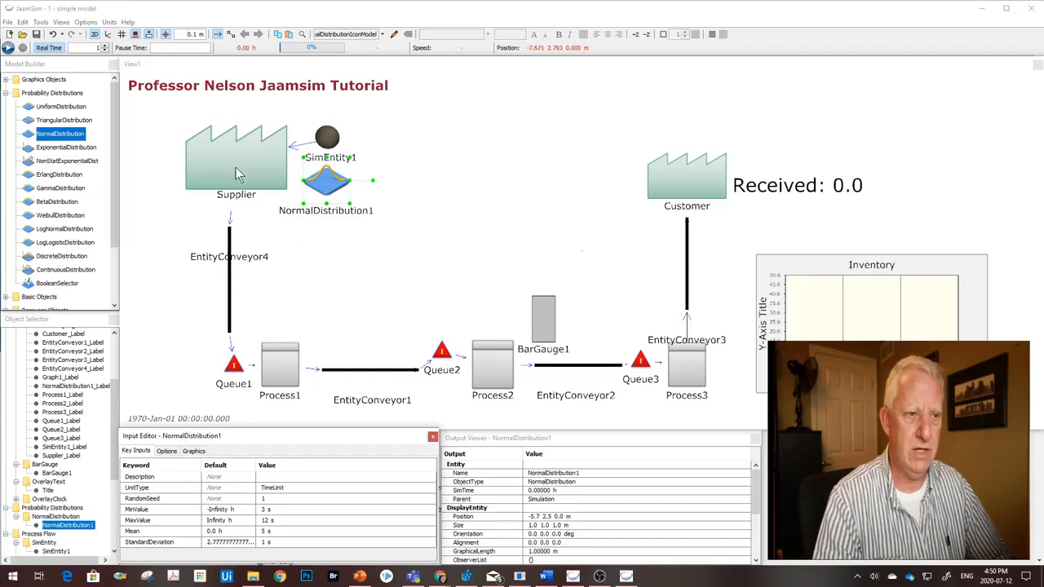
Rename the distribution 'Arrival Times', dismiss the invalid-name error, and retype it as 'ArrivalTimes'
{"action": "left_click", "coordinate": [237, 163]}
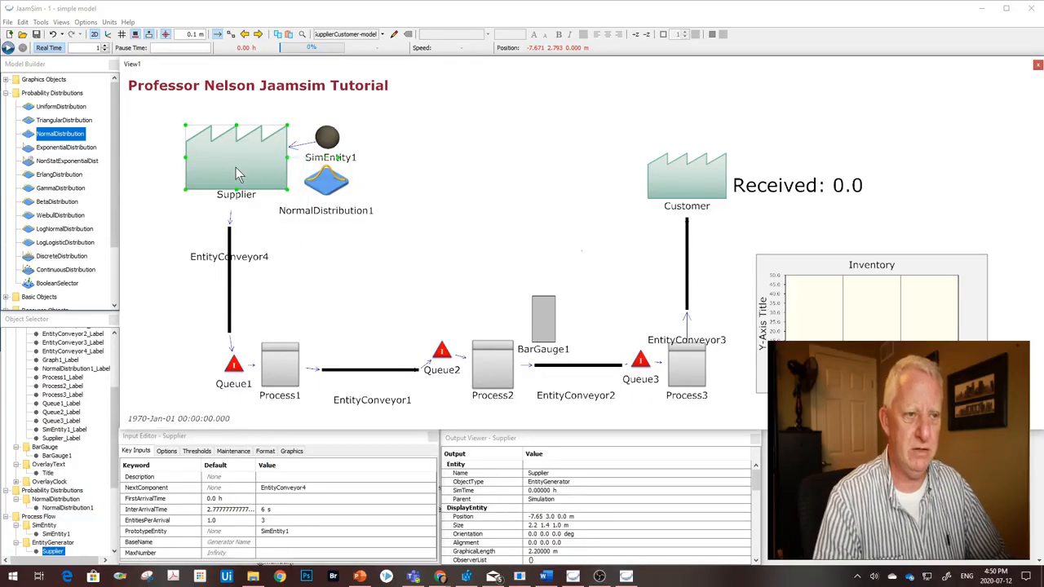
{"action": "left_click", "coordinate": [326, 210]}
{"action": "type", "text": "Arrival T"}
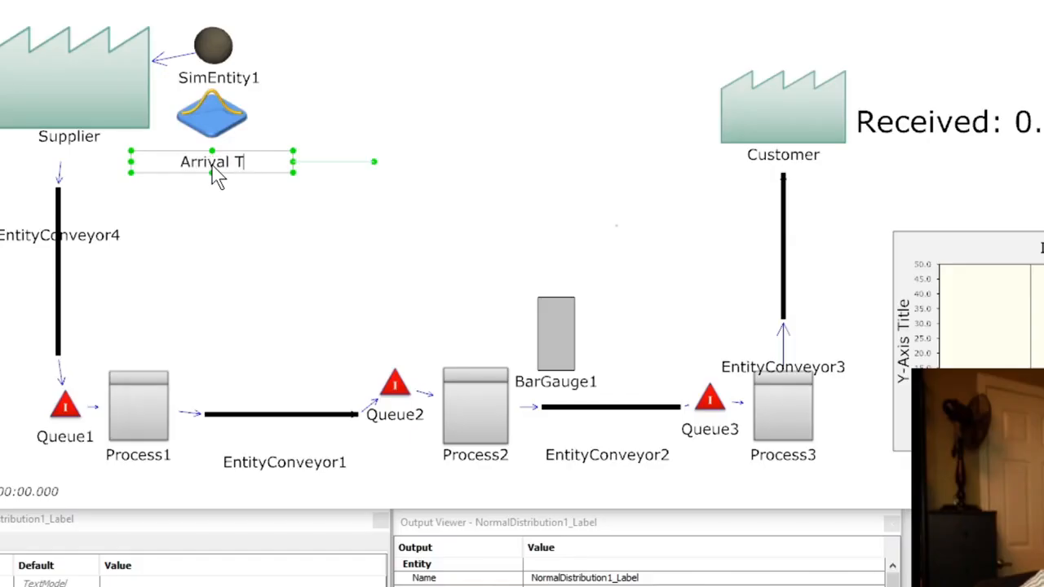
{"action": "type", "text": "imes"}
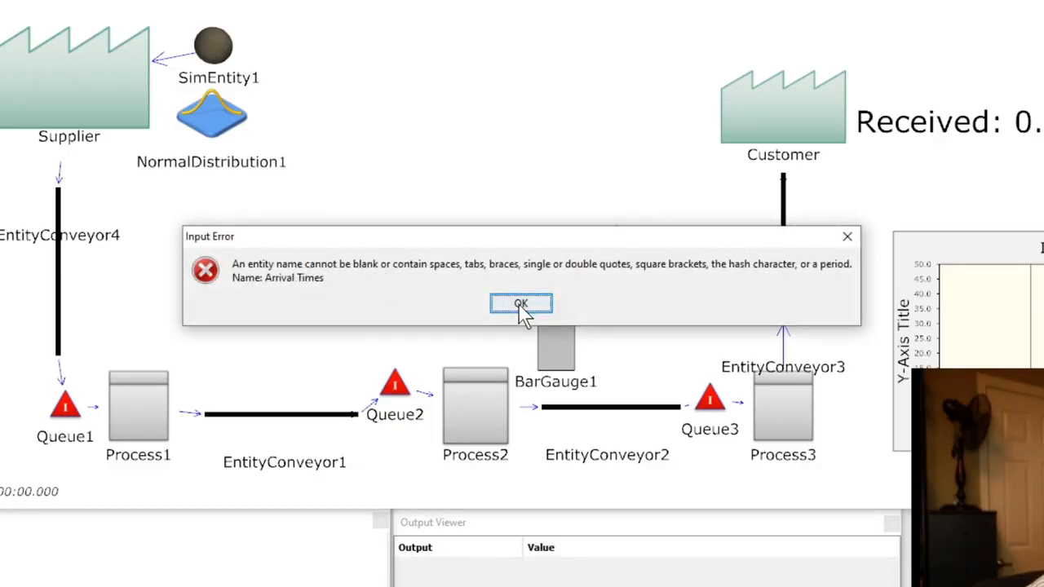
{"action": "left_click", "coordinate": [522, 304]}
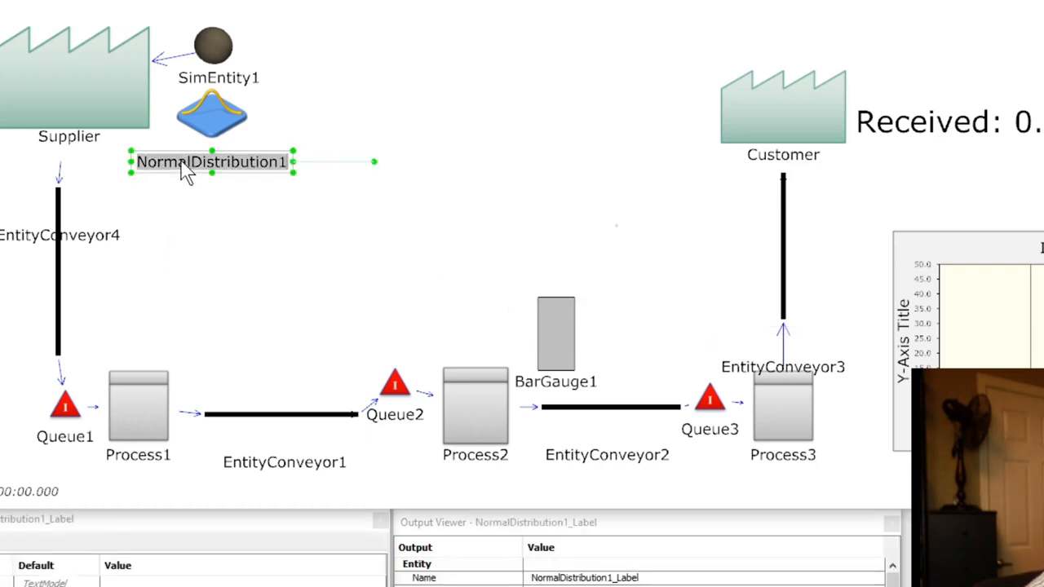
{"action": "type", "text": "A"}
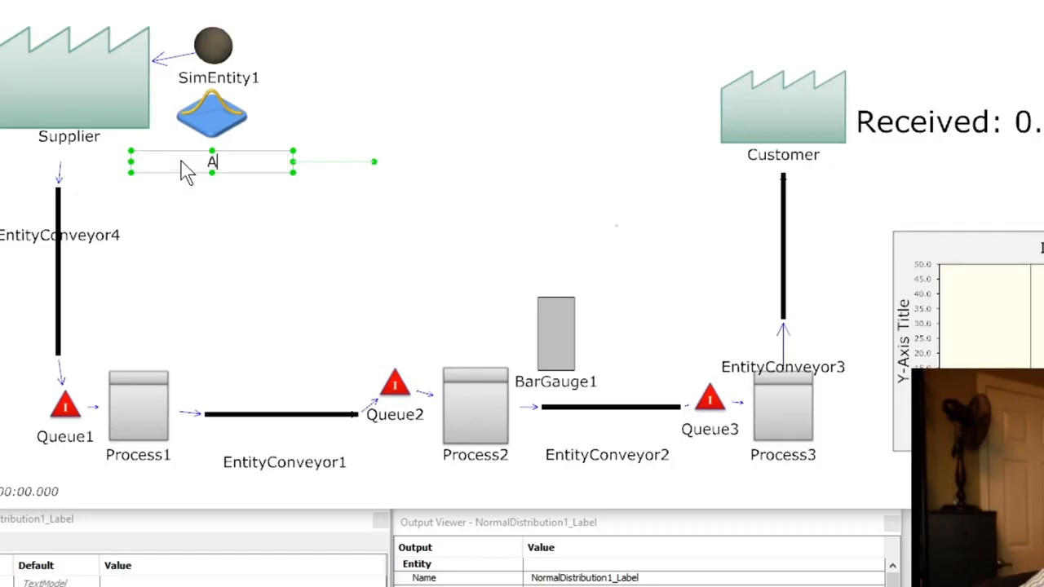
{"action": "type", "text": "rrivalTimes"}
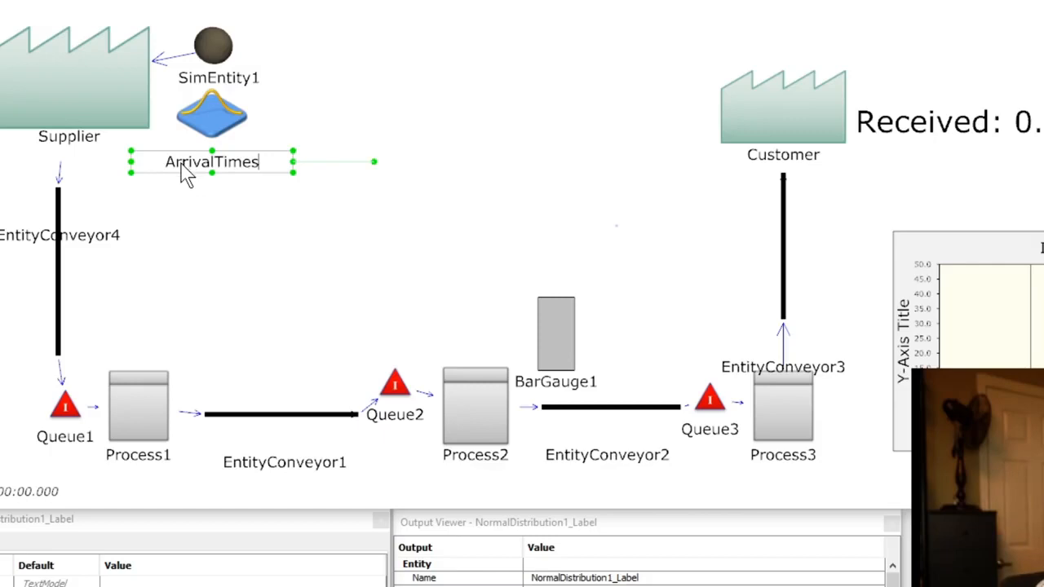
{"action": "mouse_move", "coordinate": [227, 173]}
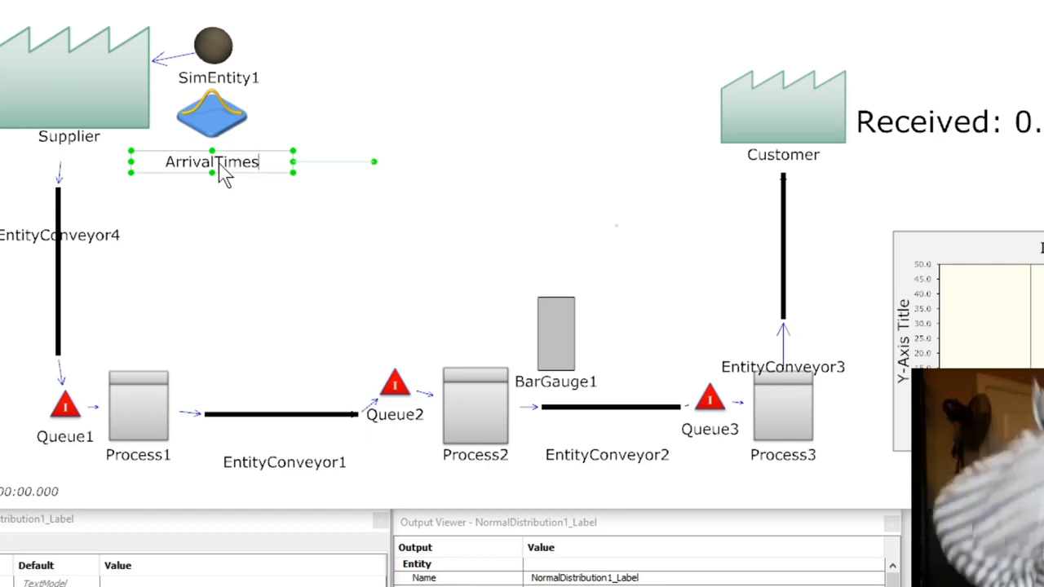
{"action": "mouse_move", "coordinate": [167, 181]}
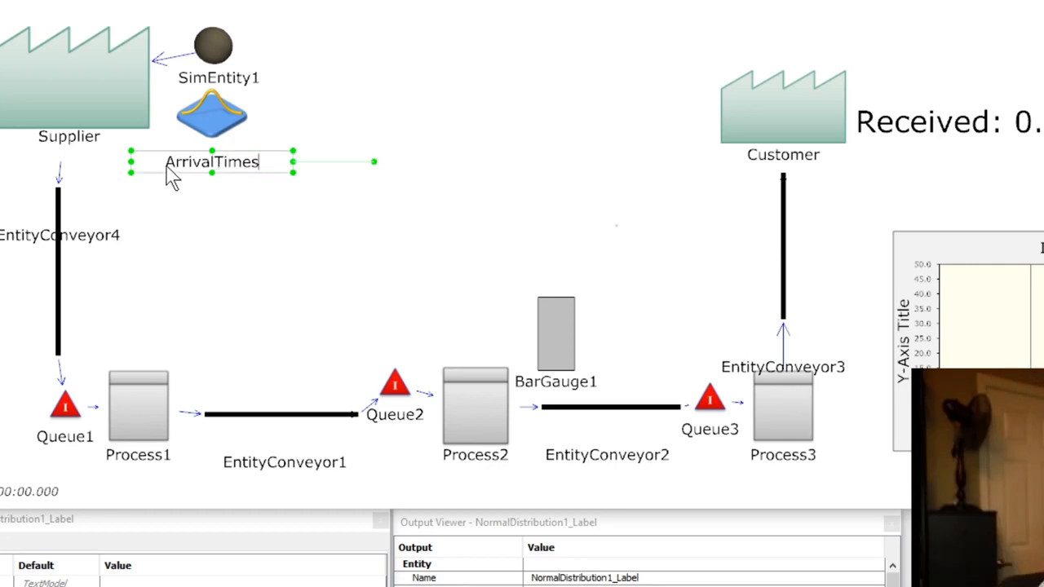
{"action": "mouse_move", "coordinate": [261, 189]}
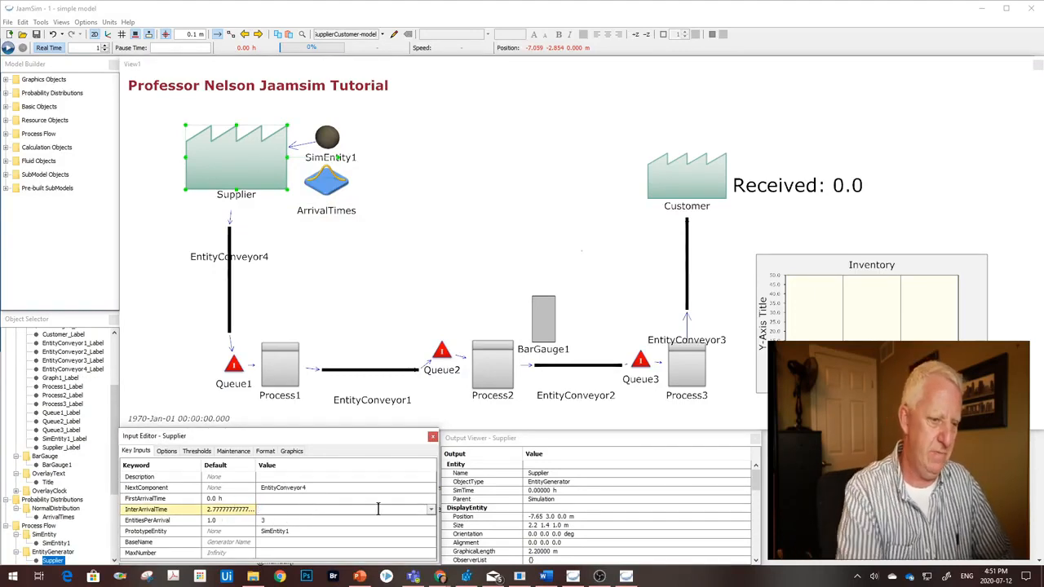
Set Supplier's InterArrivalTime to ArrivalTimes and run the simulation past the save prompt
{"action": "left_click", "coordinate": [427, 509]}
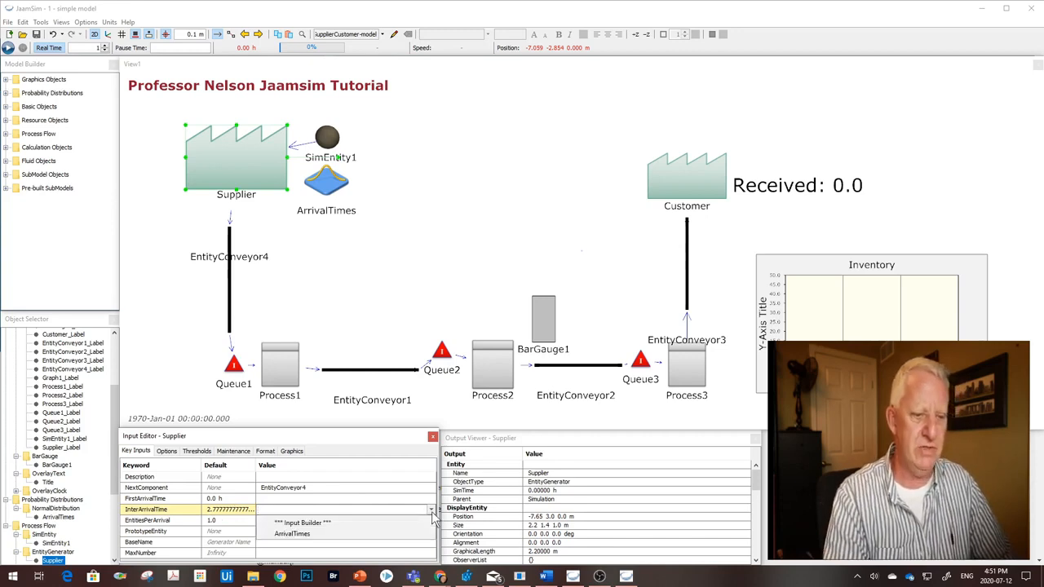
{"action": "left_click", "coordinate": [292, 532]}
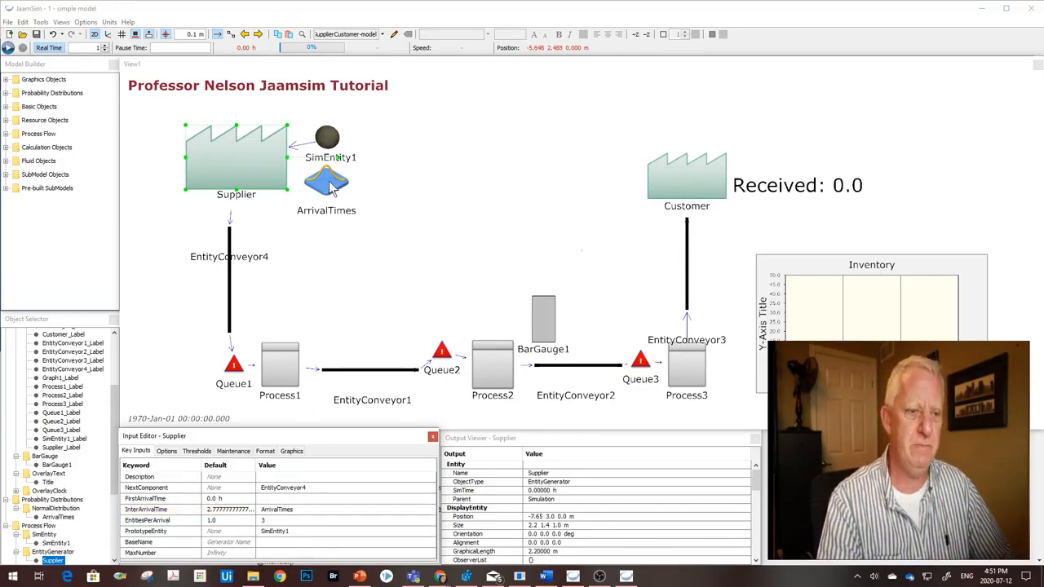
{"action": "left_click", "coordinate": [16, 39]}
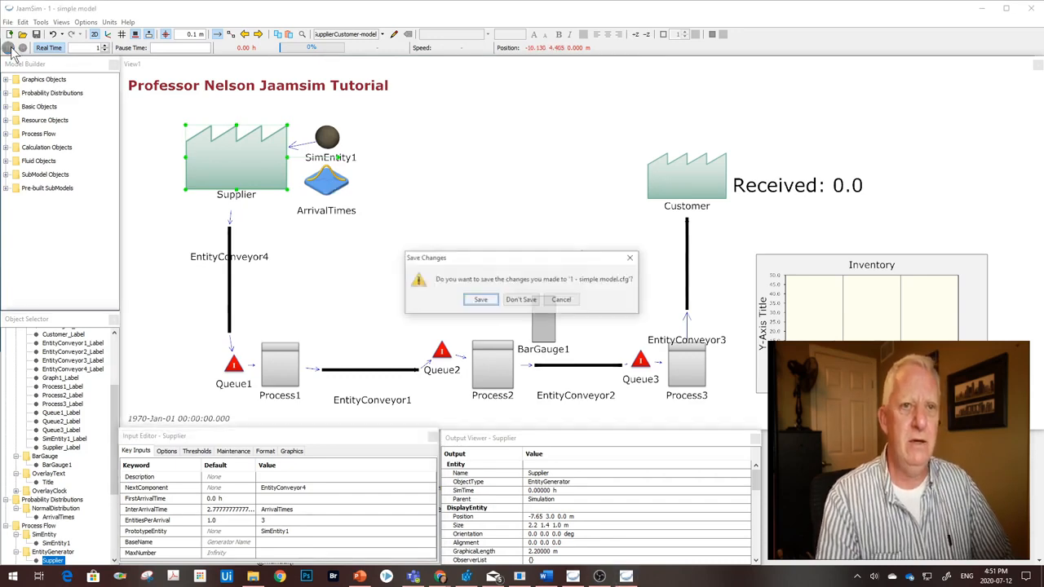
{"action": "left_click", "coordinate": [522, 300]}
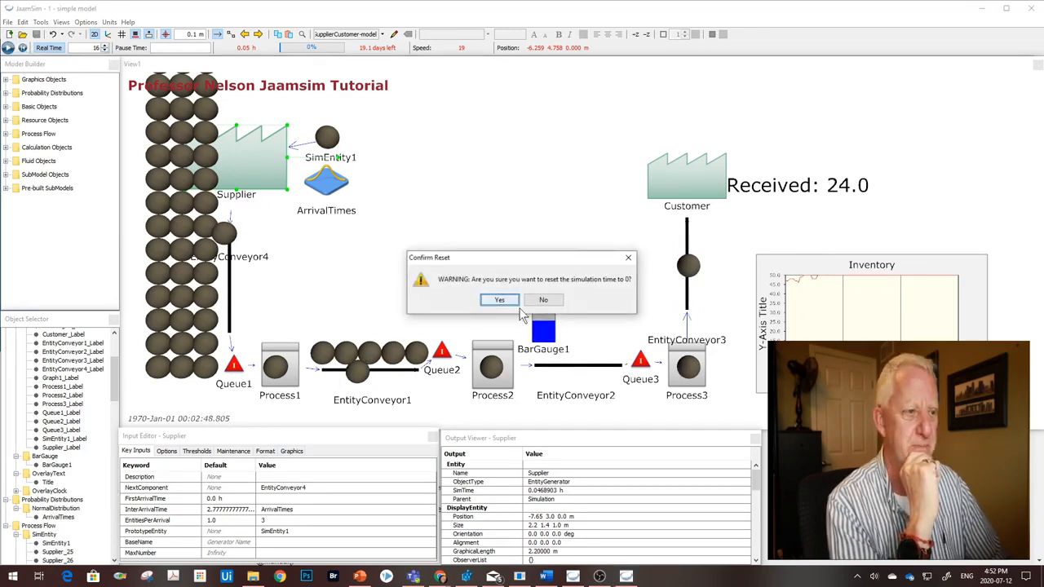
Reset the run, raise ArrivalTimes' MaxValue and Mean, and rerun past the save prompt
{"action": "left_click", "coordinate": [499, 301]}
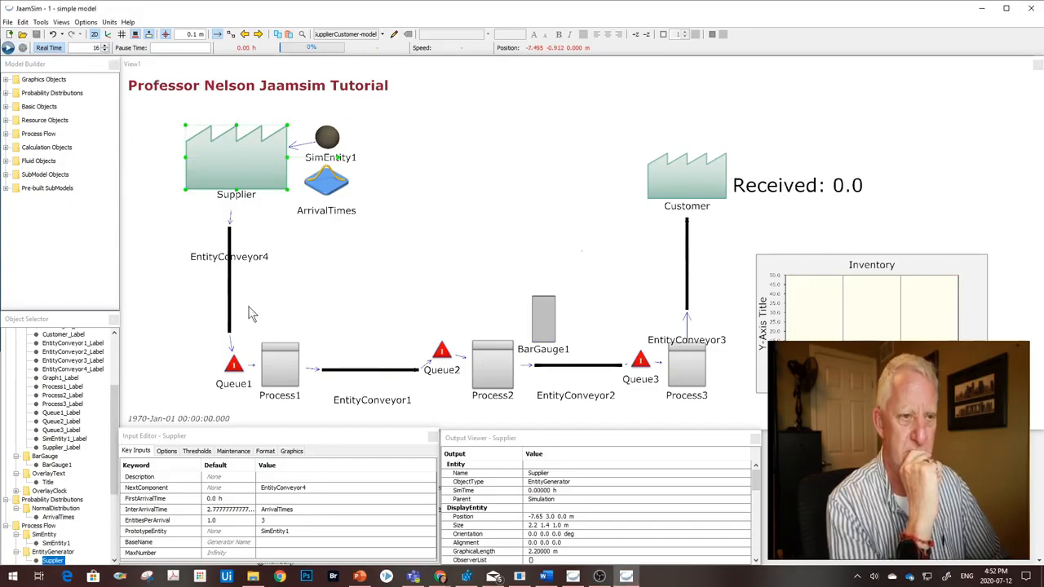
{"action": "left_click", "coordinate": [326, 180]}
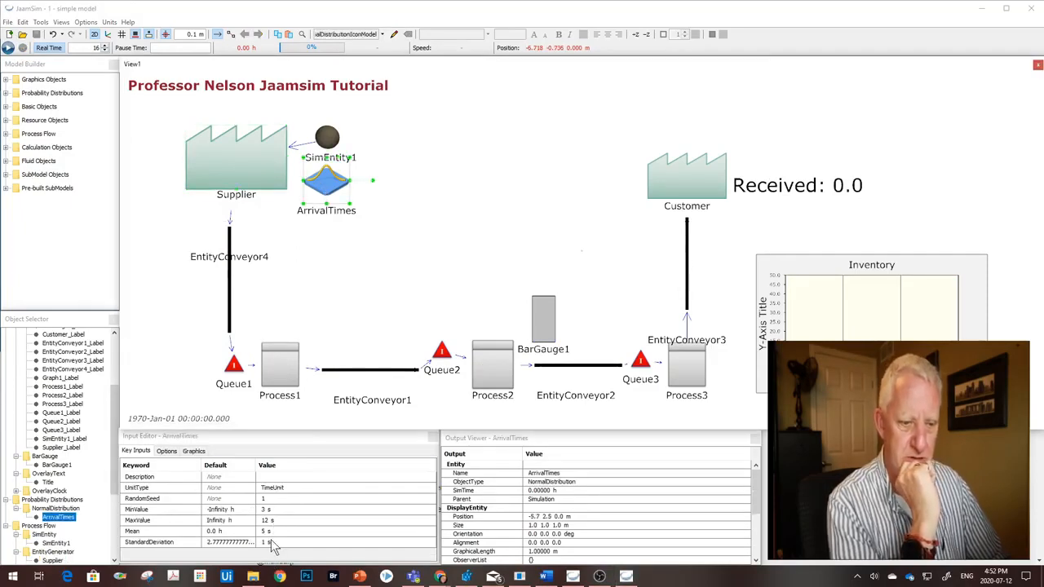
{"action": "left_click", "coordinate": [334, 532]}
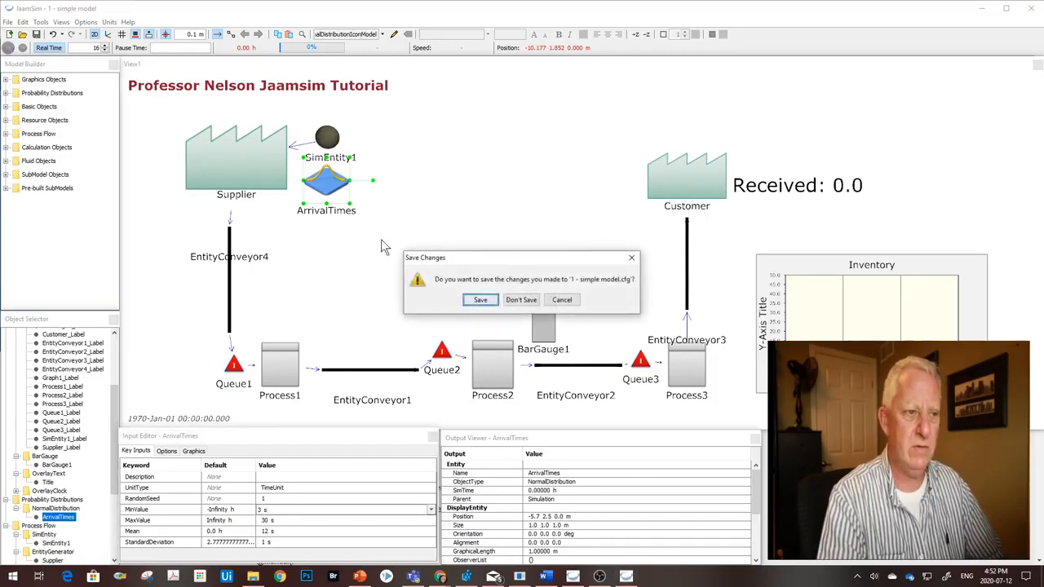
{"action": "left_click", "coordinate": [520, 300]}
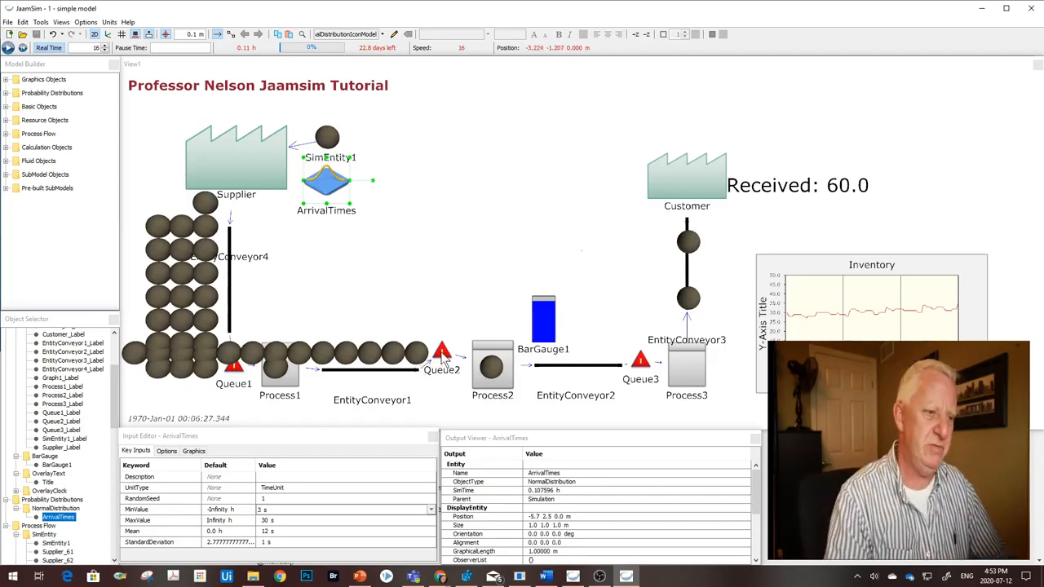
Set MaxPerLine to 3 in the Format settings of Queue2 and Queue3
{"action": "left_click", "coordinate": [440, 352]}
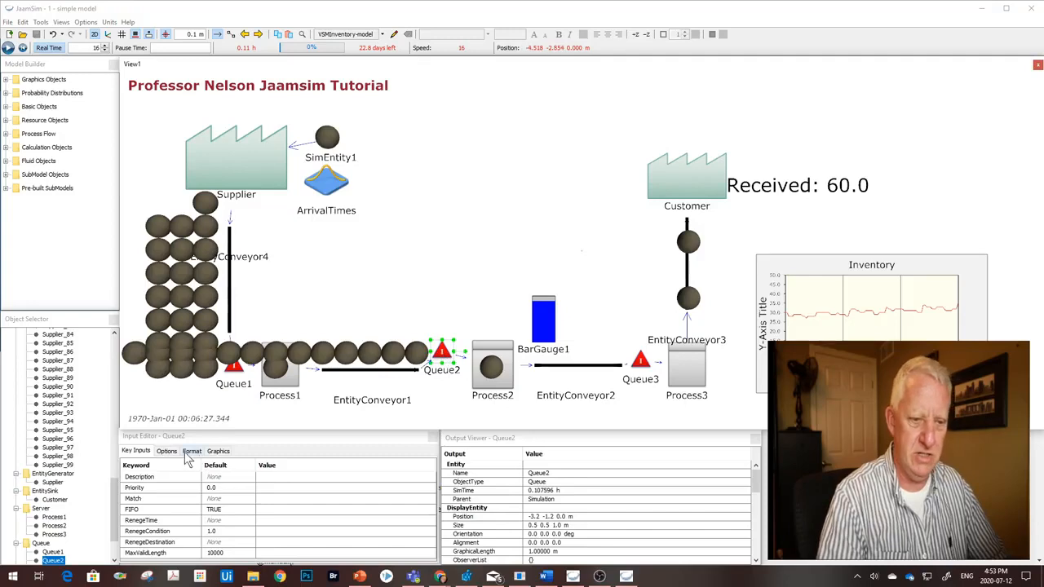
{"action": "left_click", "coordinate": [191, 450]}
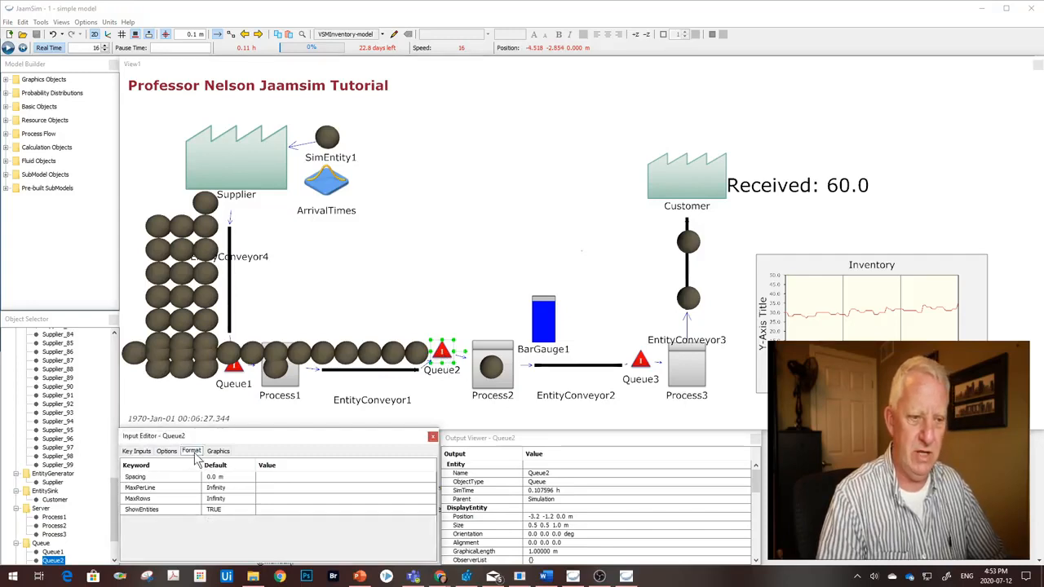
{"action": "left_click", "coordinate": [280, 487]}
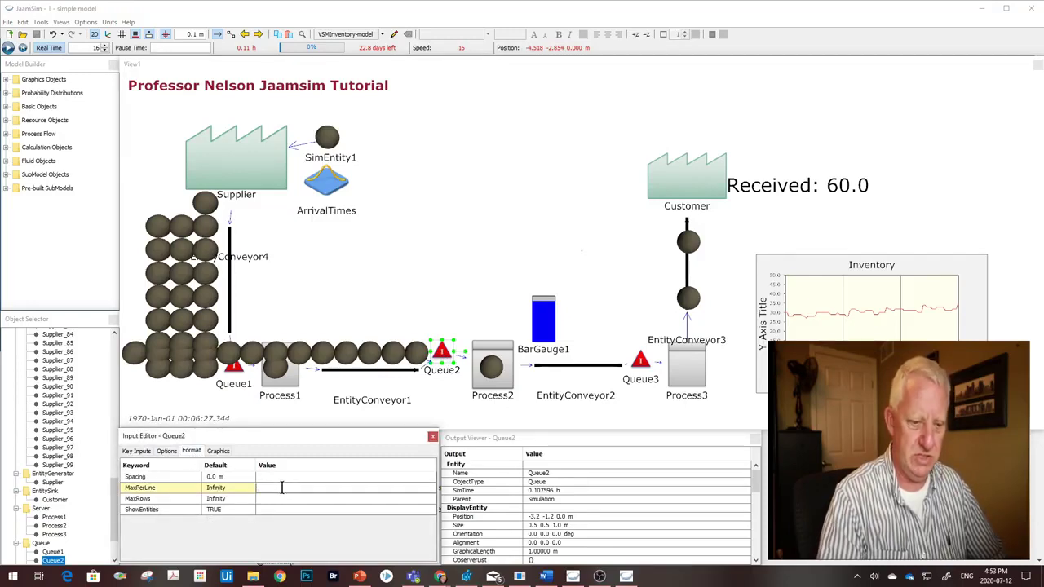
{"action": "type", "text": "3"}
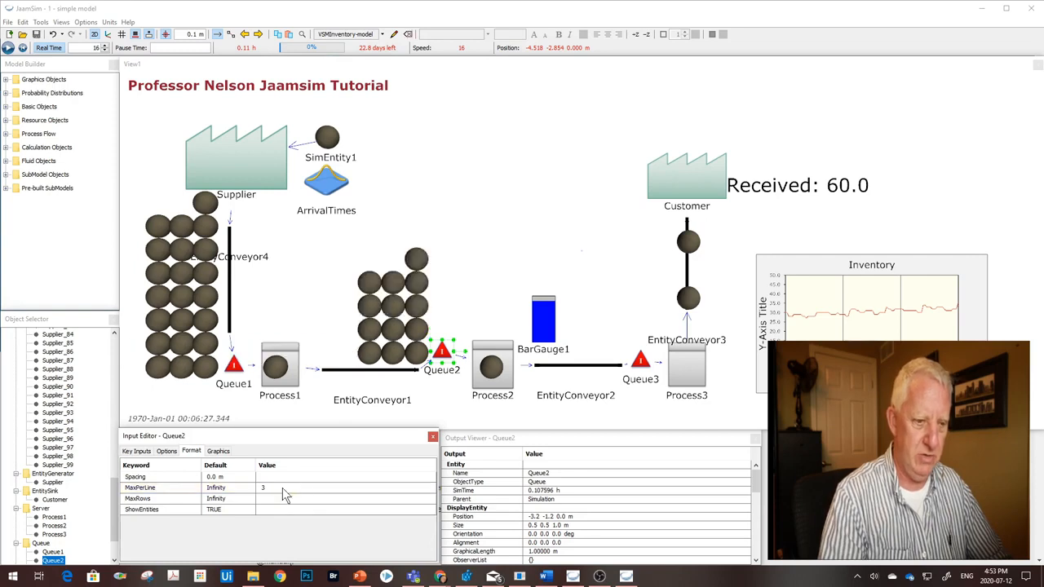
{"action": "left_click", "coordinate": [639, 362]}
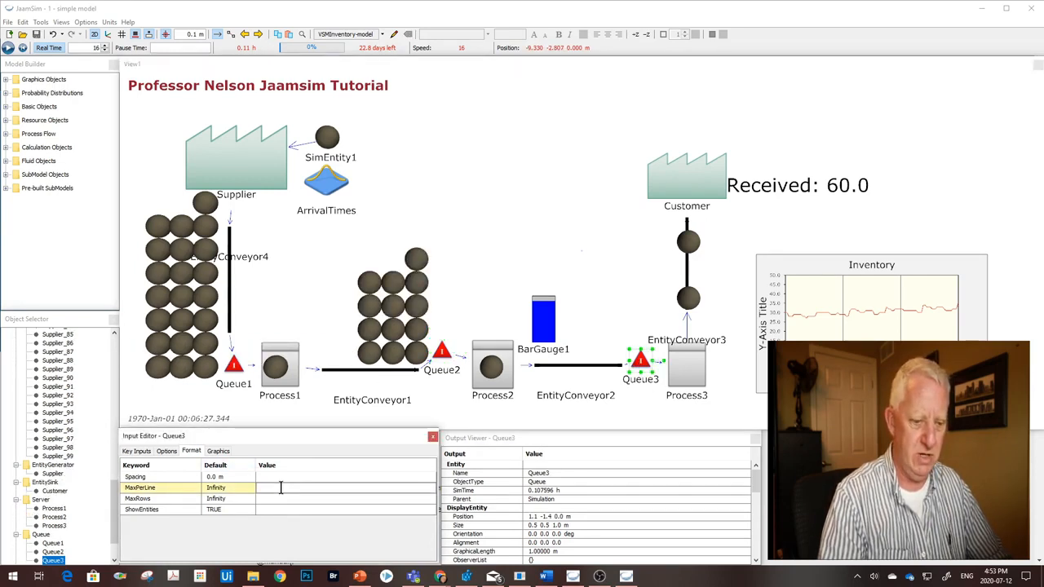
{"action": "type", "text": "3"}
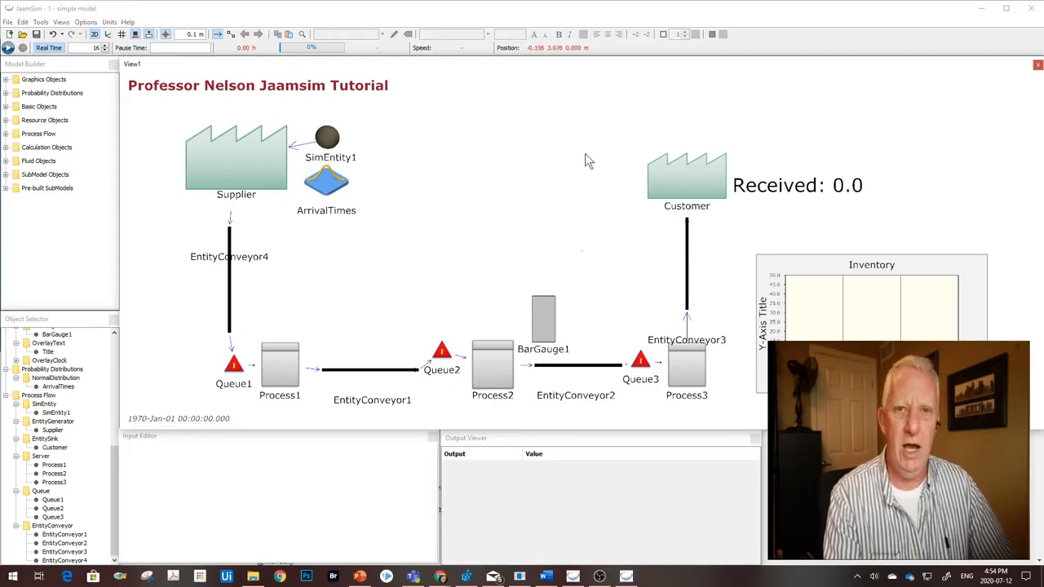
{"action": "mouse_move", "coordinate": [487, 158]}
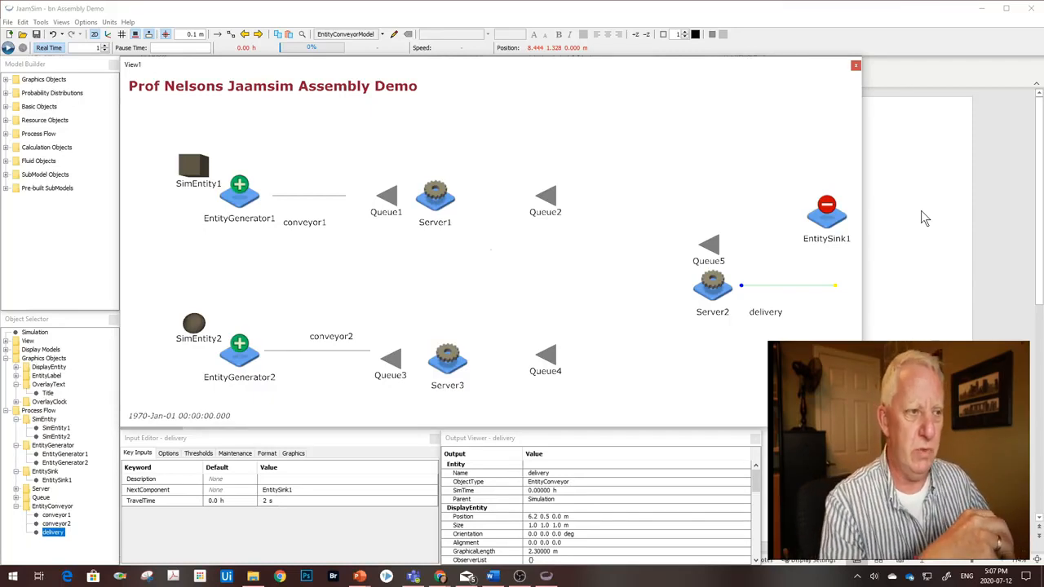
{"action": "mouse_move", "coordinate": [359, 155]}
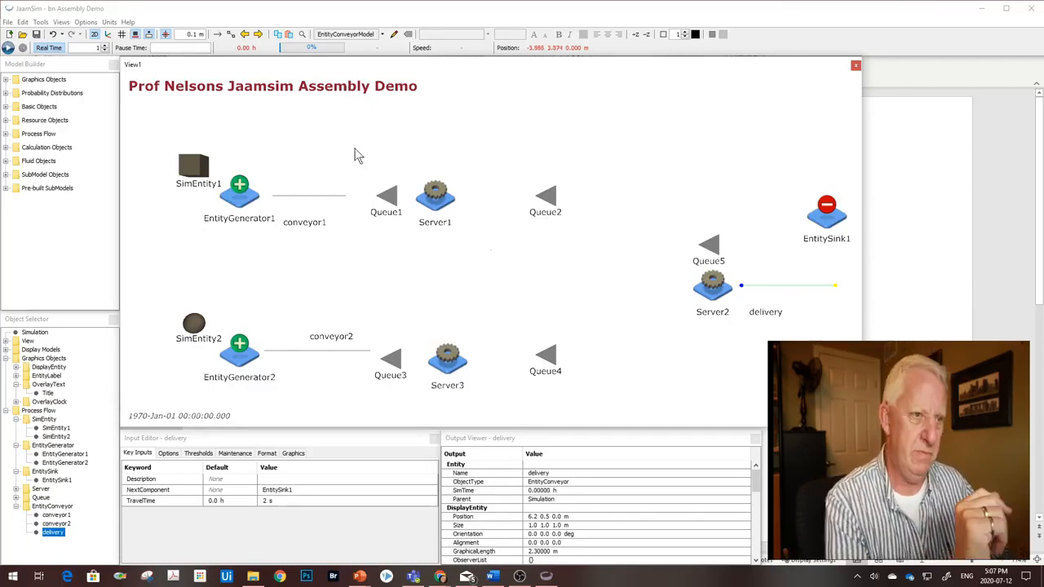
{"action": "mouse_move", "coordinate": [140, 114]}
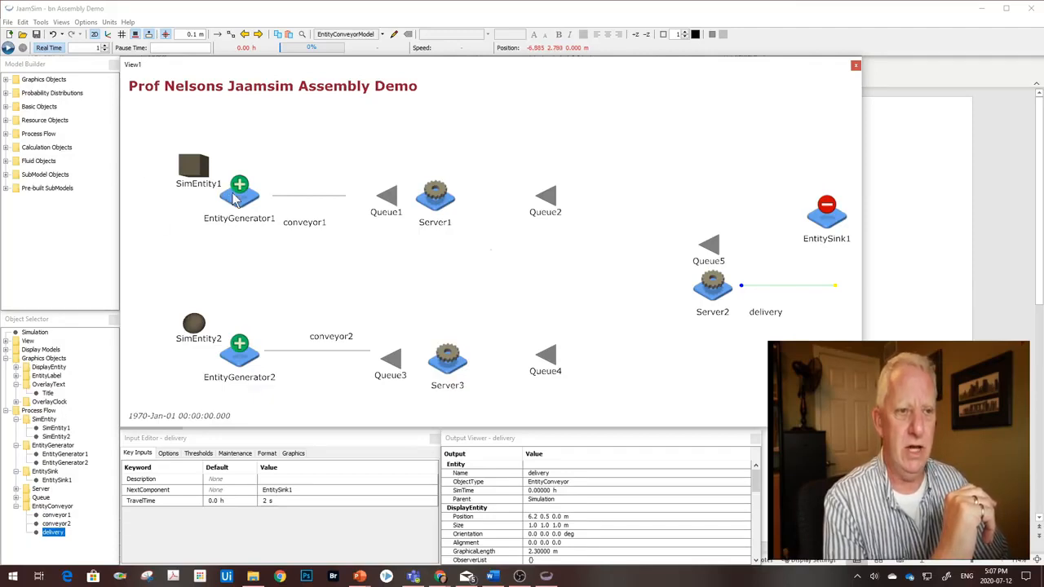
{"action": "mouse_move", "coordinate": [382, 209]}
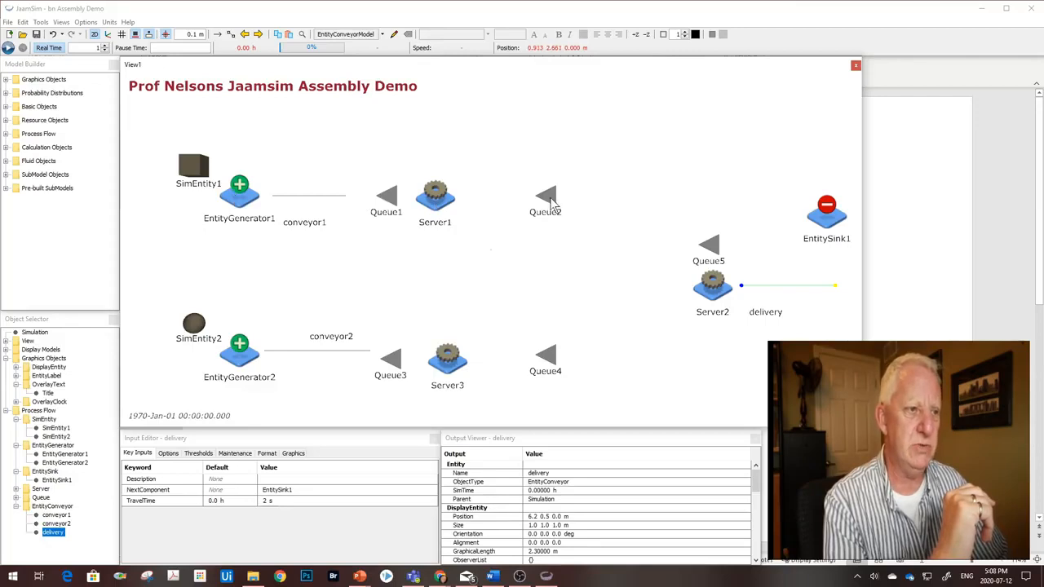
{"action": "mouse_move", "coordinate": [326, 408]}
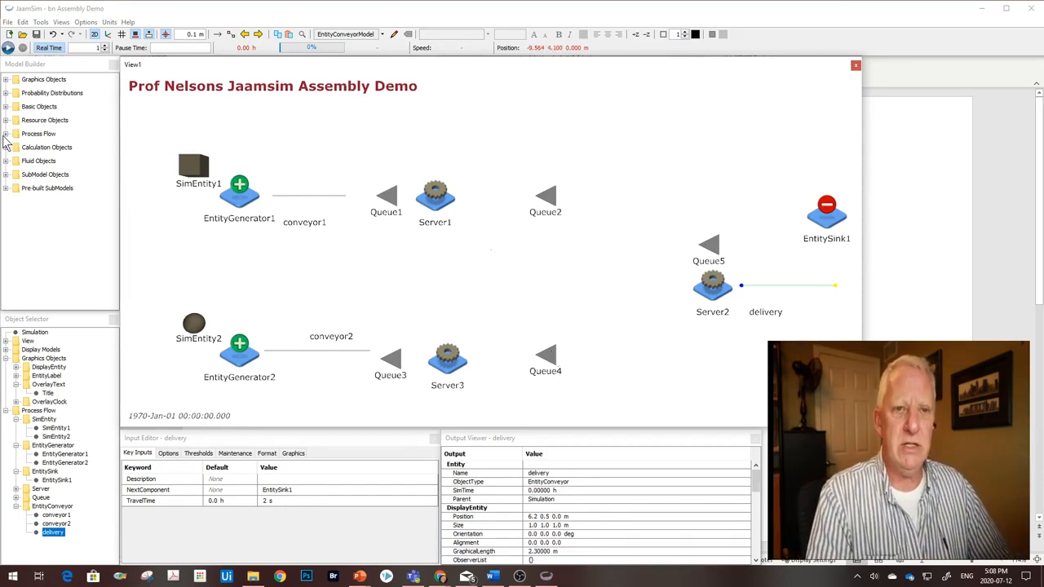
Add an Assemble object from Process Flow beside Queue5
{"action": "left_click", "coordinate": [39, 134]}
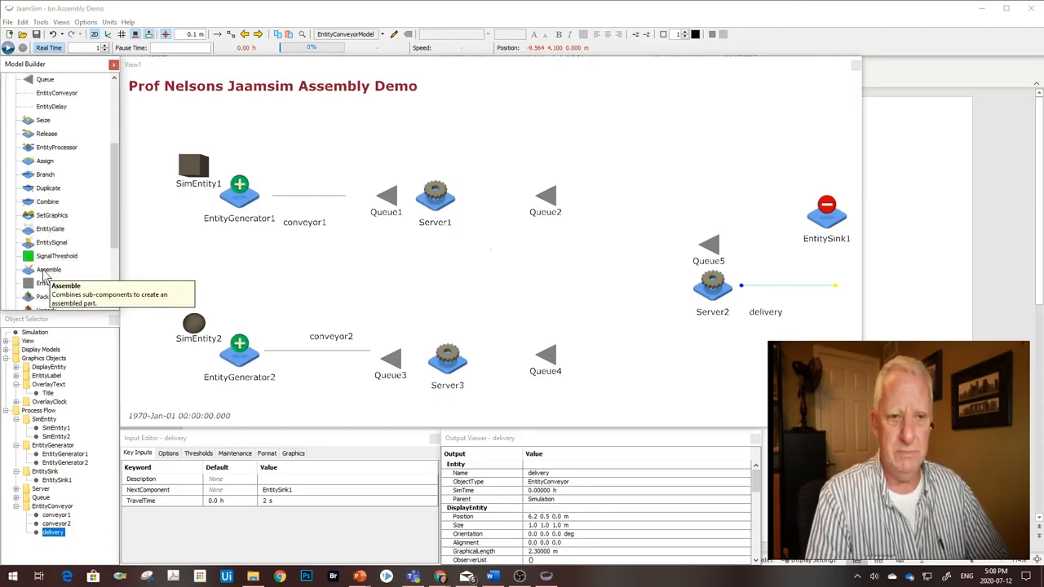
{"action": "left_click", "coordinate": [49, 269]}
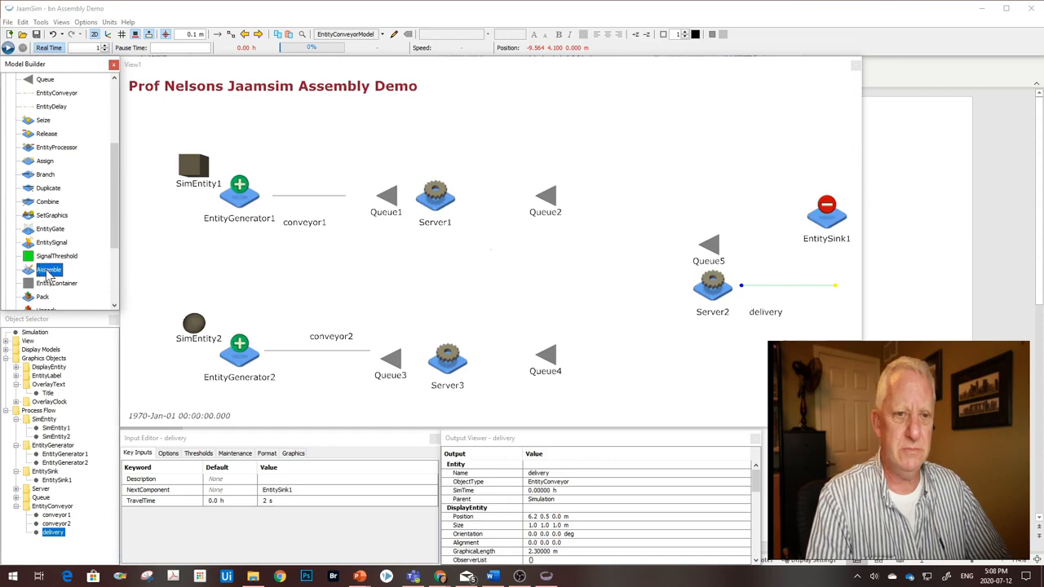
{"action": "left_click", "coordinate": [610, 274]}
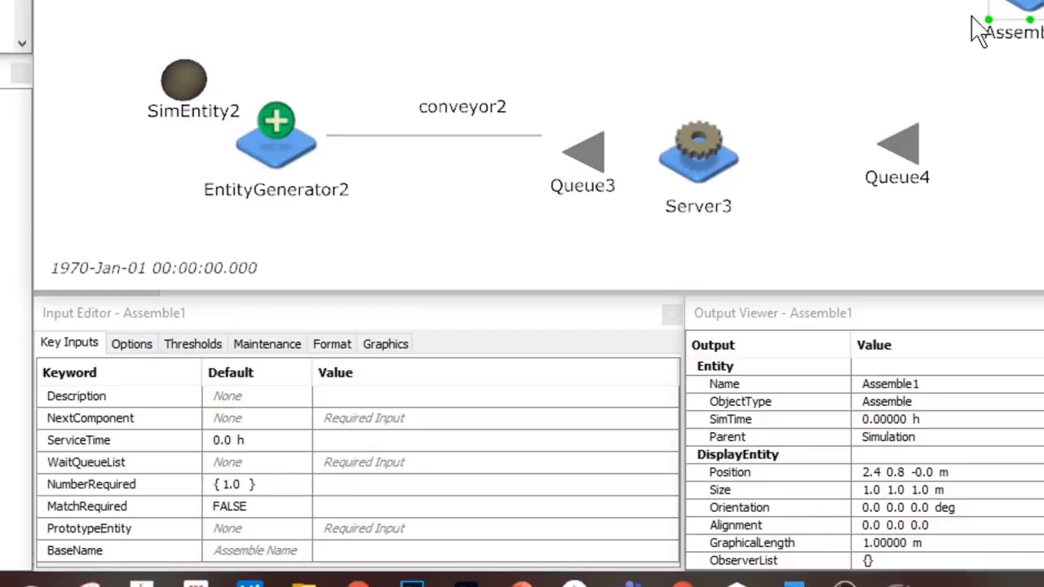
{"action": "mouse_move", "coordinate": [395, 441]}
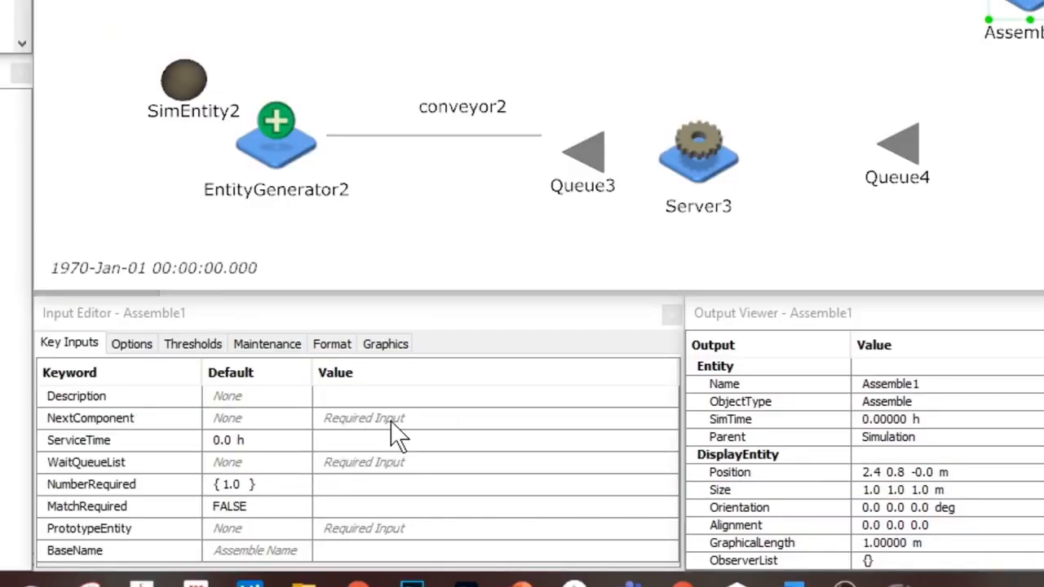
{"action": "mouse_move", "coordinate": [416, 437]}
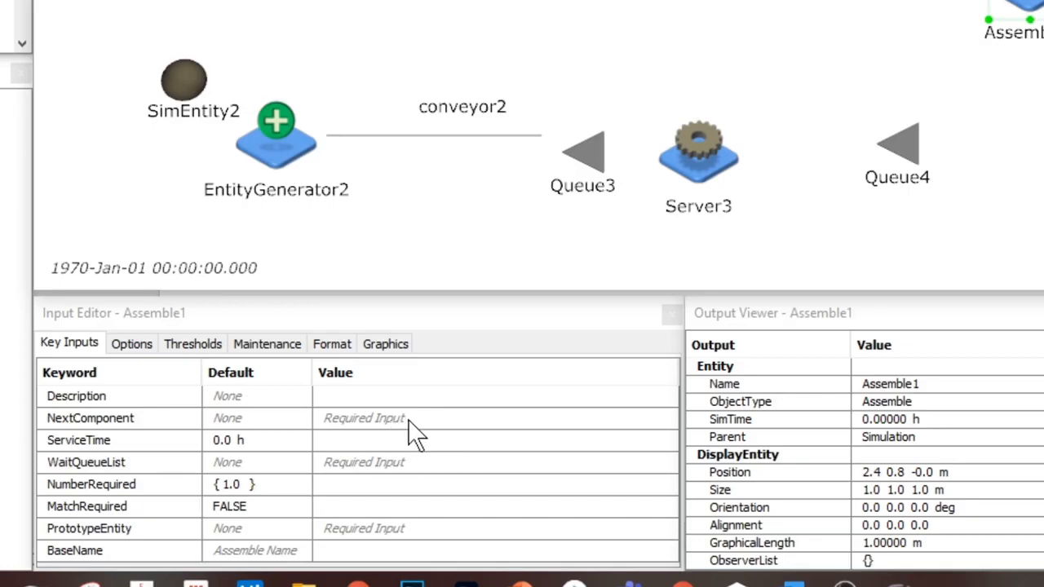
Set Assemble1's NextComponent to Queue5 and choose Queue2 and Queue4 as its WaitQueueList
{"action": "left_click", "coordinate": [408, 417]}
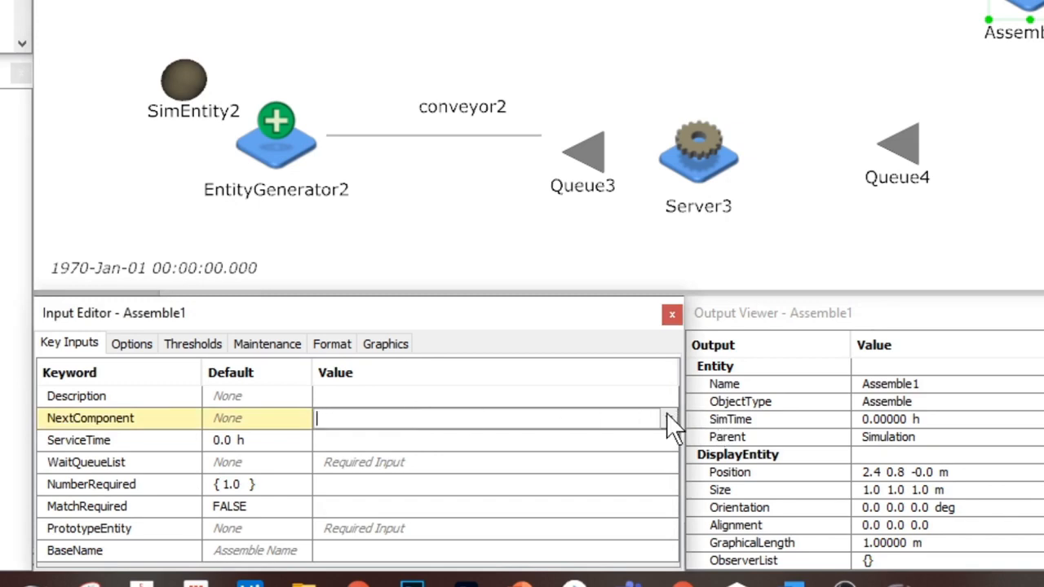
{"action": "left_click", "coordinate": [662, 423]}
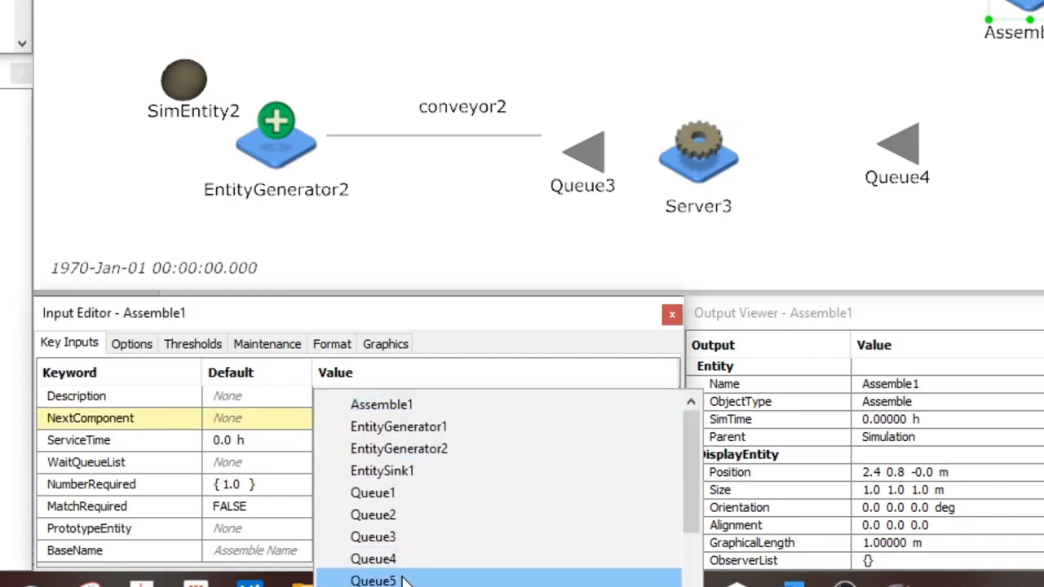
{"action": "left_click", "coordinate": [381, 579]}
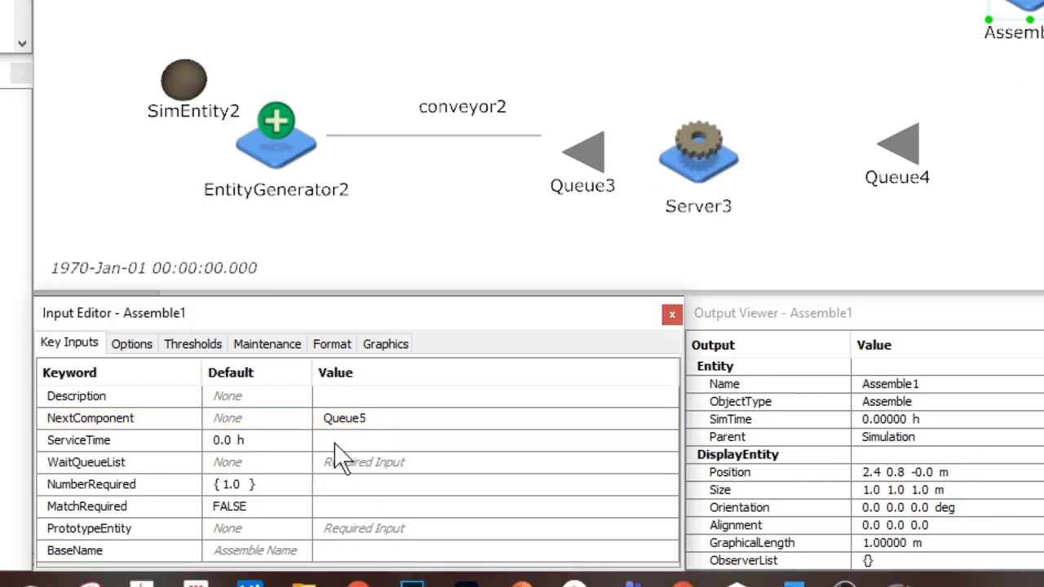
{"action": "mouse_move", "coordinate": [350, 477]}
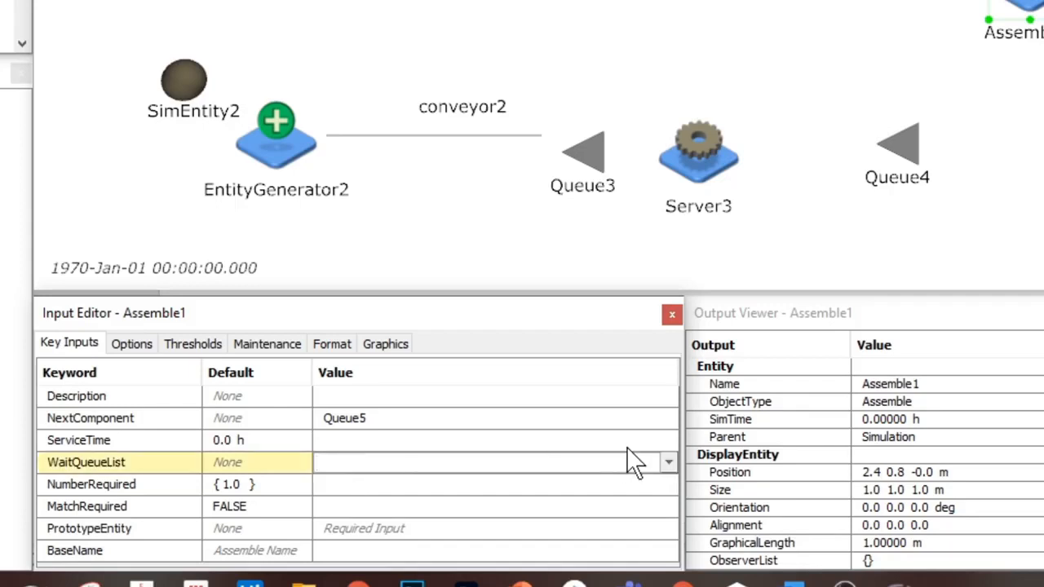
{"action": "left_click", "coordinate": [668, 459]}
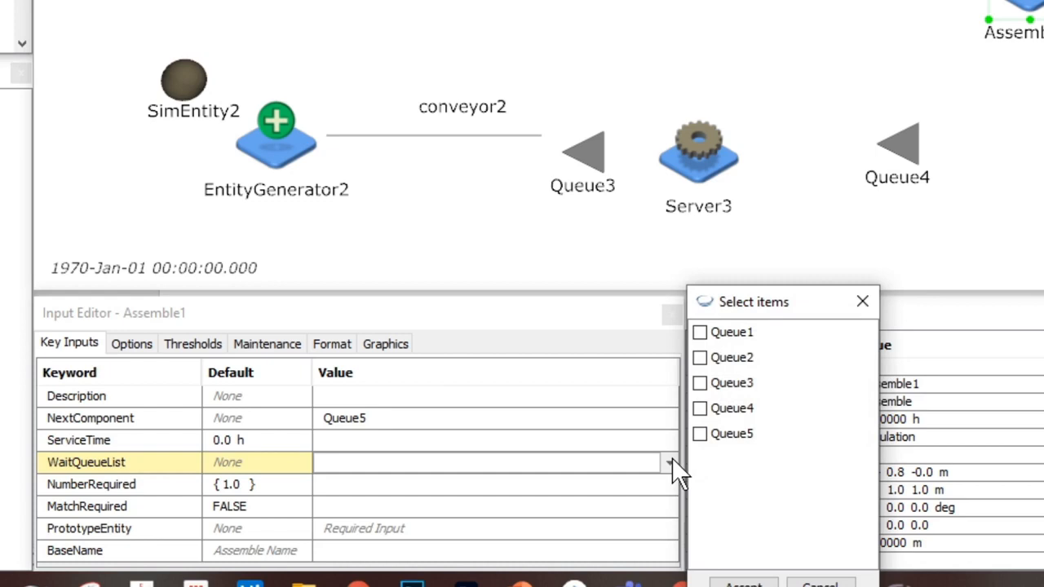
{"action": "mouse_move", "coordinate": [734, 503]}
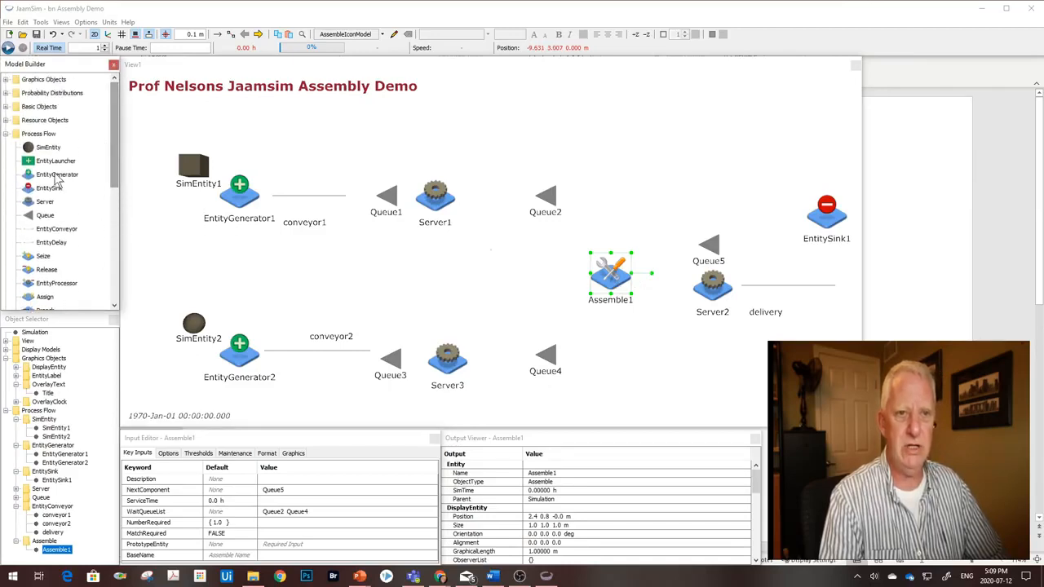
Add SimEntity3 near Assemble1 and make it Assemble1's PrototypeEntity
{"action": "left_click", "coordinate": [48, 146]}
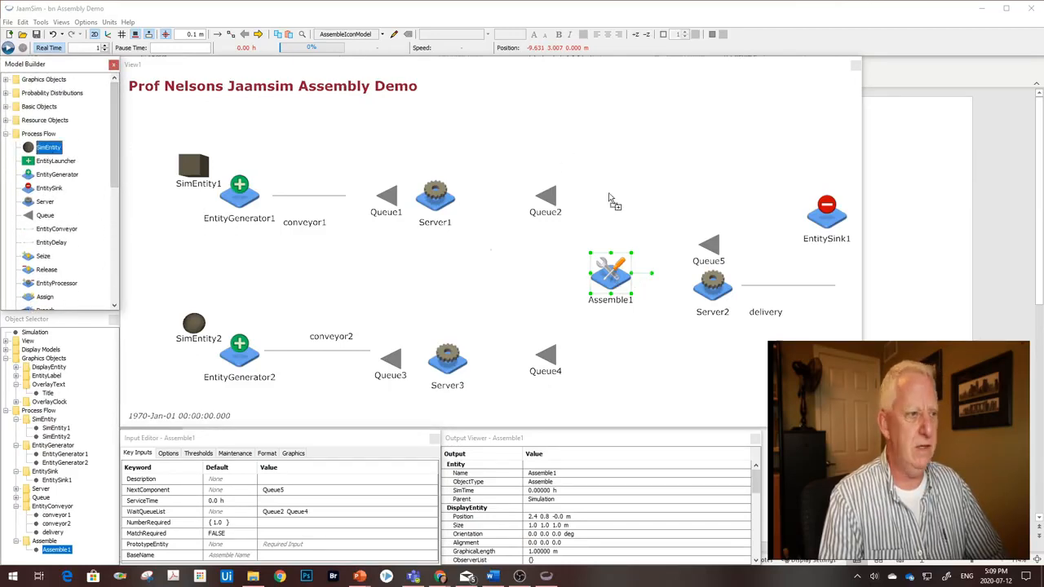
{"action": "left_click", "coordinate": [606, 227]}
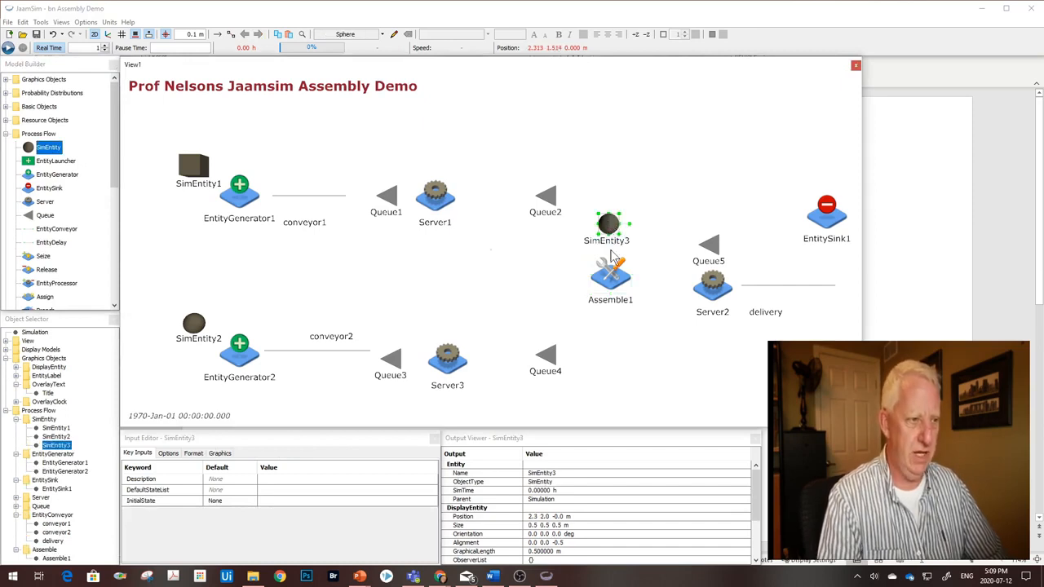
{"action": "mouse_move", "coordinate": [613, 278]}
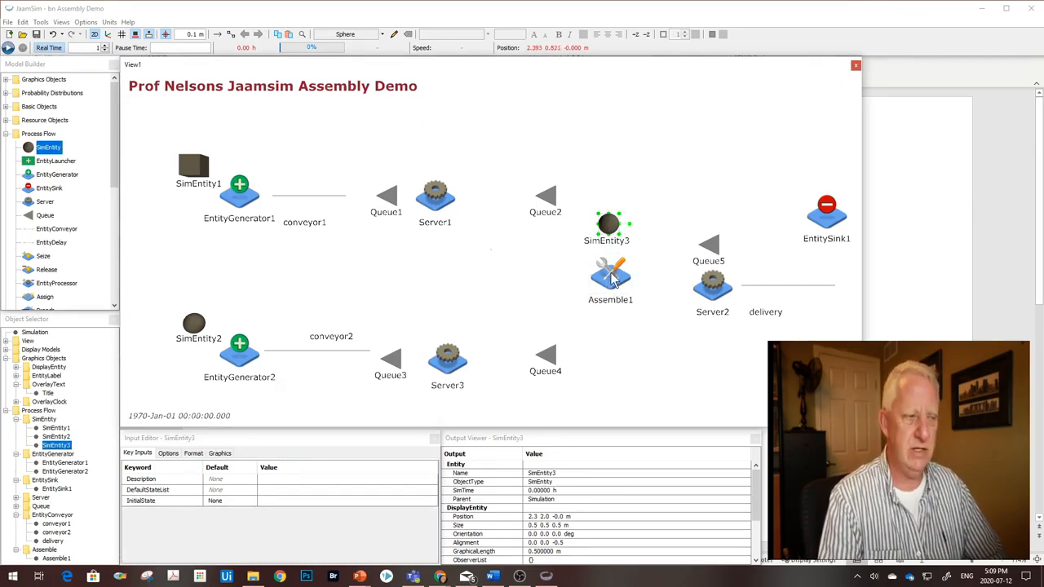
{"action": "left_click", "coordinate": [610, 274]}
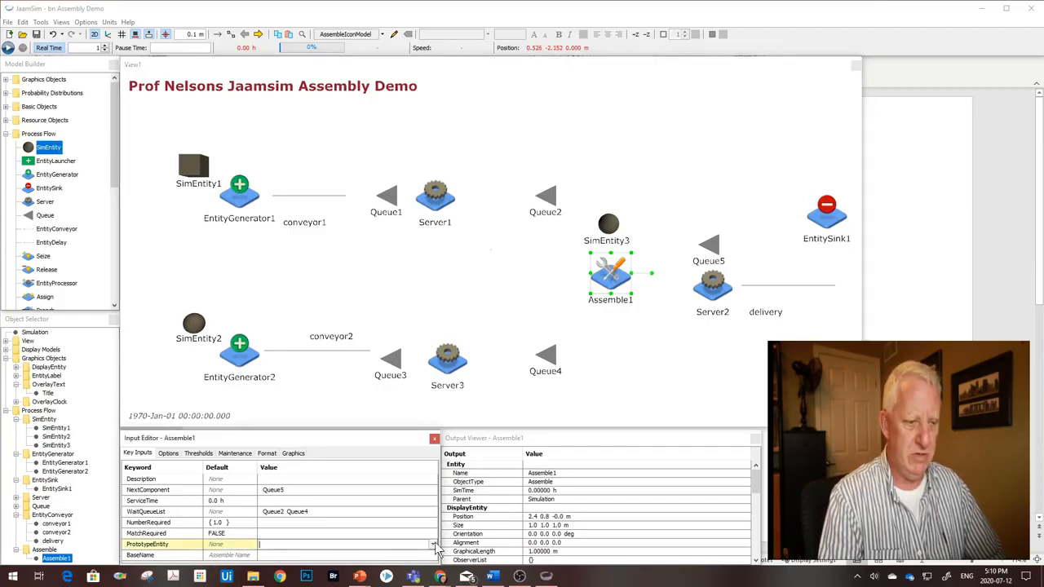
{"action": "left_click", "coordinate": [434, 541]}
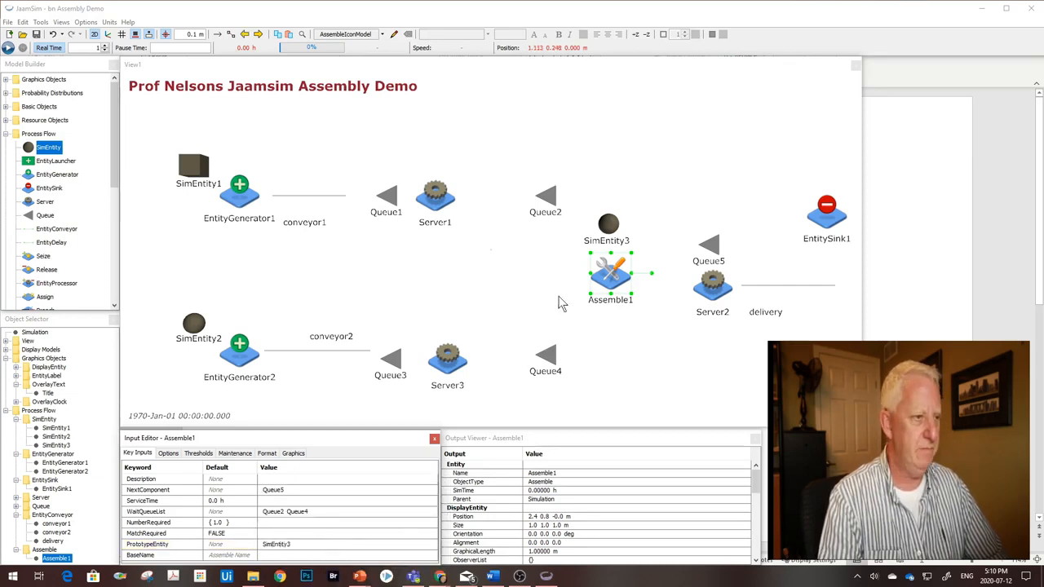
{"action": "mouse_move", "coordinate": [620, 138]}
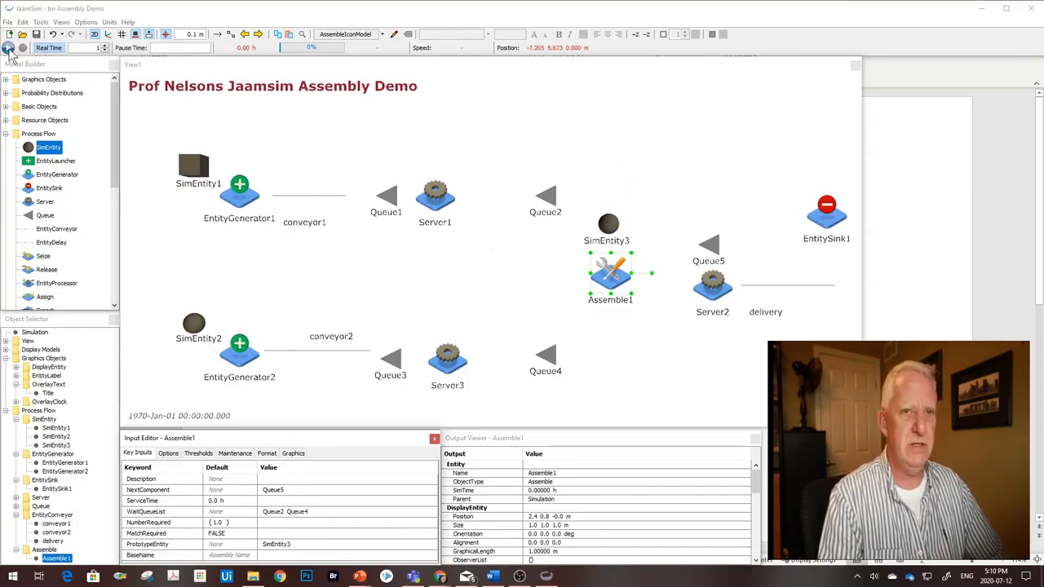
{"action": "mouse_move", "coordinate": [9, 42]}
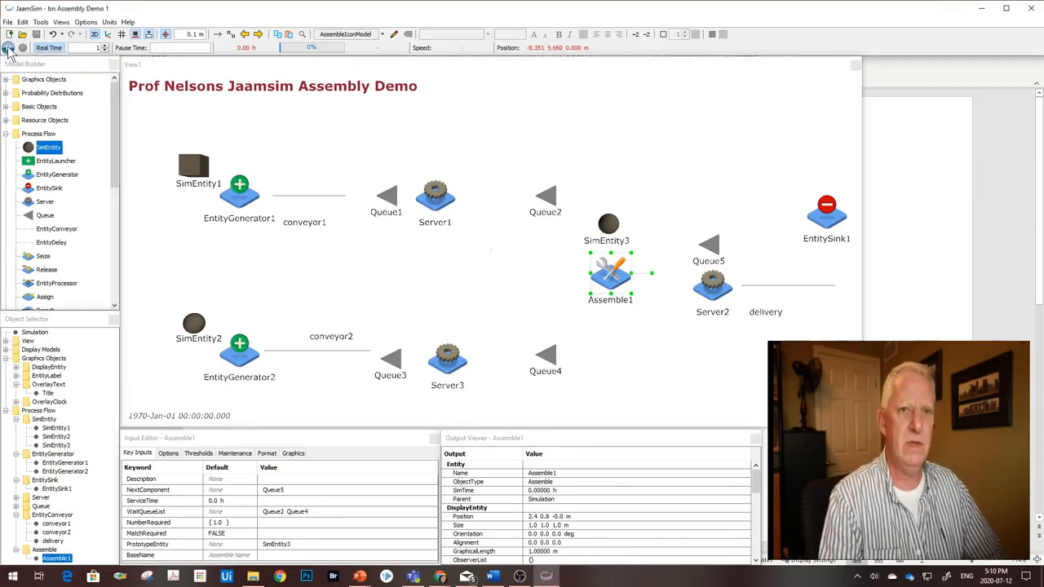
{"action": "left_click", "coordinate": [8, 40]}
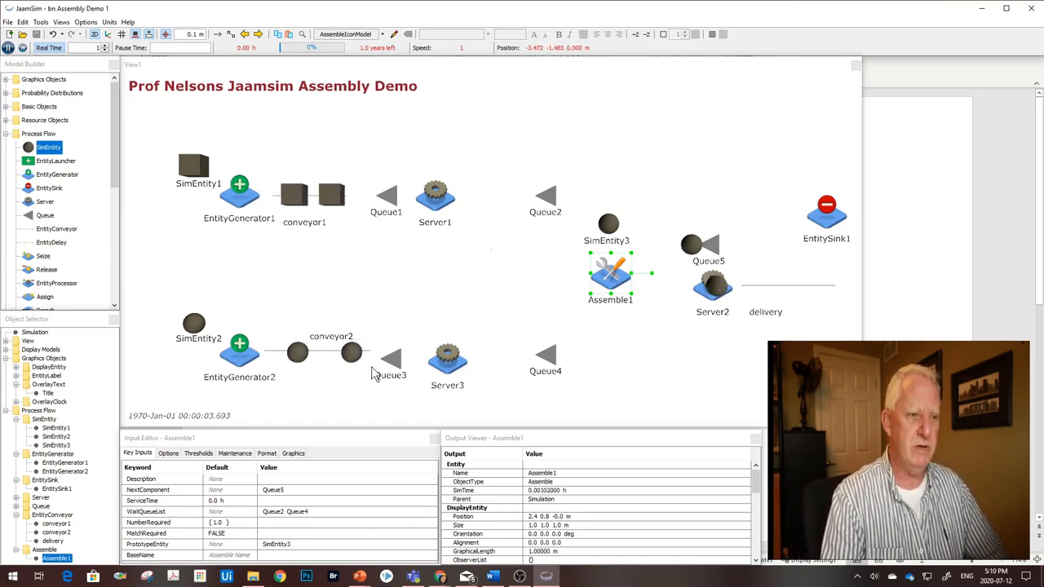
{"action": "mouse_move", "coordinate": [450, 405]}
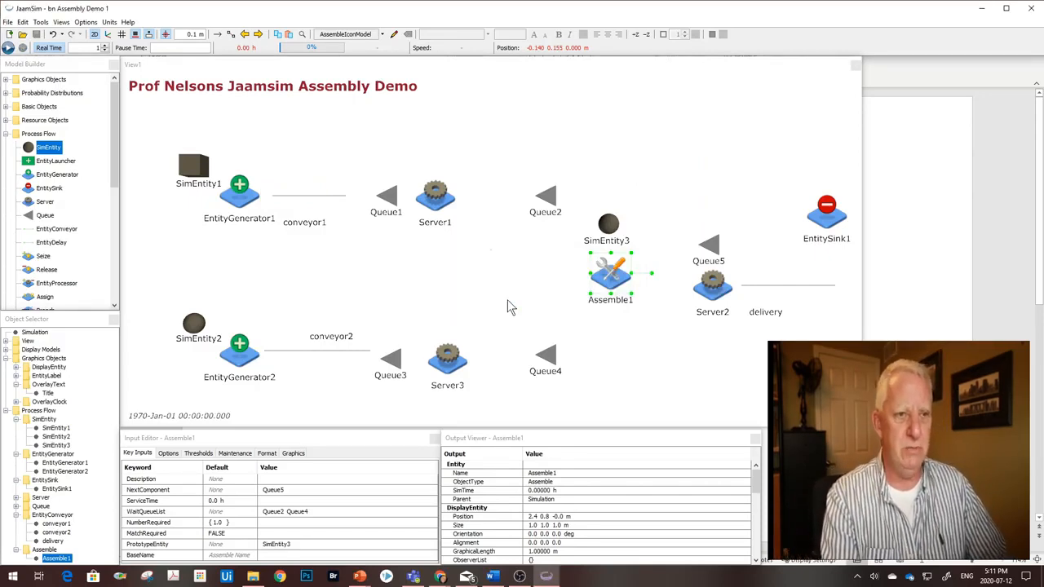
{"action": "mouse_move", "coordinate": [190, 252]}
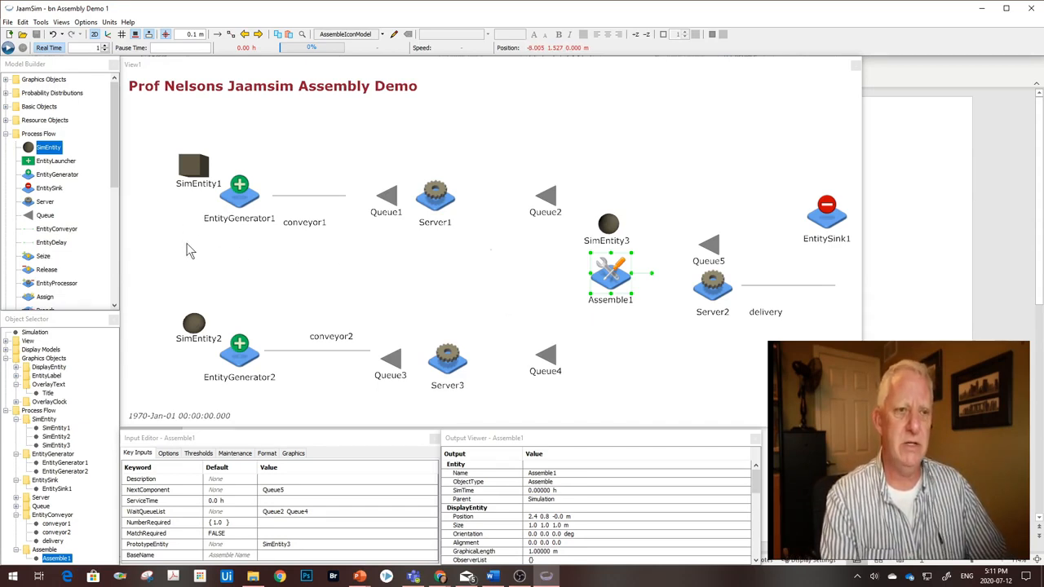
{"action": "mouse_move", "coordinate": [601, 222]}
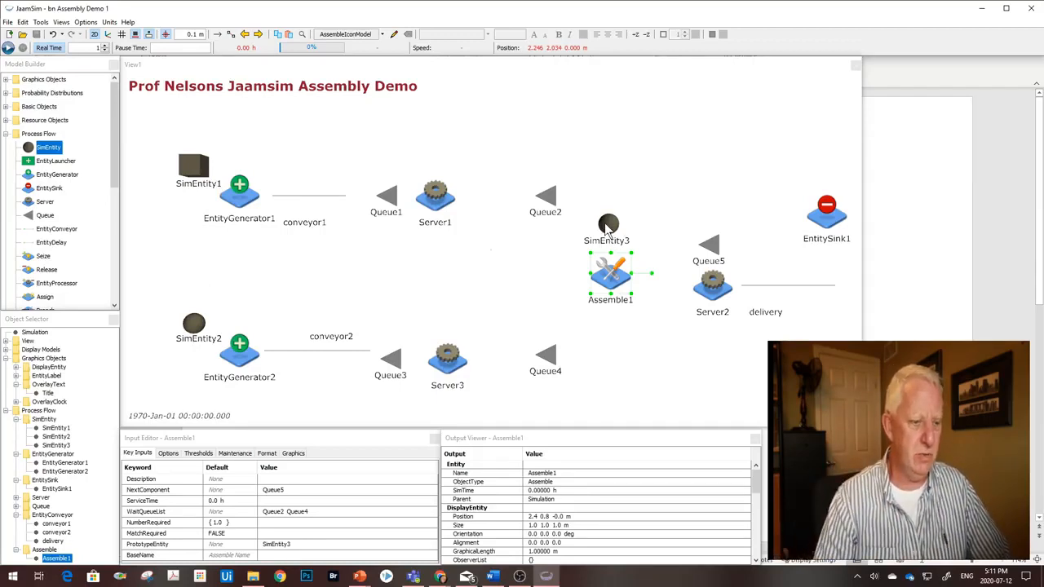
{"action": "mouse_move", "coordinate": [359, 574]}
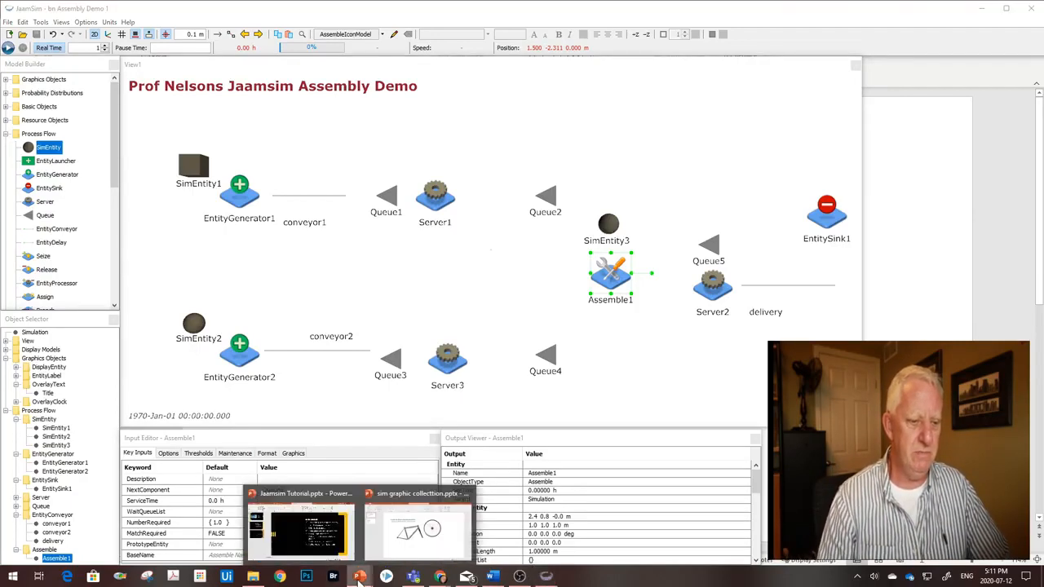
Switch to the bicycle presentation and drag the wheel picture onto the front of the frame
{"action": "left_click", "coordinate": [417, 519]}
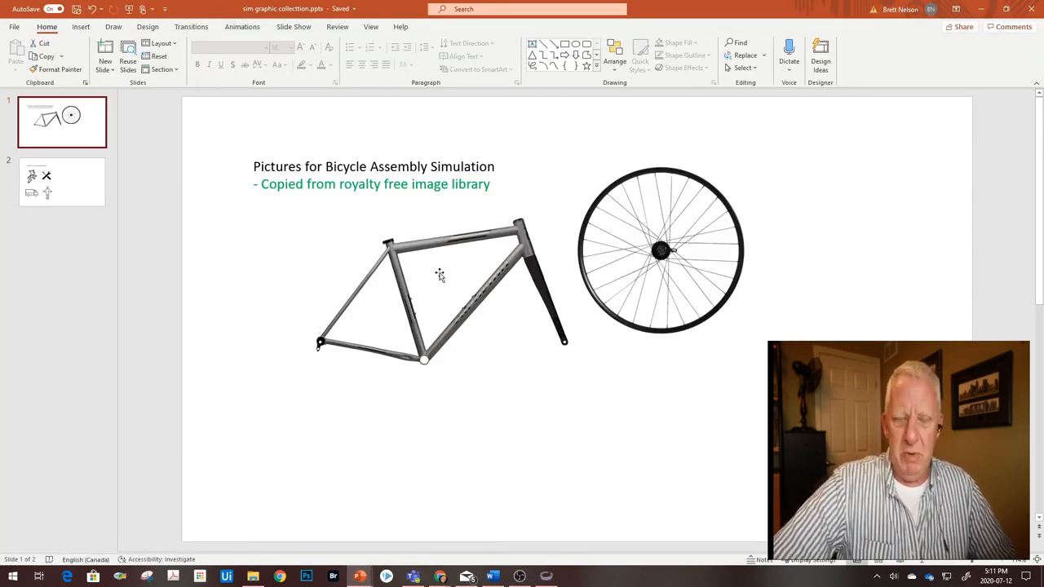
{"action": "mouse_move", "coordinate": [416, 251]}
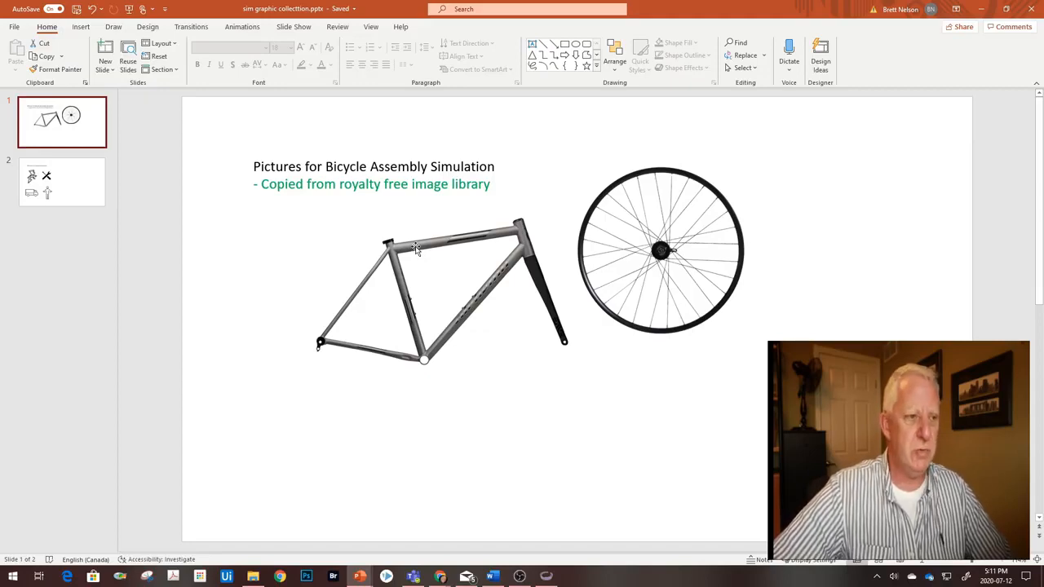
{"action": "left_click", "coordinate": [416, 251]}
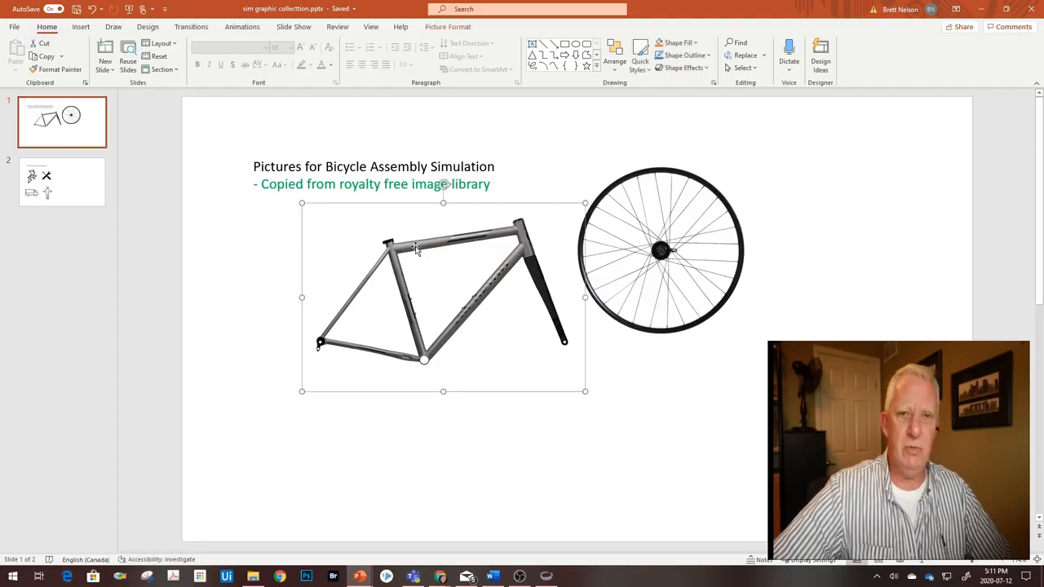
{"action": "left_click", "coordinate": [660, 251]}
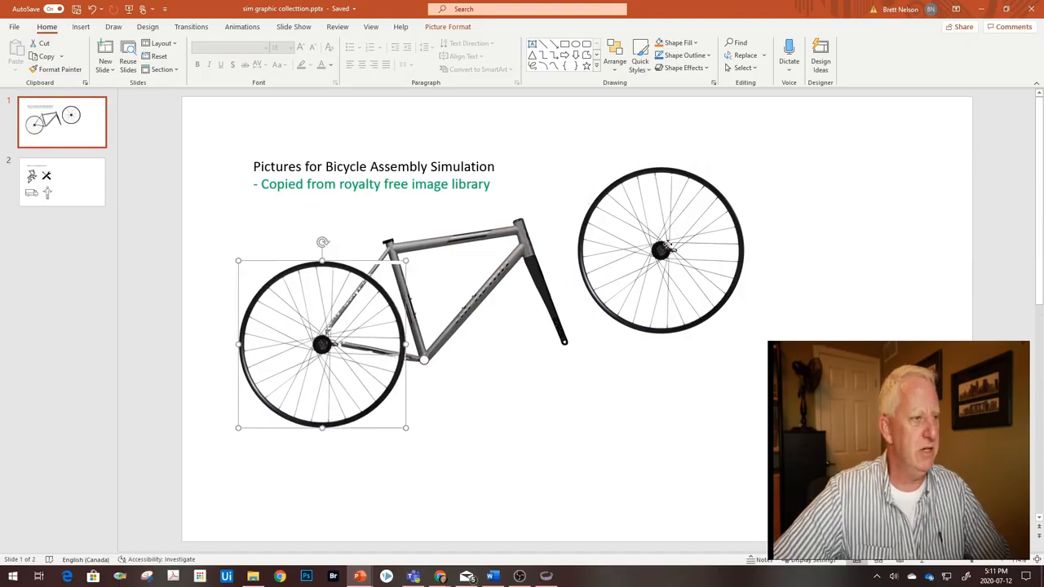
{"action": "left_click_drag", "start_coordinate": [661, 252], "coordinate": [564, 342]}
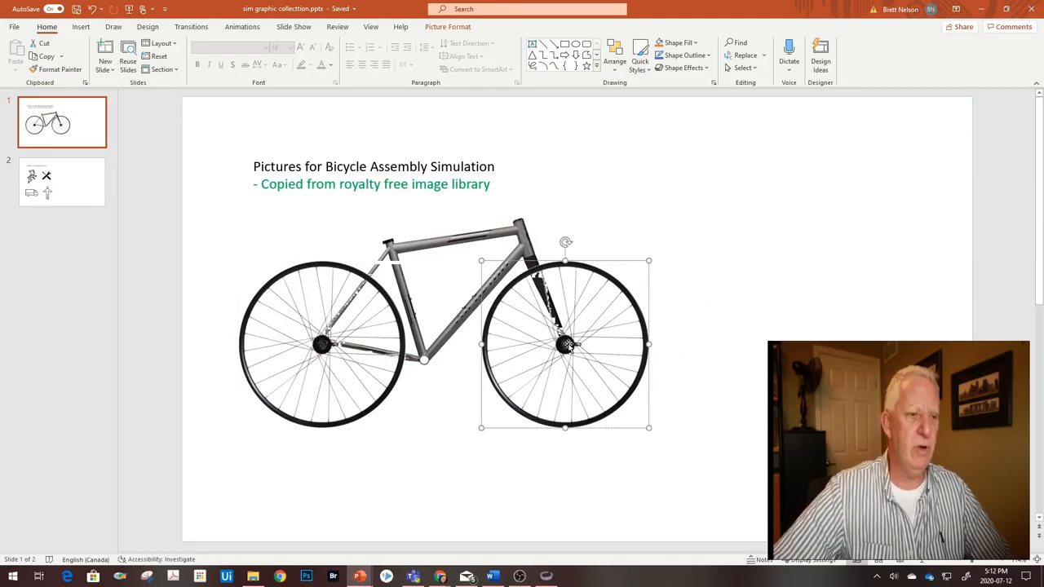
{"action": "mouse_move", "coordinate": [596, 292]}
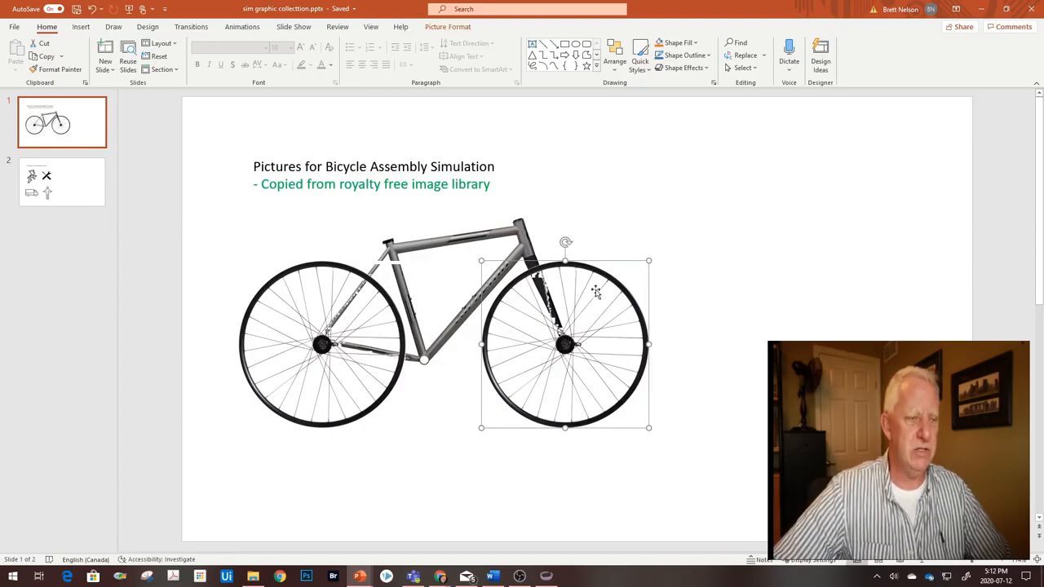
{"action": "left_click", "coordinate": [449, 26]}
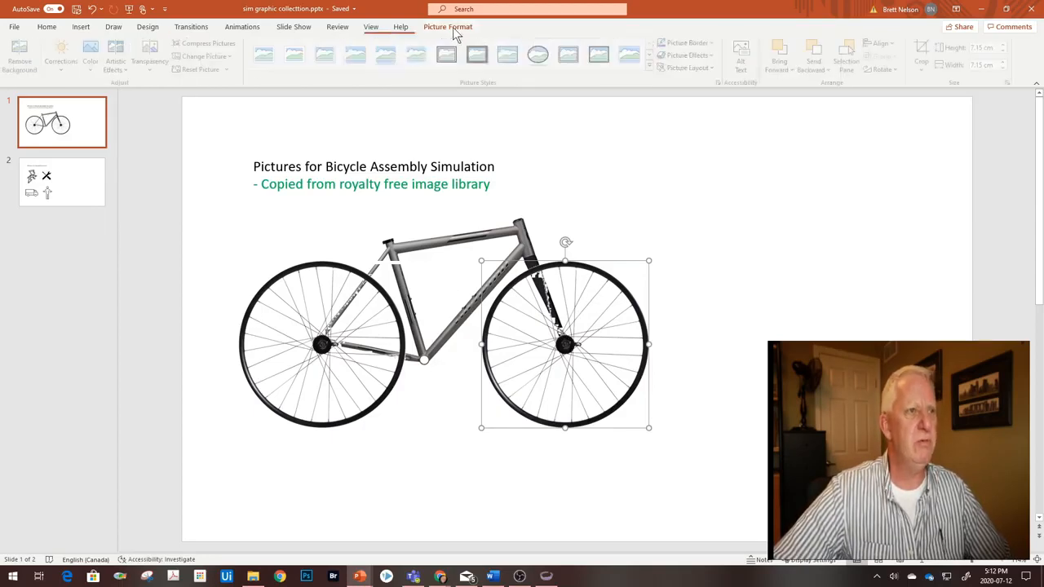
{"action": "left_click", "coordinate": [447, 26]}
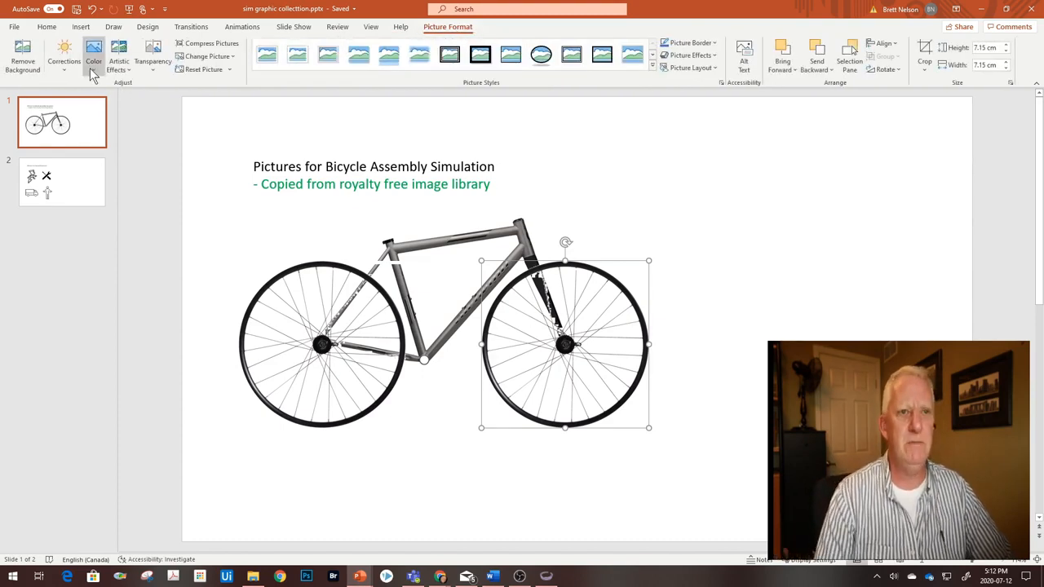
{"action": "left_click", "coordinate": [94, 51]}
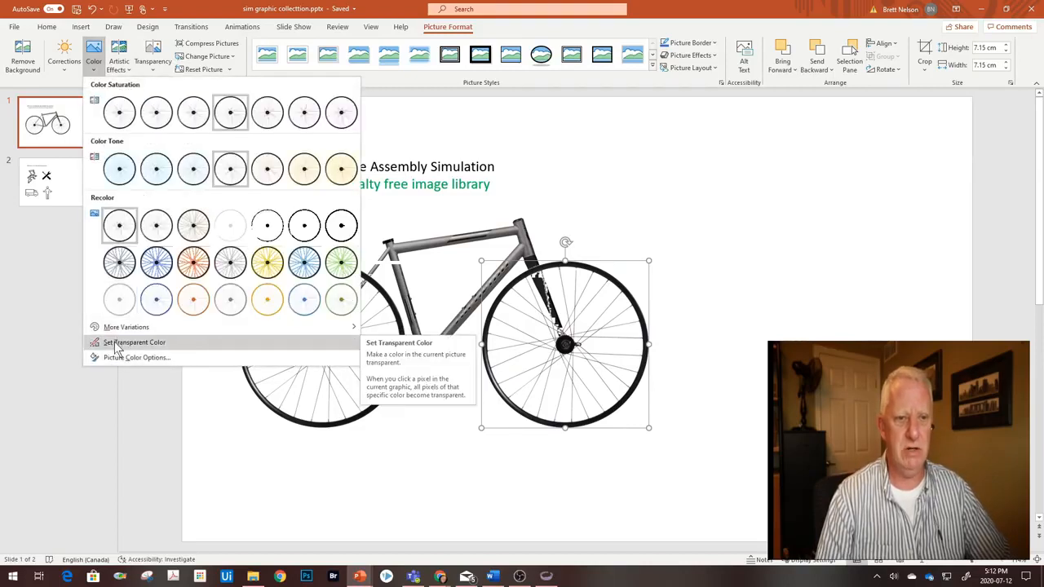
{"action": "left_click", "coordinate": [134, 342]}
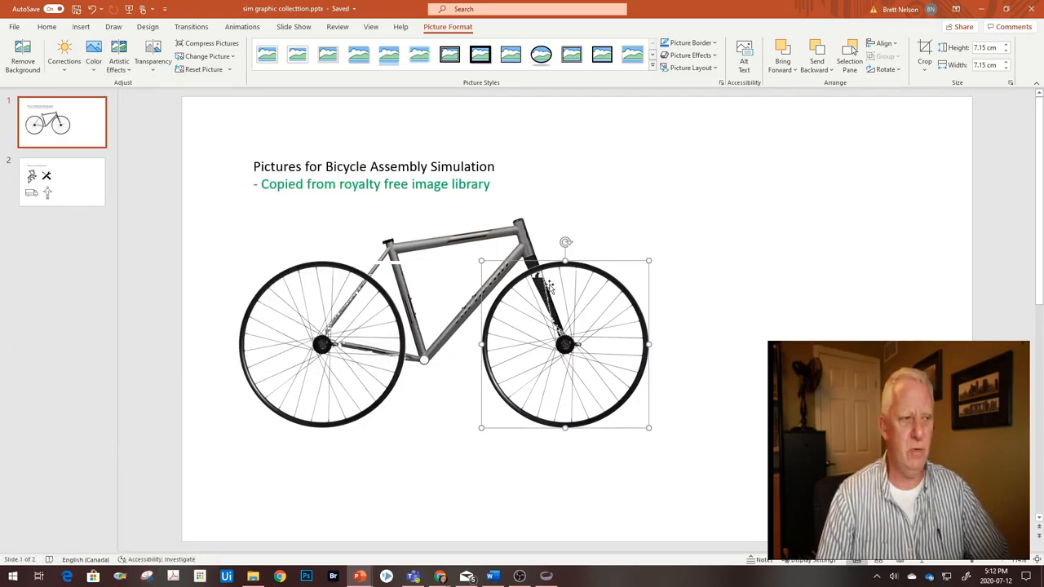
{"action": "mouse_move", "coordinate": [551, 136]}
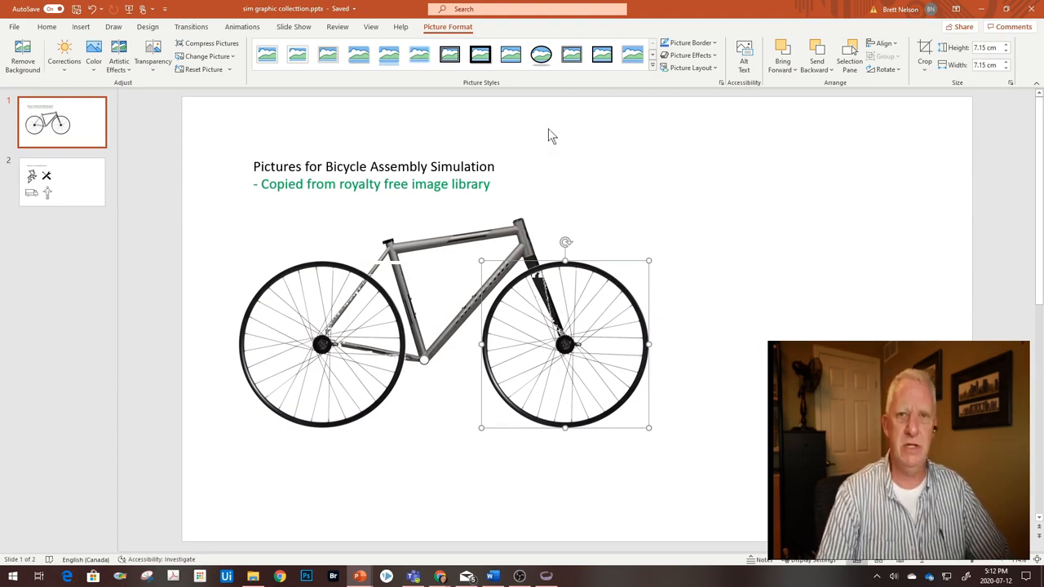
{"action": "mouse_move", "coordinate": [633, 276]}
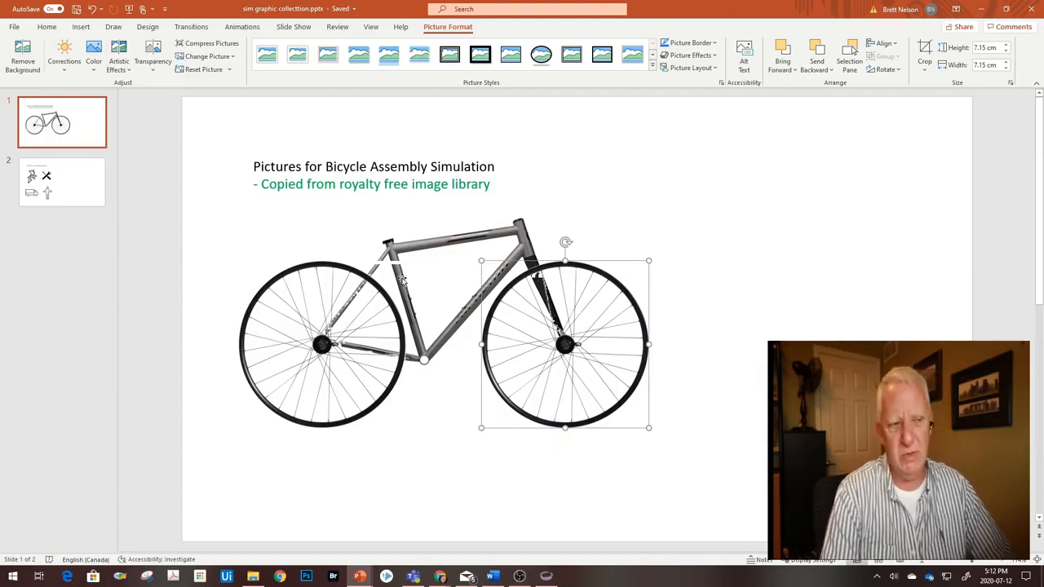
{"action": "mouse_move", "coordinate": [612, 302]}
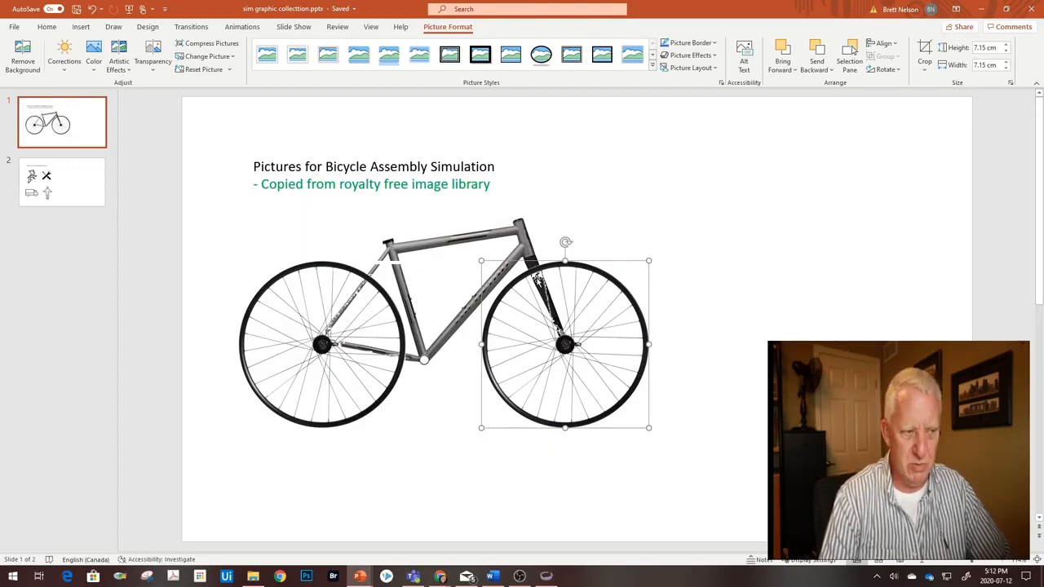
{"action": "mouse_move", "coordinate": [447, 134]}
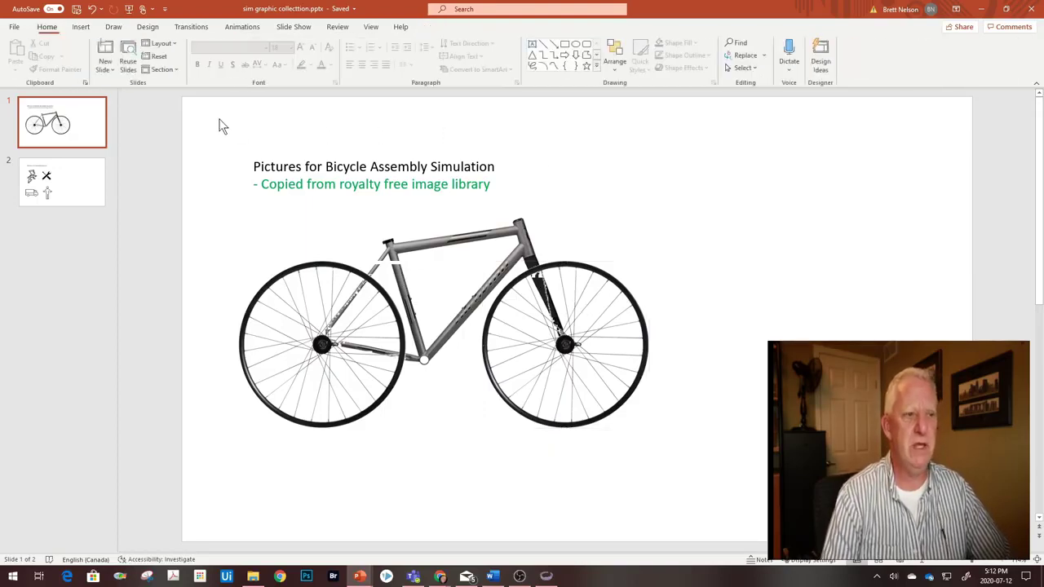
{"action": "mouse_move", "coordinate": [612, 297]}
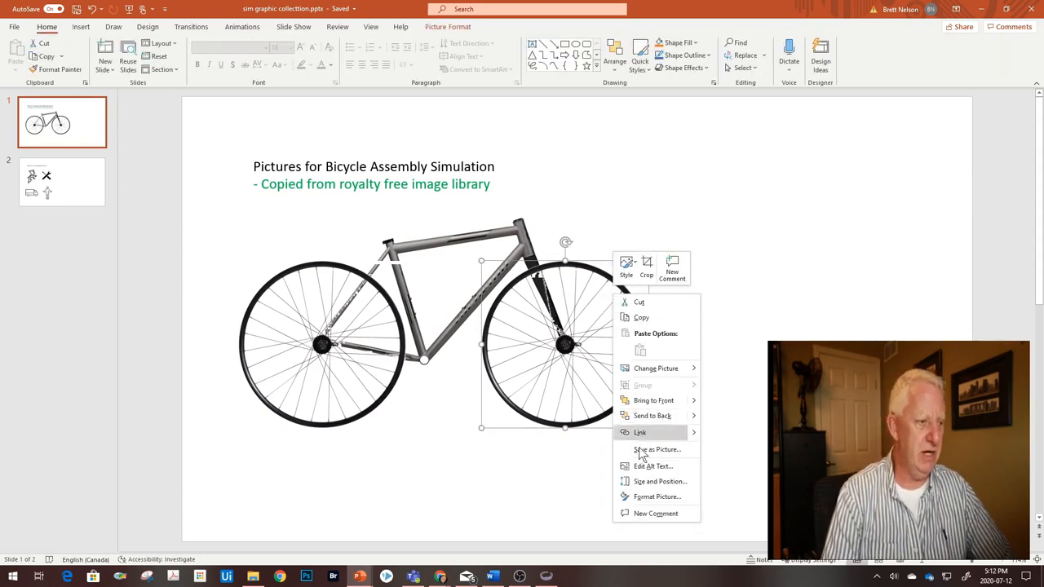
Save the front wheel image as a PNG file (Picture1.png) in Pictures, then bring up actions for the grouped pictures
{"action": "left_click", "coordinate": [656, 450]}
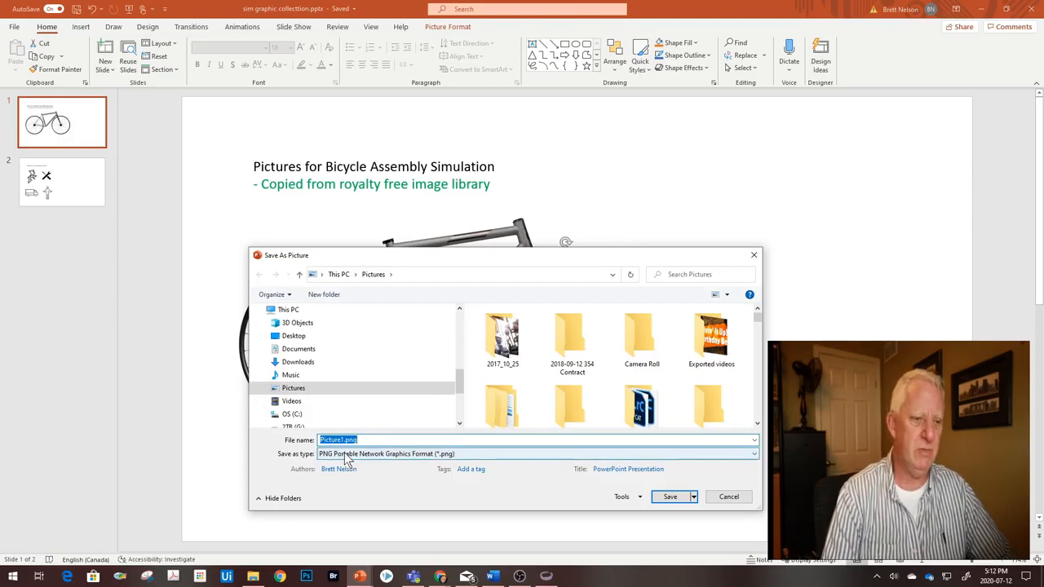
{"action": "left_click", "coordinate": [754, 450]}
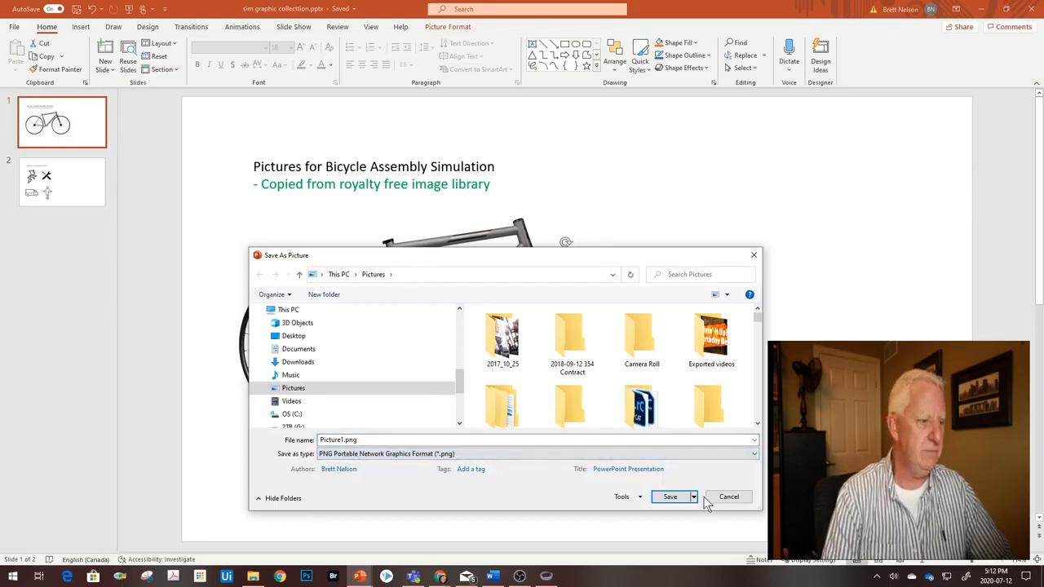
{"action": "left_click", "coordinate": [669, 495]}
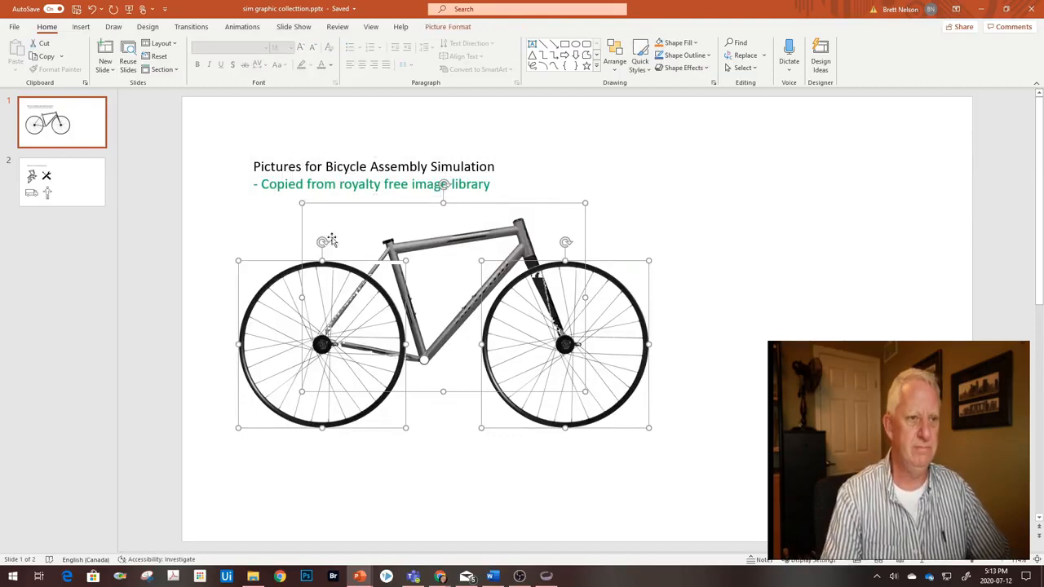
{"action": "mouse_move", "coordinate": [330, 362]}
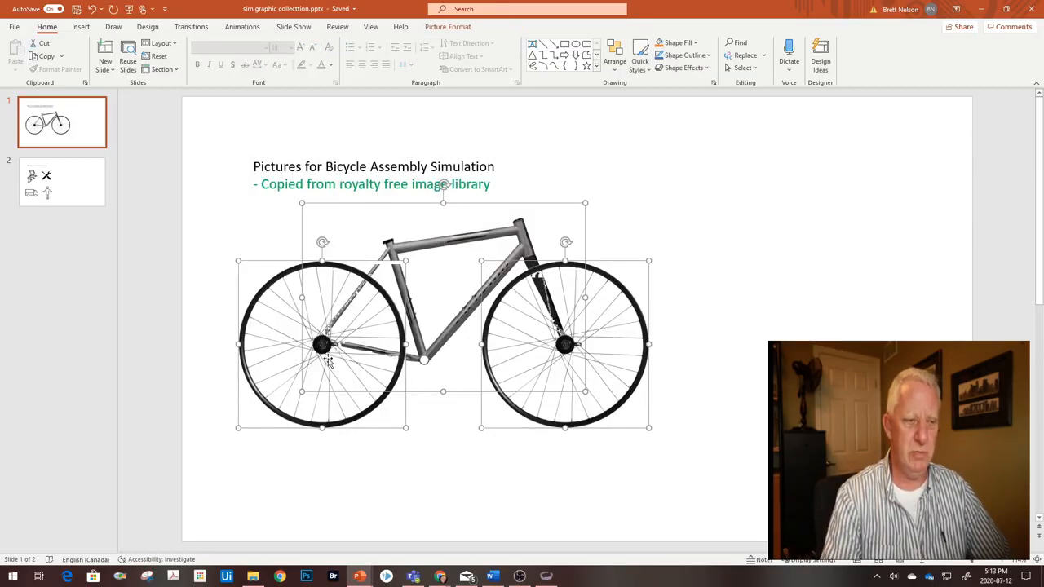
{"action": "mouse_move", "coordinate": [430, 251]}
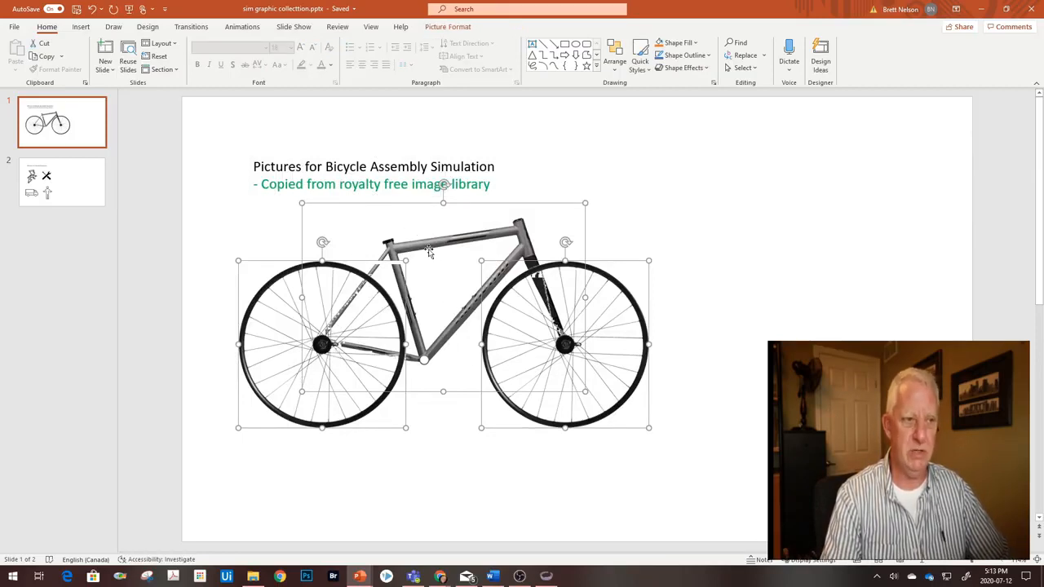
{"action": "mouse_move", "coordinate": [340, 294]}
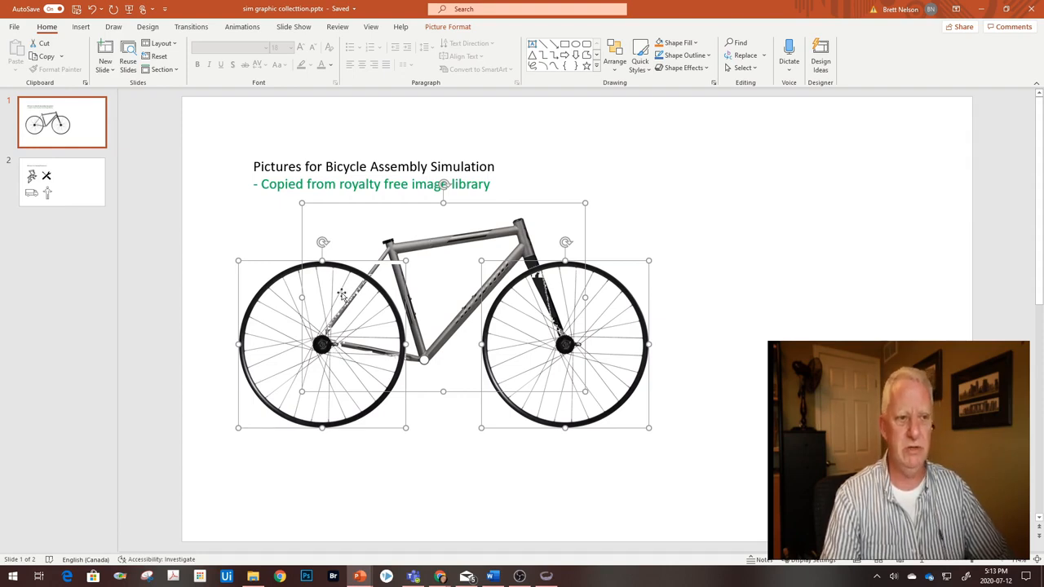
{"action": "right_click", "coordinate": [341, 294]}
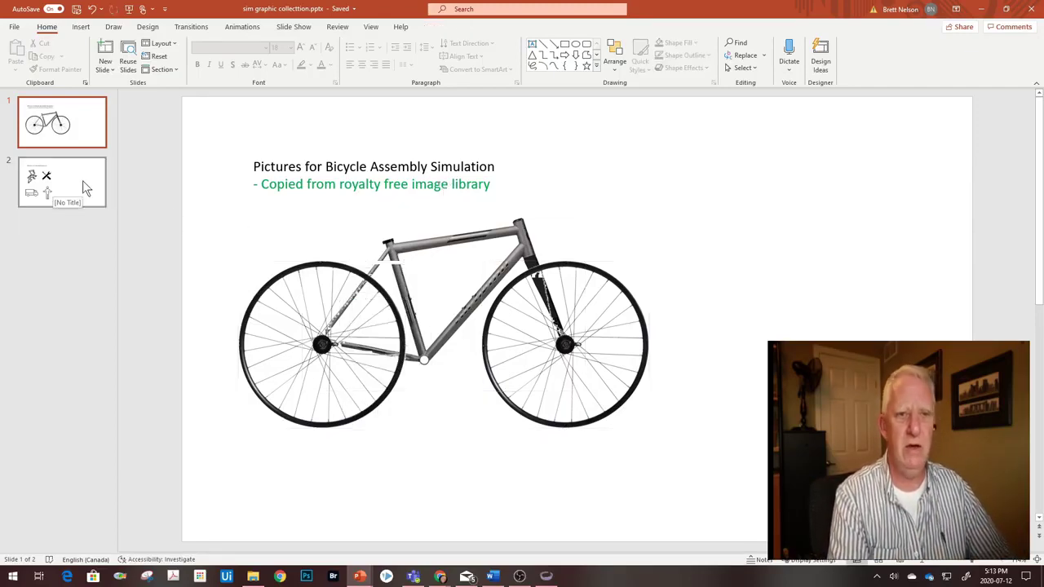
Review the icons slide, selecting the wrench and person images, then return to the JaamSim model
{"action": "left_click", "coordinate": [62, 181]}
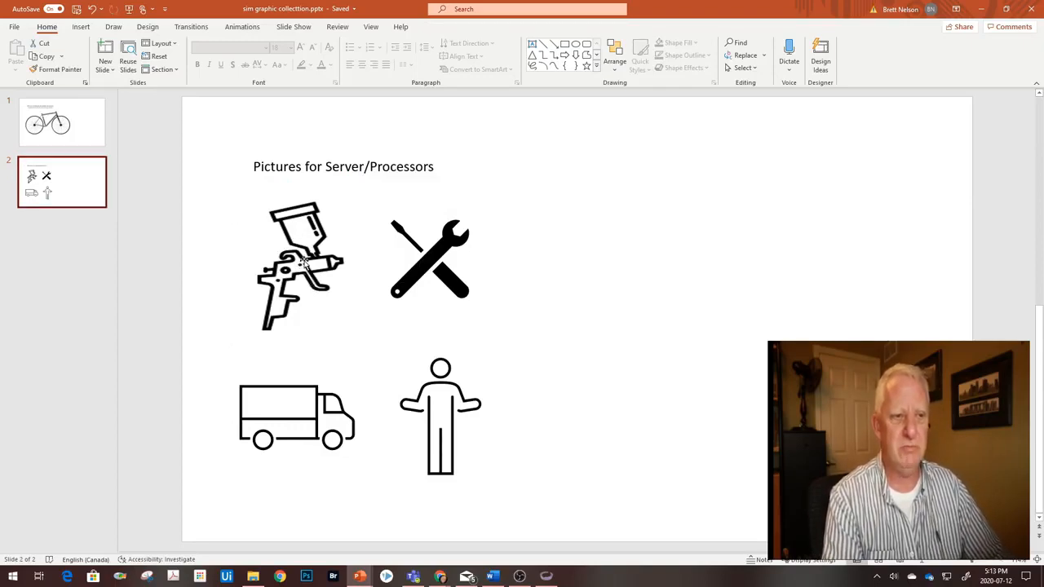
{"action": "left_click", "coordinate": [429, 261]}
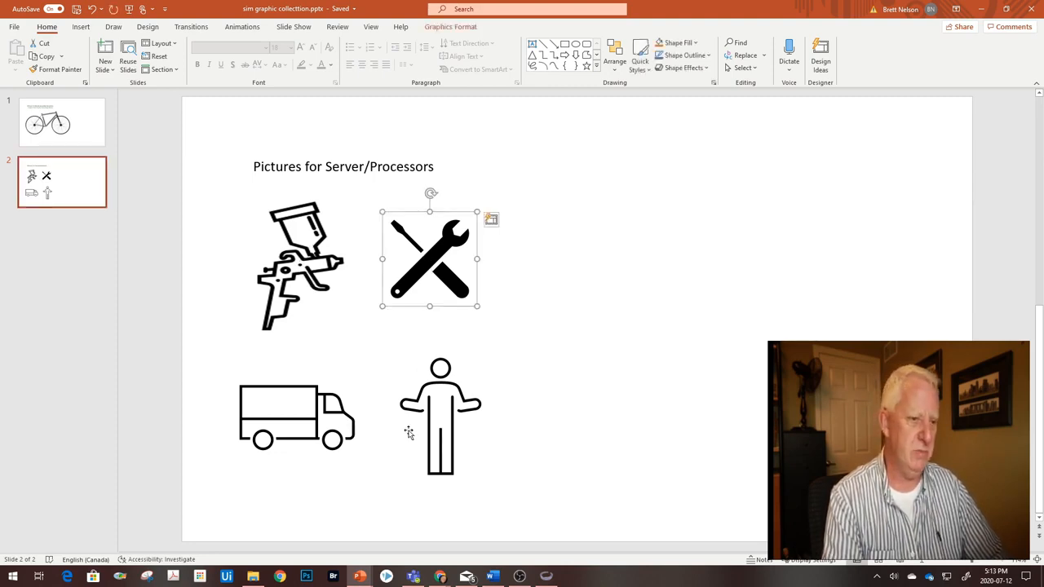
{"action": "left_click", "coordinate": [297, 416]}
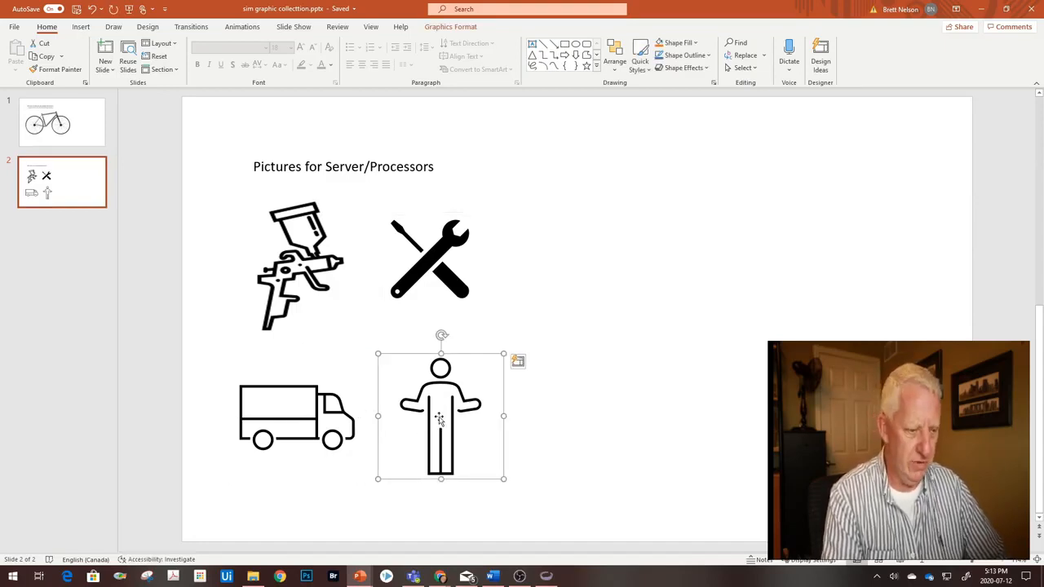
{"action": "mouse_move", "coordinate": [519, 574]}
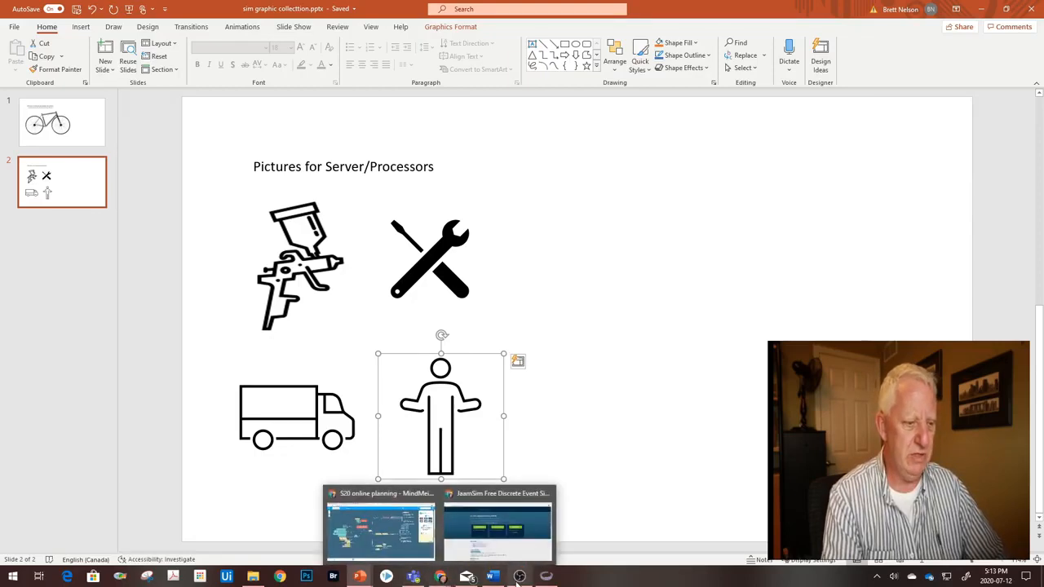
{"action": "left_click", "coordinate": [496, 525]}
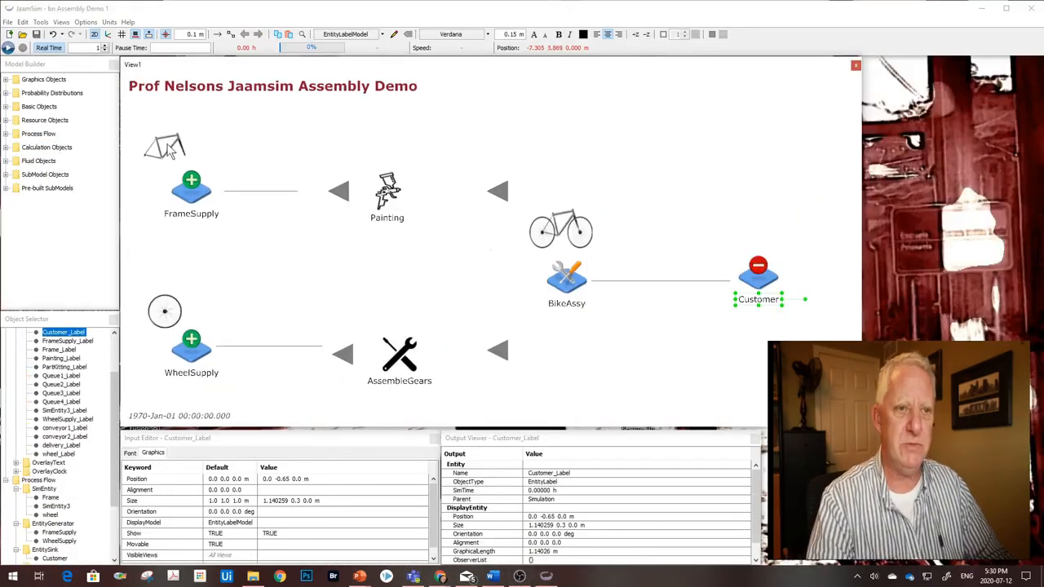
{"action": "mouse_move", "coordinate": [340, 199]}
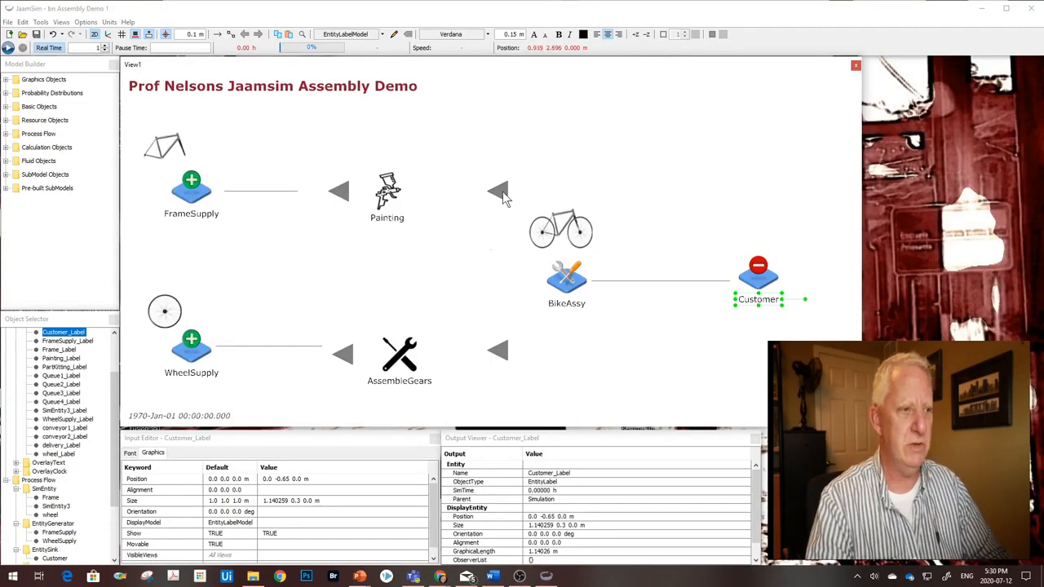
{"action": "mouse_move", "coordinate": [431, 334]}
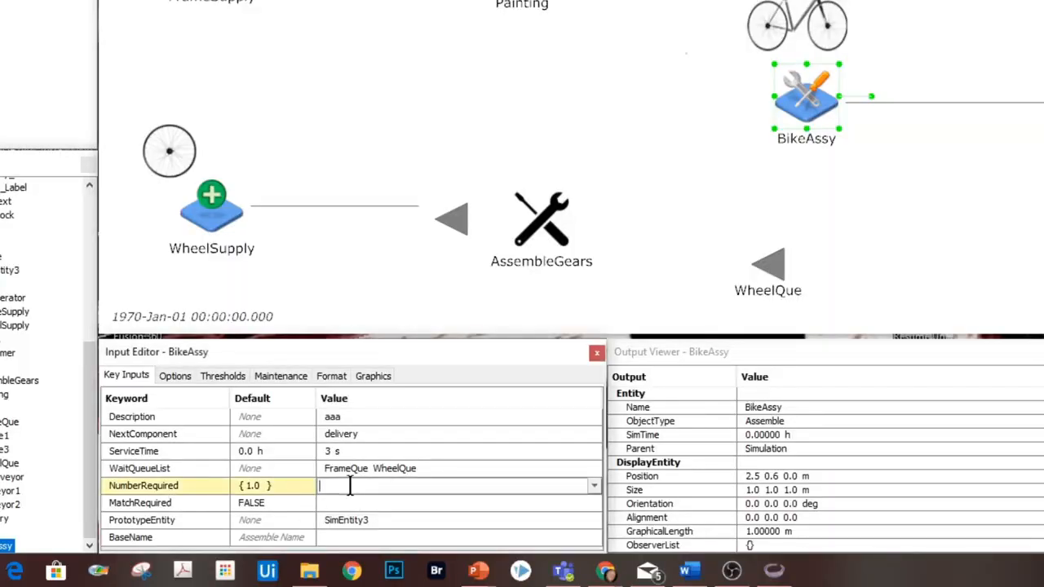
Set BikeAssy's NumberRequired to 1 frame and 2 wheels
{"action": "type", "text": "1"}
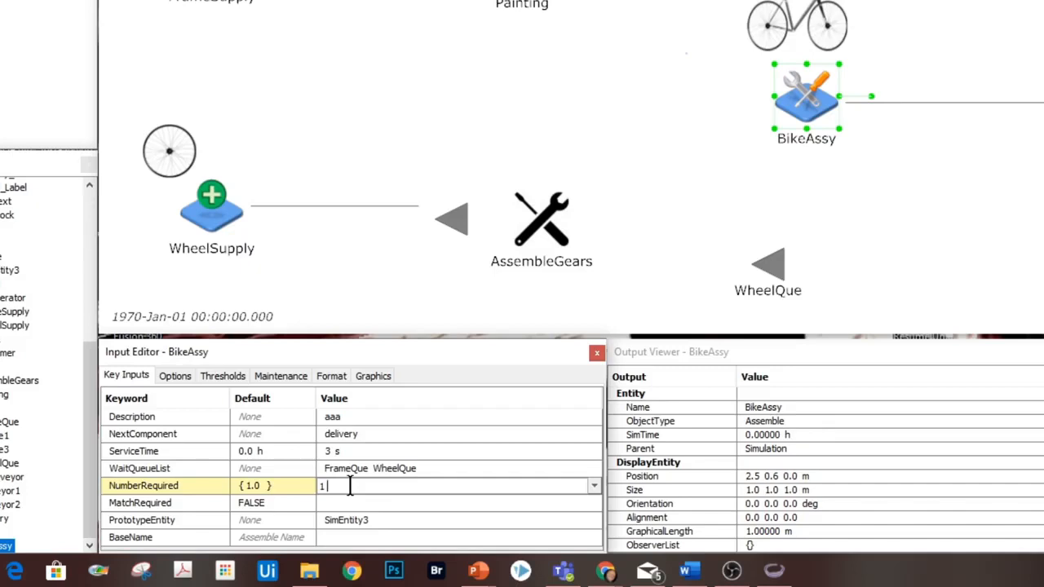
{"action": "type", "text": "2"}
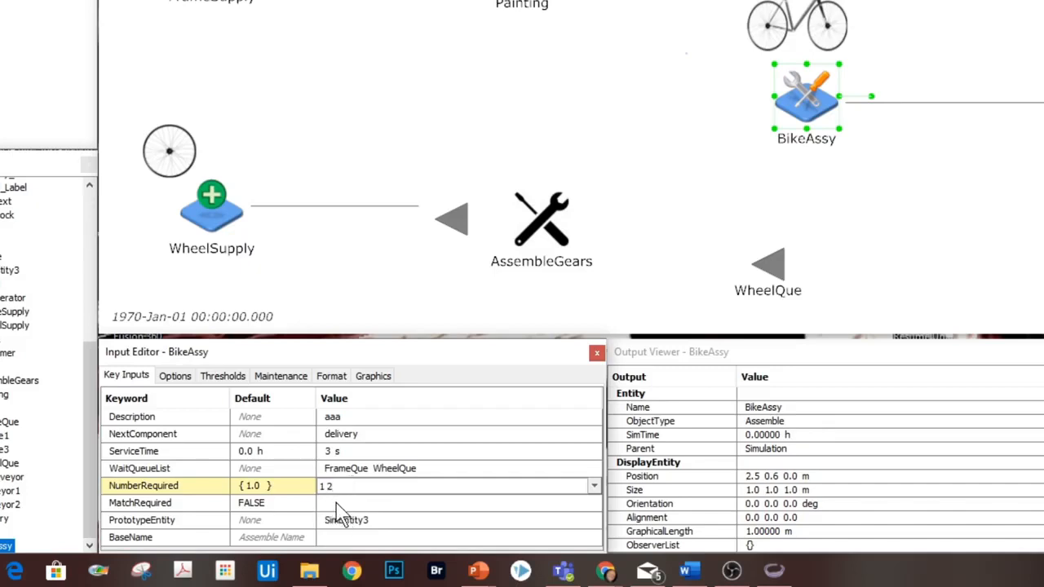
{"action": "mouse_move", "coordinate": [352, 481]}
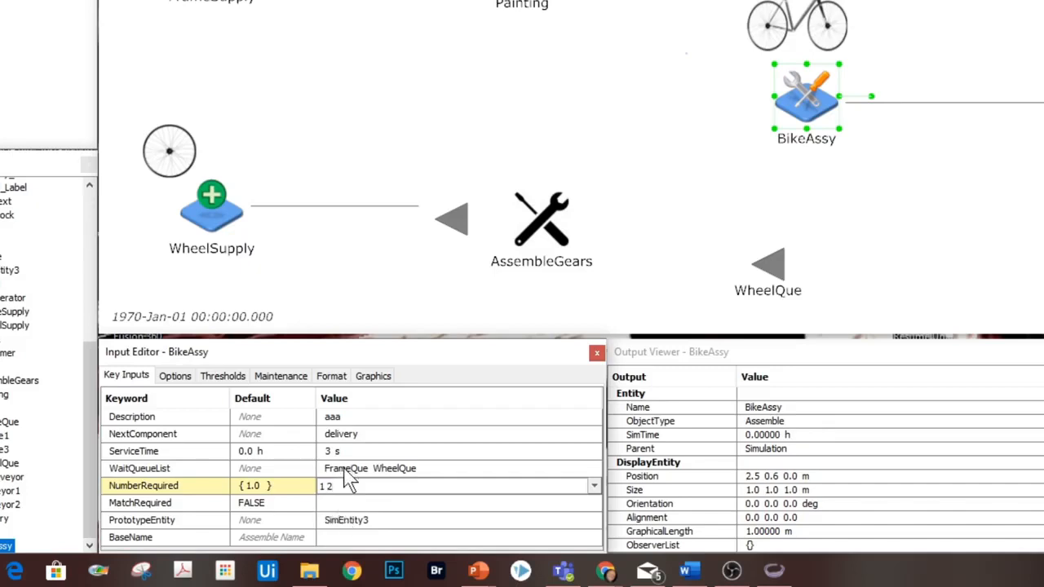
{"action": "mouse_move", "coordinate": [356, 519]}
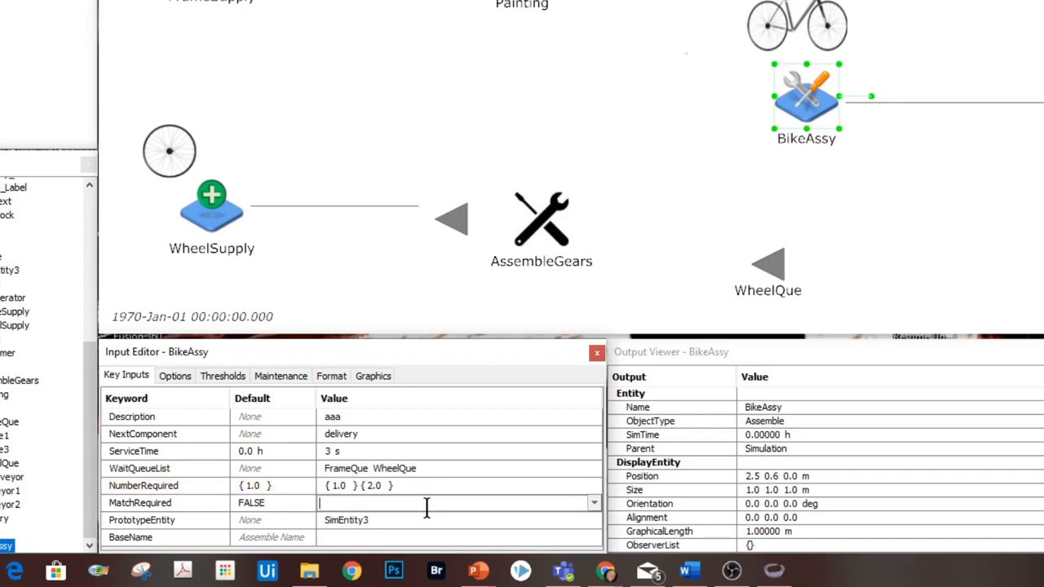
{"action": "mouse_move", "coordinate": [421, 532]}
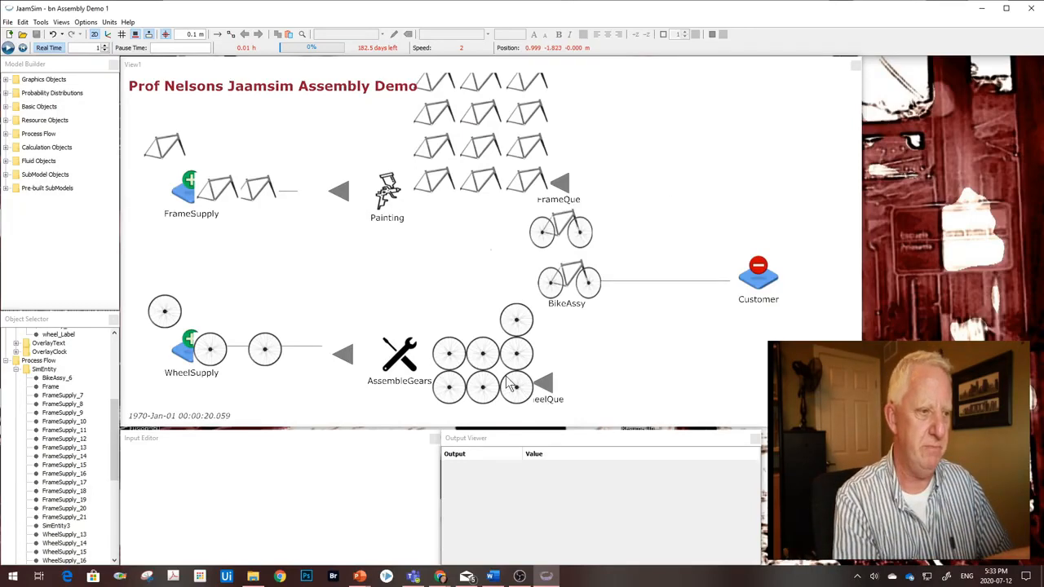
{"action": "mouse_move", "coordinate": [660, 150]}
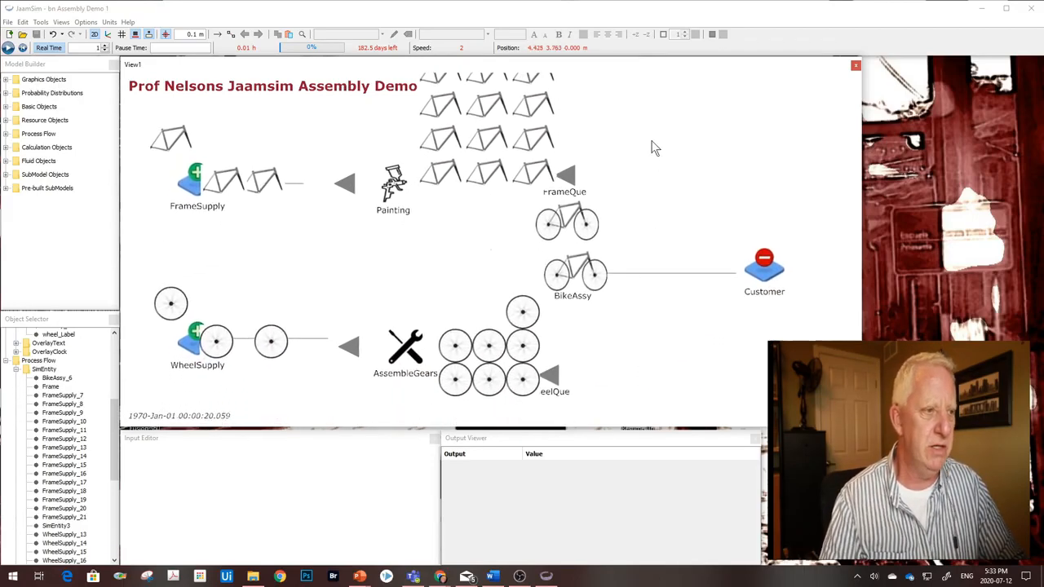
{"action": "mouse_move", "coordinate": [377, 199]}
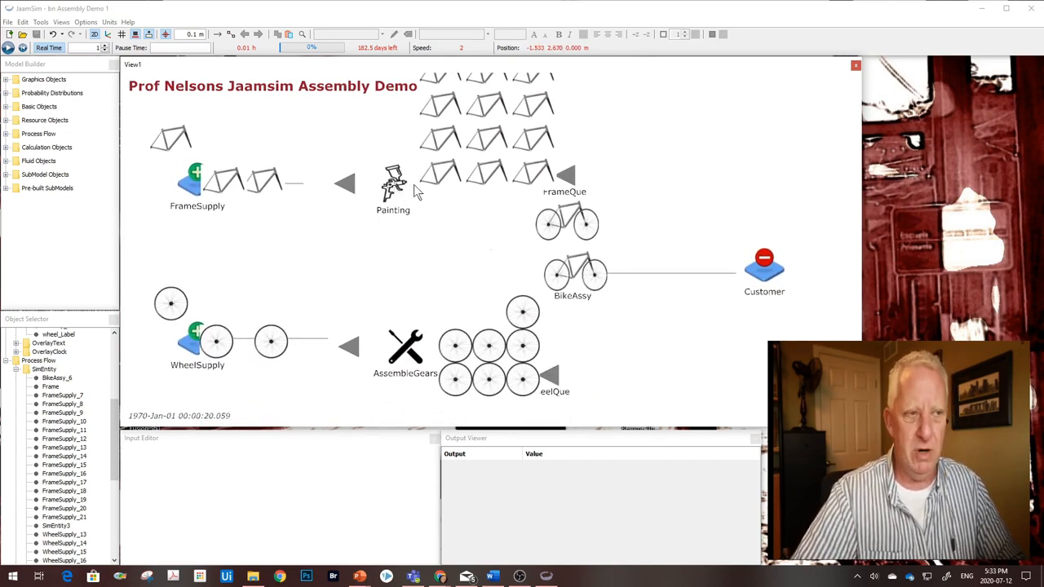
{"action": "mouse_move", "coordinate": [610, 134]}
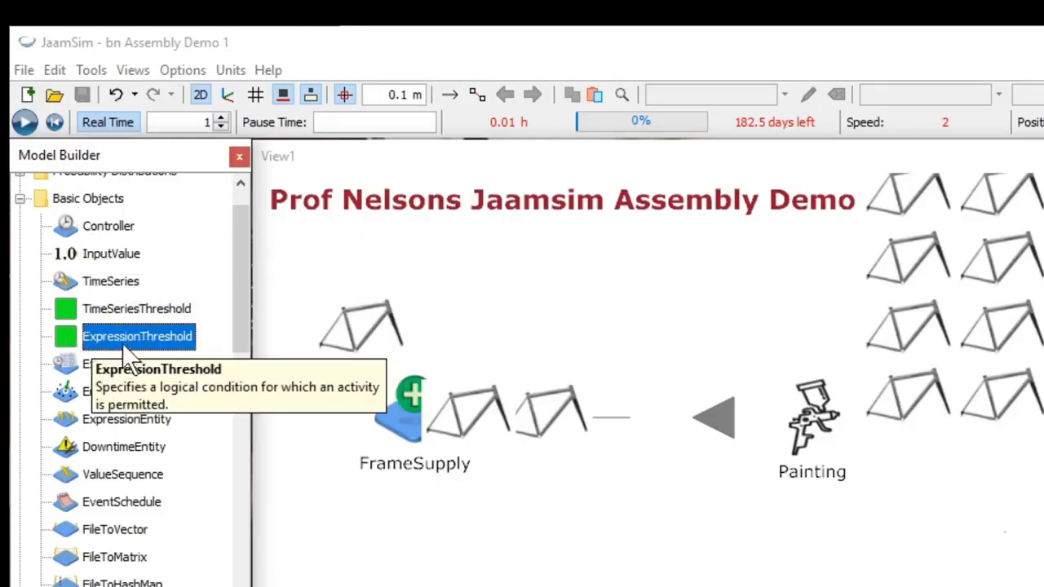
{"action": "mouse_move", "coordinate": [114, 308]}
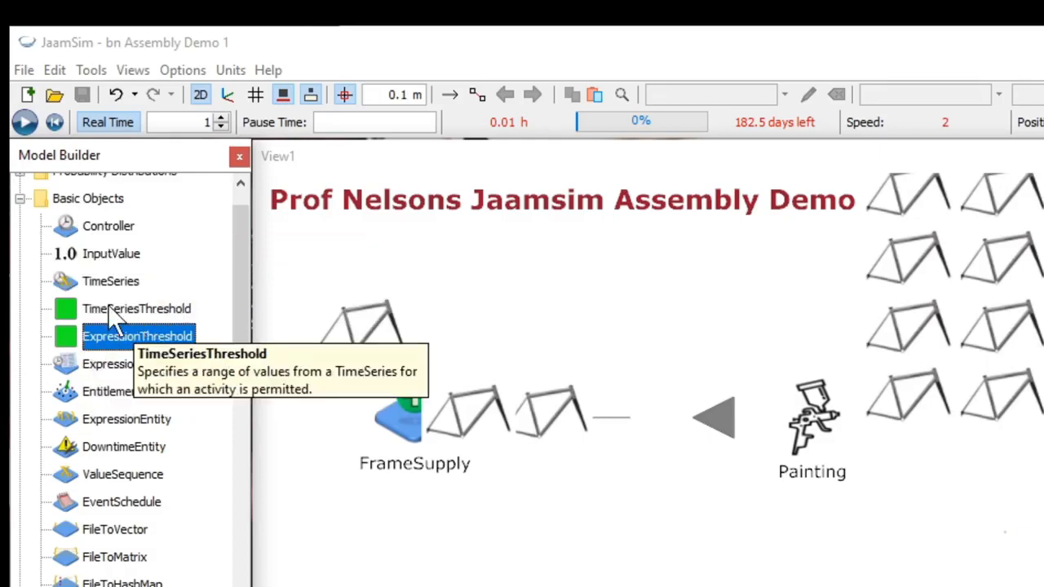
{"action": "mouse_move", "coordinate": [111, 345]}
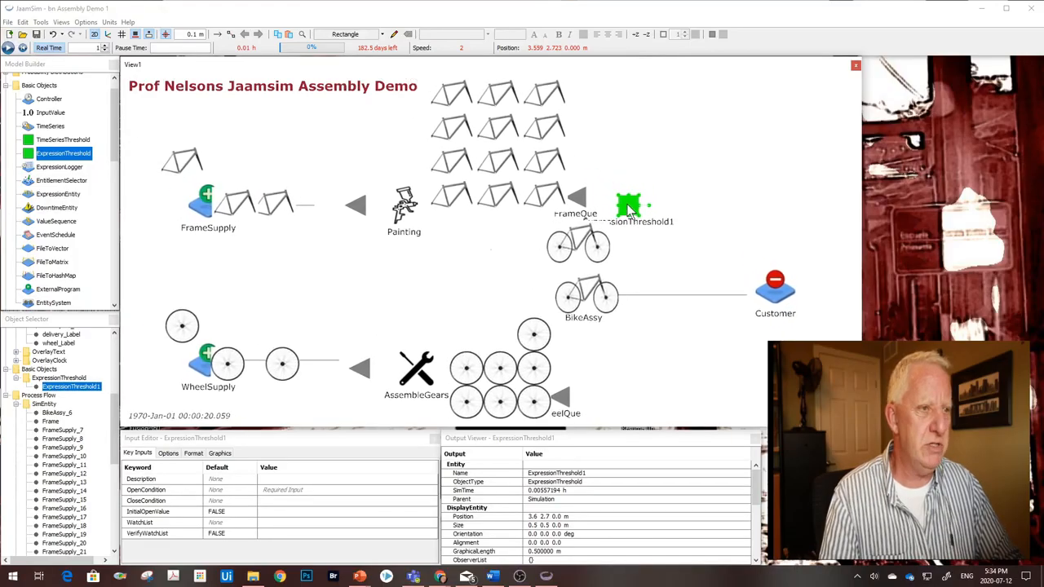
{"action": "left_click_drag", "start_coordinate": [628, 205], "coordinate": [611, 178]}
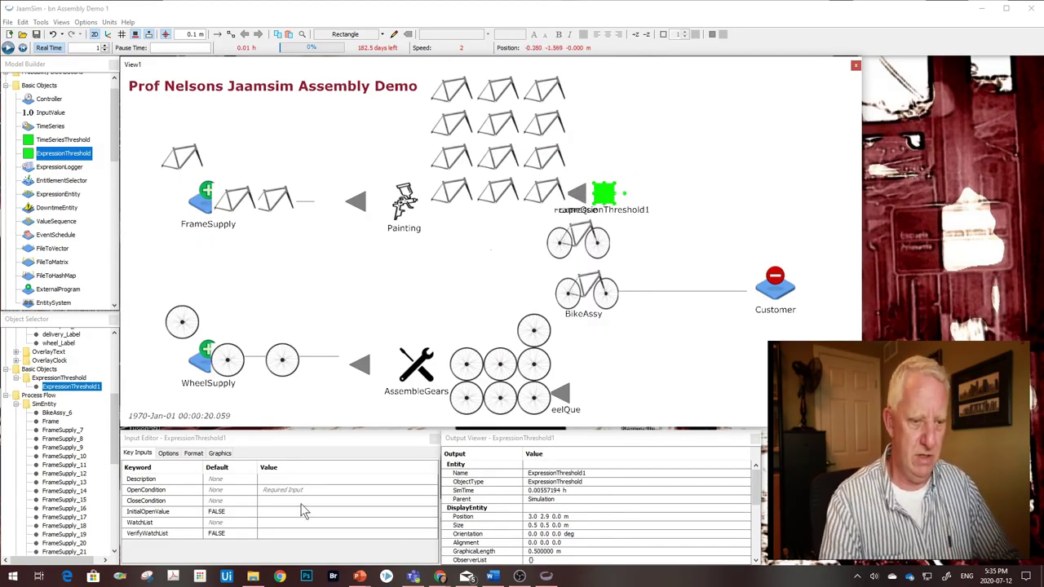
{"action": "left_click", "coordinate": [343, 489]}
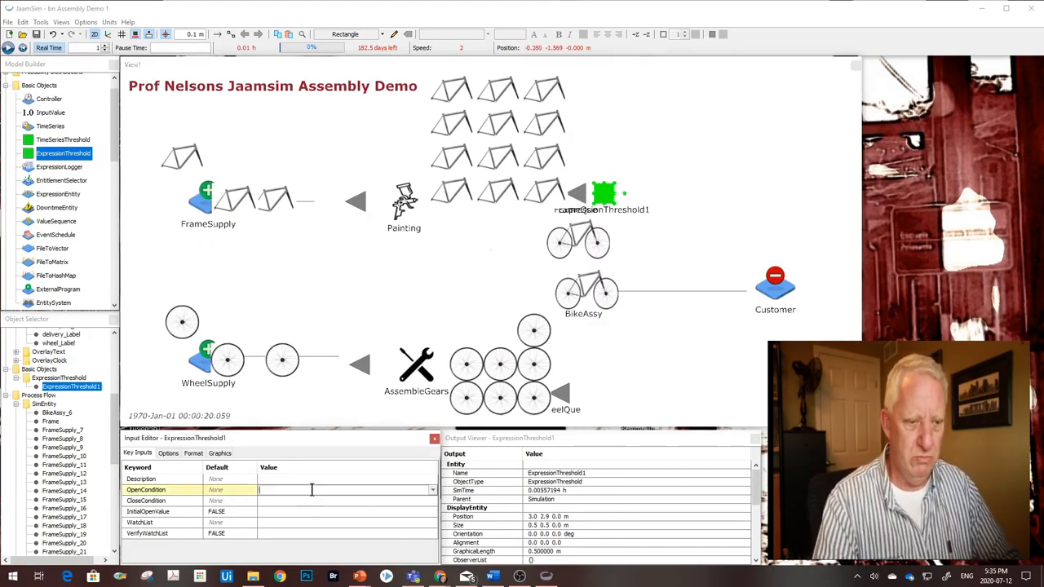
{"action": "mouse_move", "coordinate": [287, 512]}
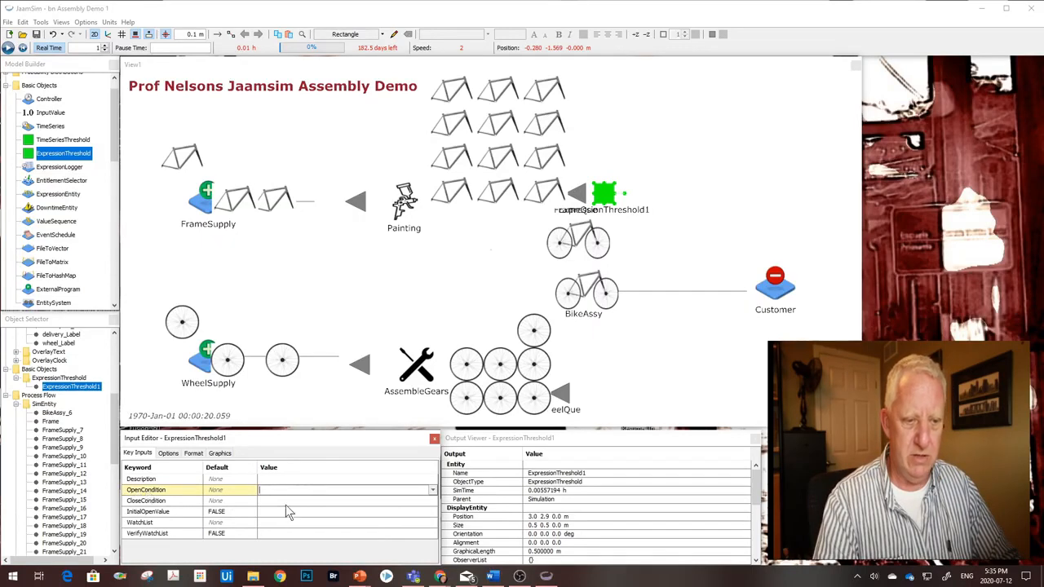
{"action": "left_click", "coordinate": [147, 499]}
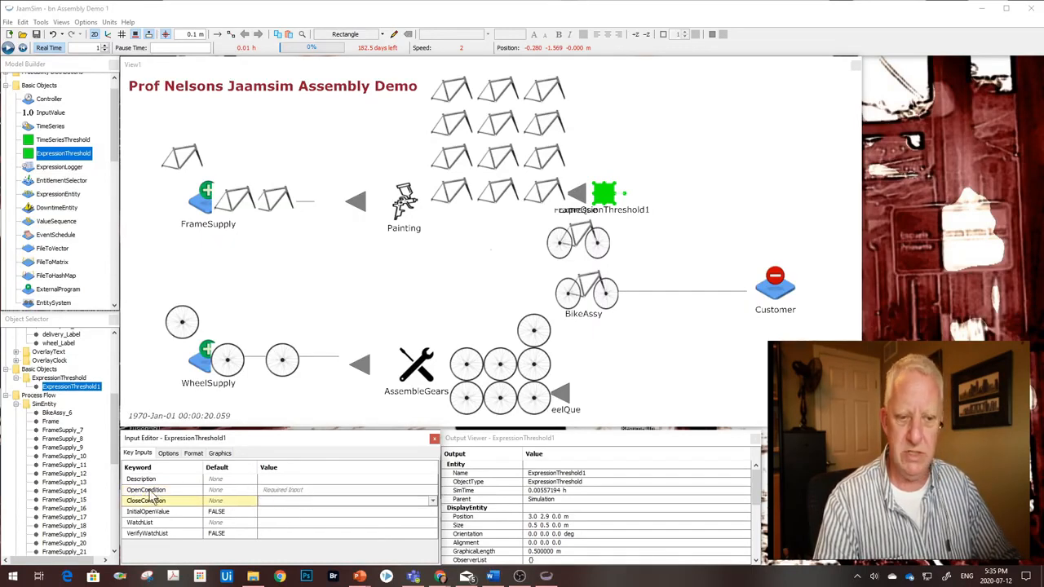
{"action": "left_click", "coordinate": [152, 499]}
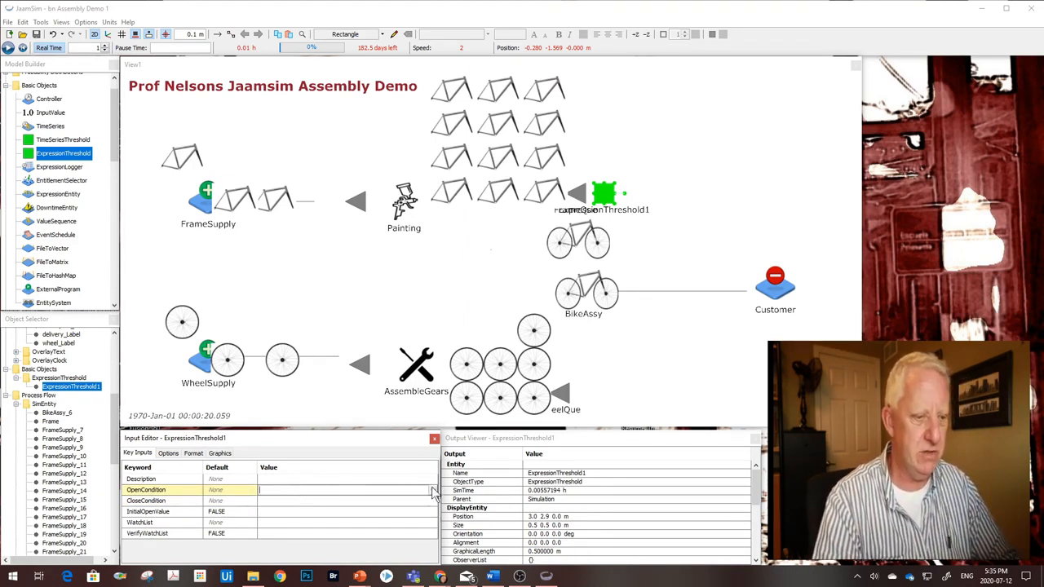
{"action": "left_click", "coordinate": [428, 491]}
{"action": "type", "text": "["}
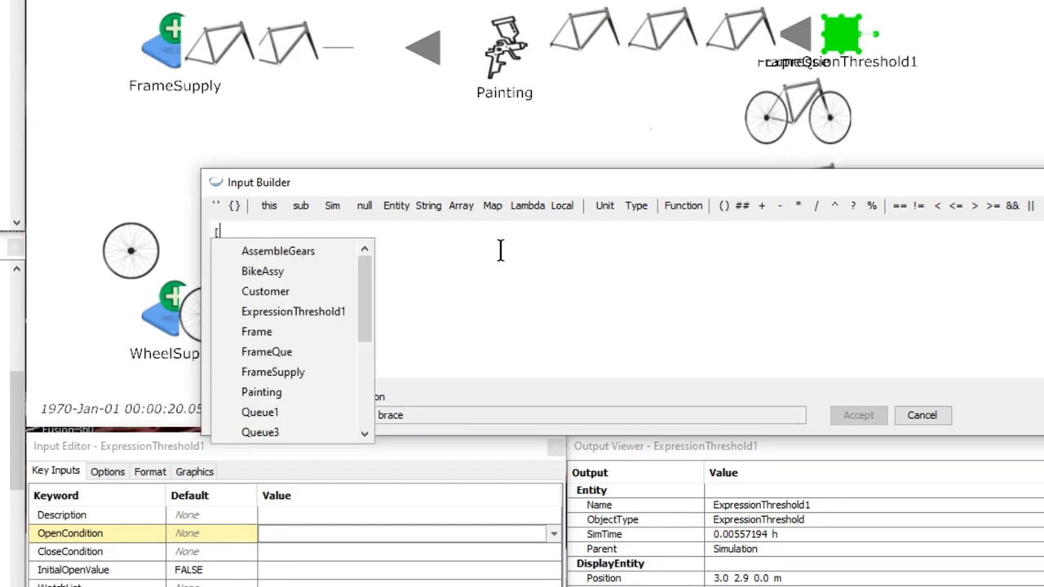
{"action": "mouse_move", "coordinate": [366, 294]}
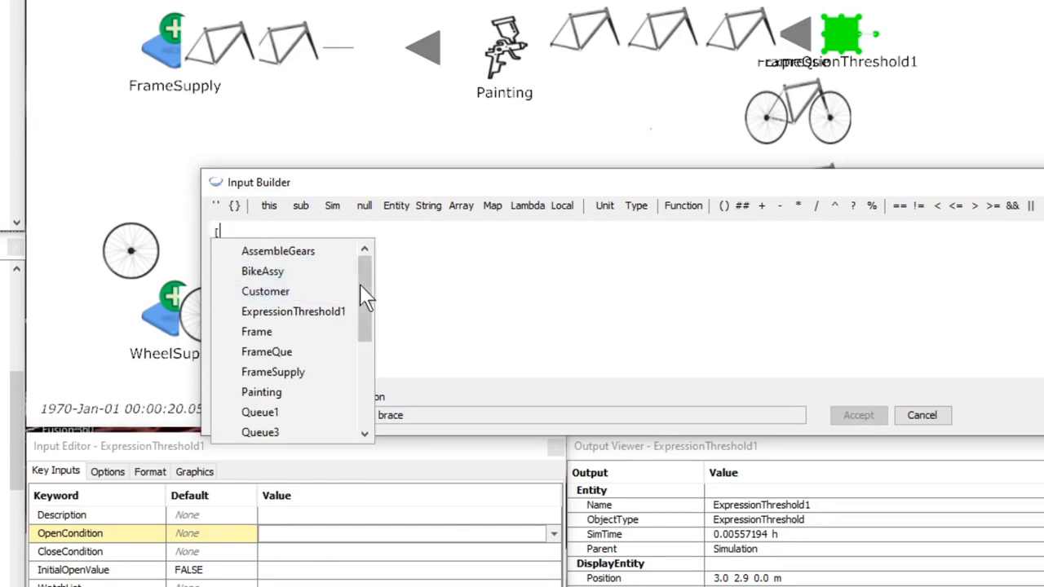
Build and accept the OpenCondition expression [FrameQue].QueueLength < 3
{"action": "scroll", "scroll_direction": "down", "scroll_amount": 3}
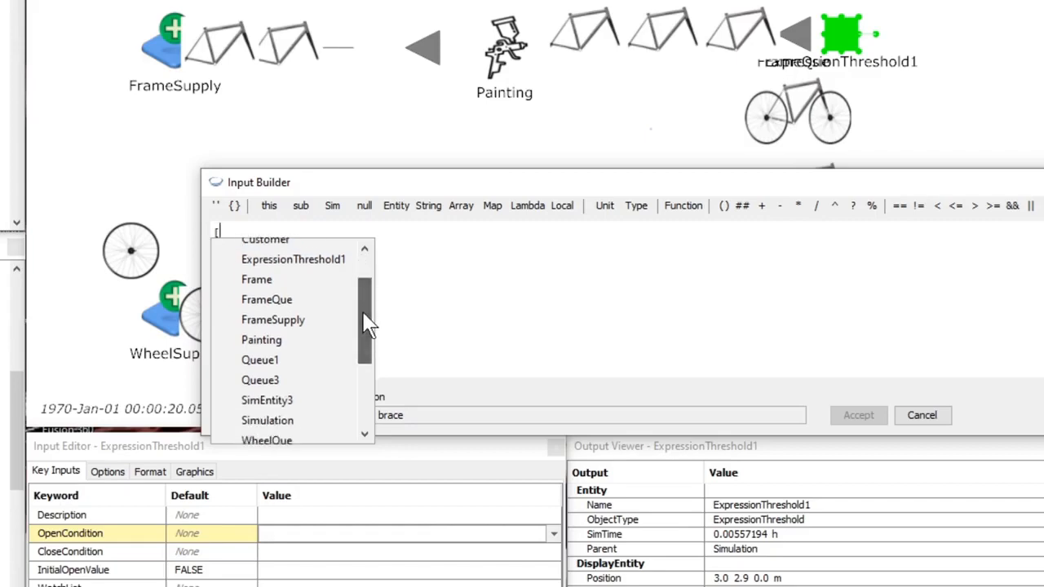
{"action": "mouse_move", "coordinate": [268, 300]}
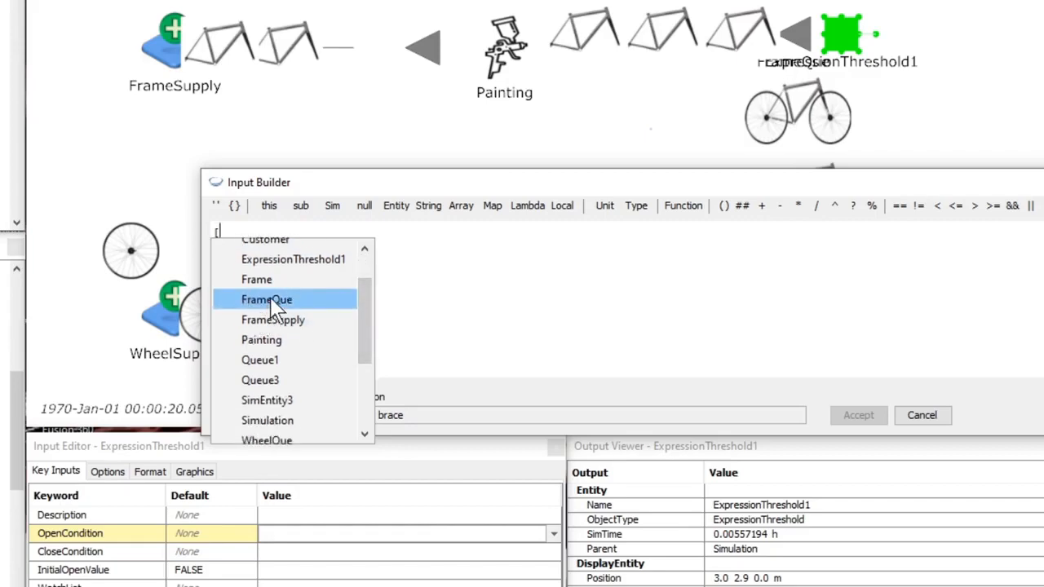
{"action": "left_click", "coordinate": [266, 300]}
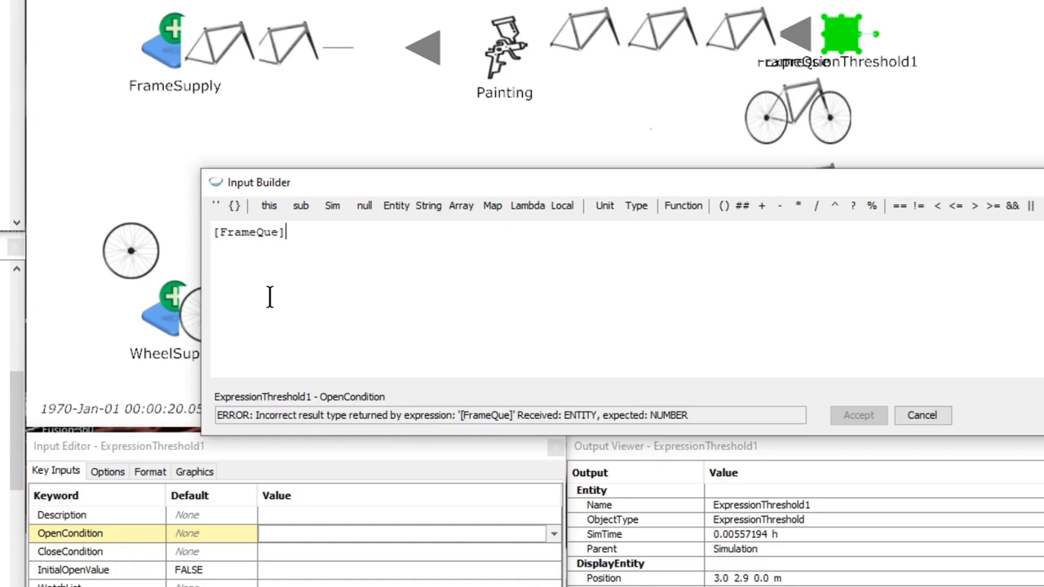
{"action": "type", "text": "."}
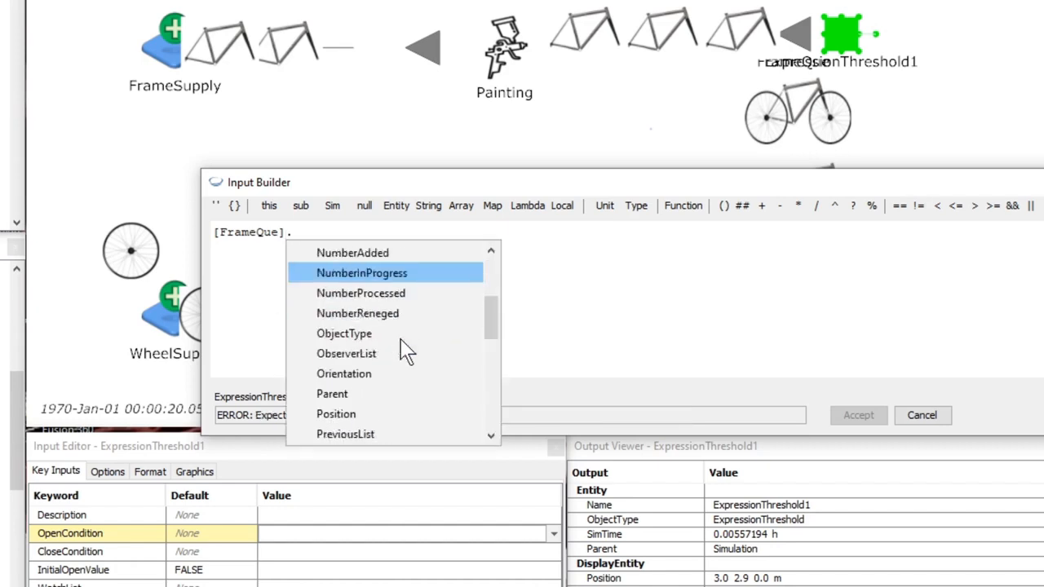
{"action": "scroll", "scroll_direction": "down", "scroll_amount": 3}
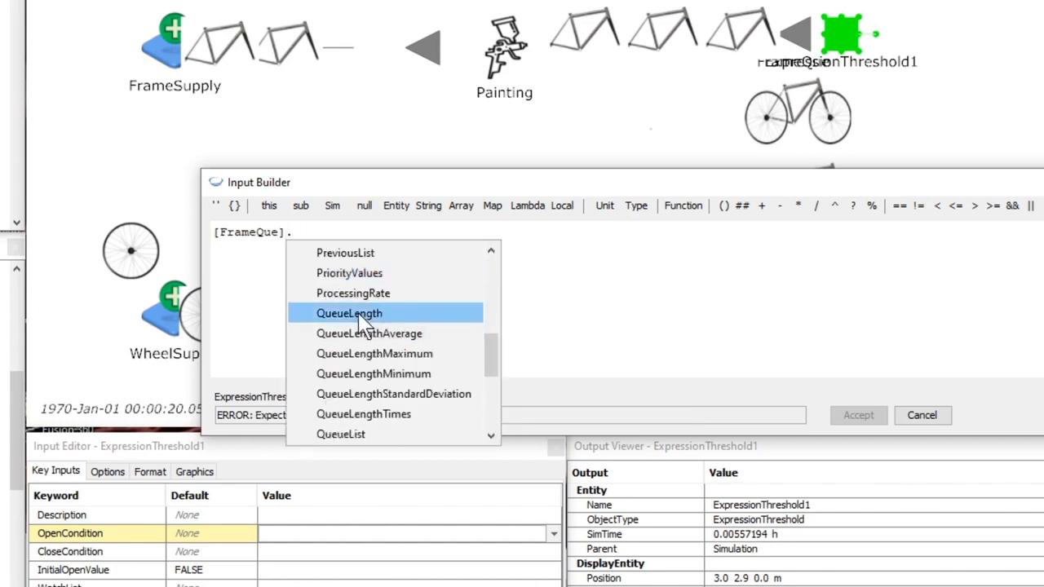
{"action": "left_click", "coordinate": [349, 313]}
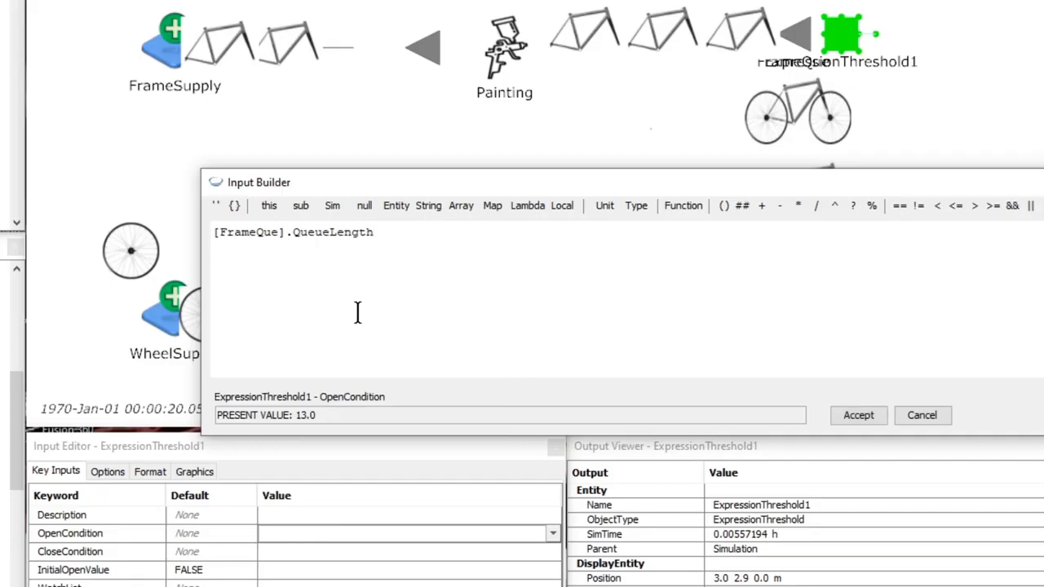
{"action": "type", "text": "<"}
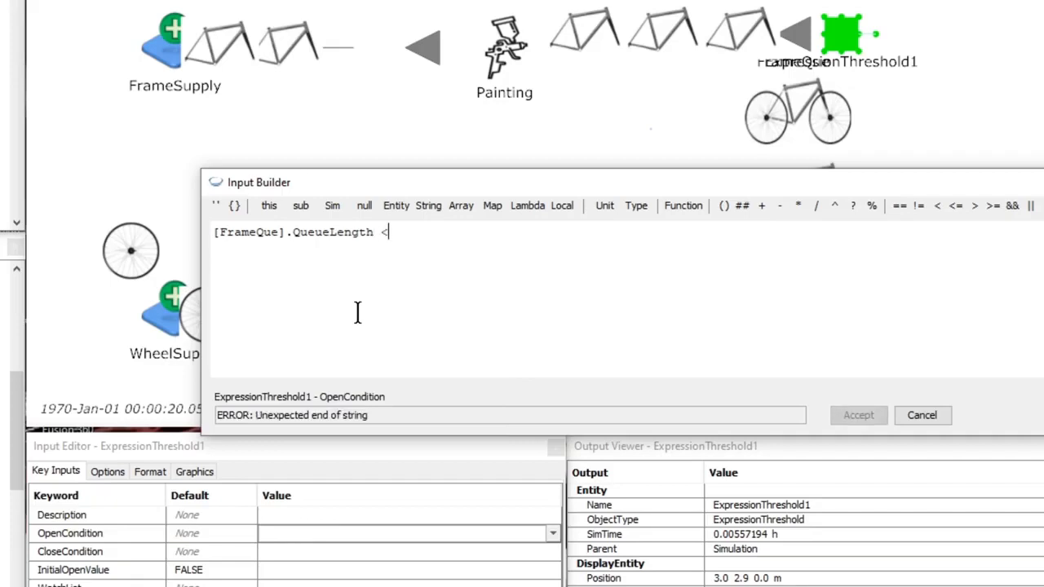
{"action": "type", "text": "\" \""}
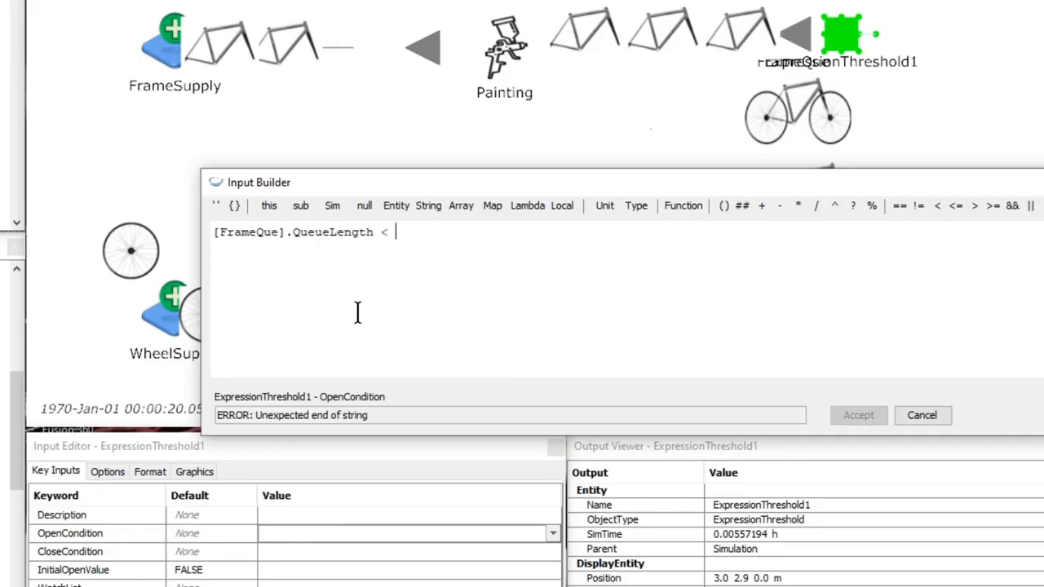
{"action": "type", "text": "3"}
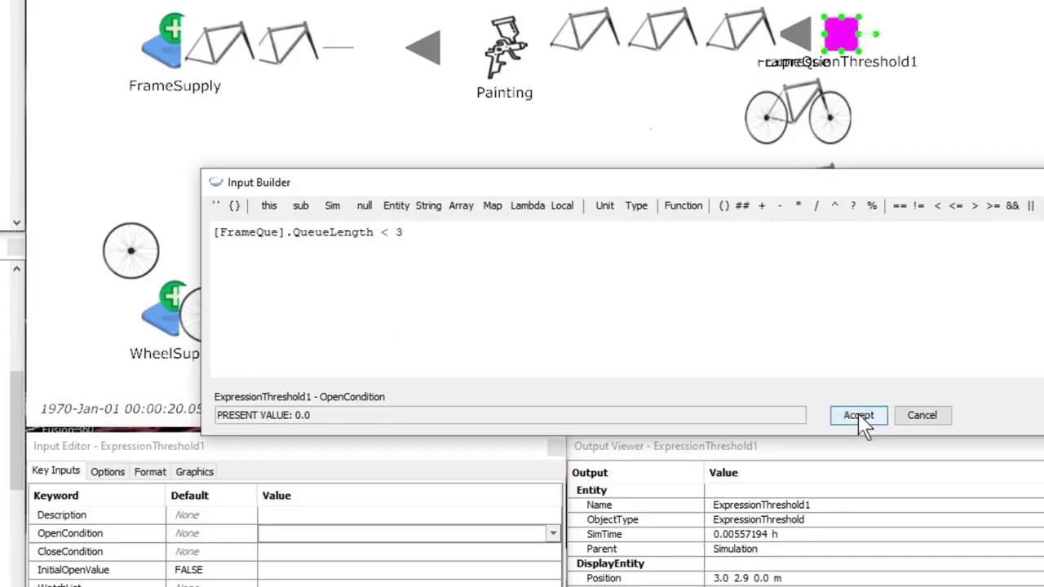
{"action": "left_click", "coordinate": [858, 416]}
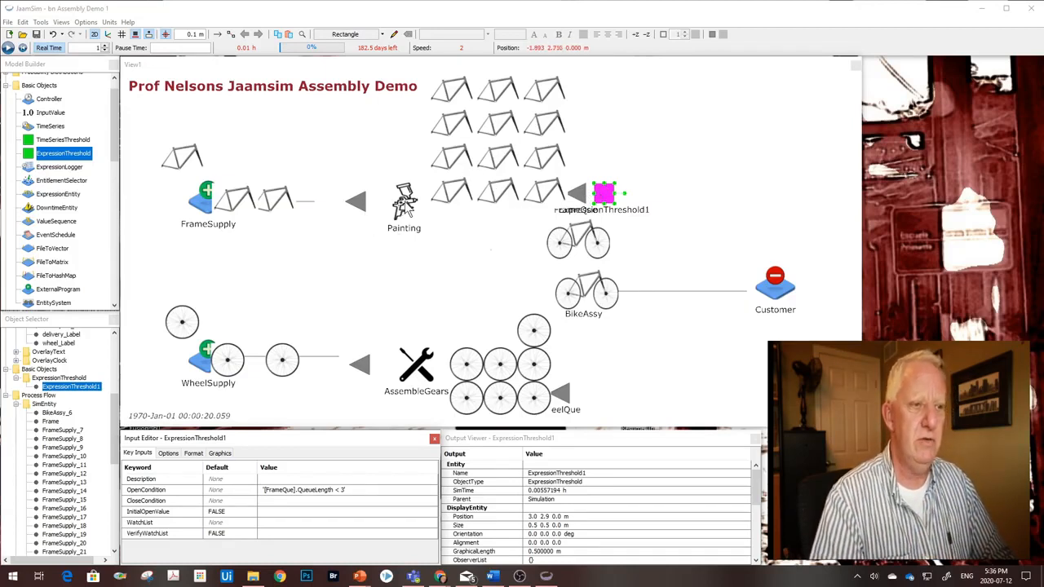
Set Painting's OperatingThresholdList to ExpressionThreshold1
{"action": "left_click", "coordinate": [404, 199]}
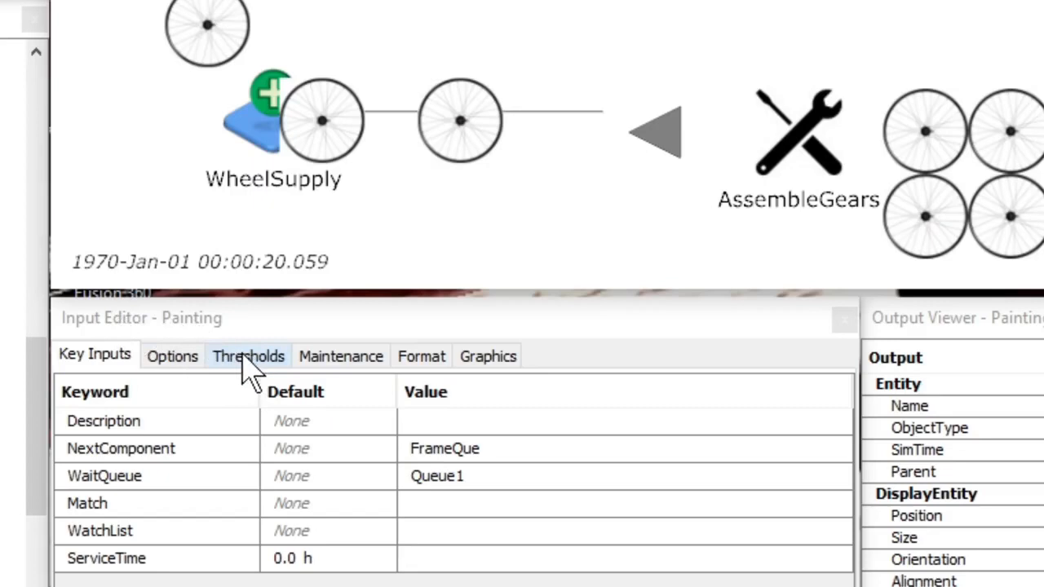
{"action": "left_click", "coordinate": [248, 356]}
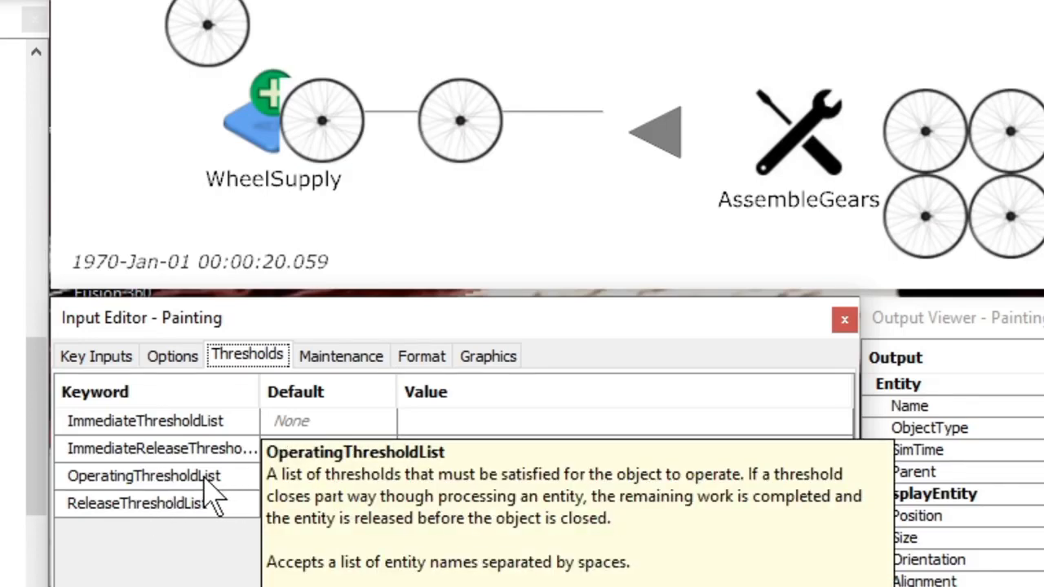
{"action": "left_click", "coordinate": [142, 476]}
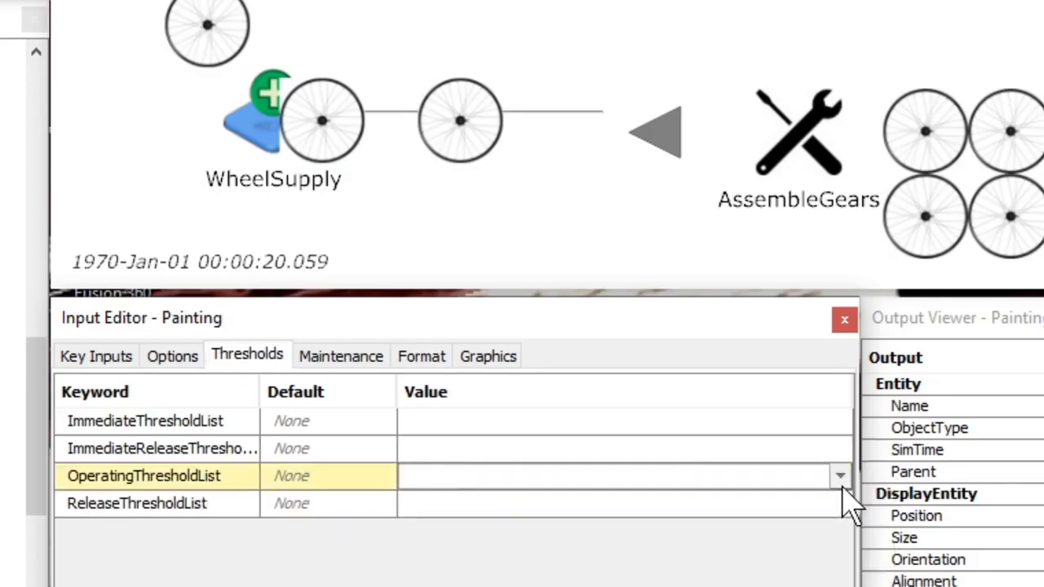
{"action": "left_click", "coordinate": [842, 476]}
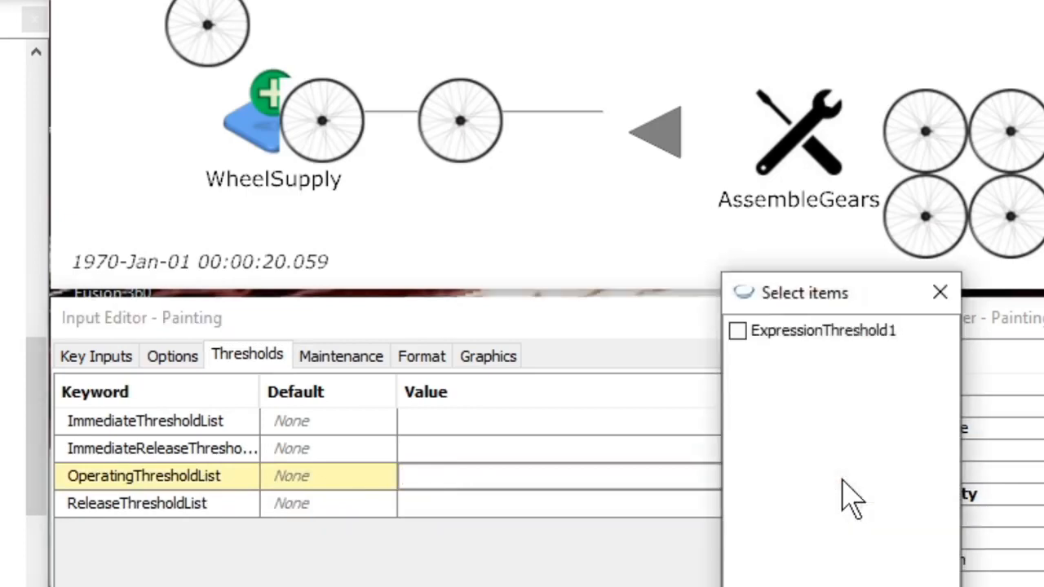
{"action": "mouse_move", "coordinate": [738, 333]}
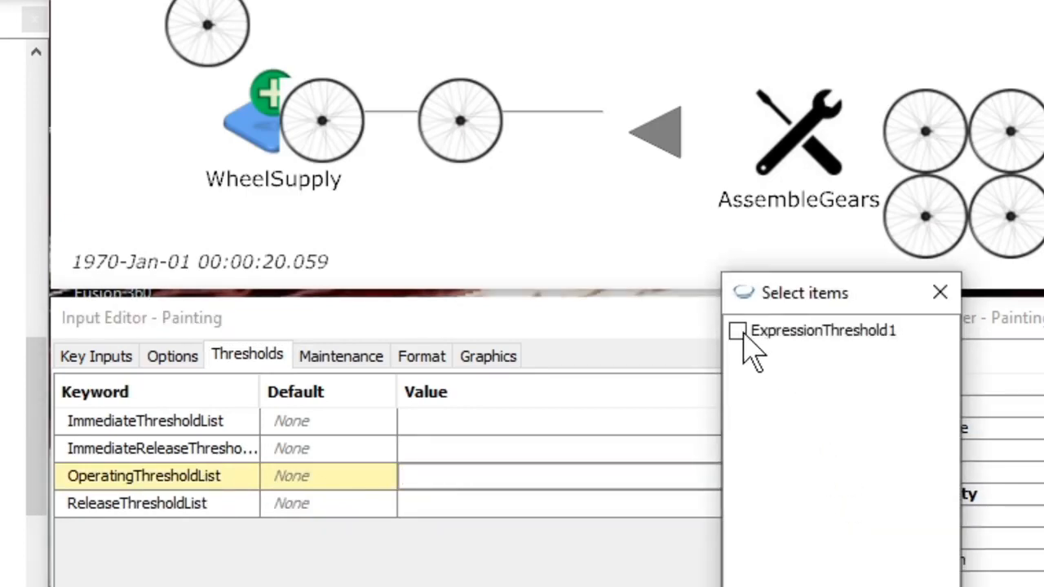
{"action": "left_click", "coordinate": [737, 331]}
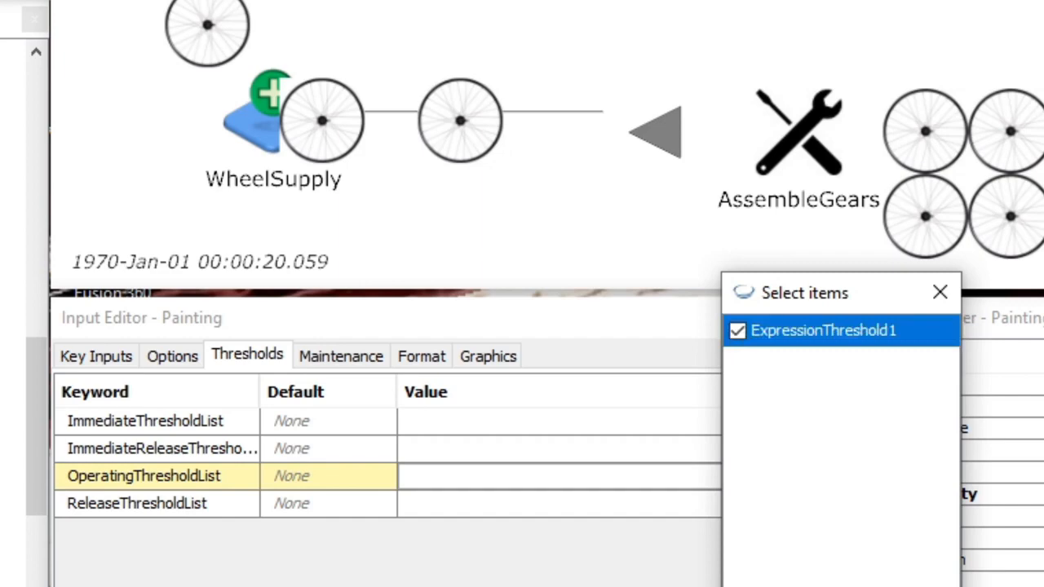
{"action": "left_click", "coordinate": [939, 292]}
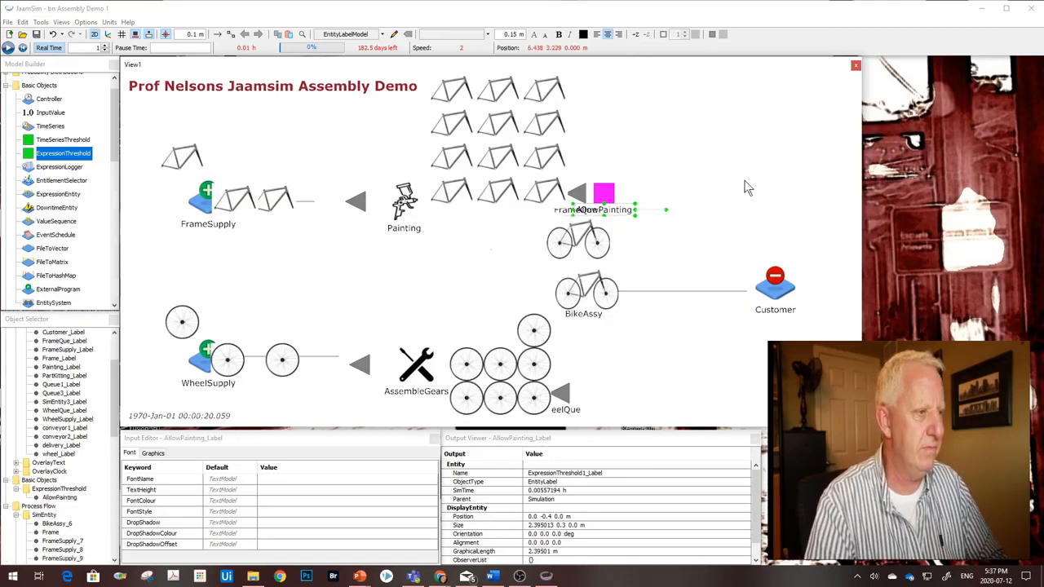
Rename the threshold AllowPainting and verify it in Painting's threshold settings
{"action": "left_click", "coordinate": [633, 192]}
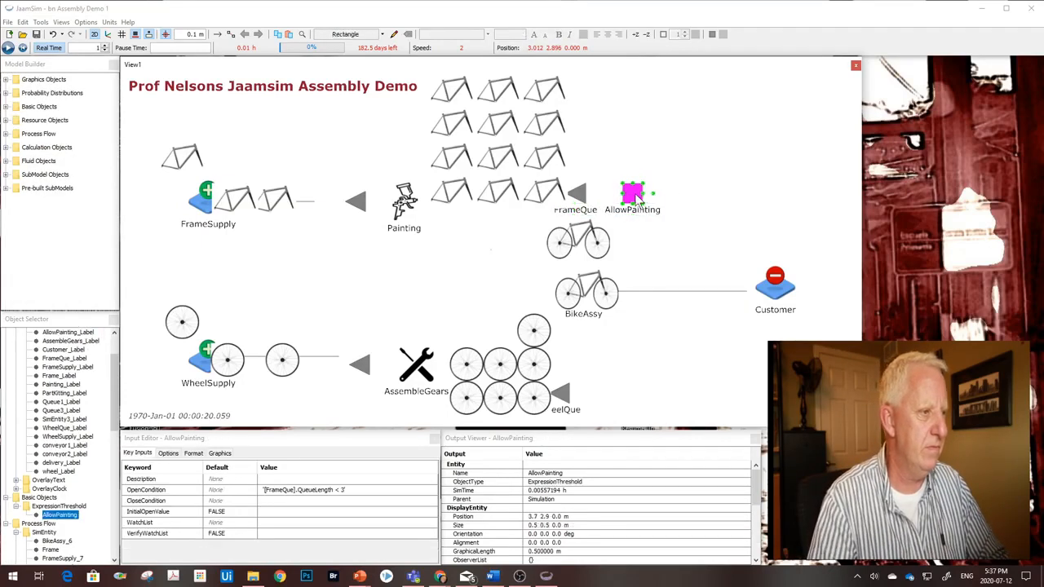
{"action": "left_click", "coordinate": [405, 199]}
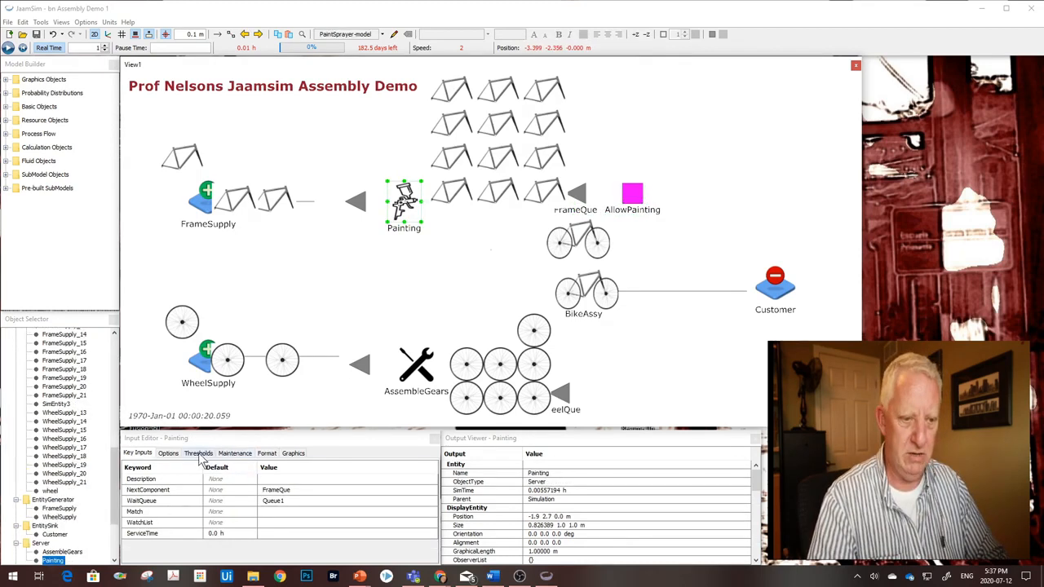
{"action": "left_click", "coordinate": [199, 454]}
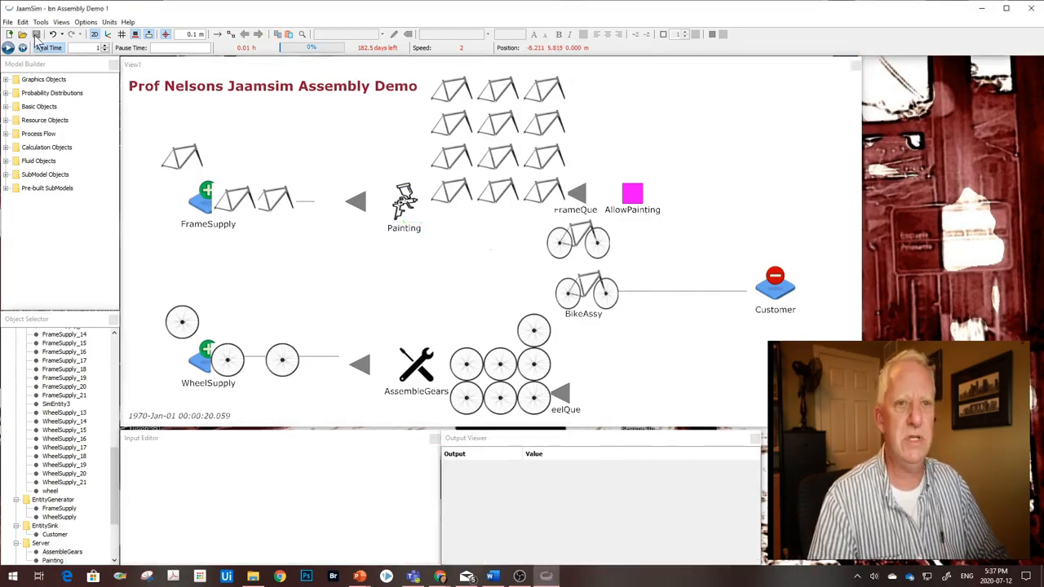
Reset the simulation to time zero and run it again
{"action": "left_click", "coordinate": [58, 36]}
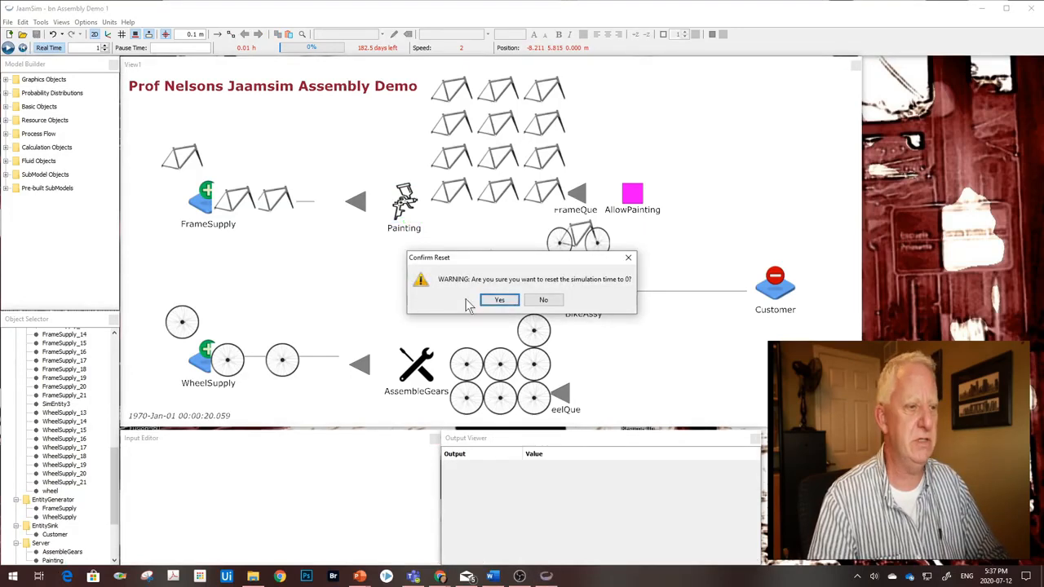
{"action": "left_click", "coordinate": [499, 301]}
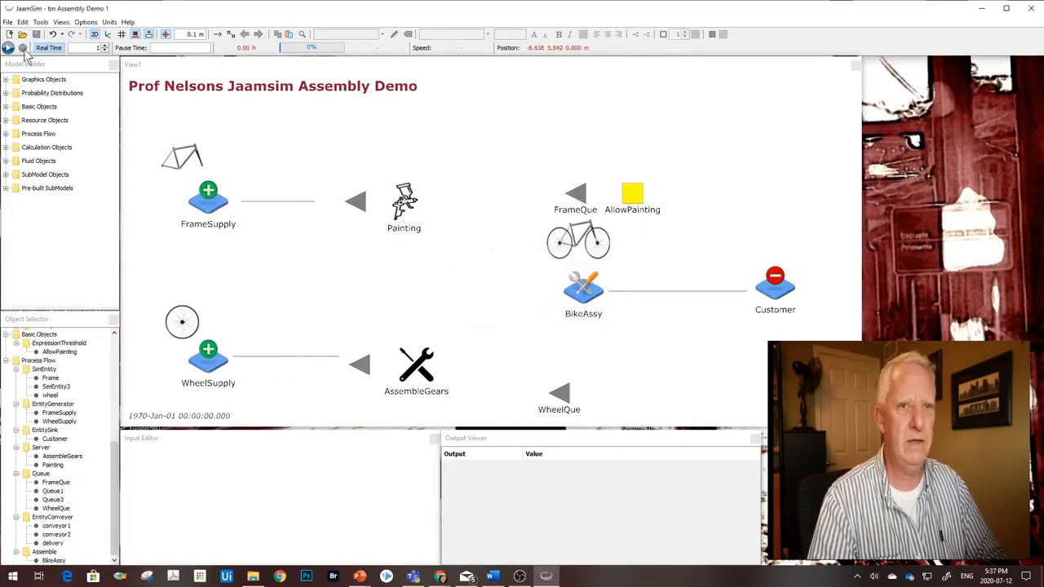
{"action": "left_click", "coordinate": [8, 49]}
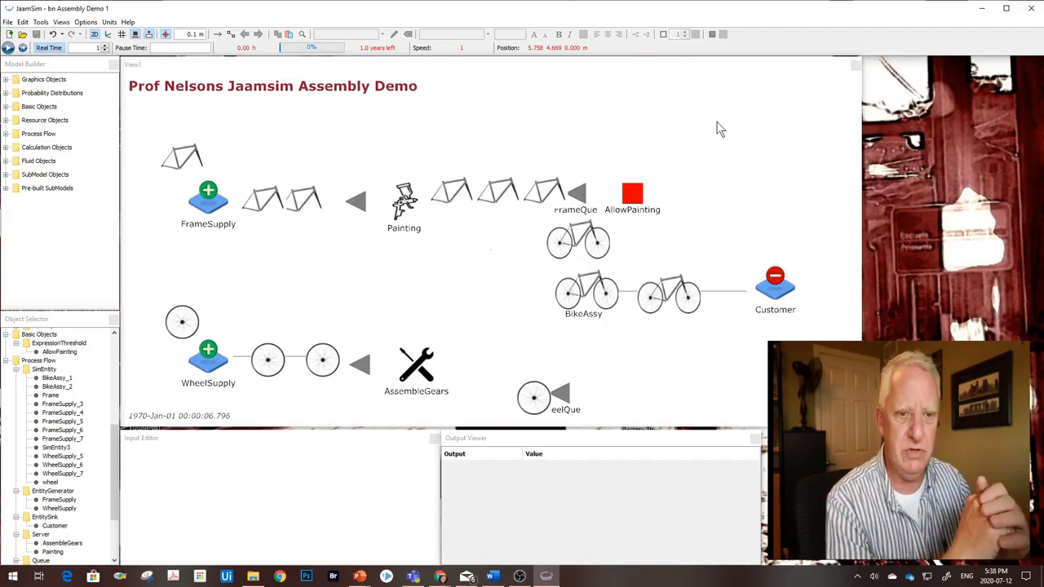
{"action": "mouse_move", "coordinate": [594, 103]}
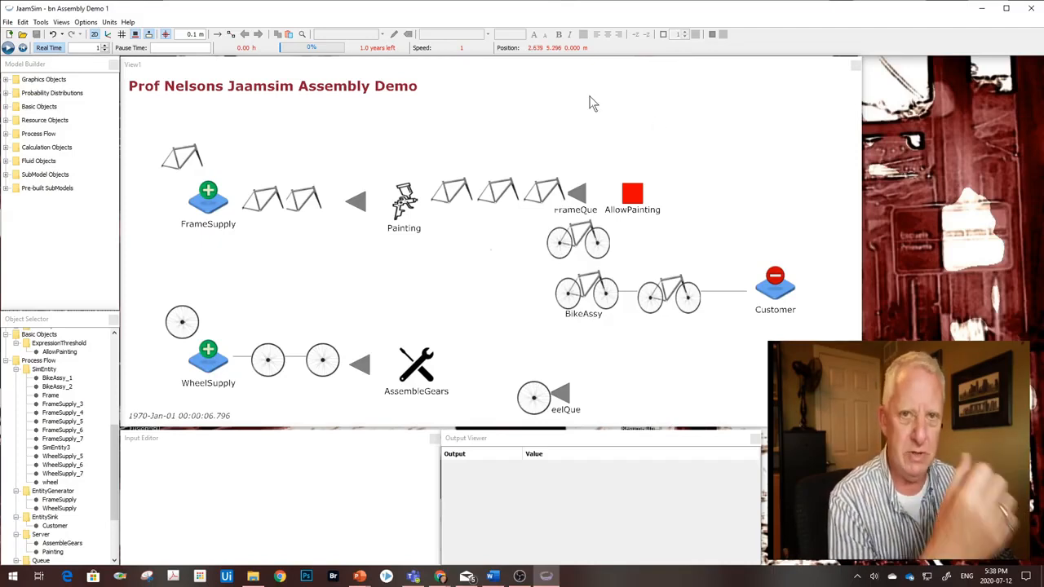